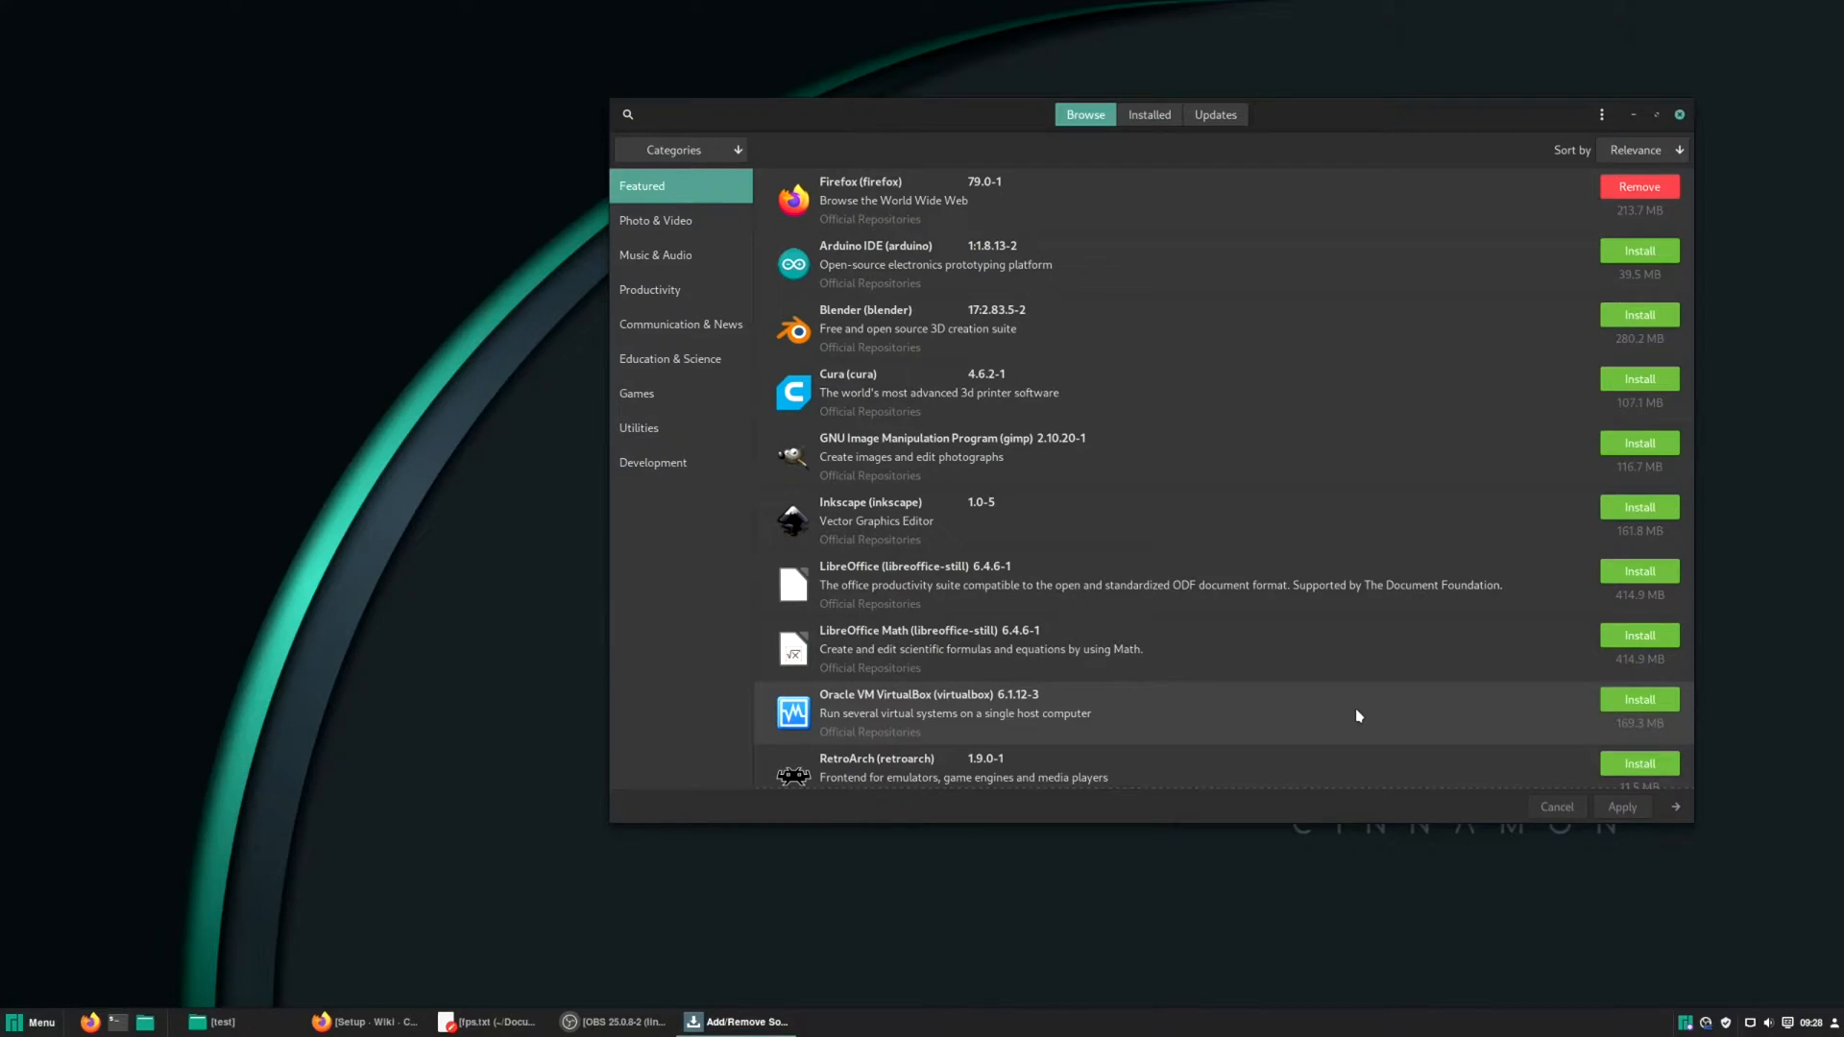
Enable 'Check for updates' for AUR packages in Pamac preferences and close them.
click(1602, 113)
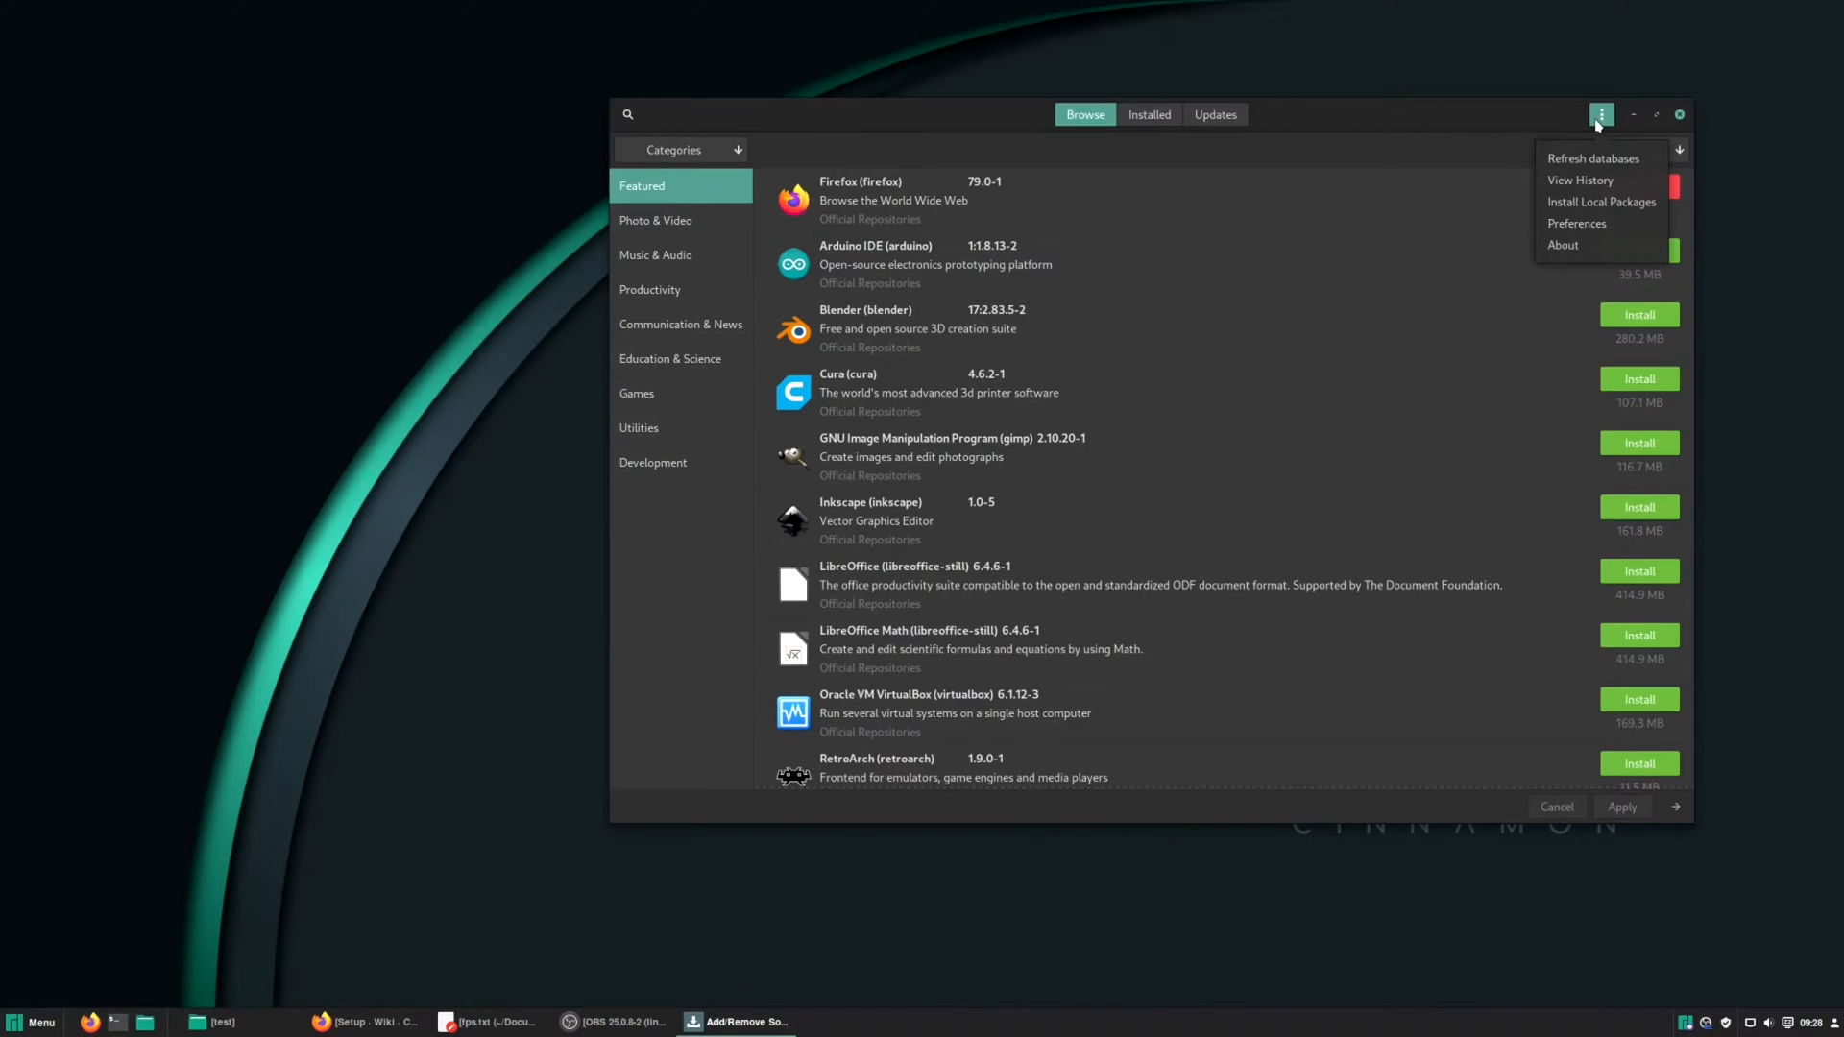
click(1575, 223)
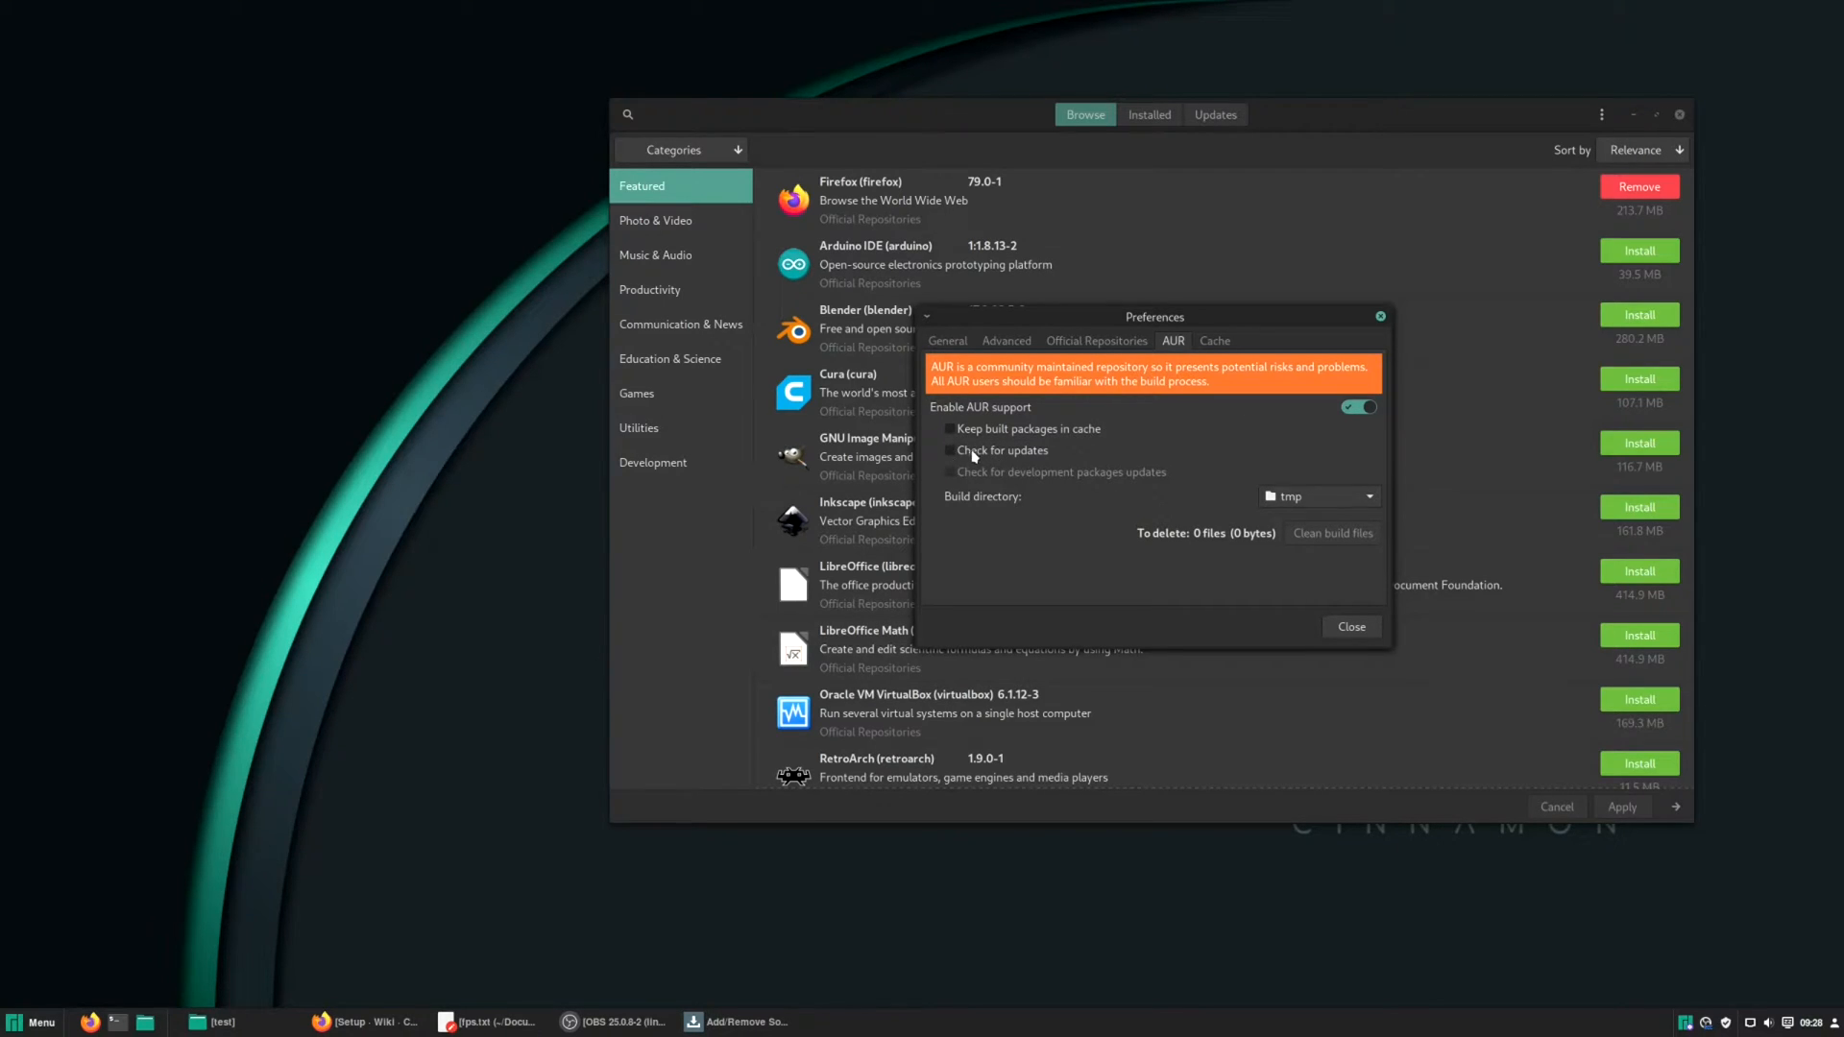
click(951, 451)
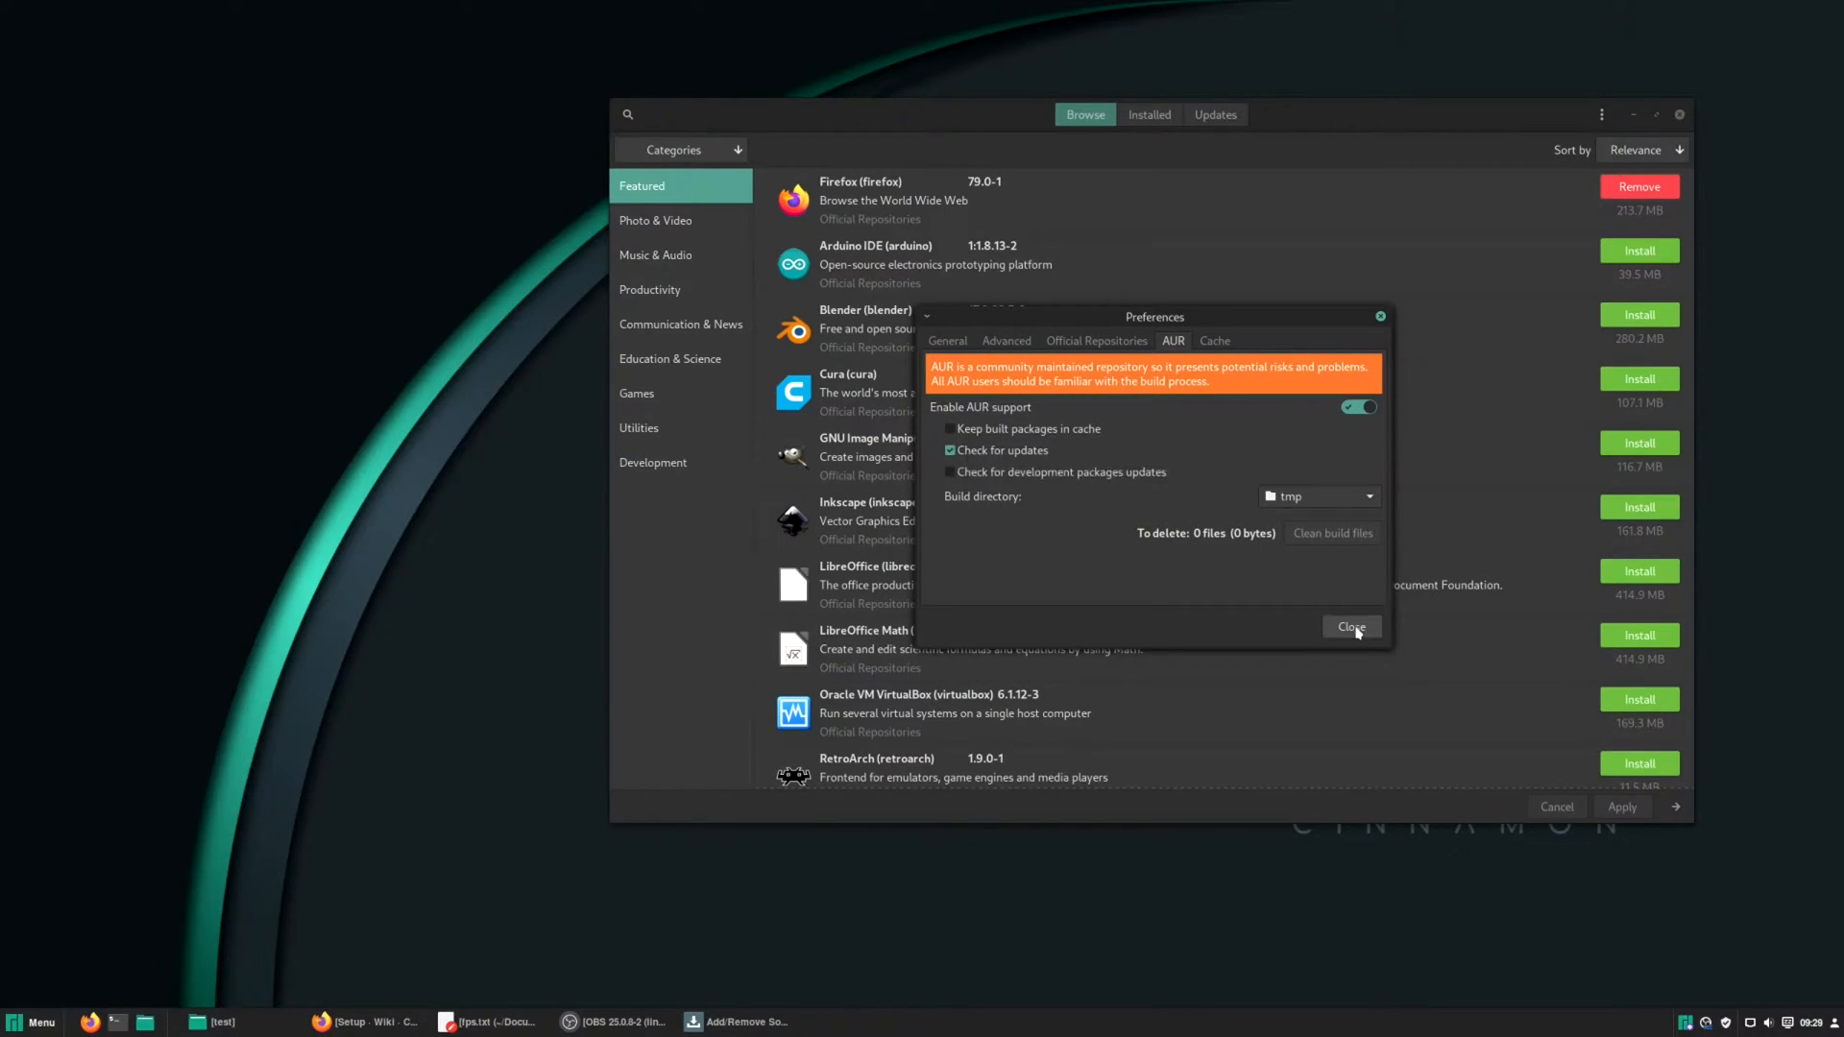
click(1350, 626)
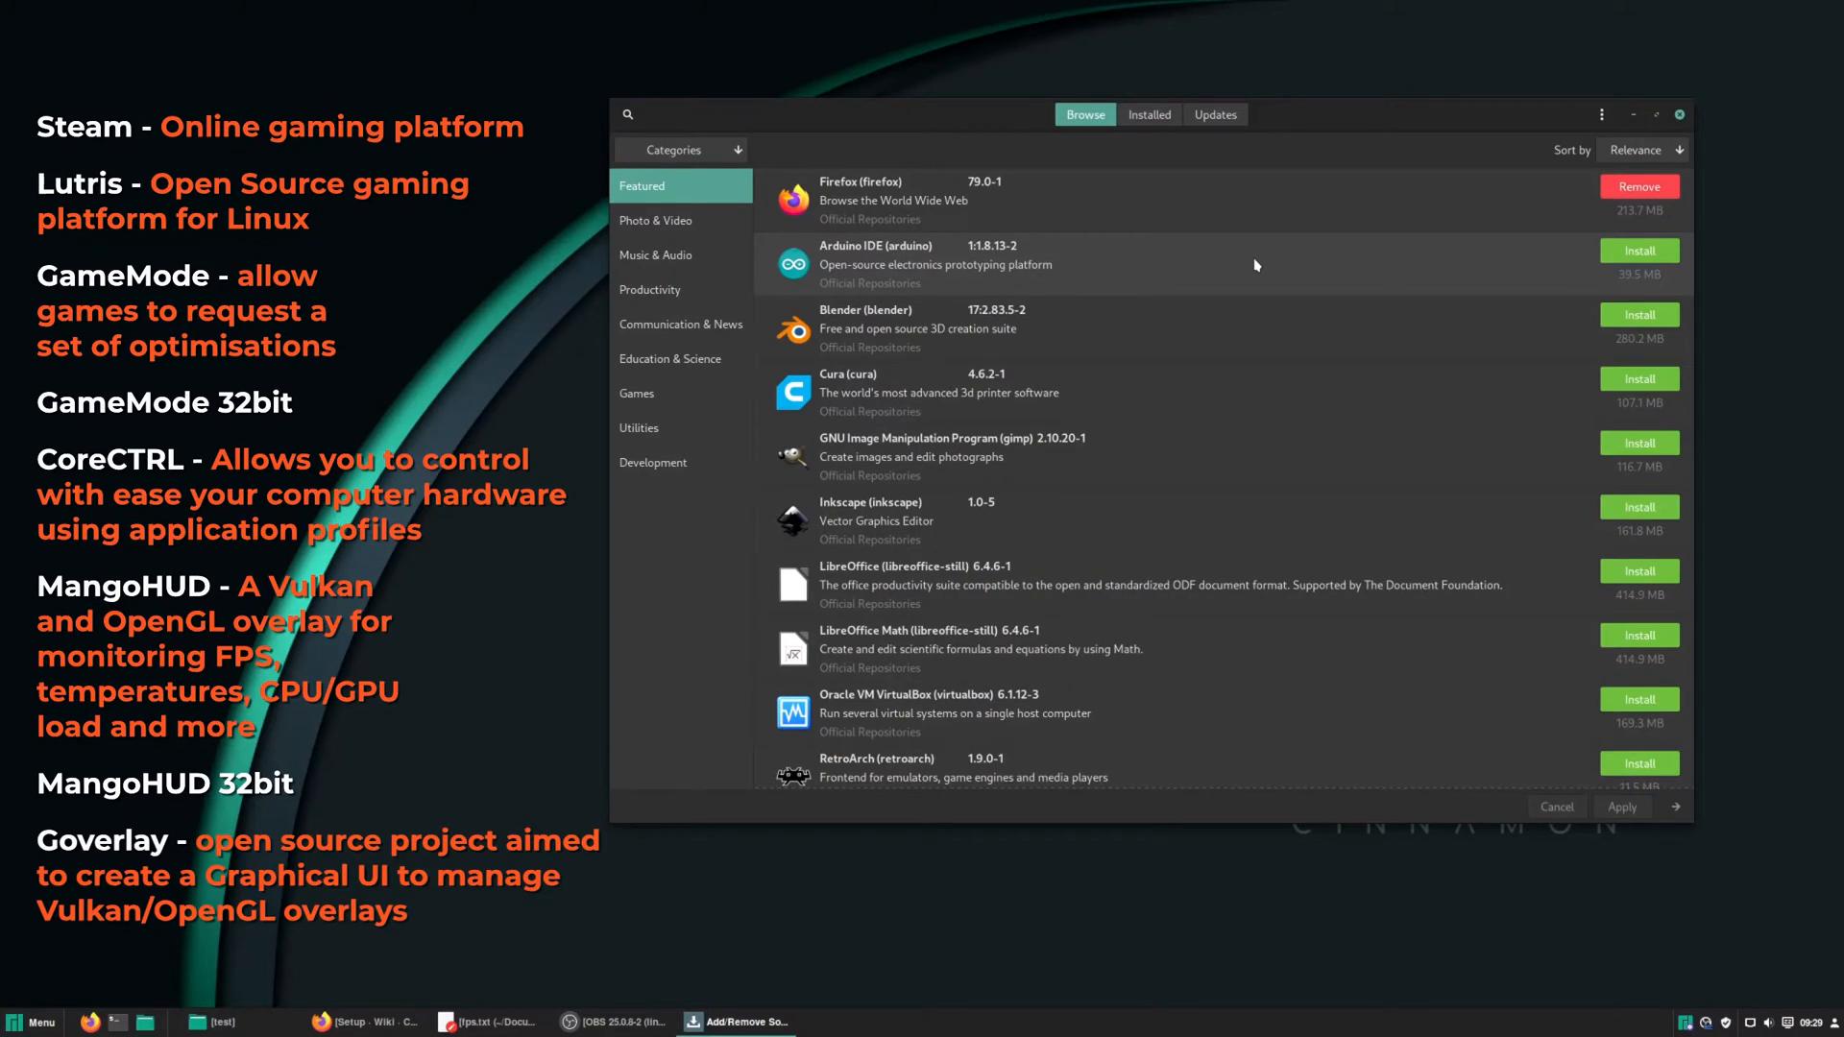
Close the Add/Remove Software window, leaving the desktop.
click(1679, 113)
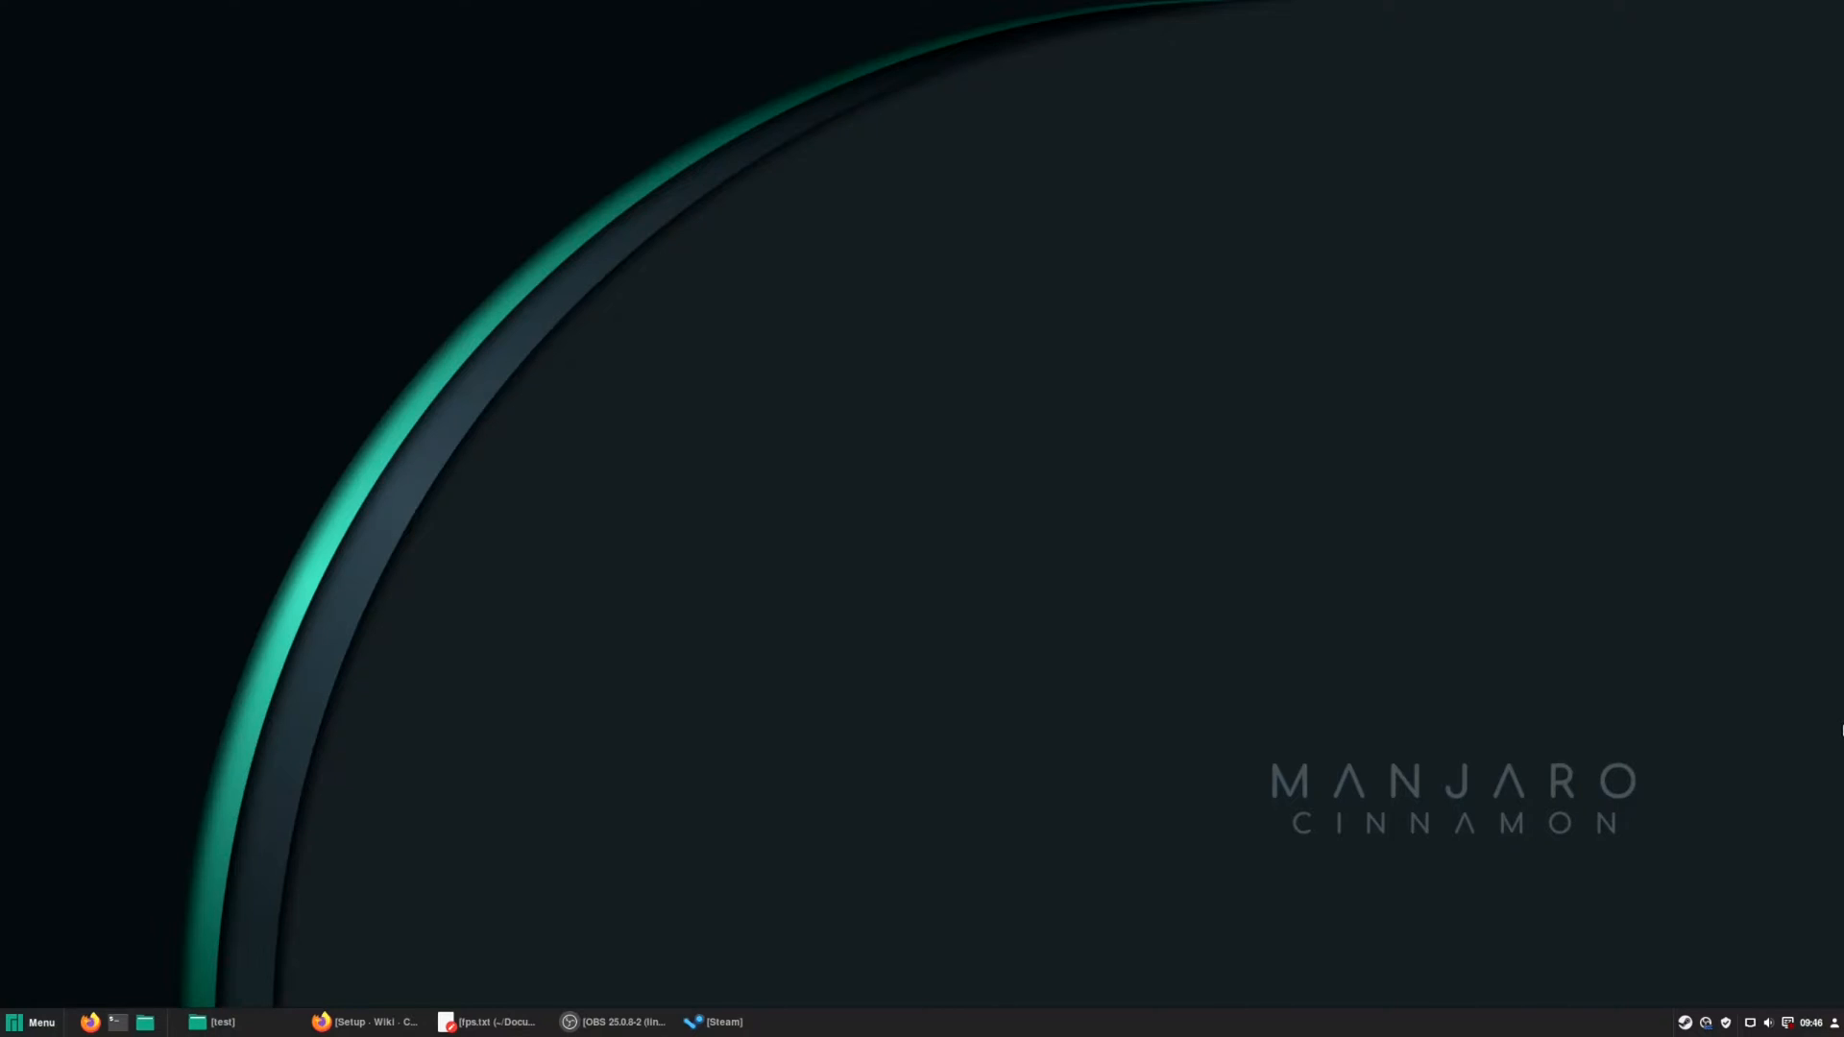
mouse_move(999, 955)
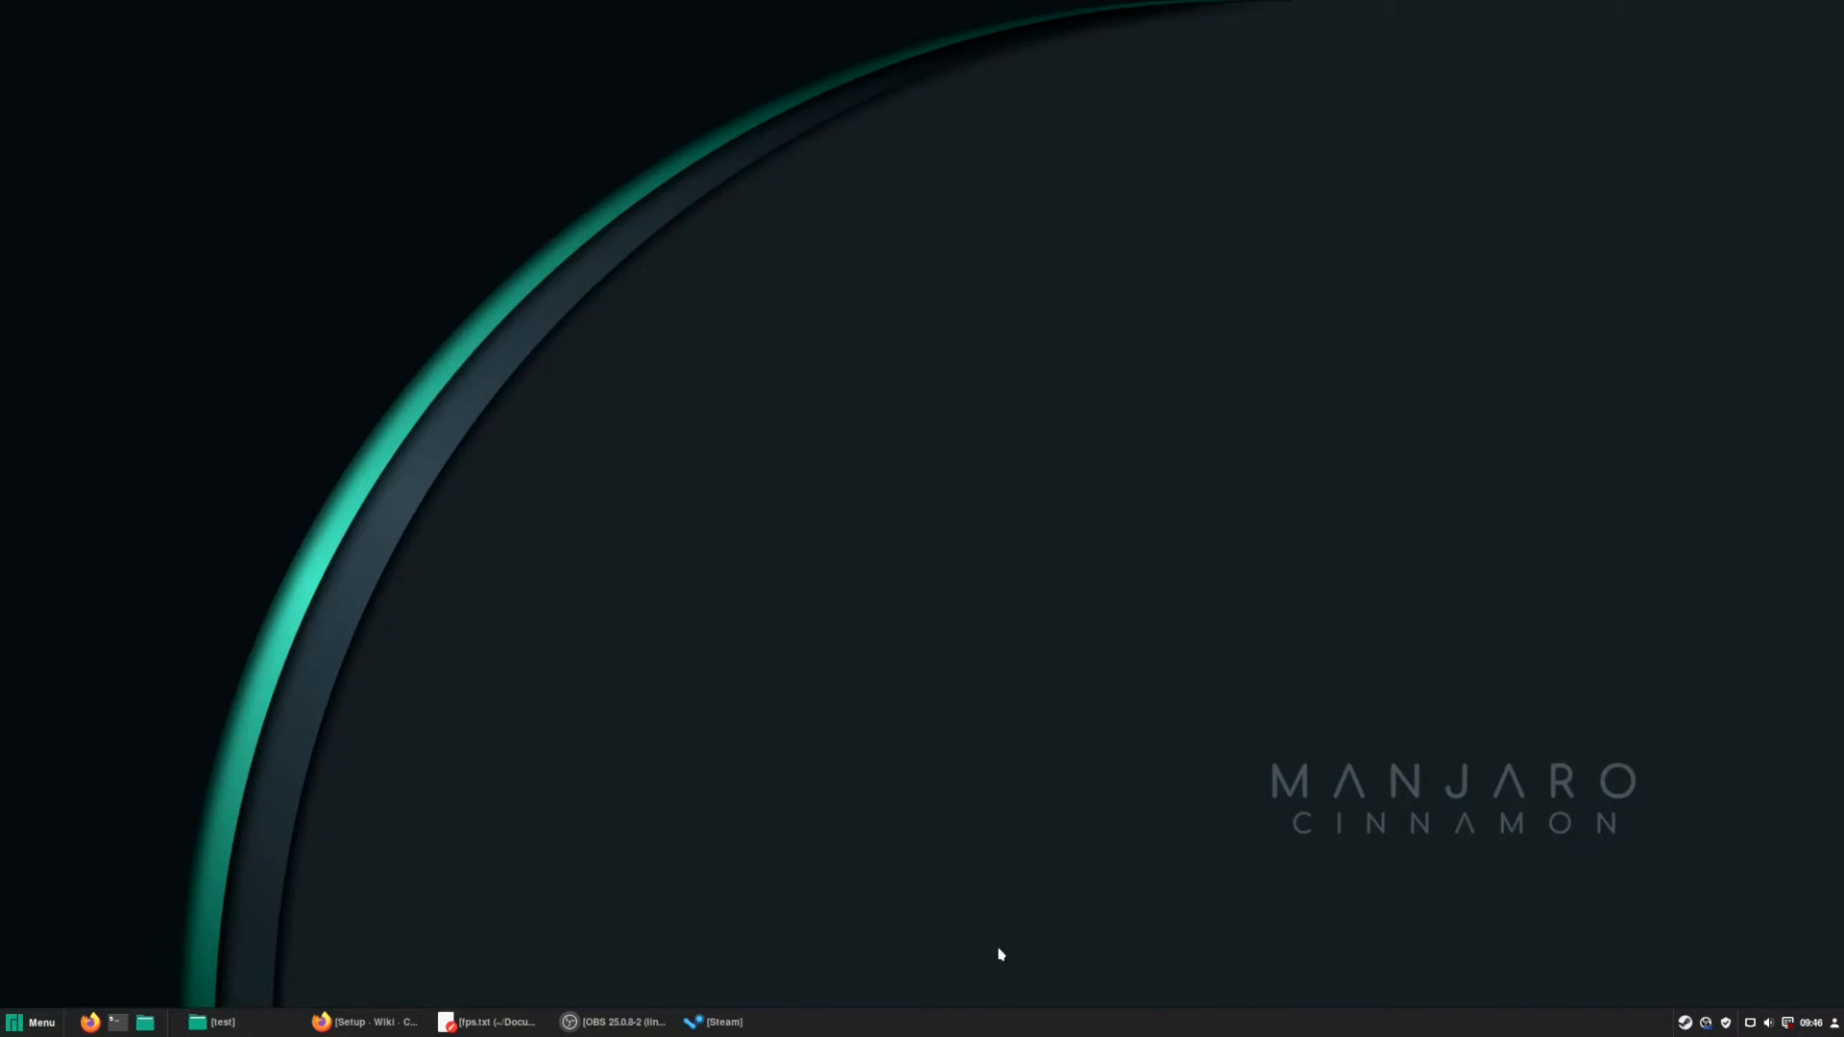
Enable Steam Play for all other titles with Proton 5.0-9 and confirm with OK.
click(715, 1020)
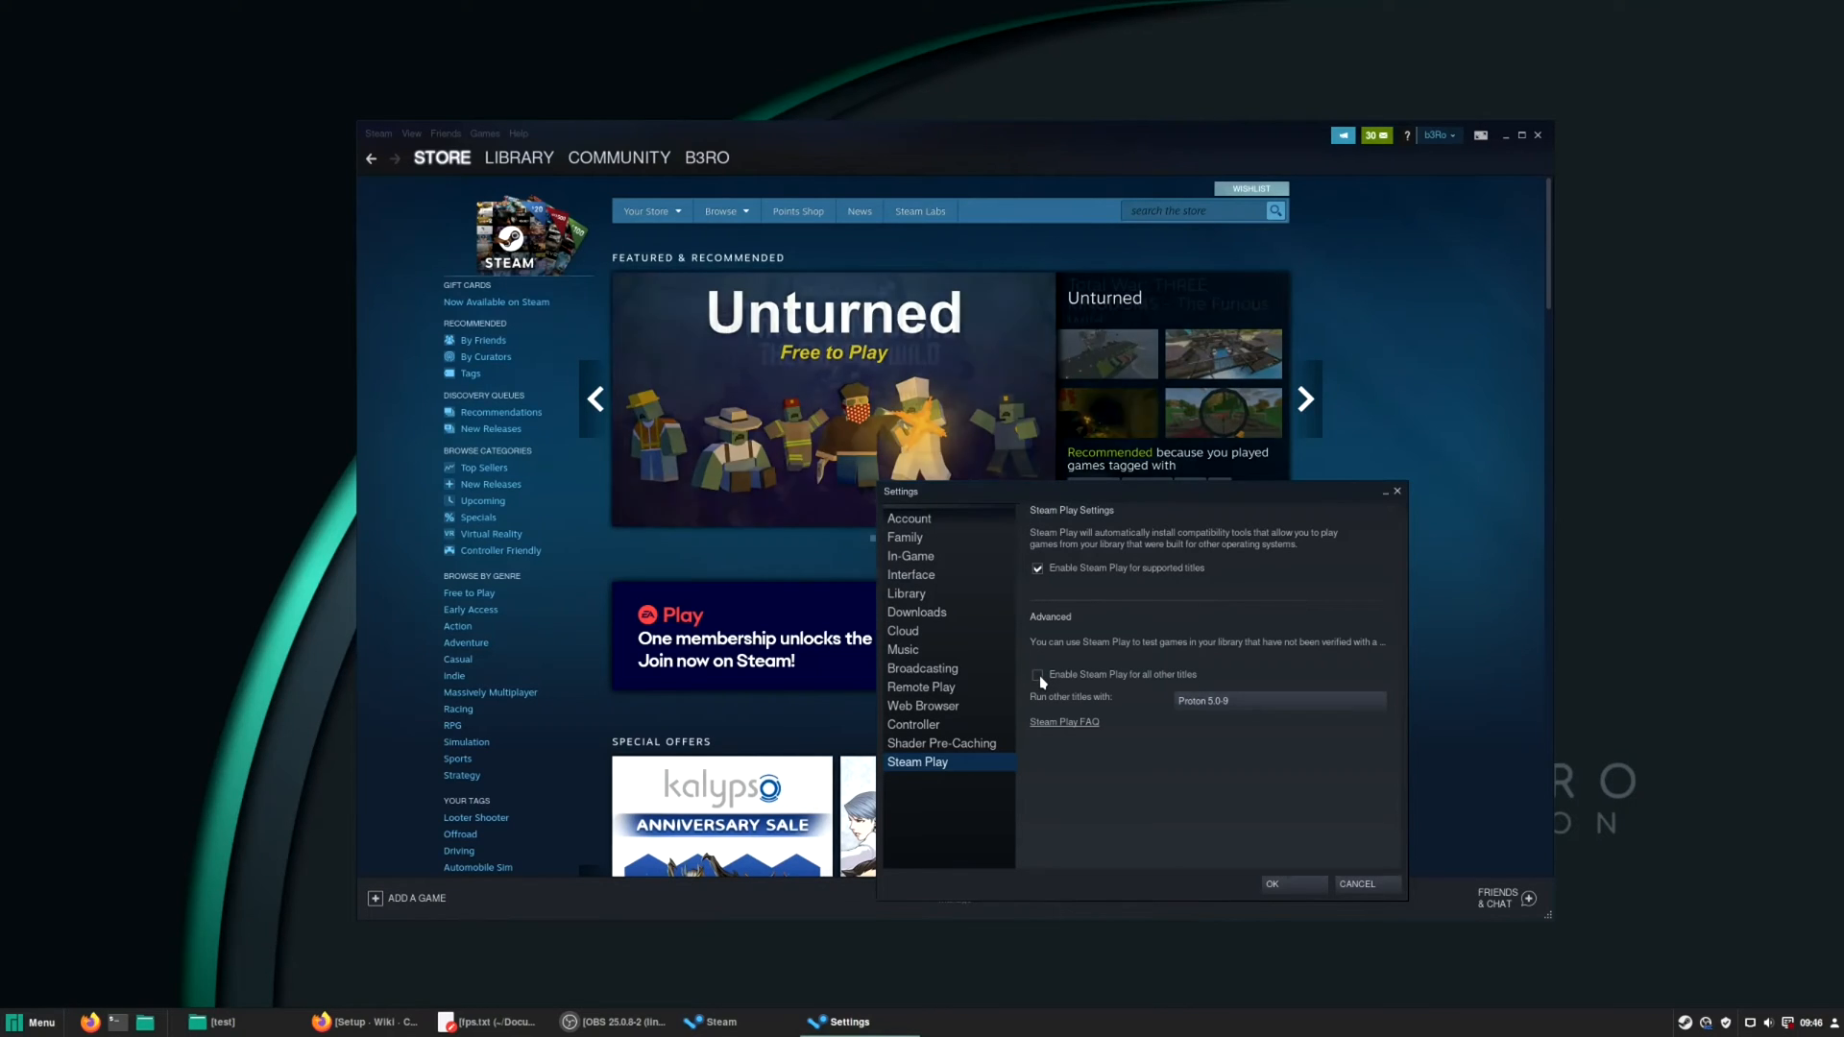
click(1037, 674)
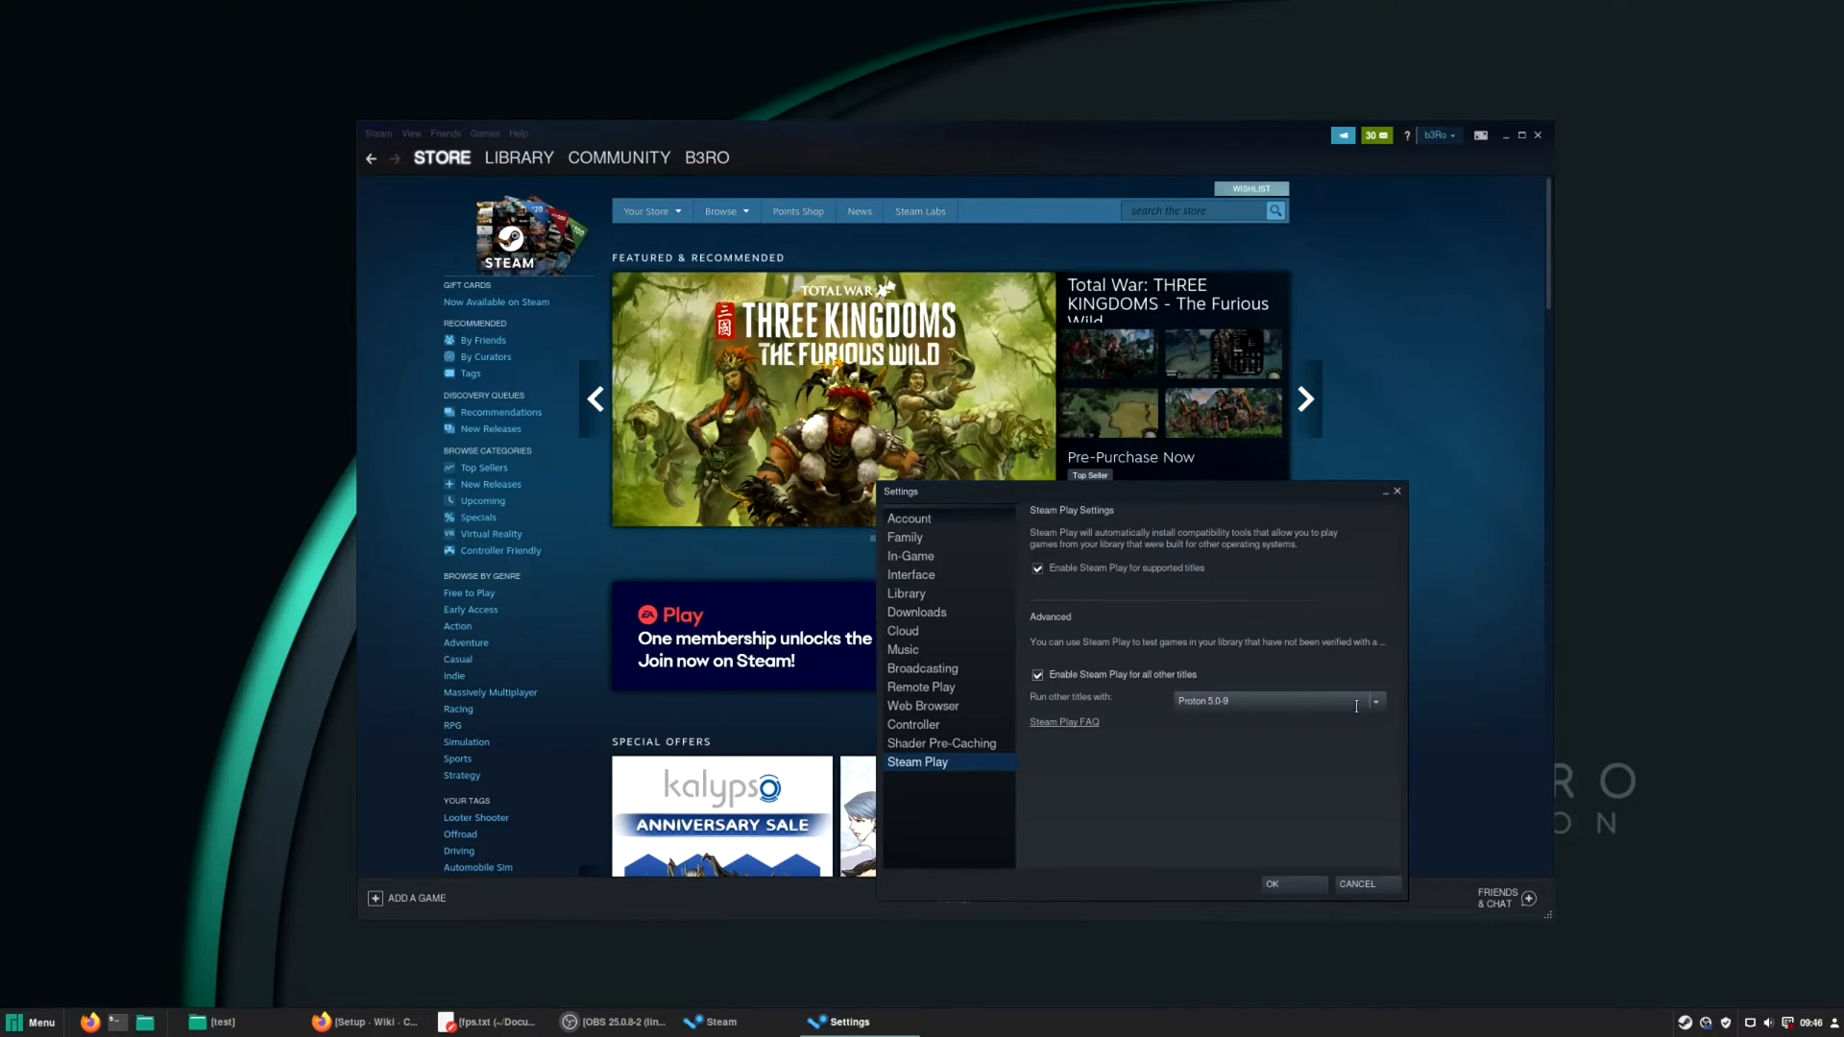
click(1373, 701)
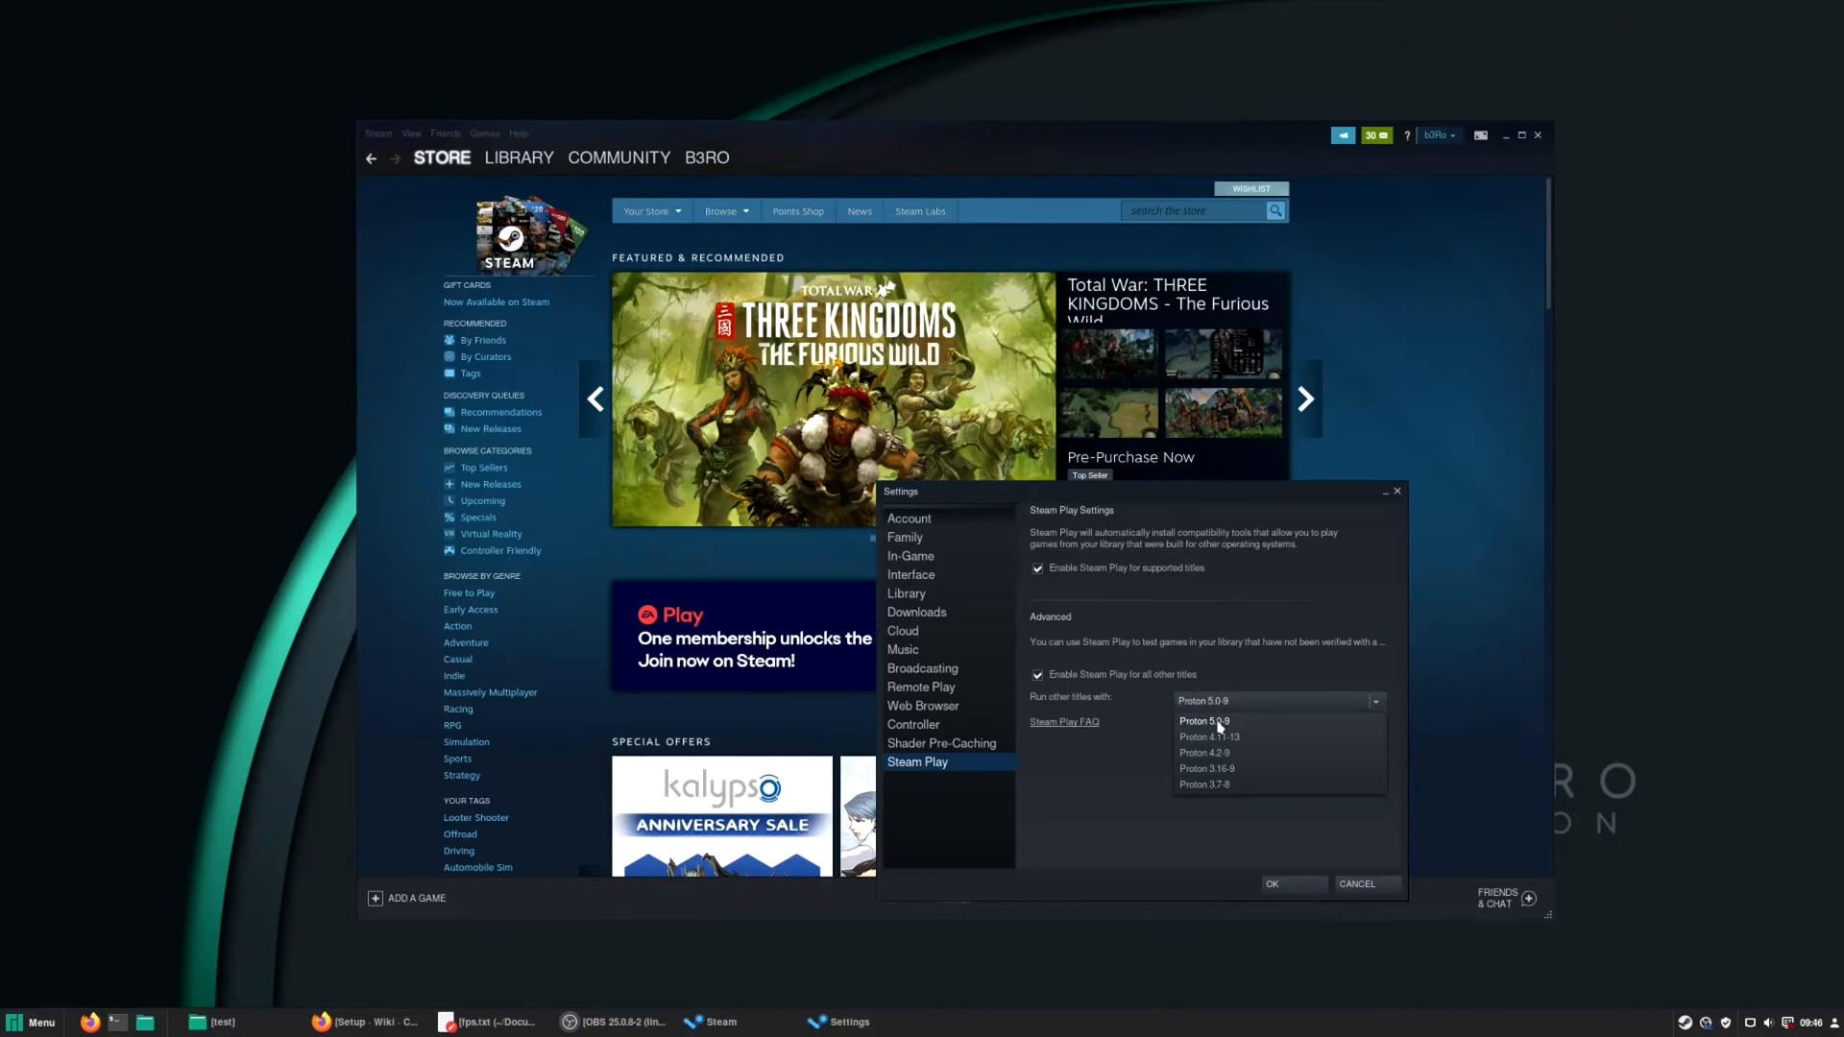
click(1204, 720)
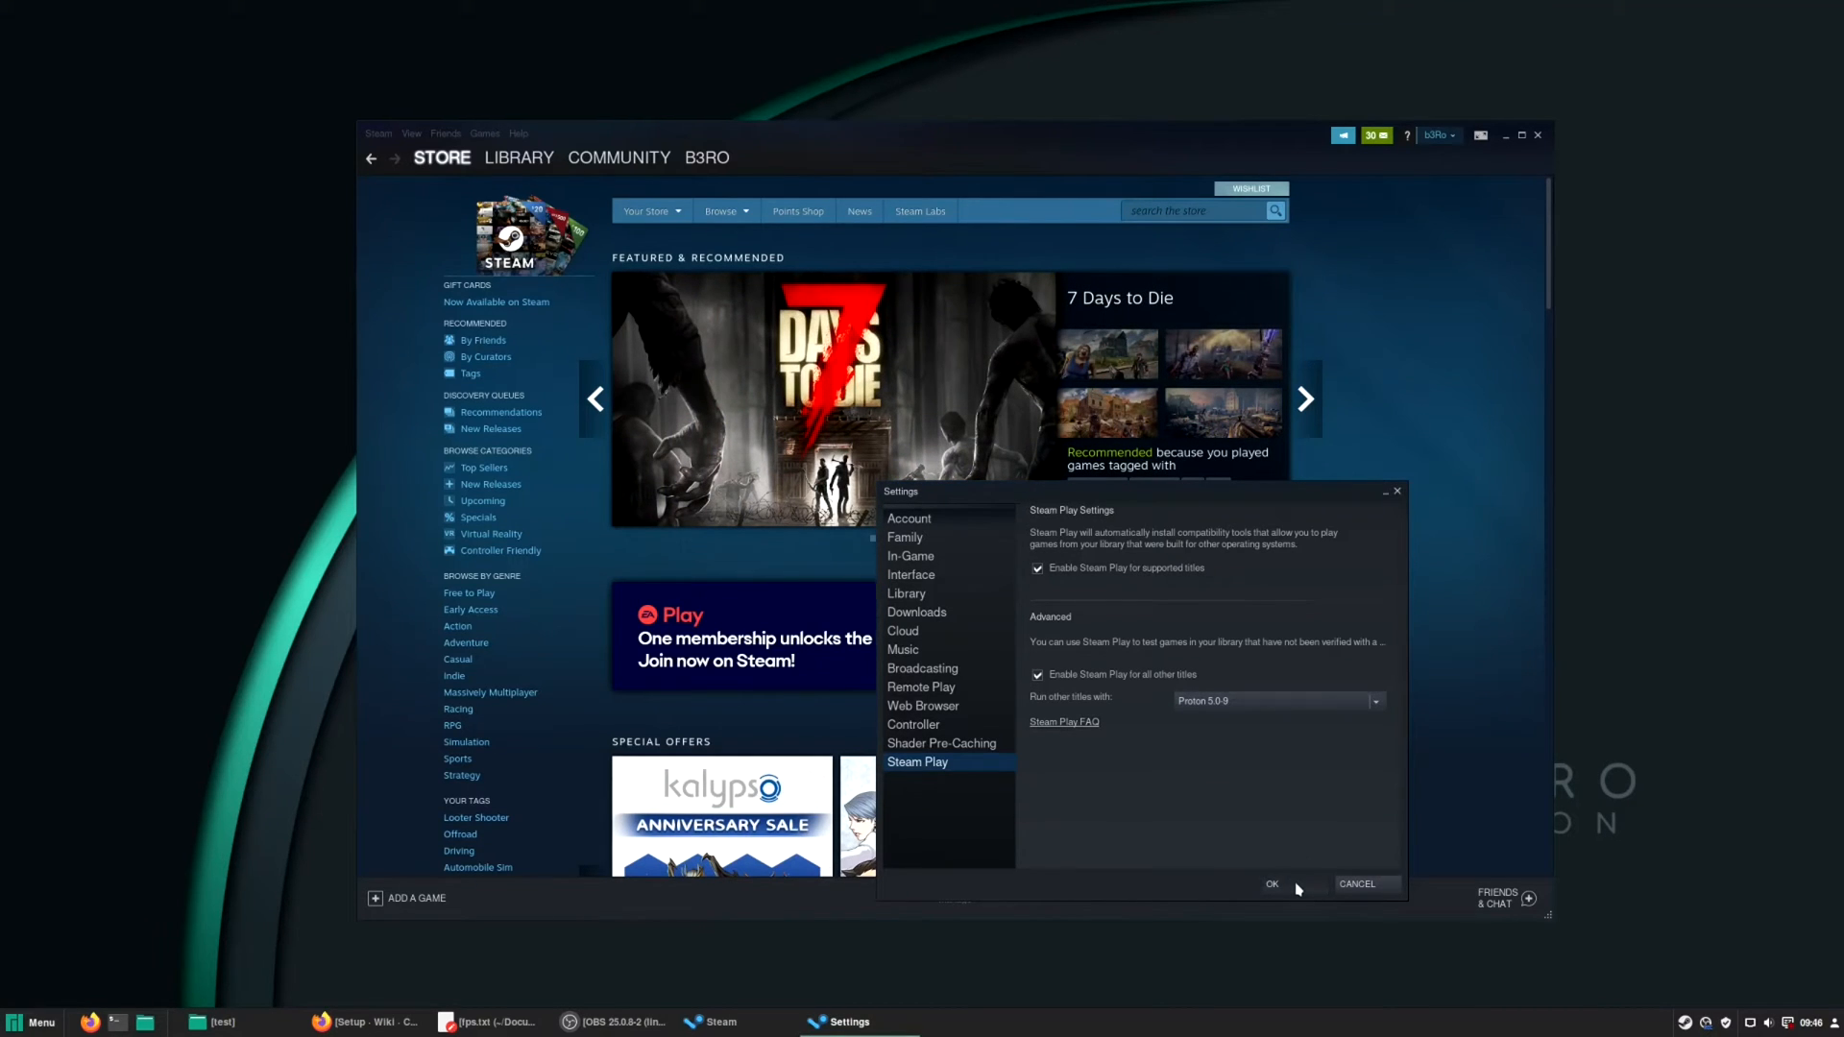
click(1272, 883)
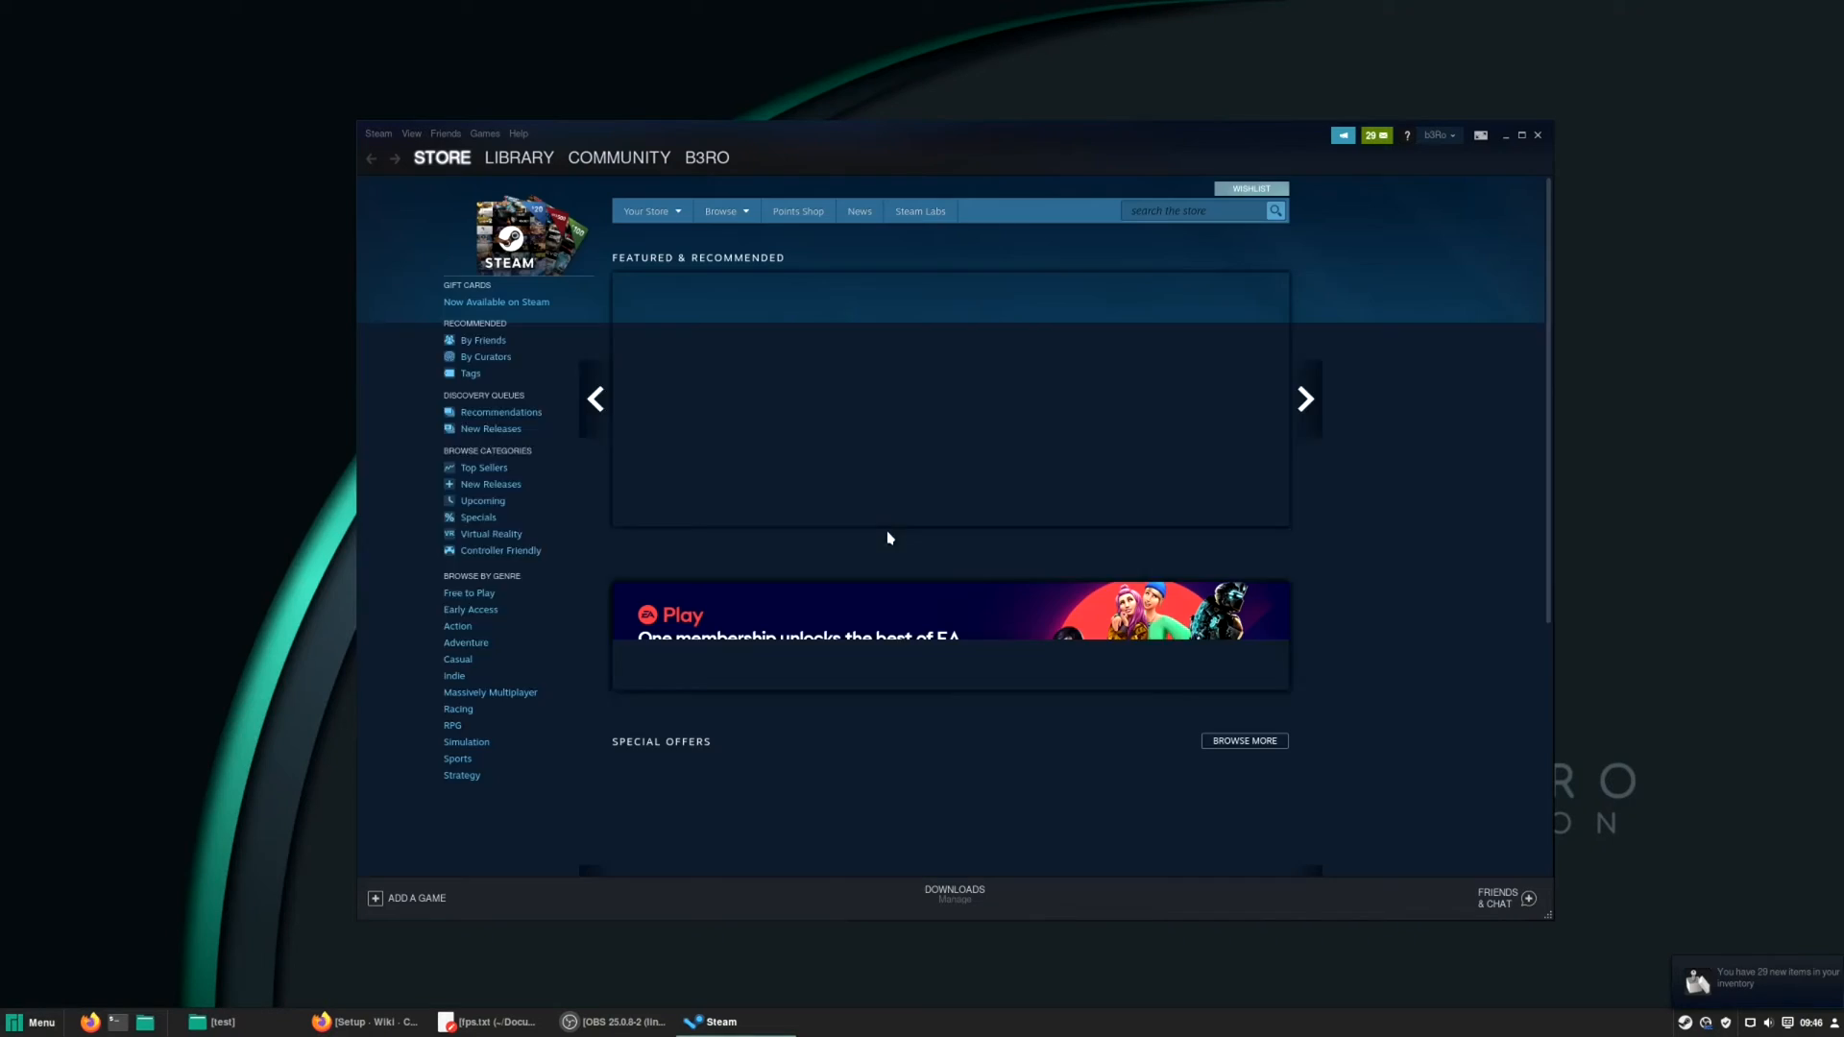
Set Age of Wonders III launch options to 'hud gamemoderun RADV_PERFTEST=aco %command%'.
click(518, 156)
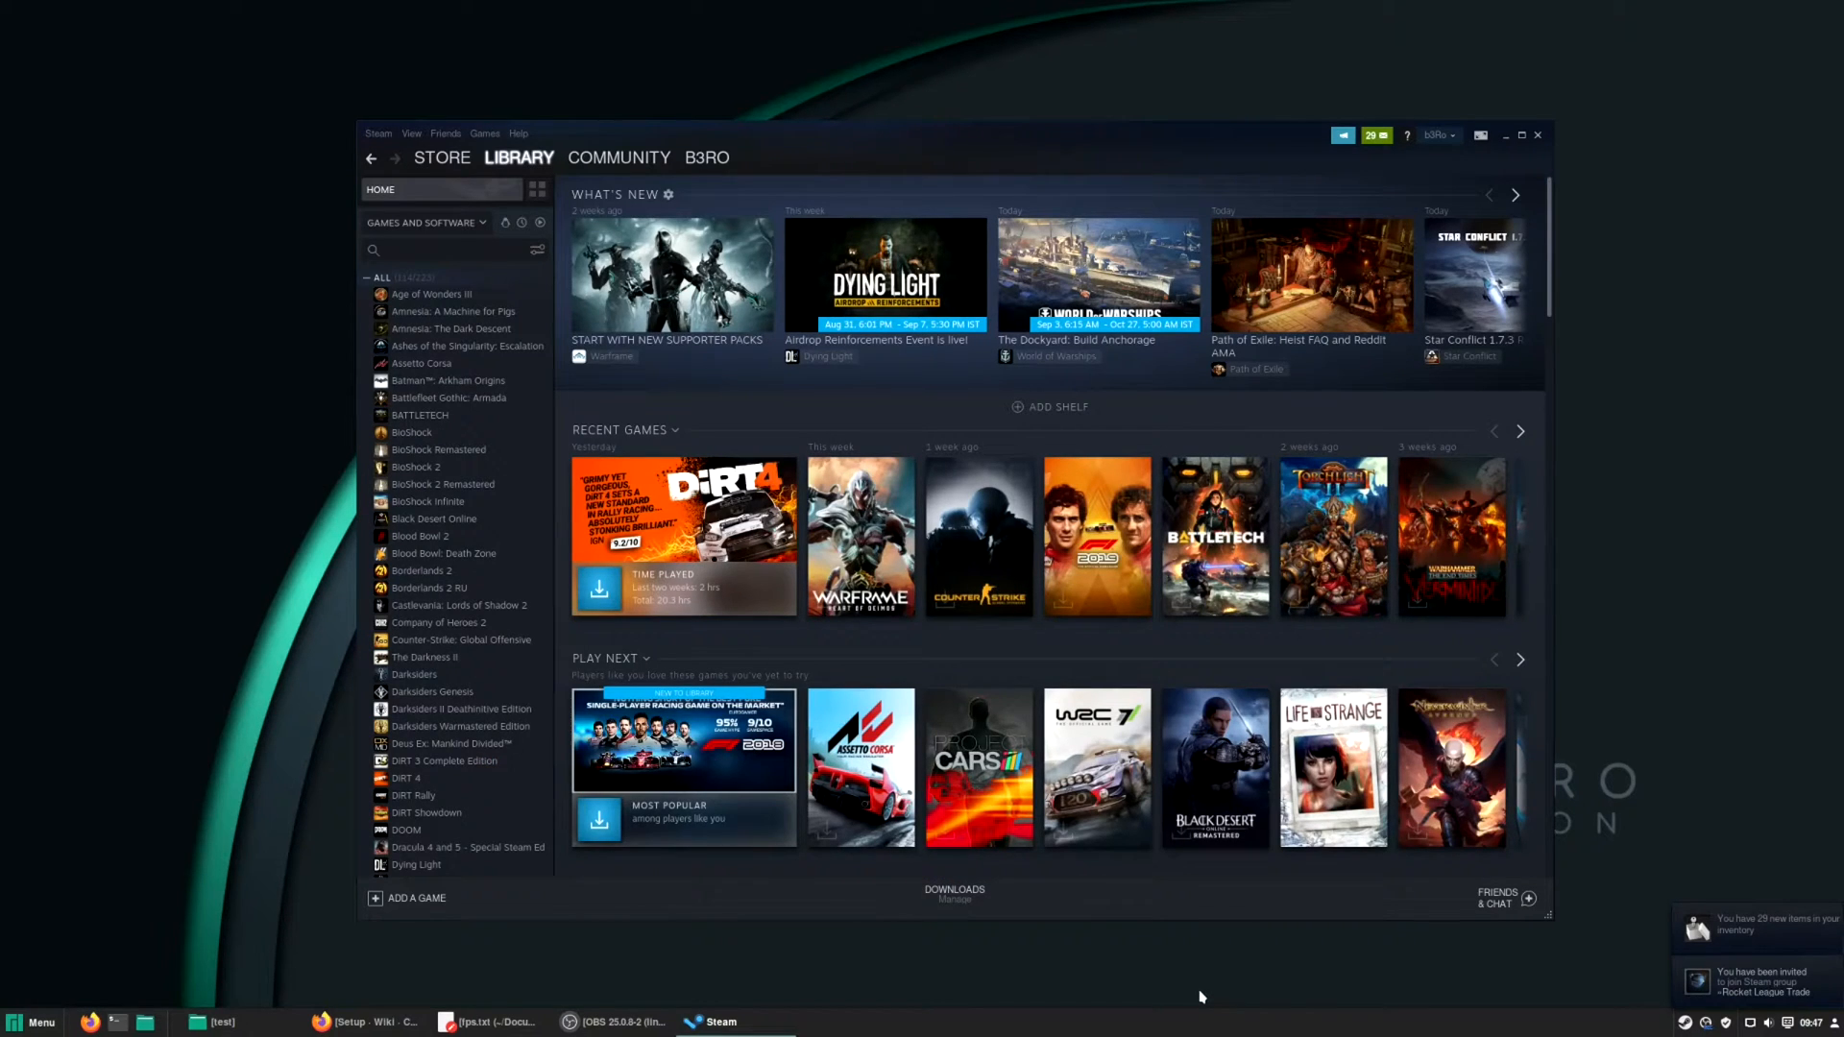
click(486, 1020)
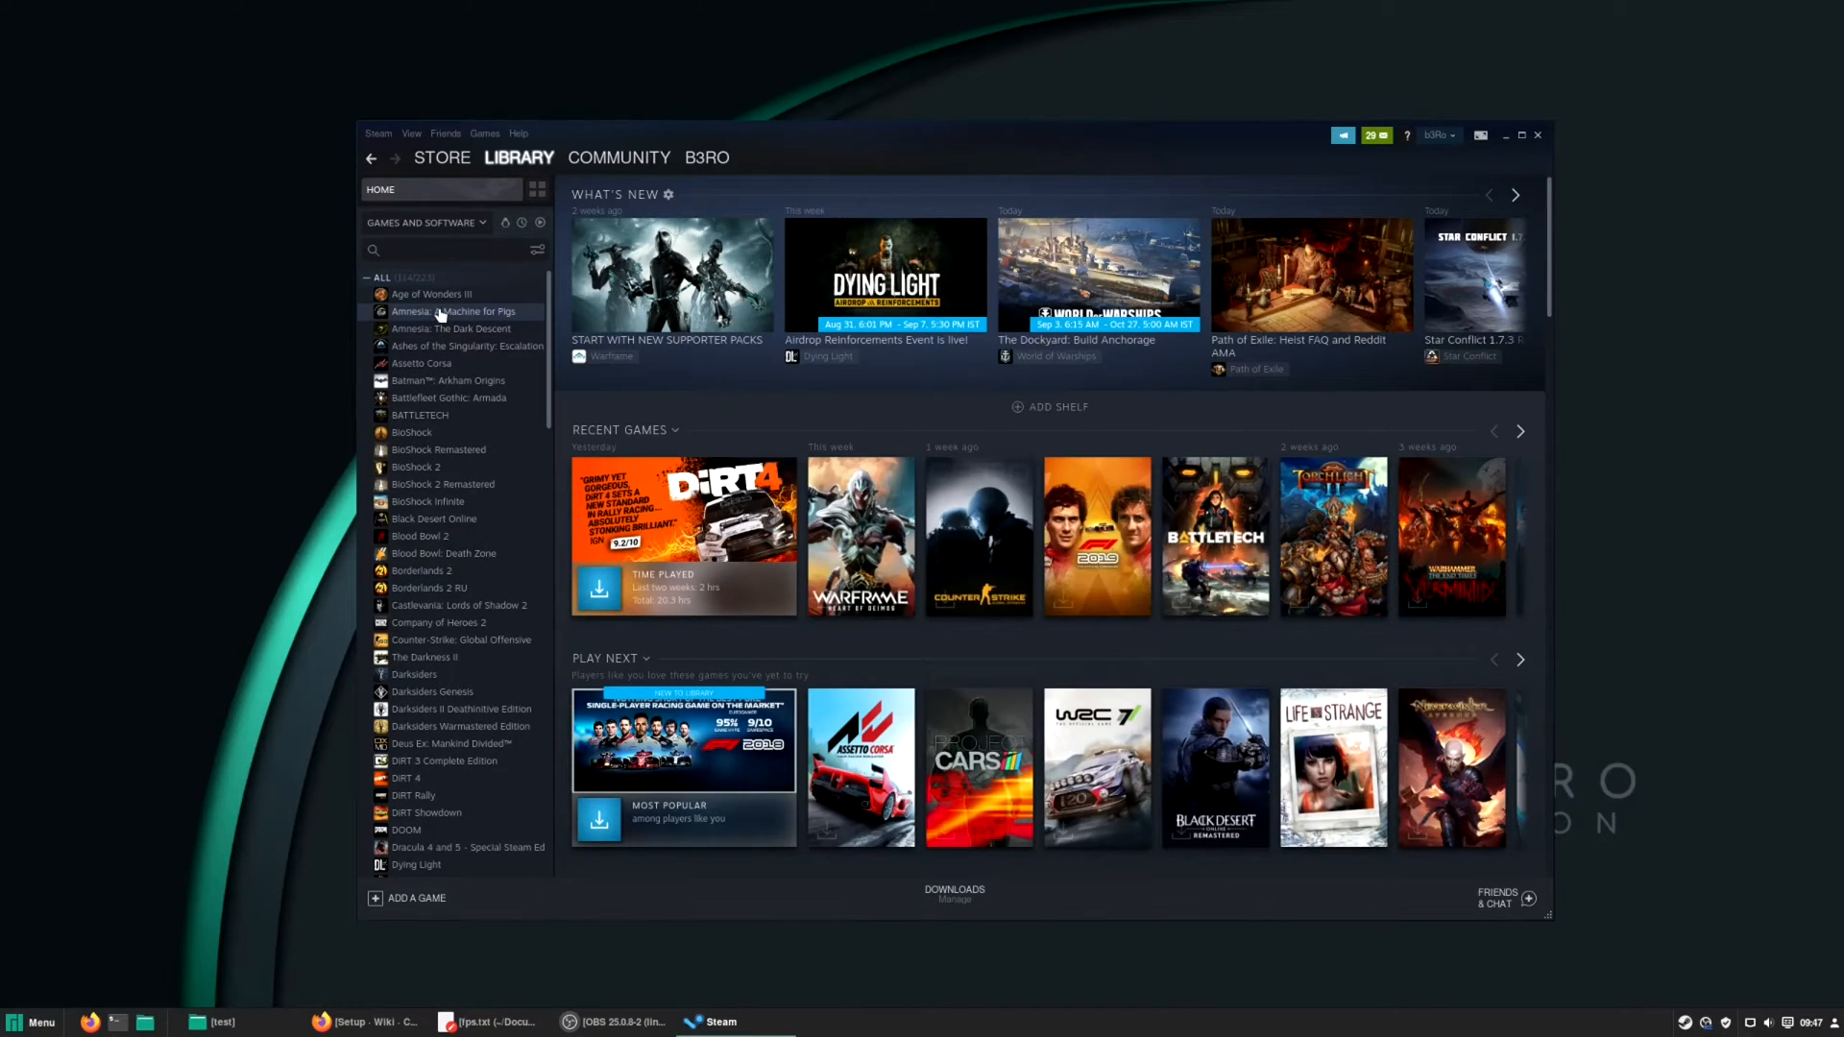
right_click(432, 294)
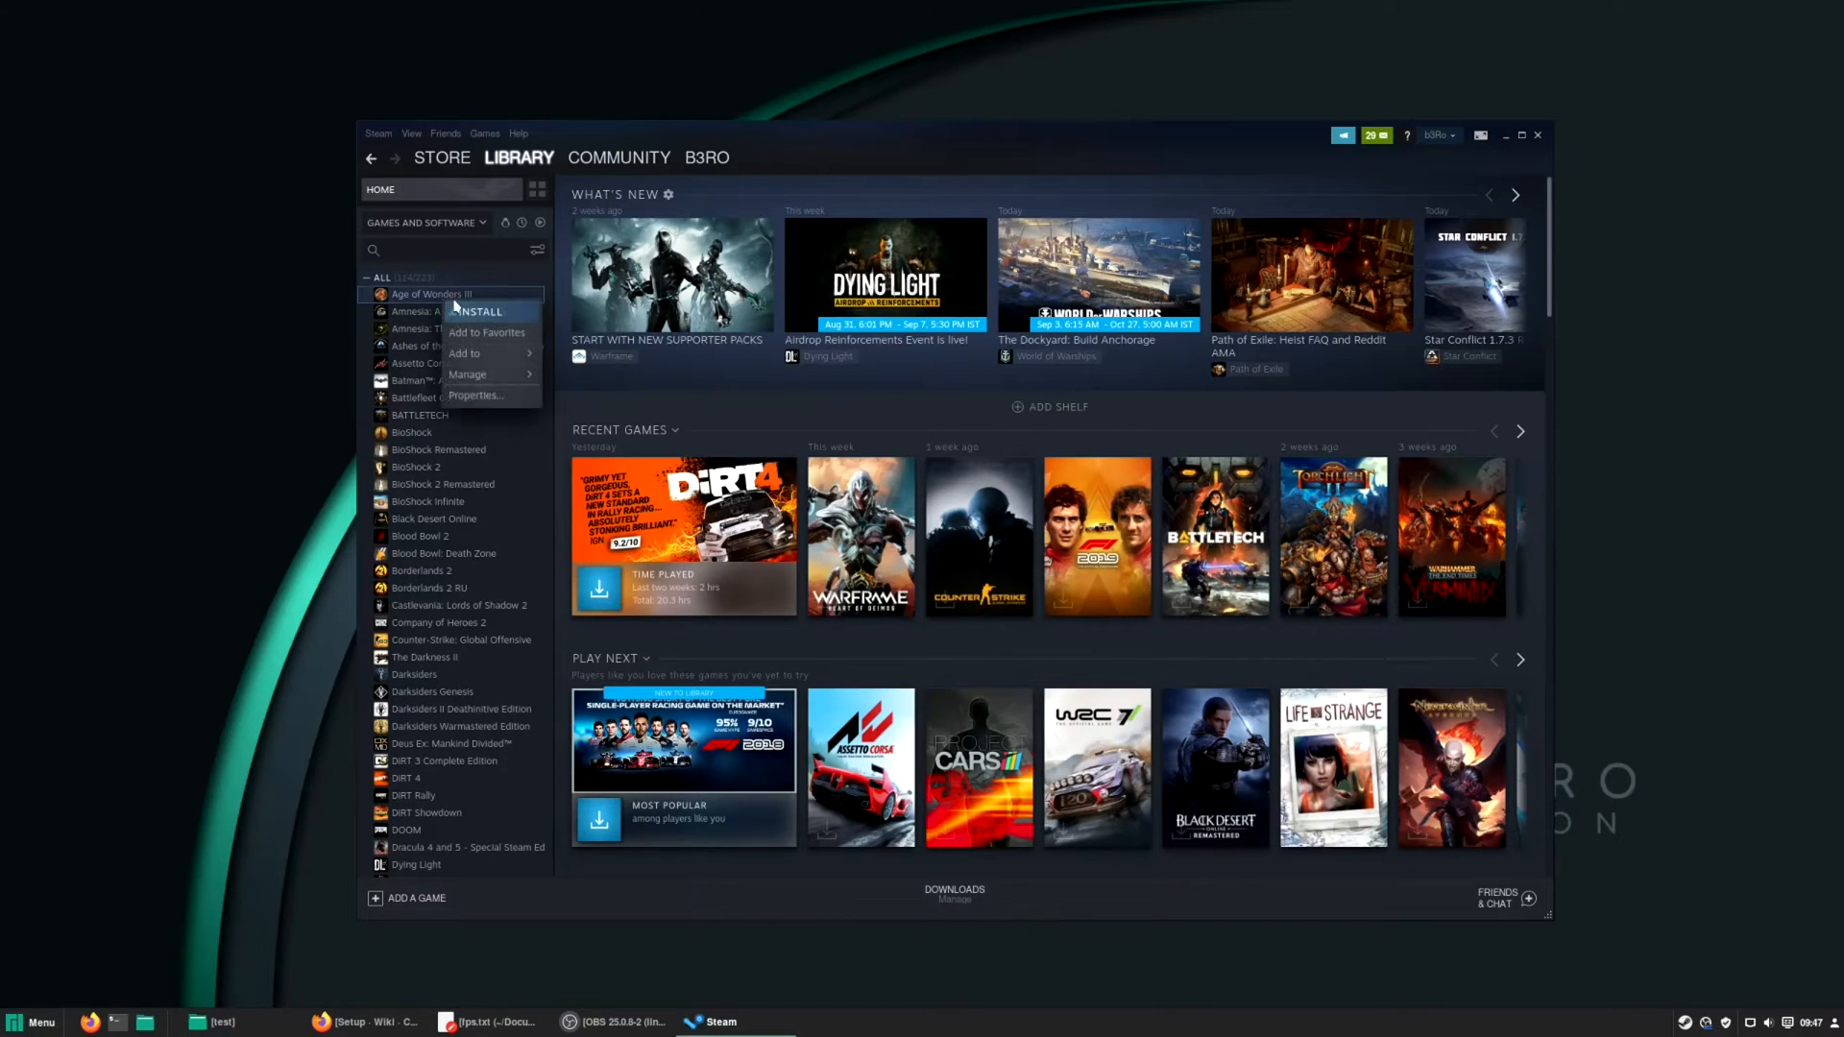
click(473, 396)
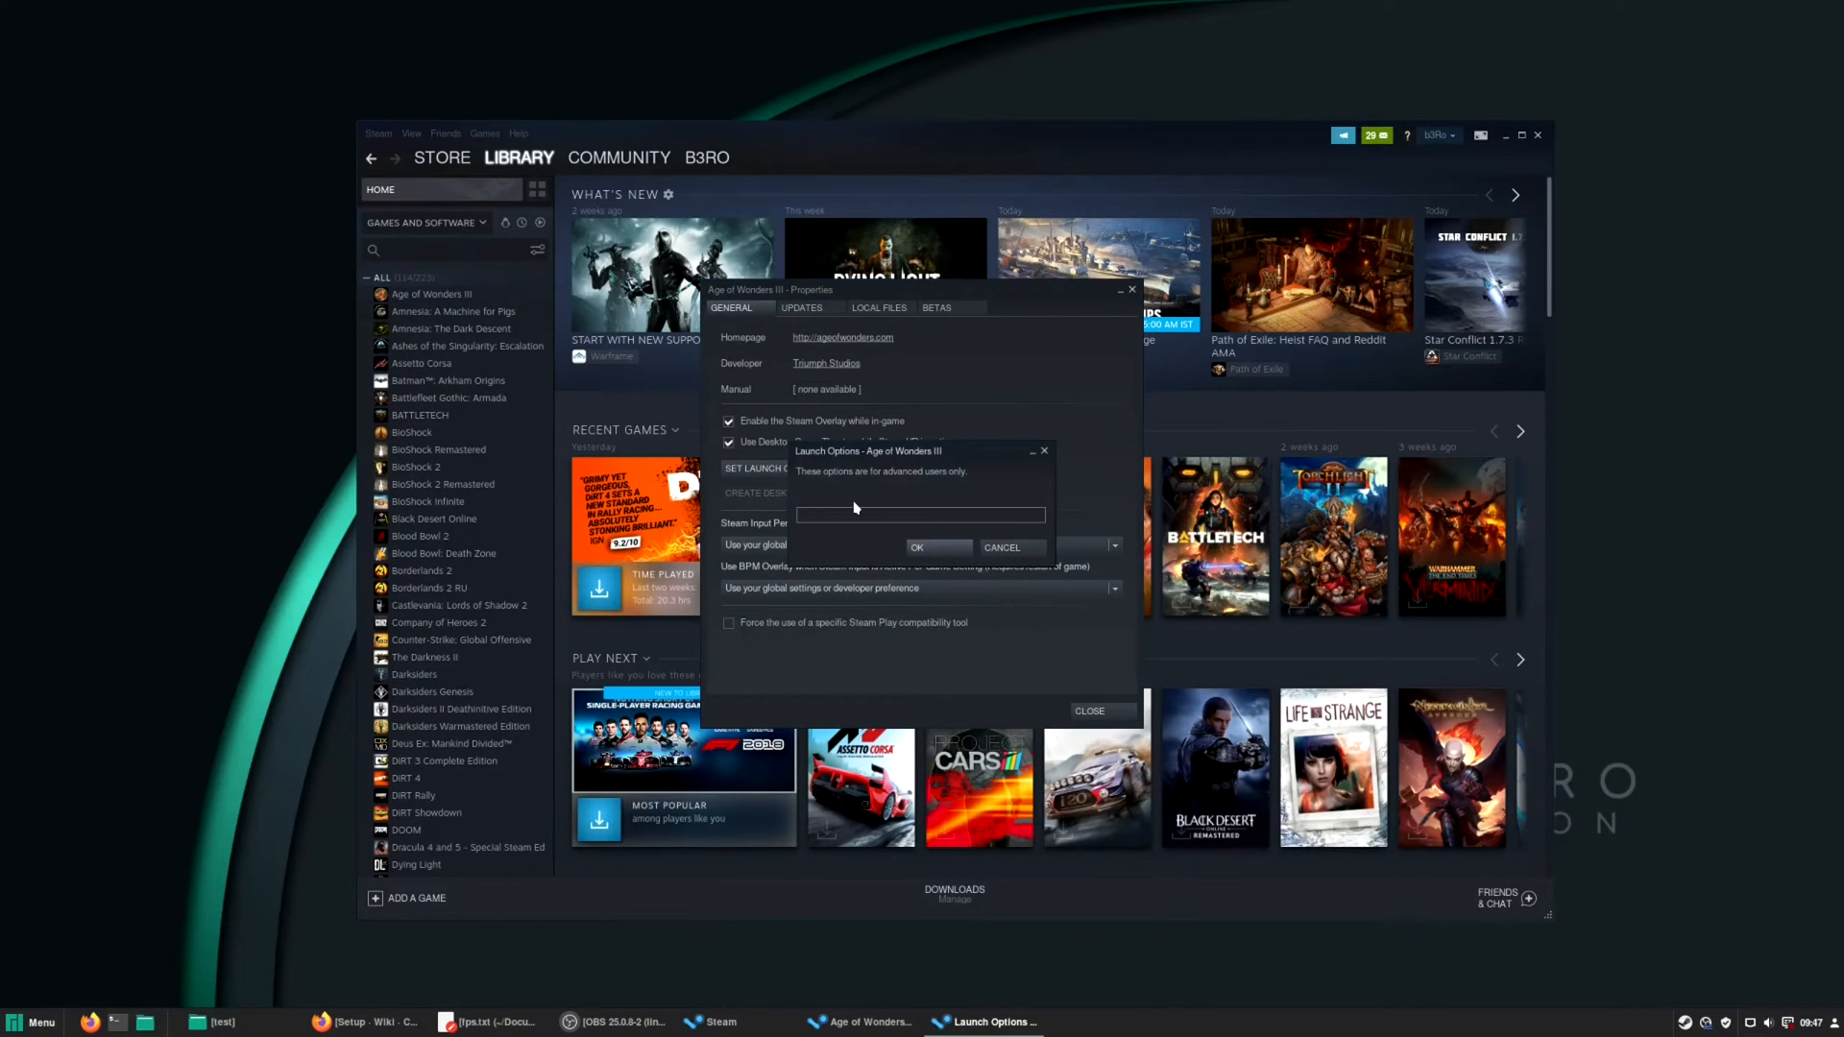
text(hud gamemoderun RADV_PERFTEST=aco %command%)
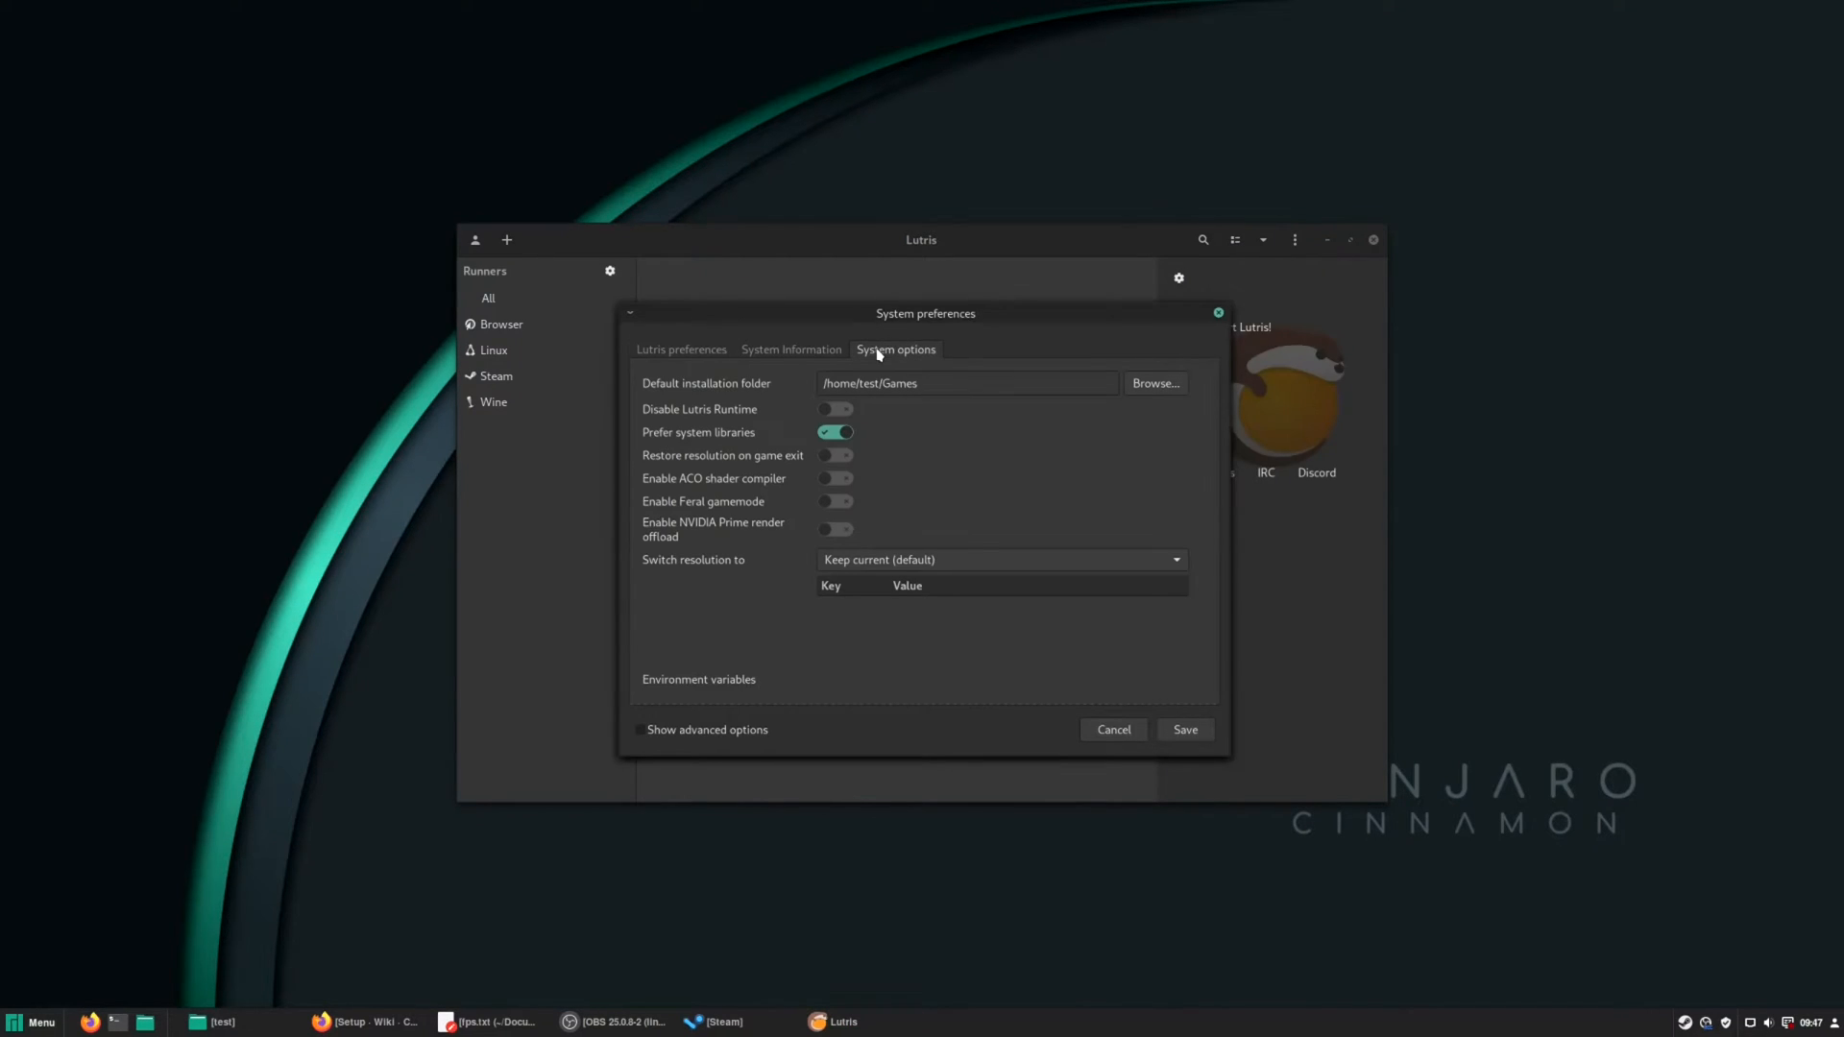
mouse_move(687, 732)
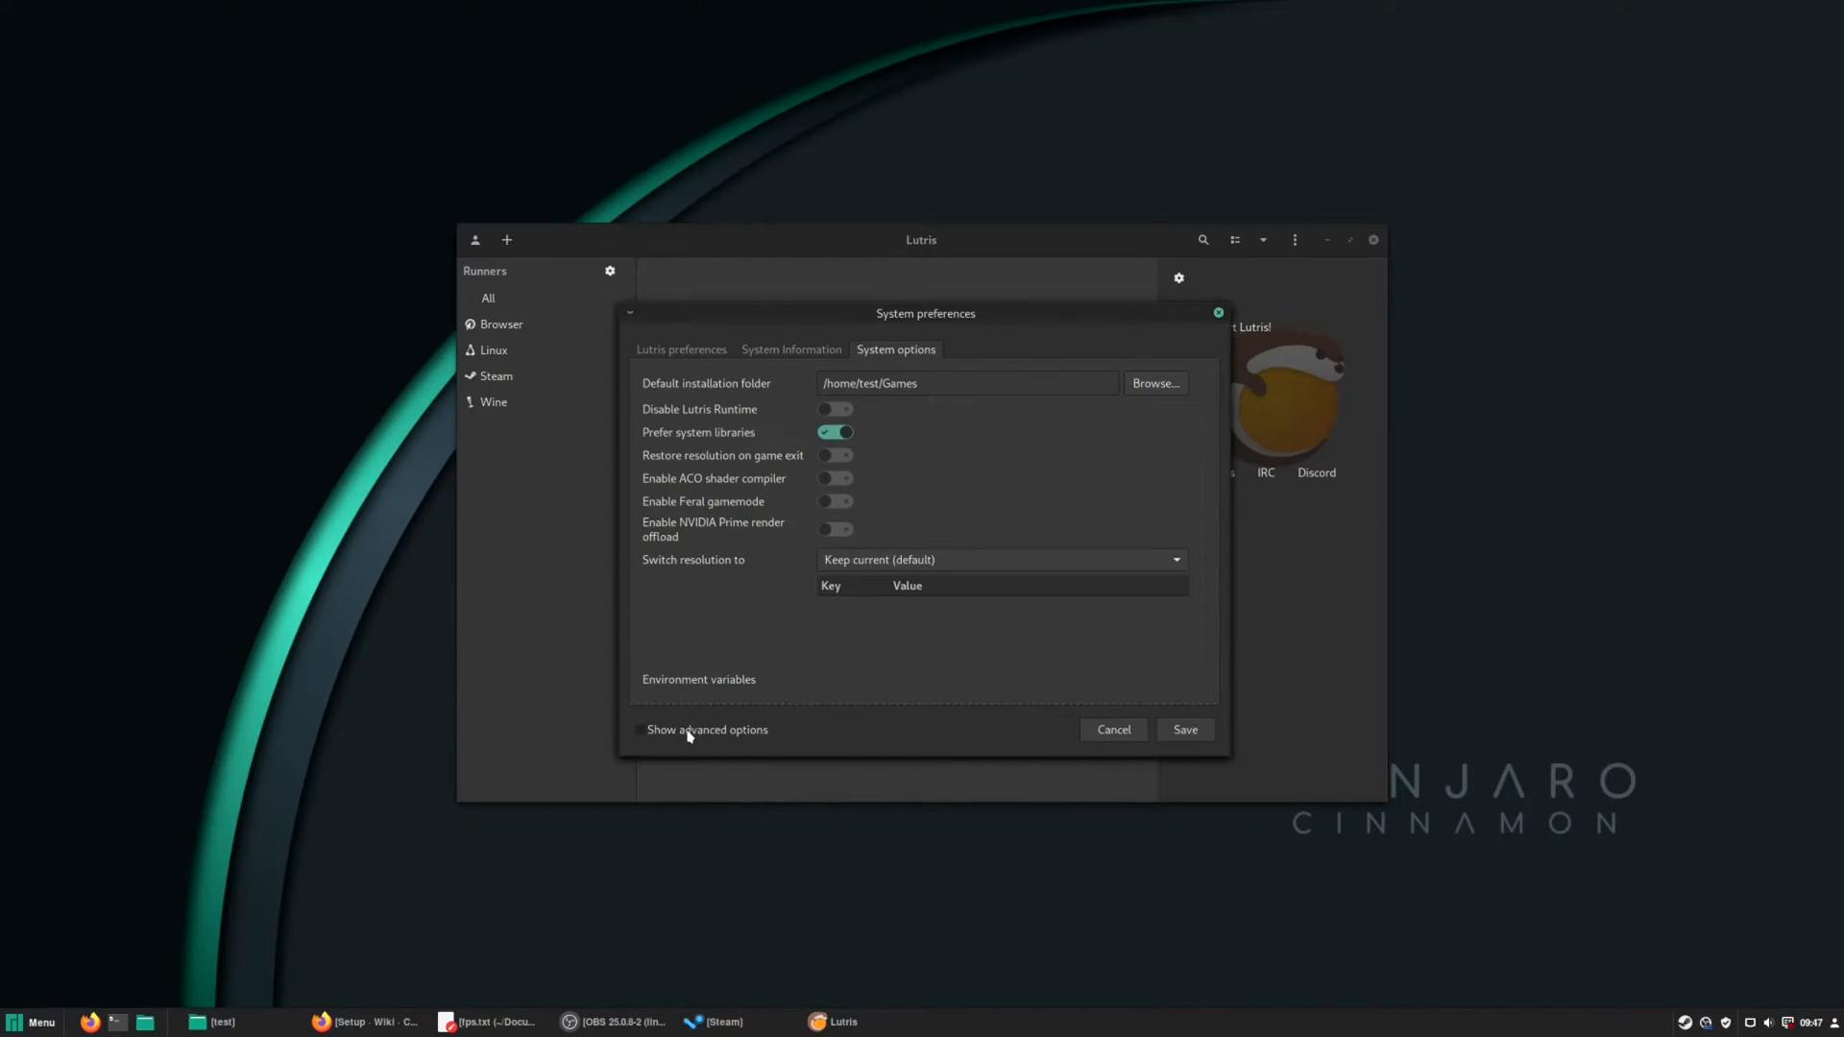
Show Lutris advanced system options and switch 'Enable ACO shader compiler' on.
click(641, 729)
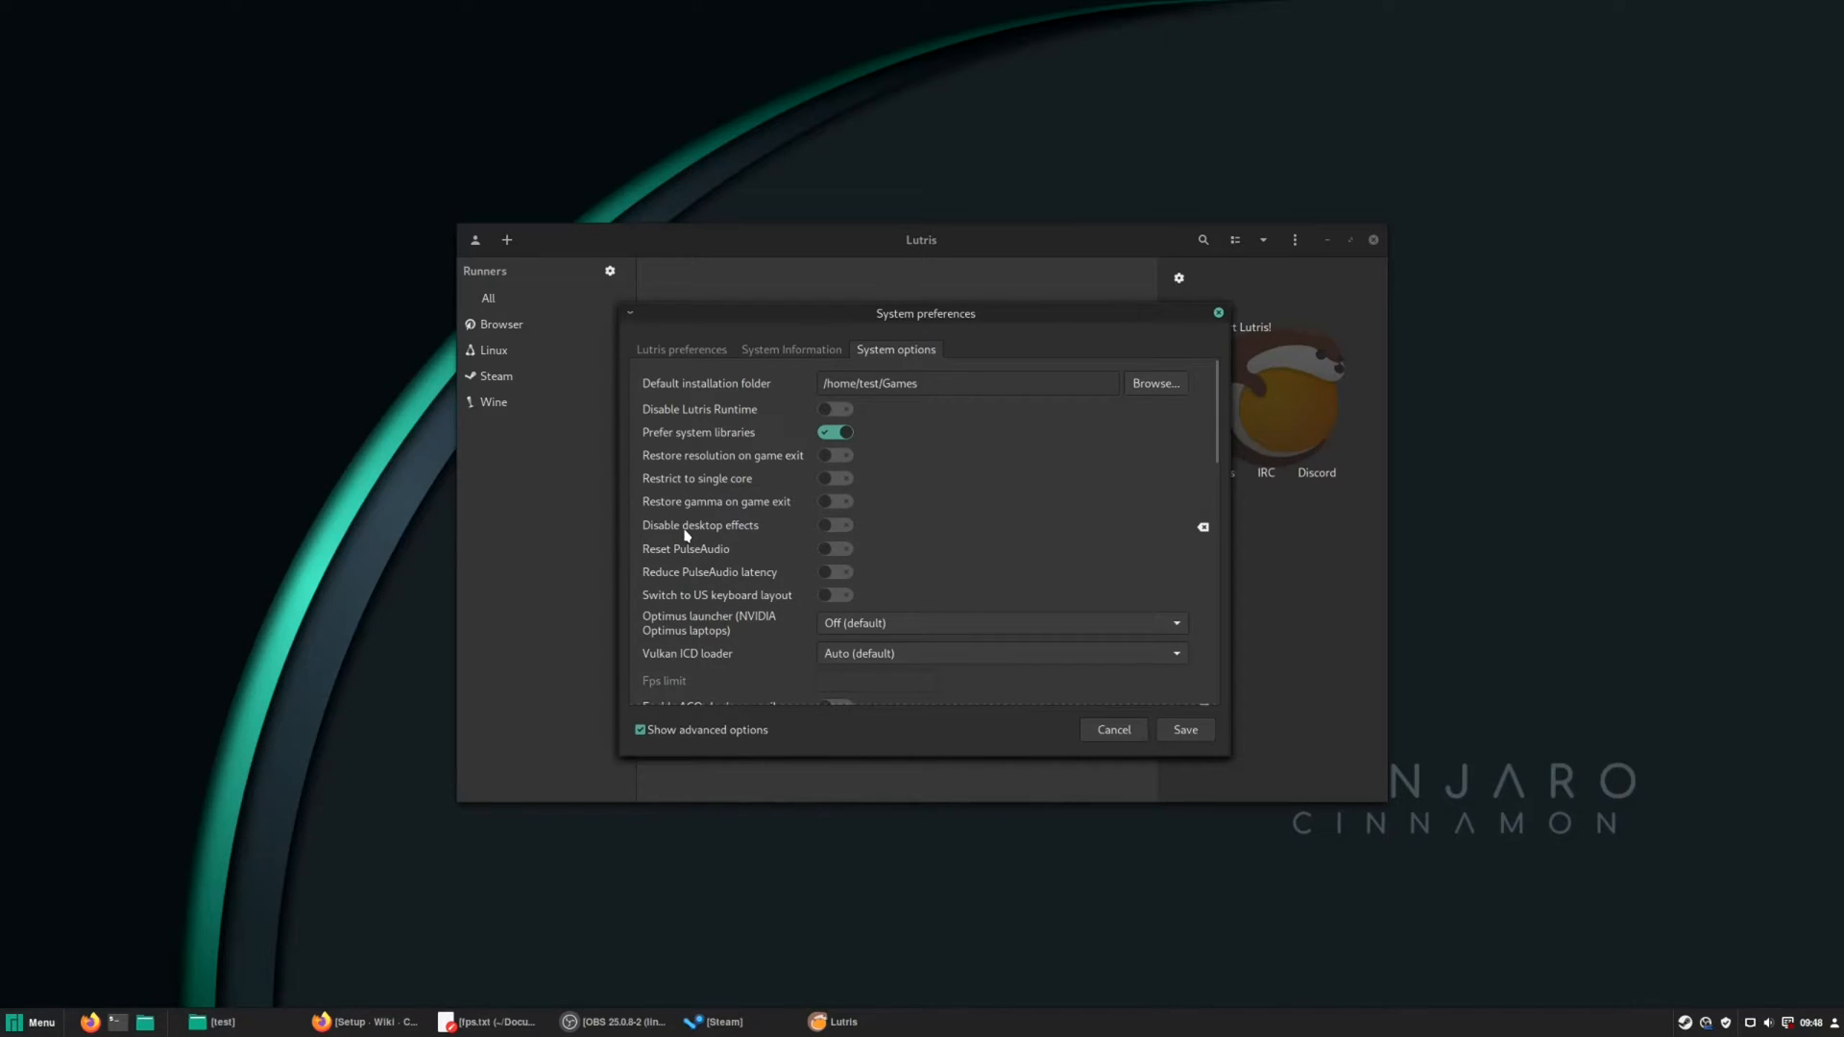
scroll(down, 3)
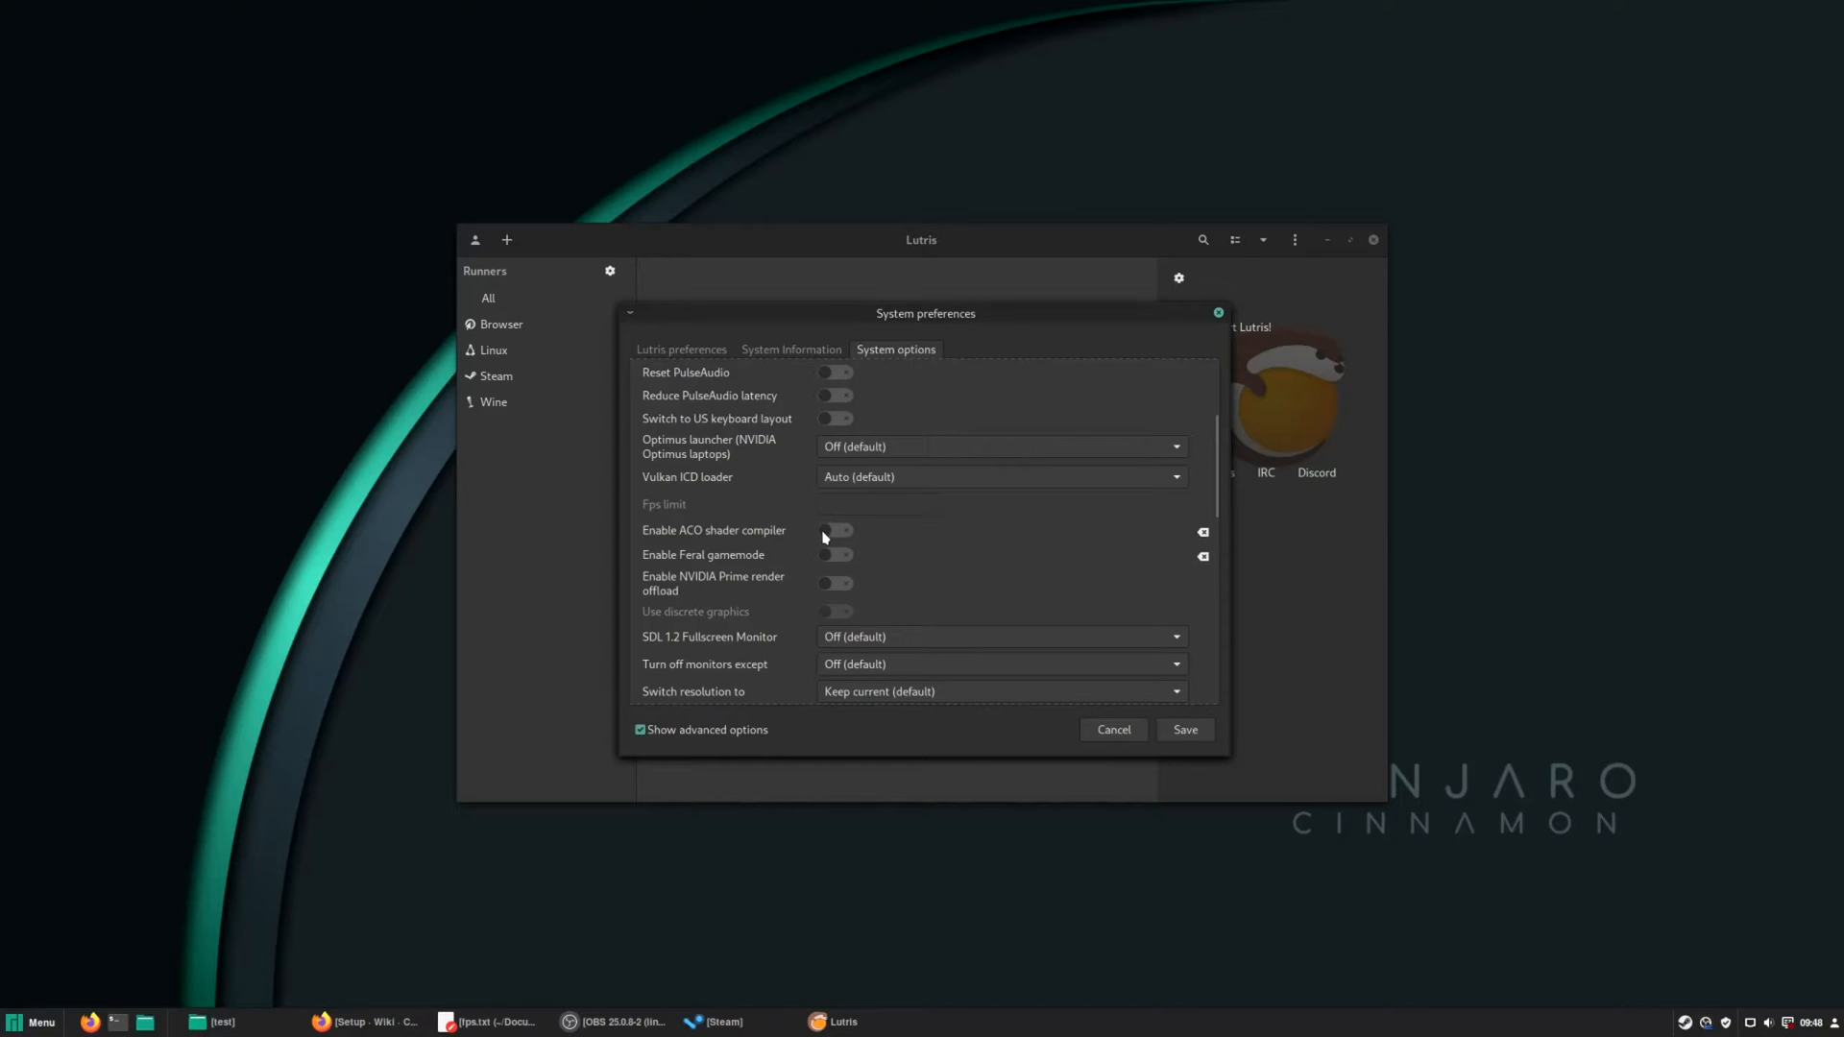
click(836, 530)
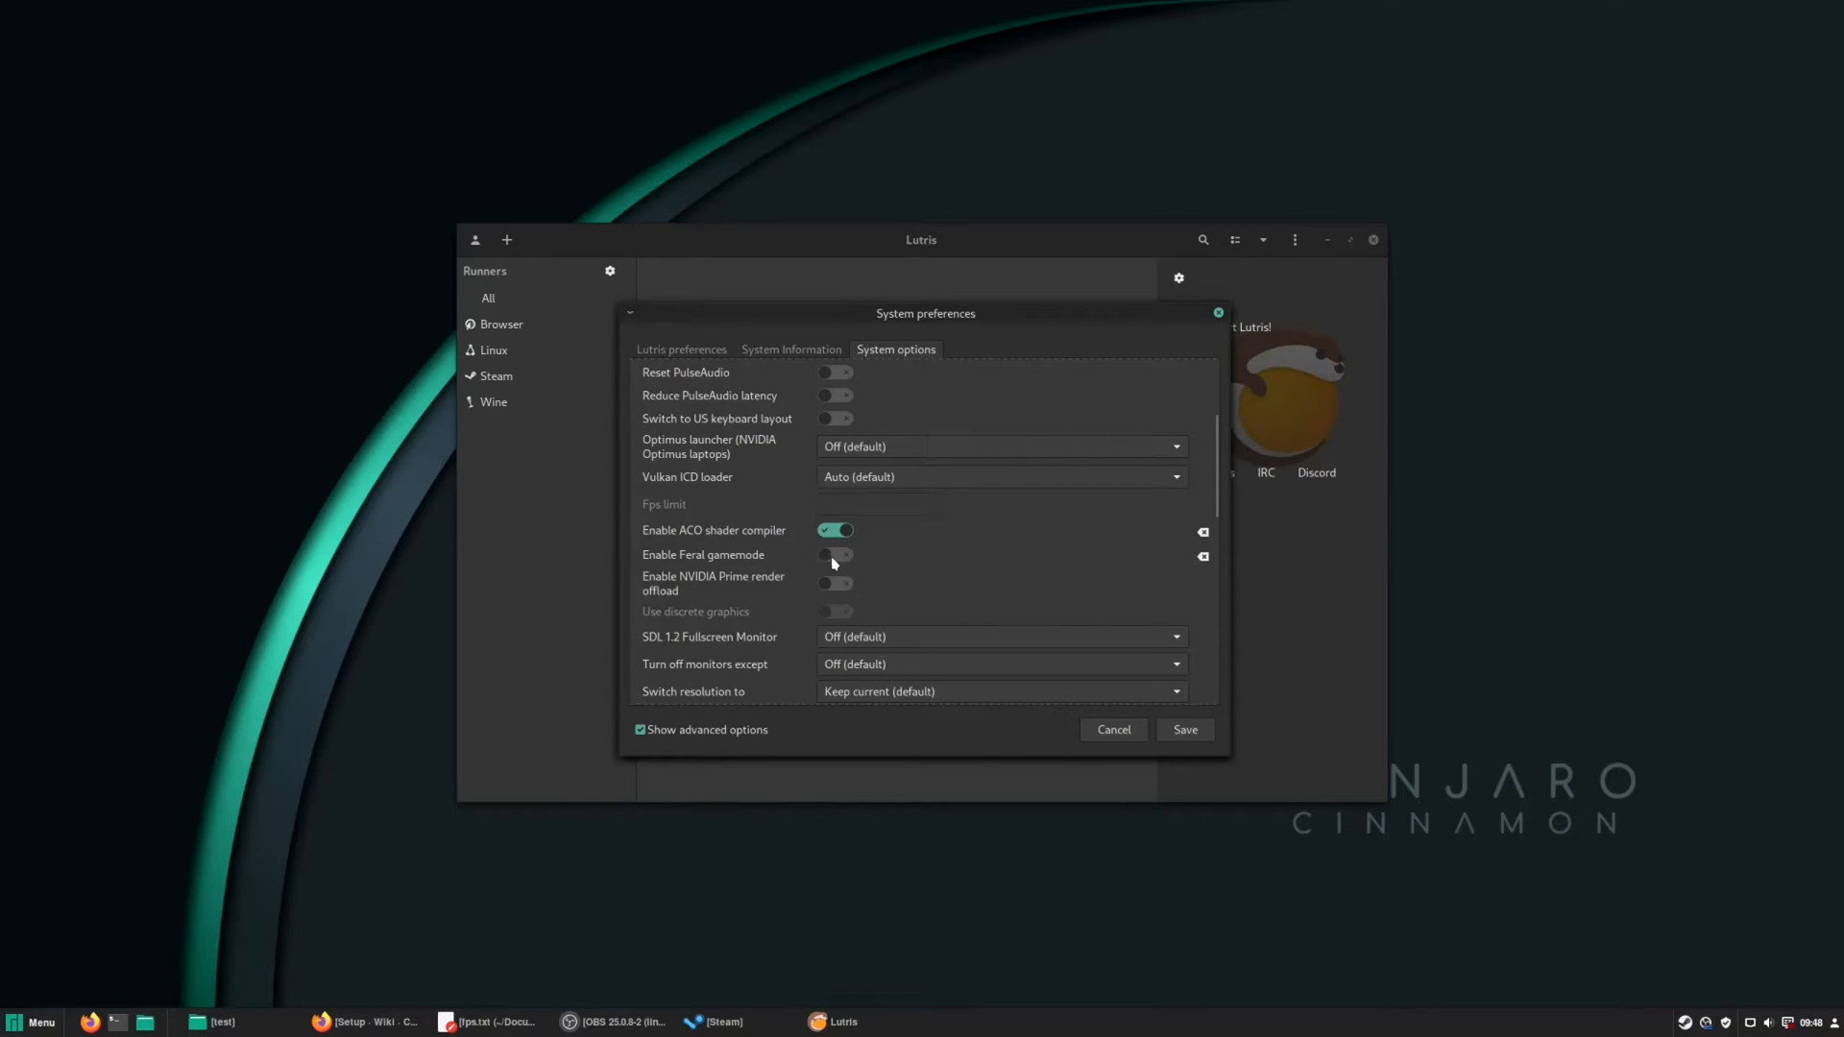
scroll(down, 3)
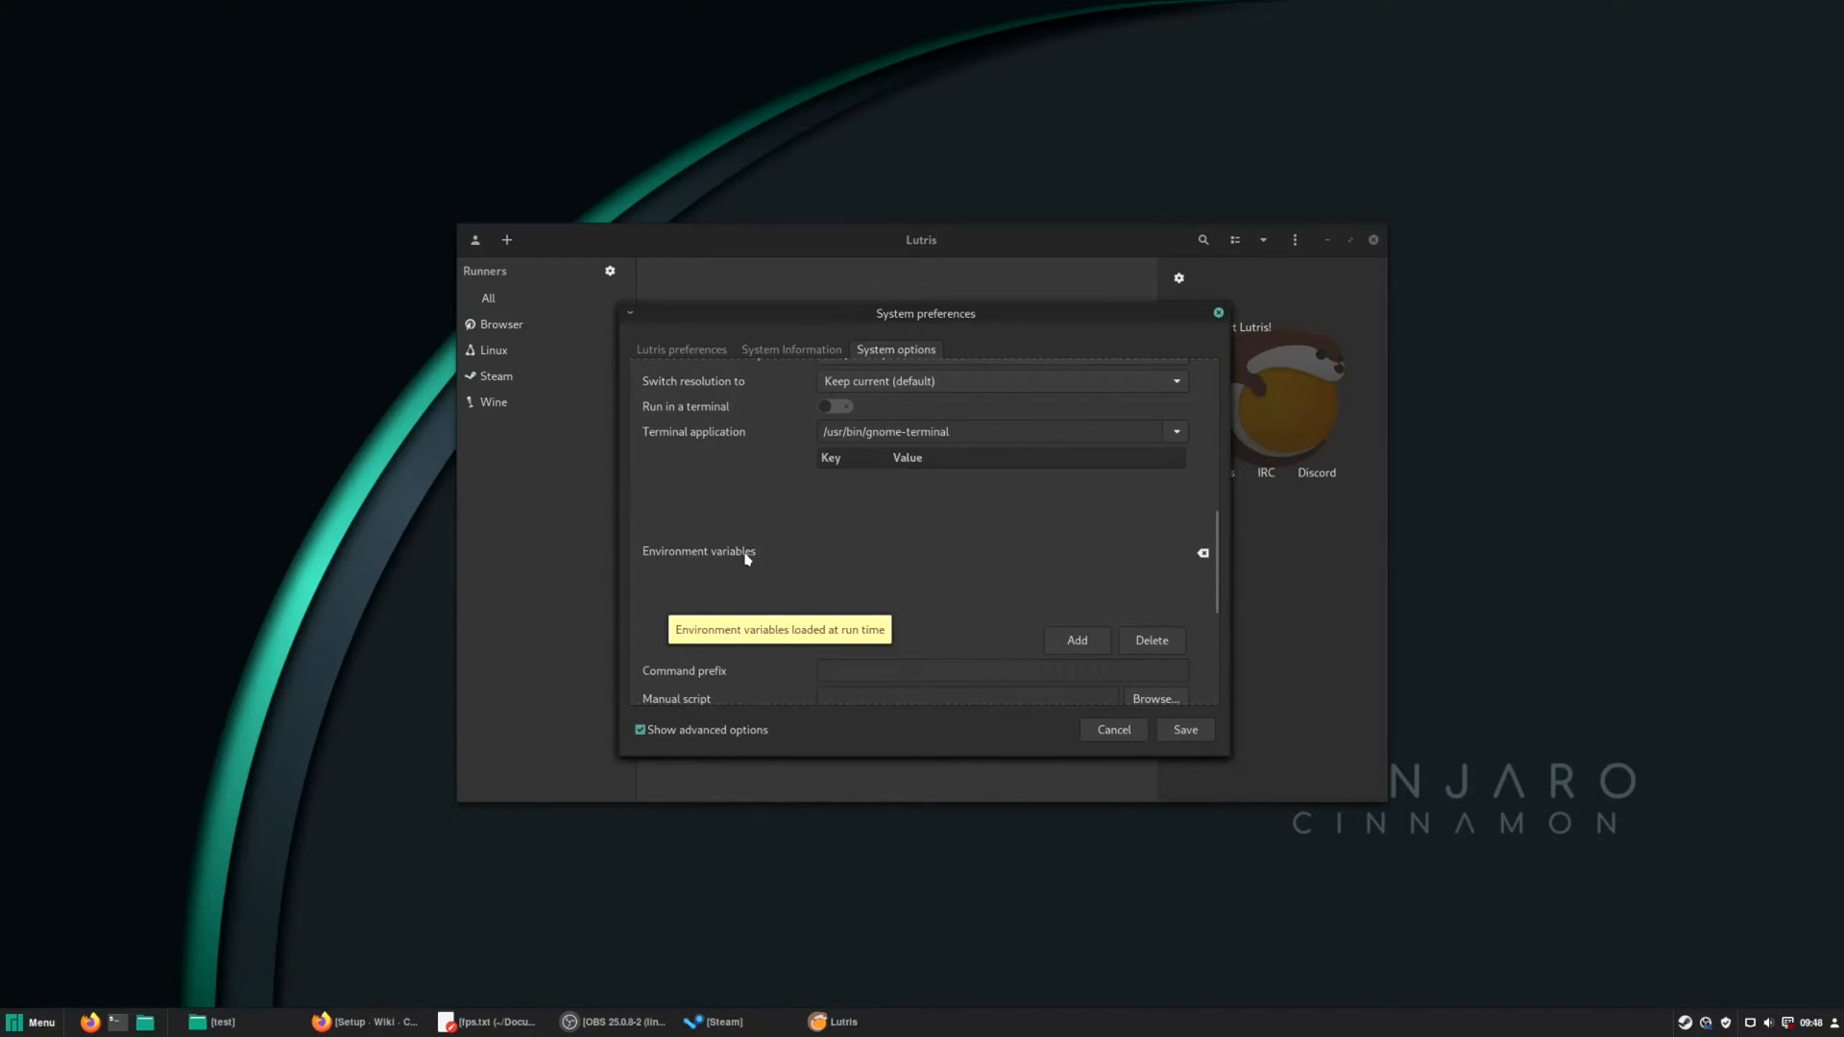
mouse_move(786, 555)
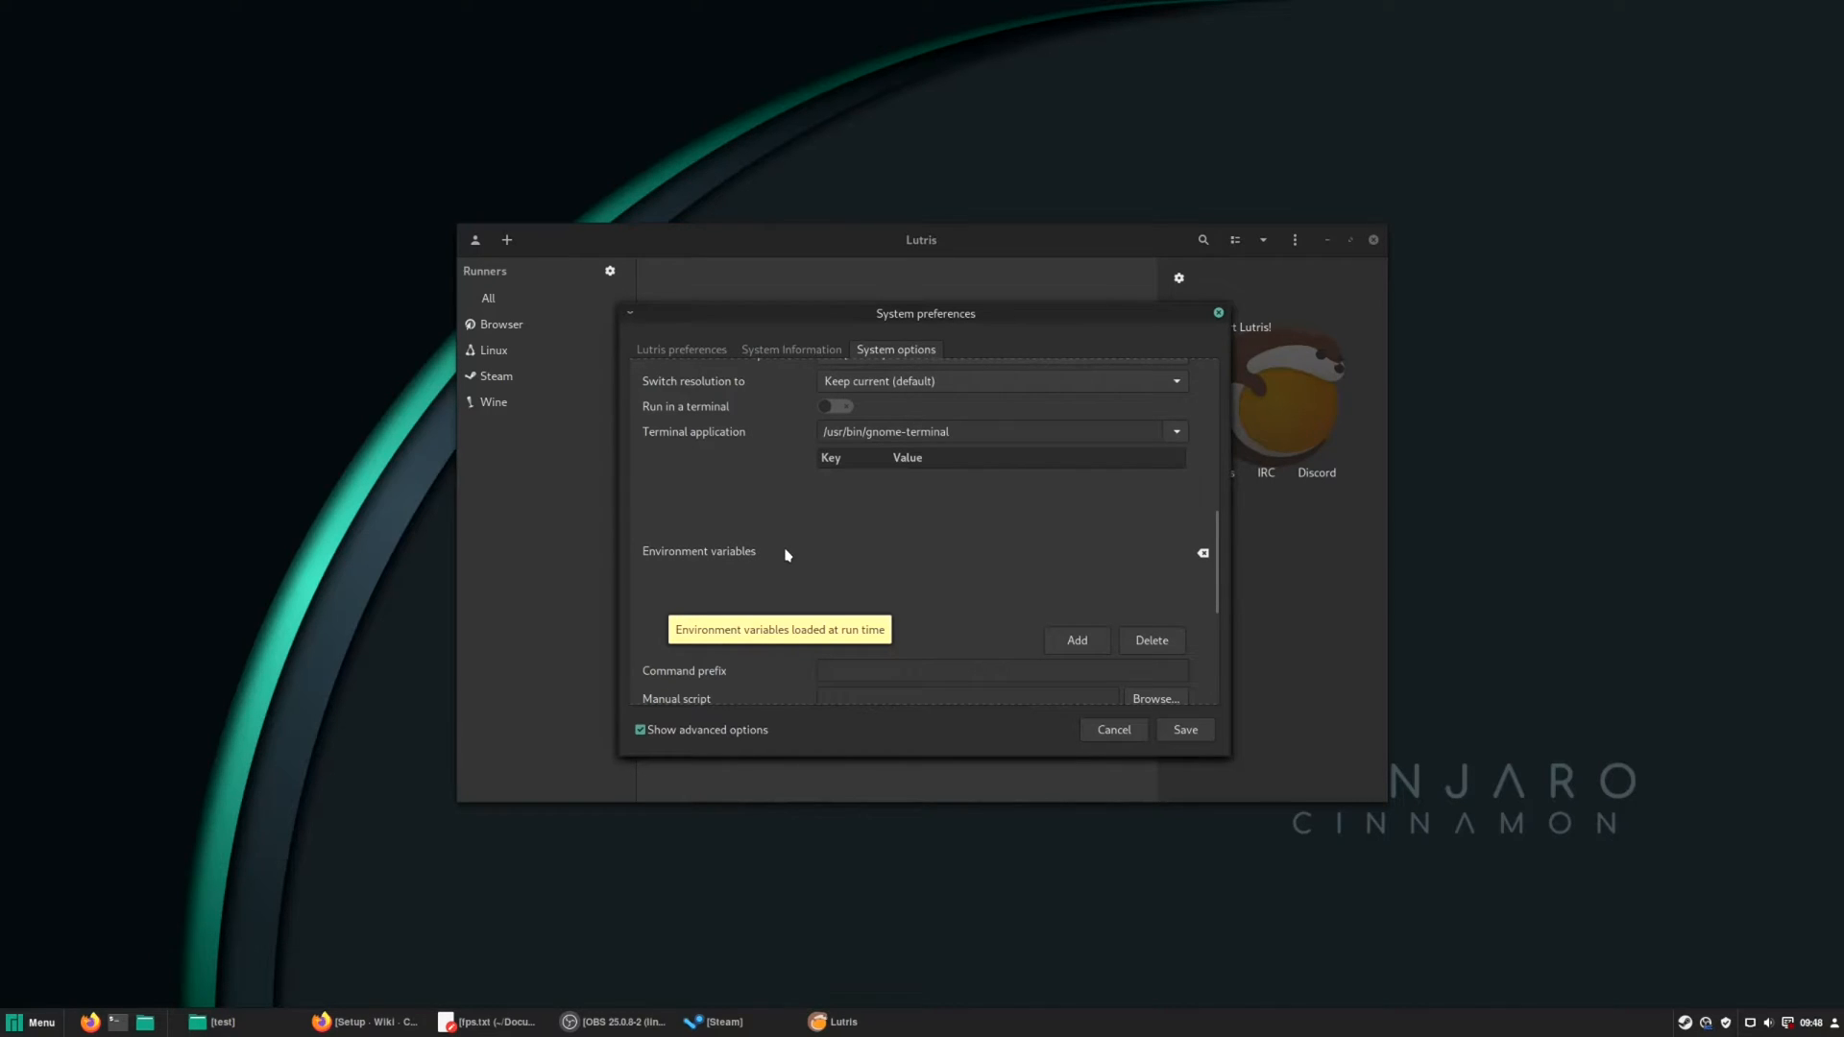
Add an environment variable MANGOHUD with value 1 to Lutris system options.
click(1076, 640)
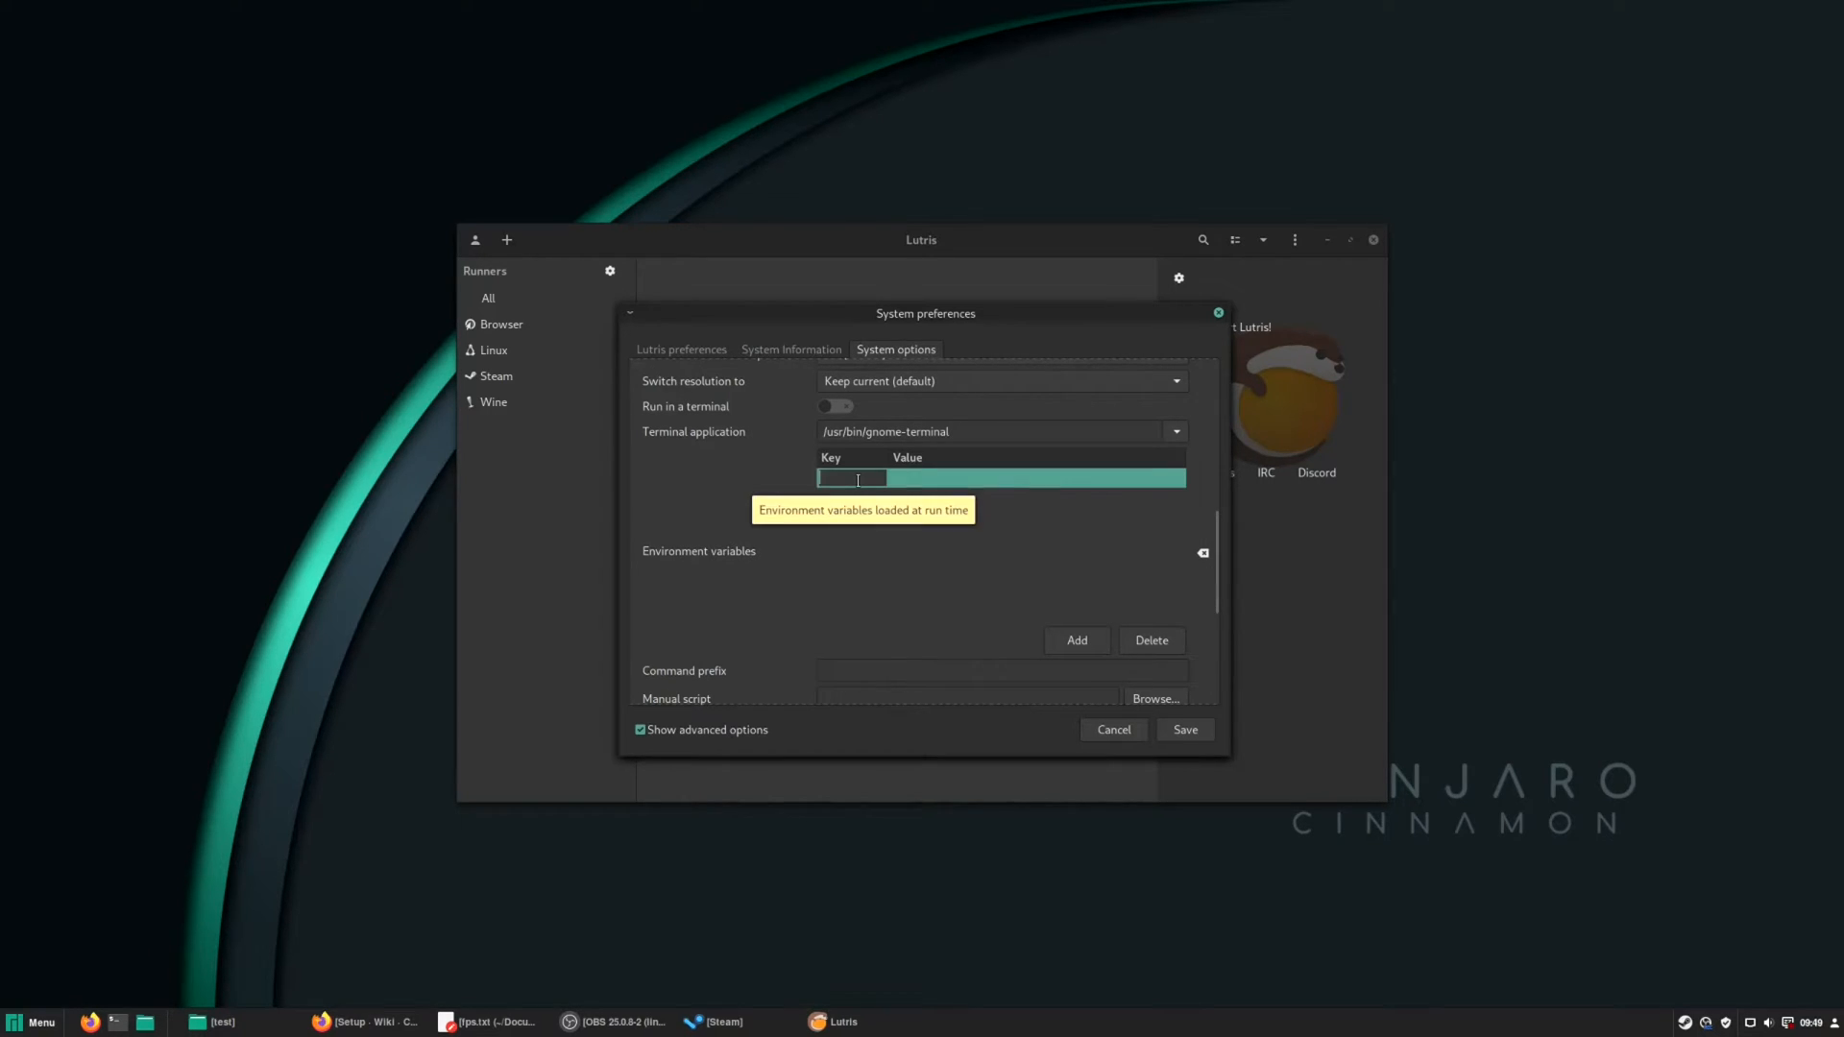
text(MANGOHUD)
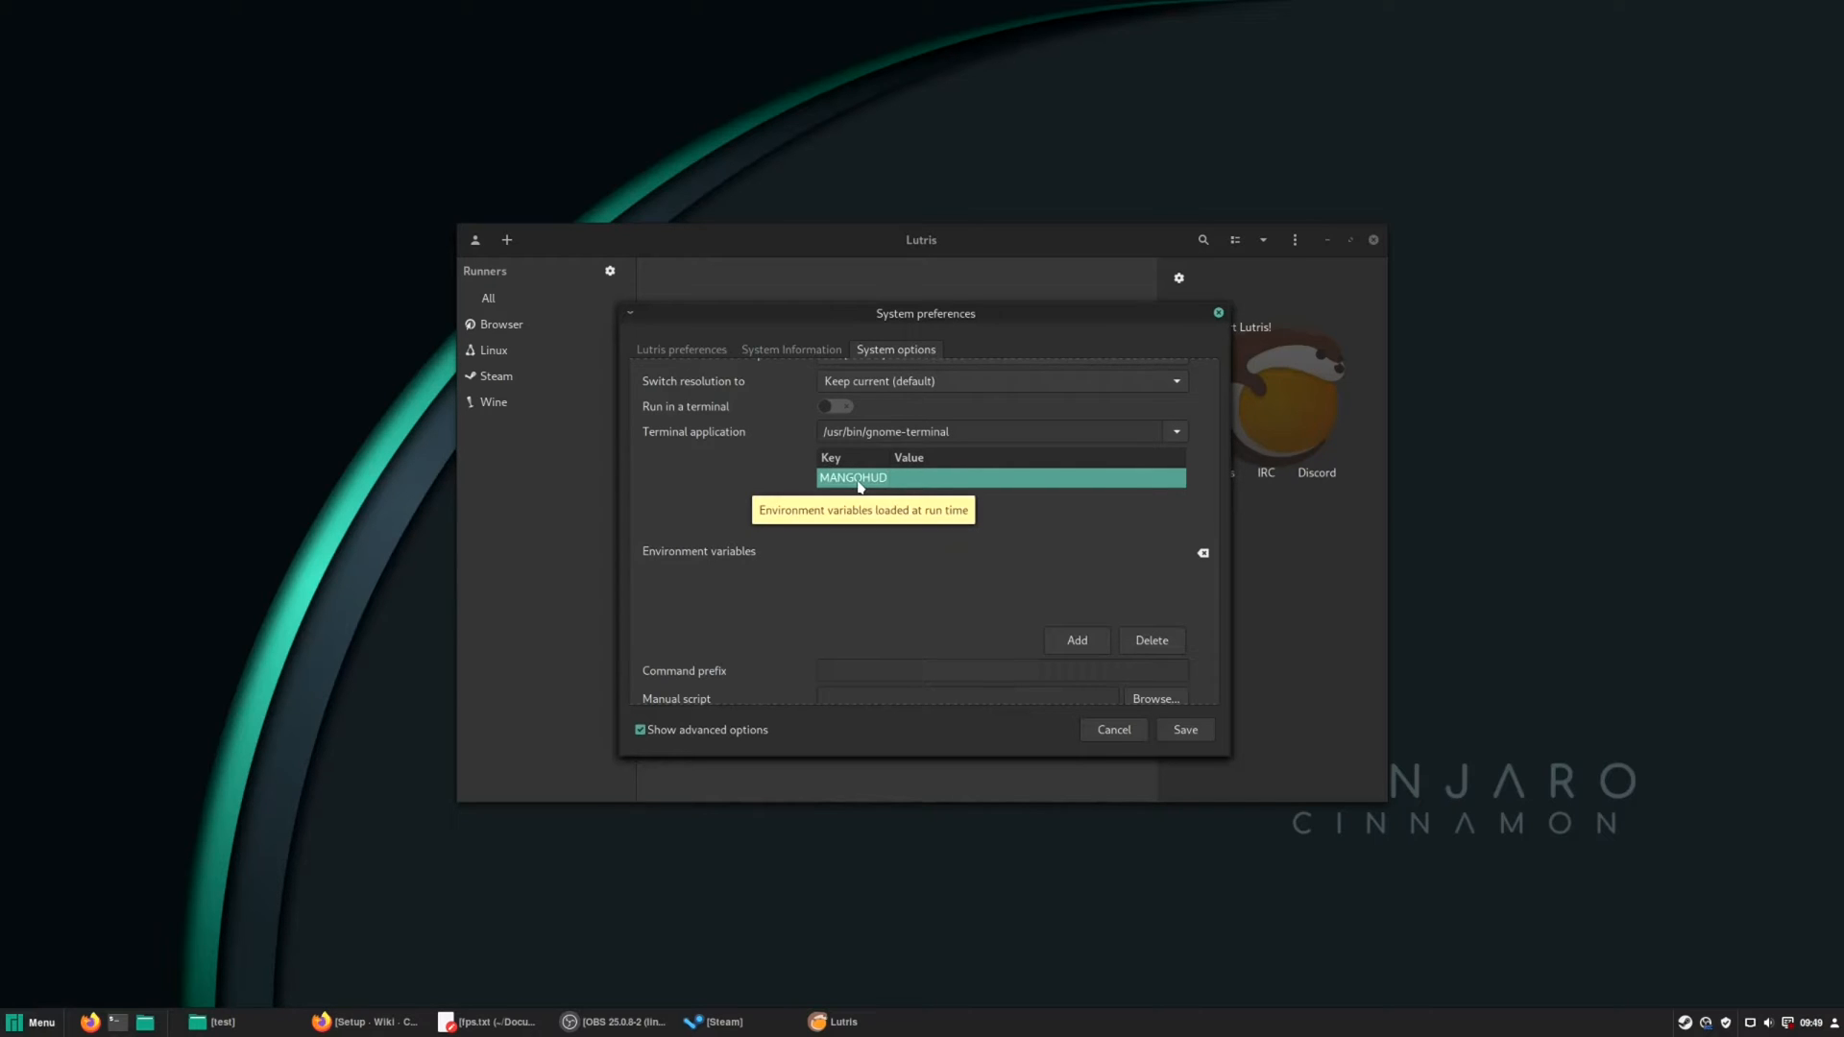
text(1)
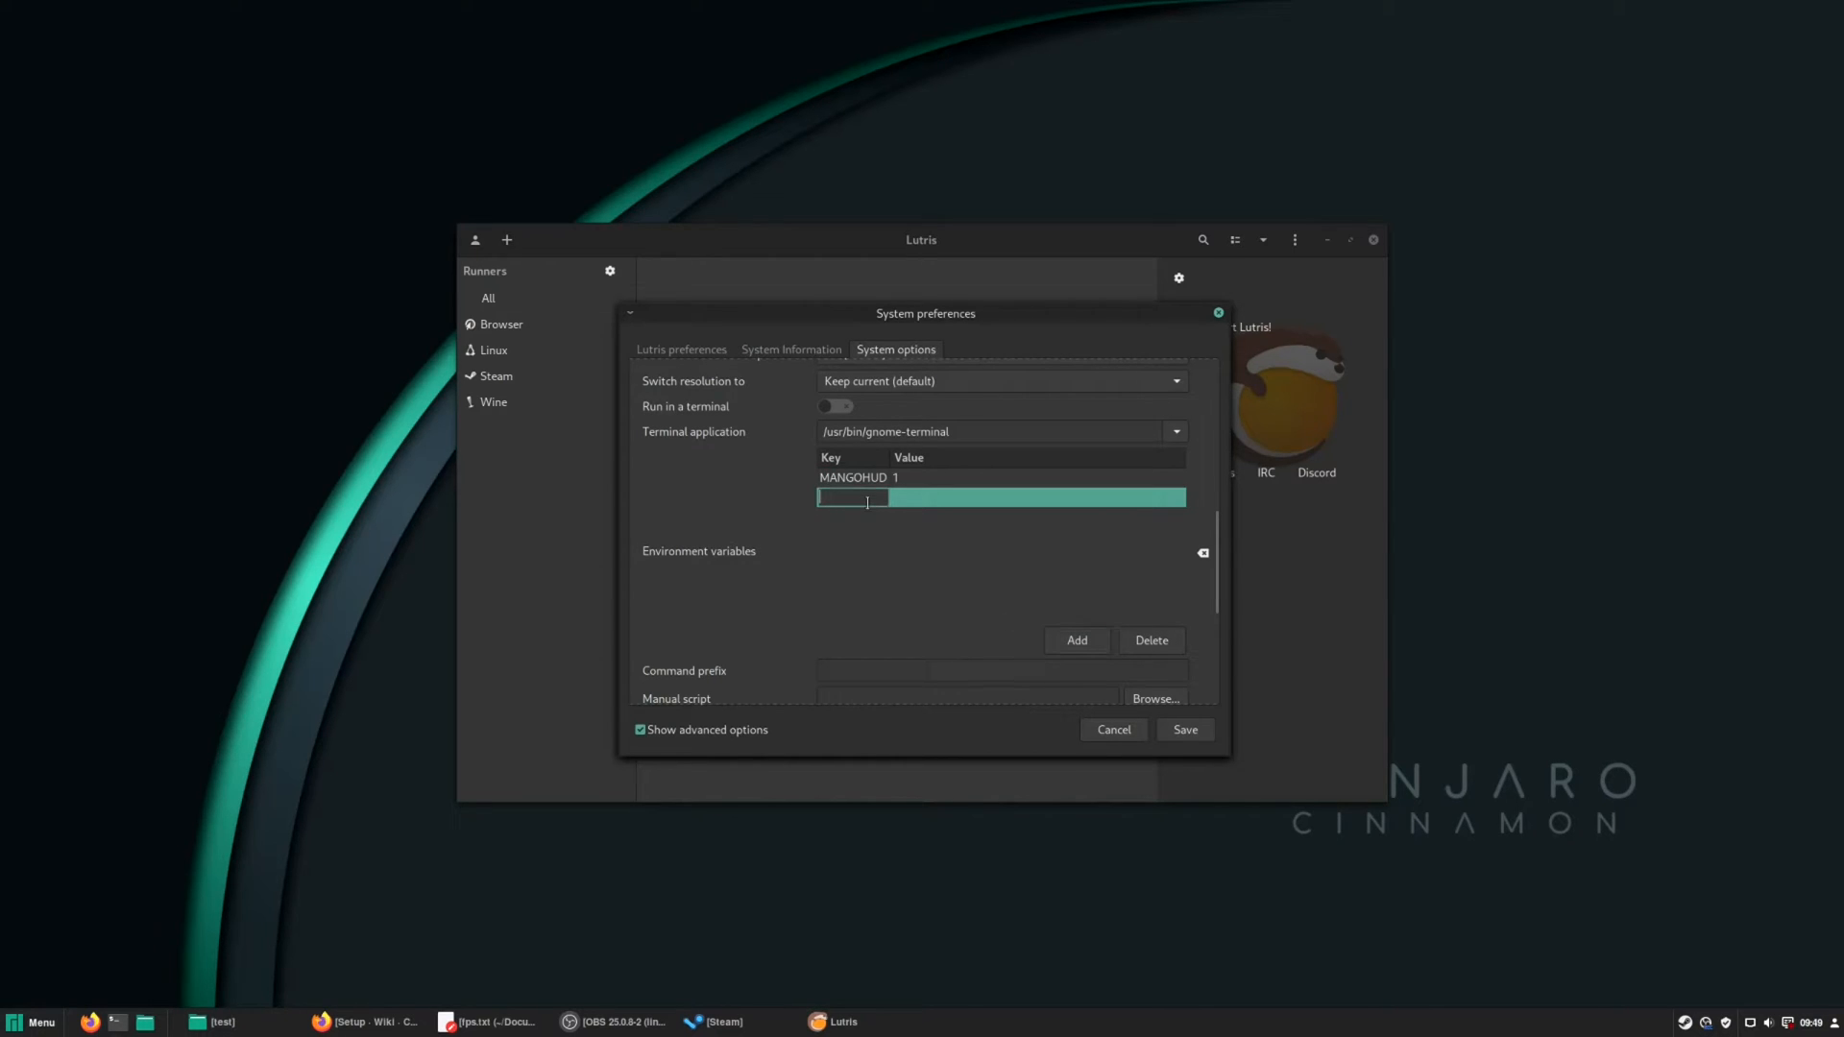
text(MANGOHUD)
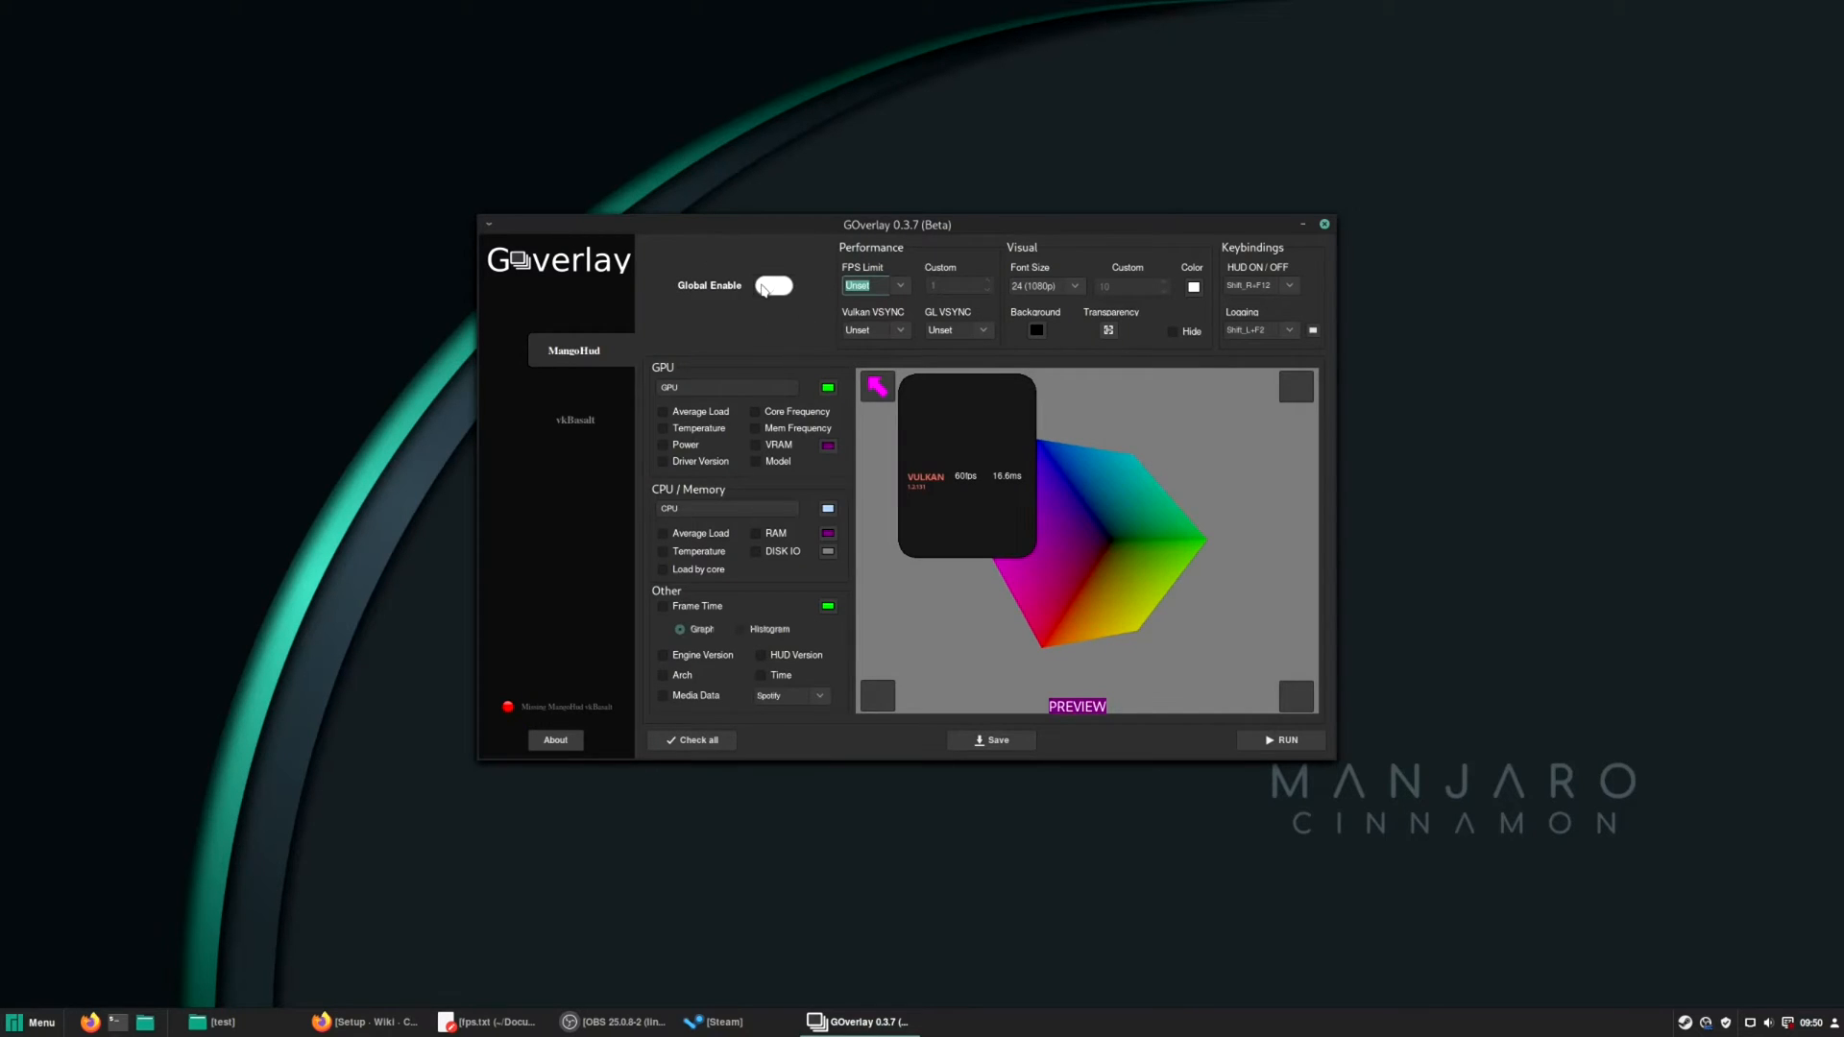
Enable the overlay globally and name the GPU 'RX' and the CPU '3300X'.
click(772, 284)
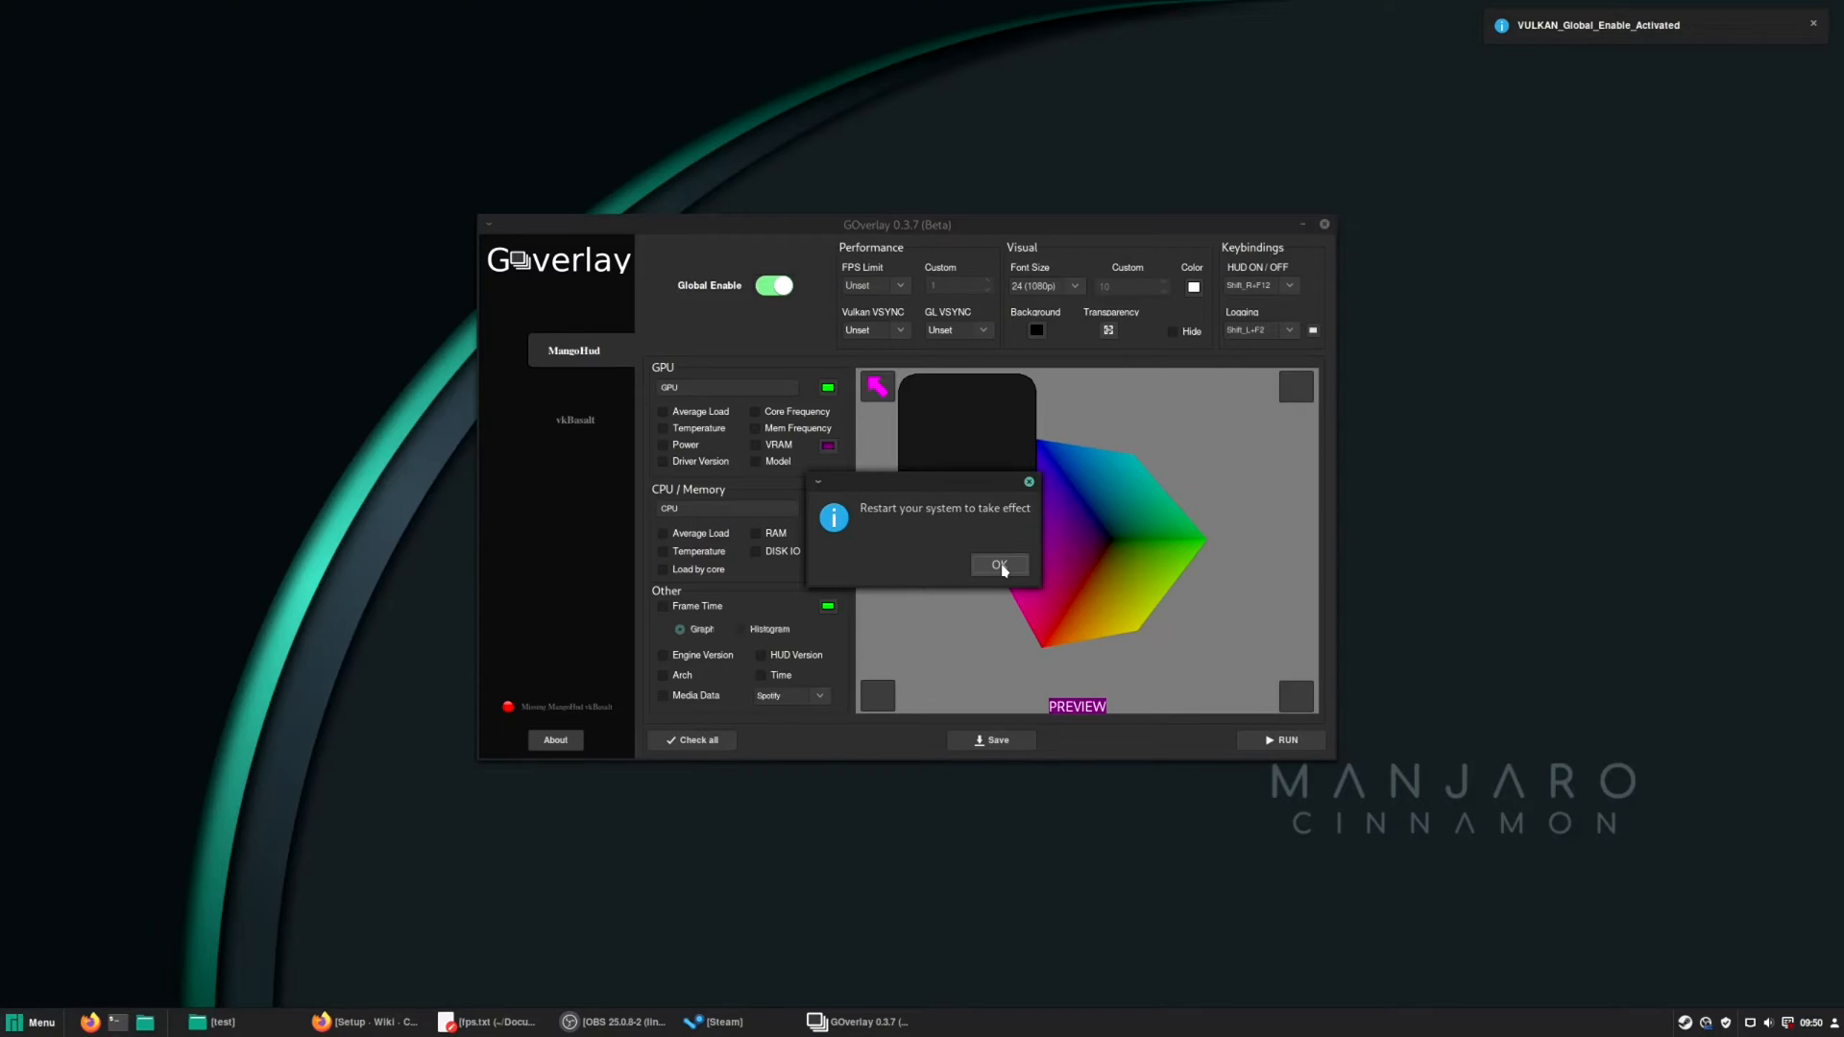
click(999, 565)
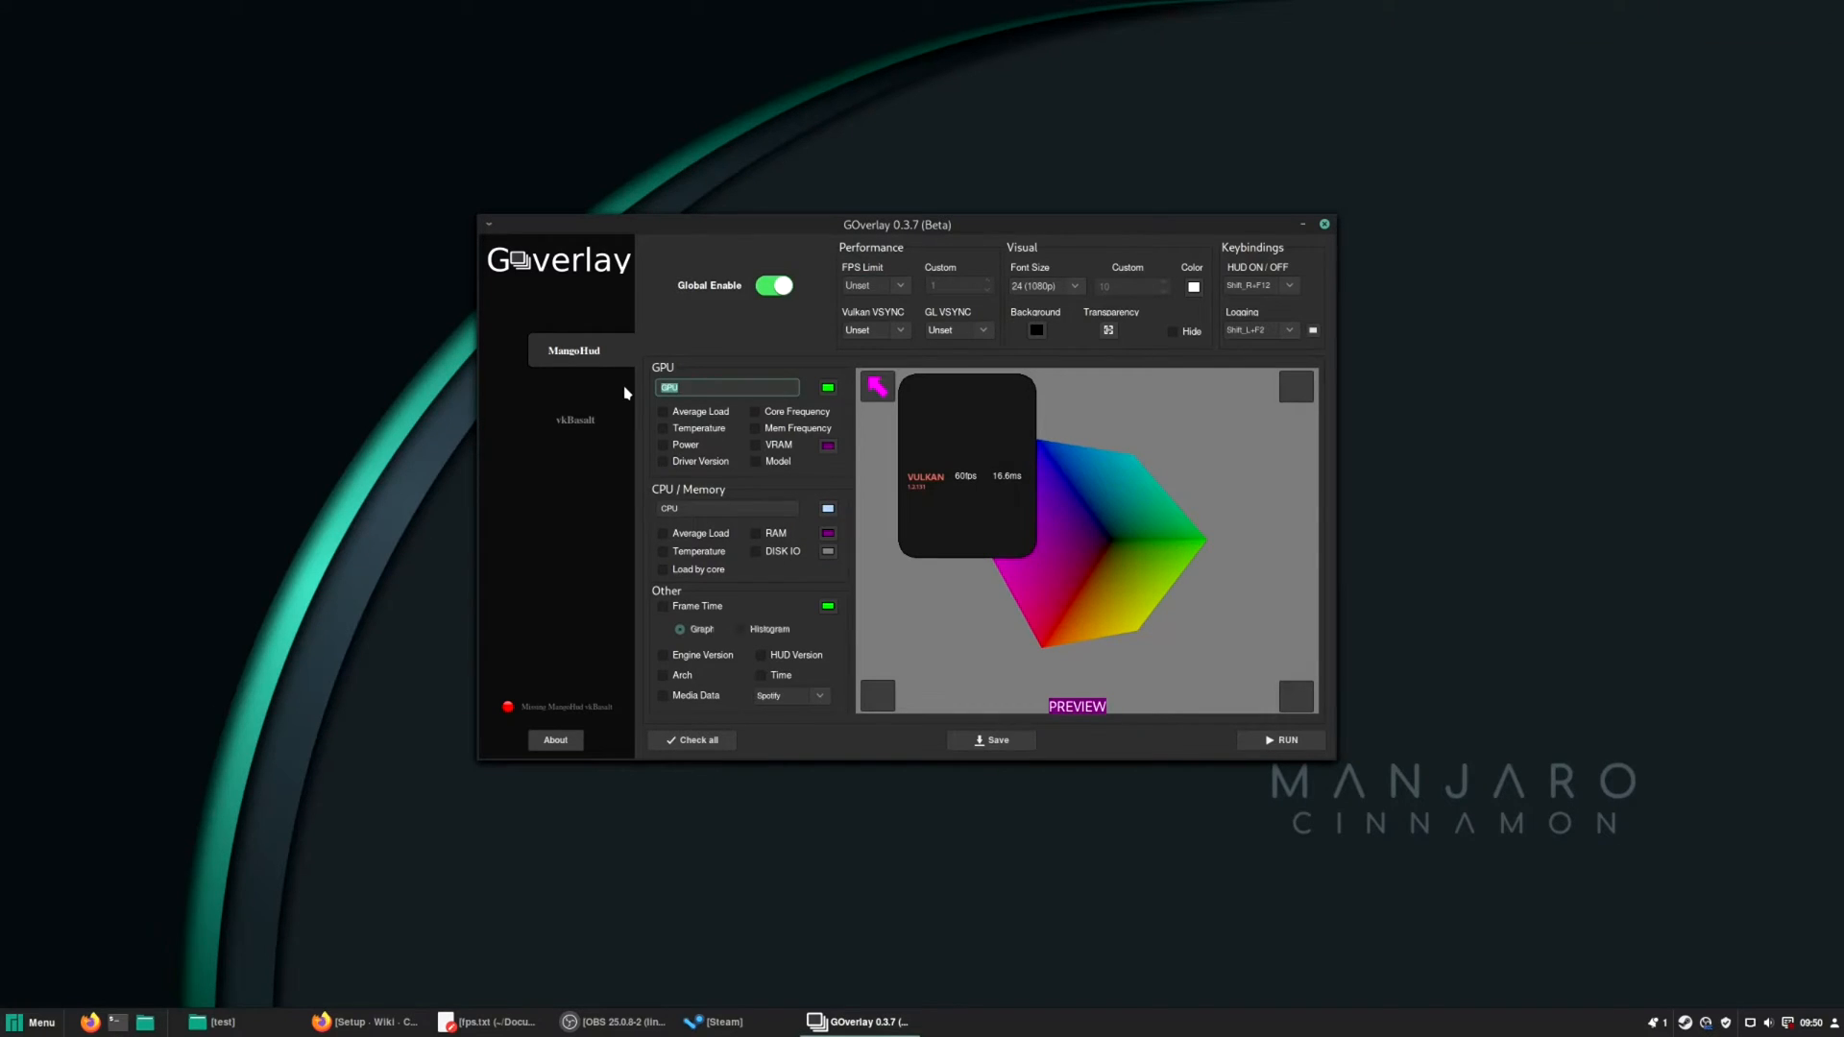
text(rx)
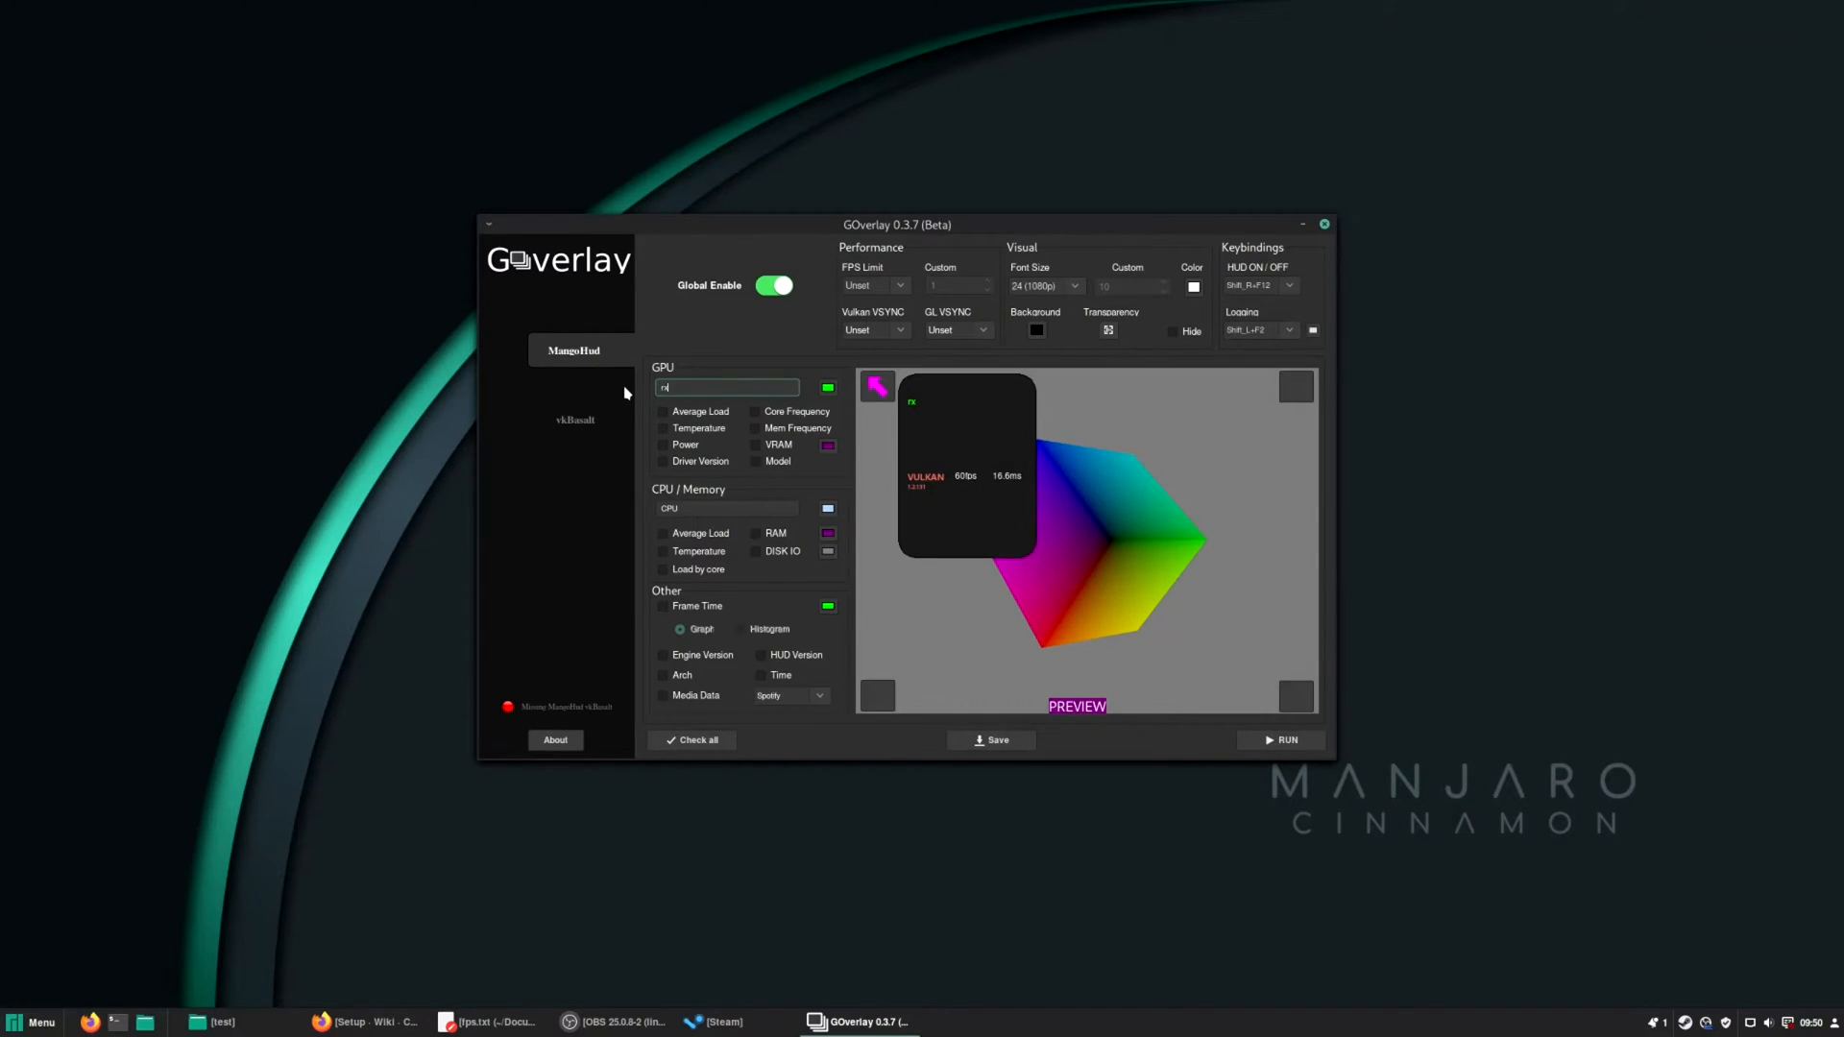
text(RX 5700)
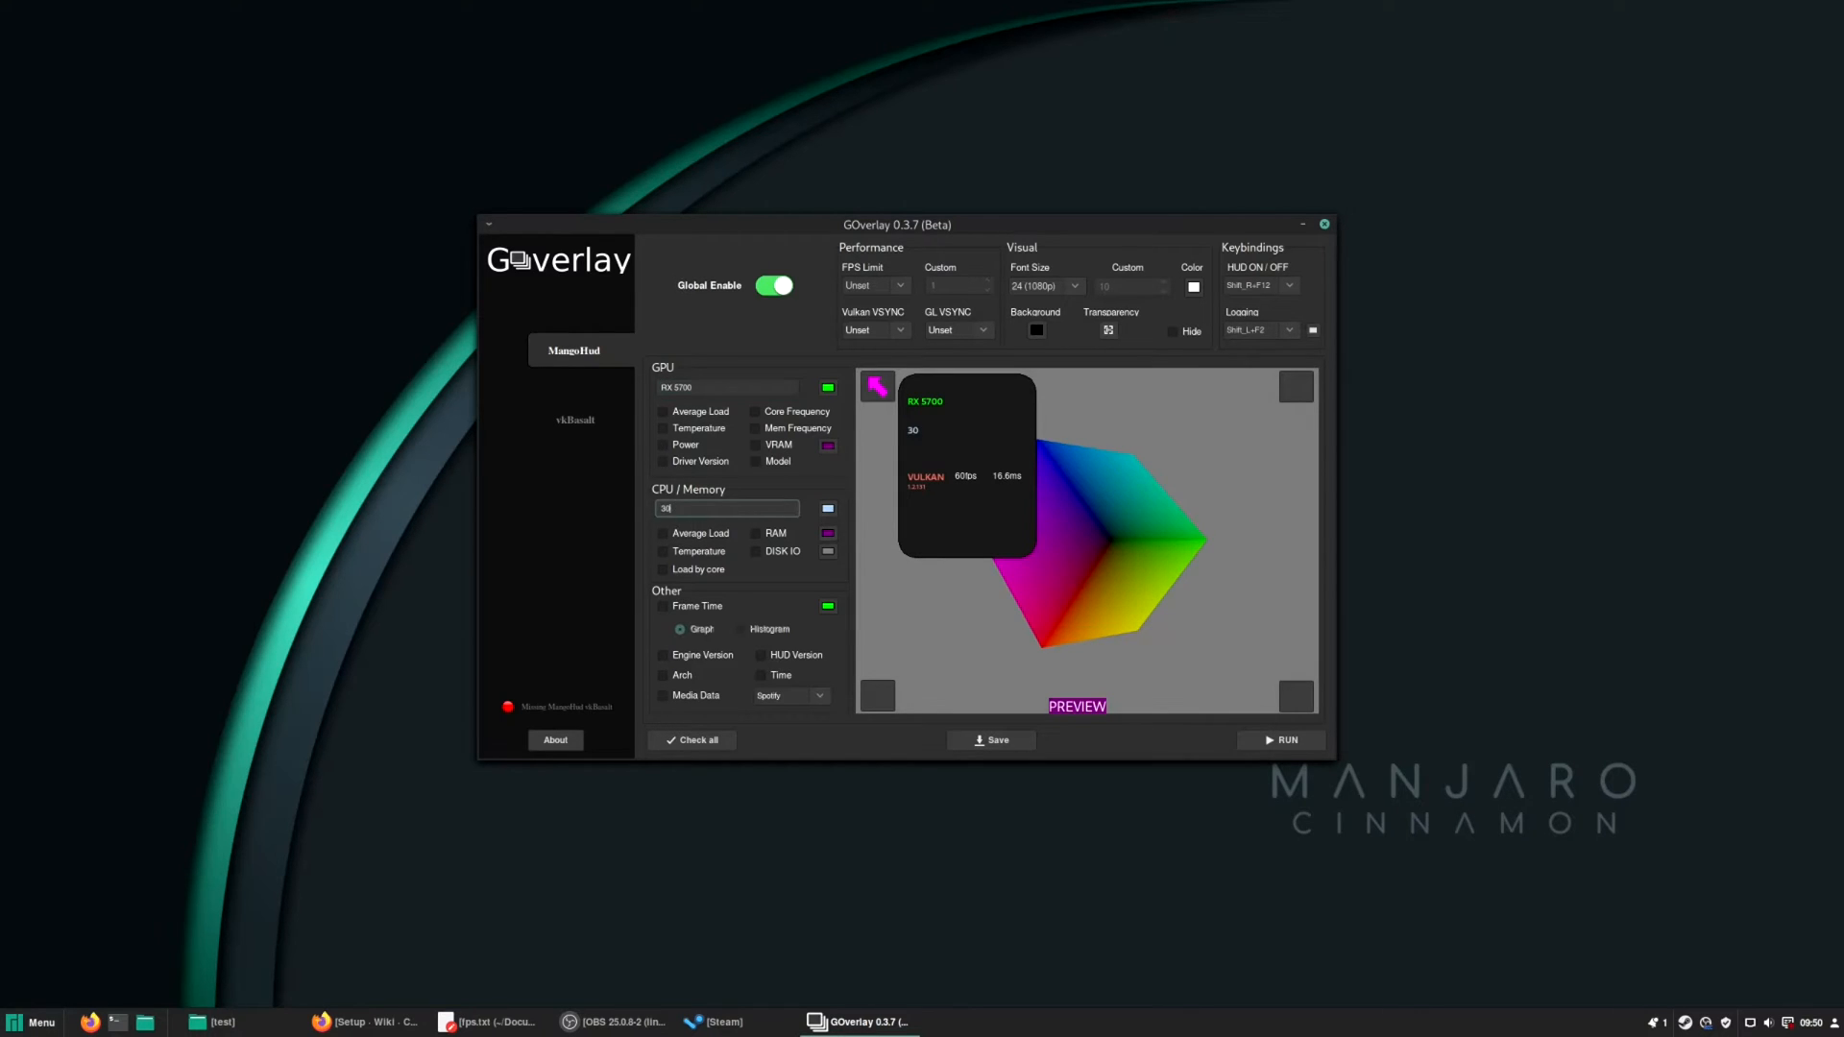
text(3300X)
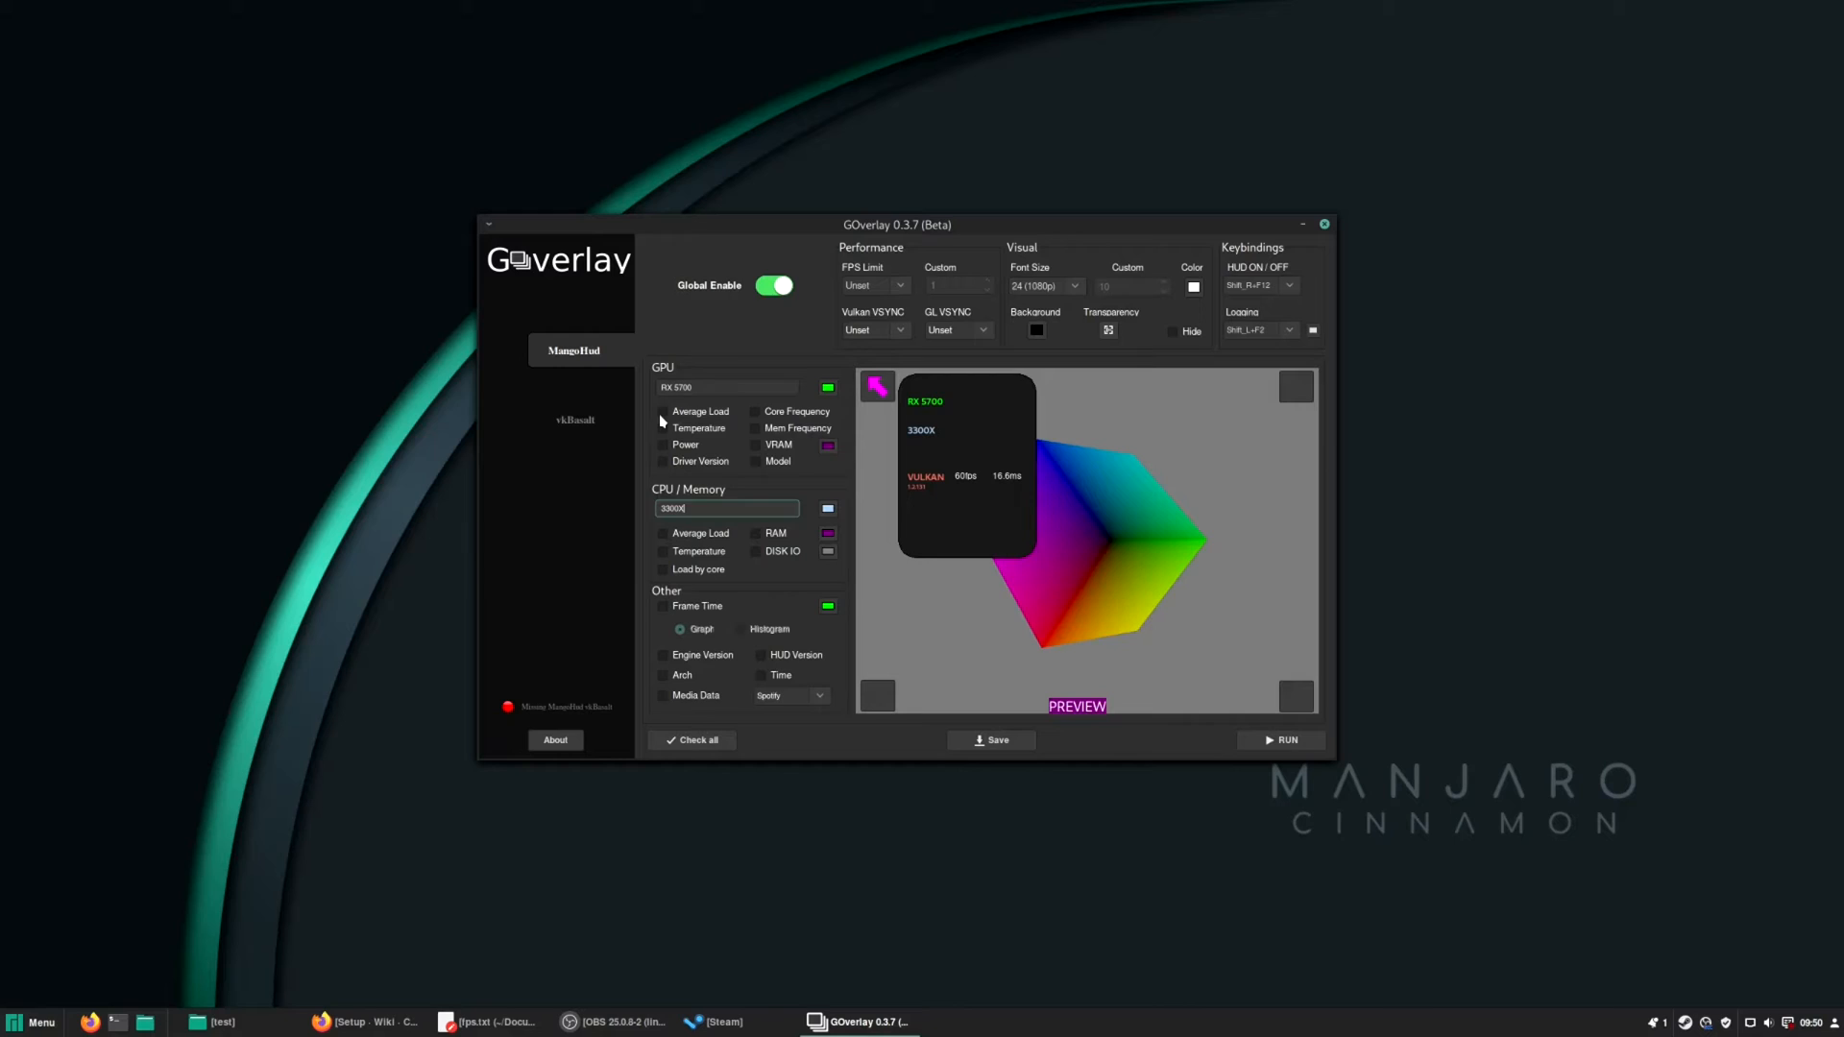
Show GPU load and temperature, CPU load, a frame-time graph and engine version in the overlay.
click(663, 411)
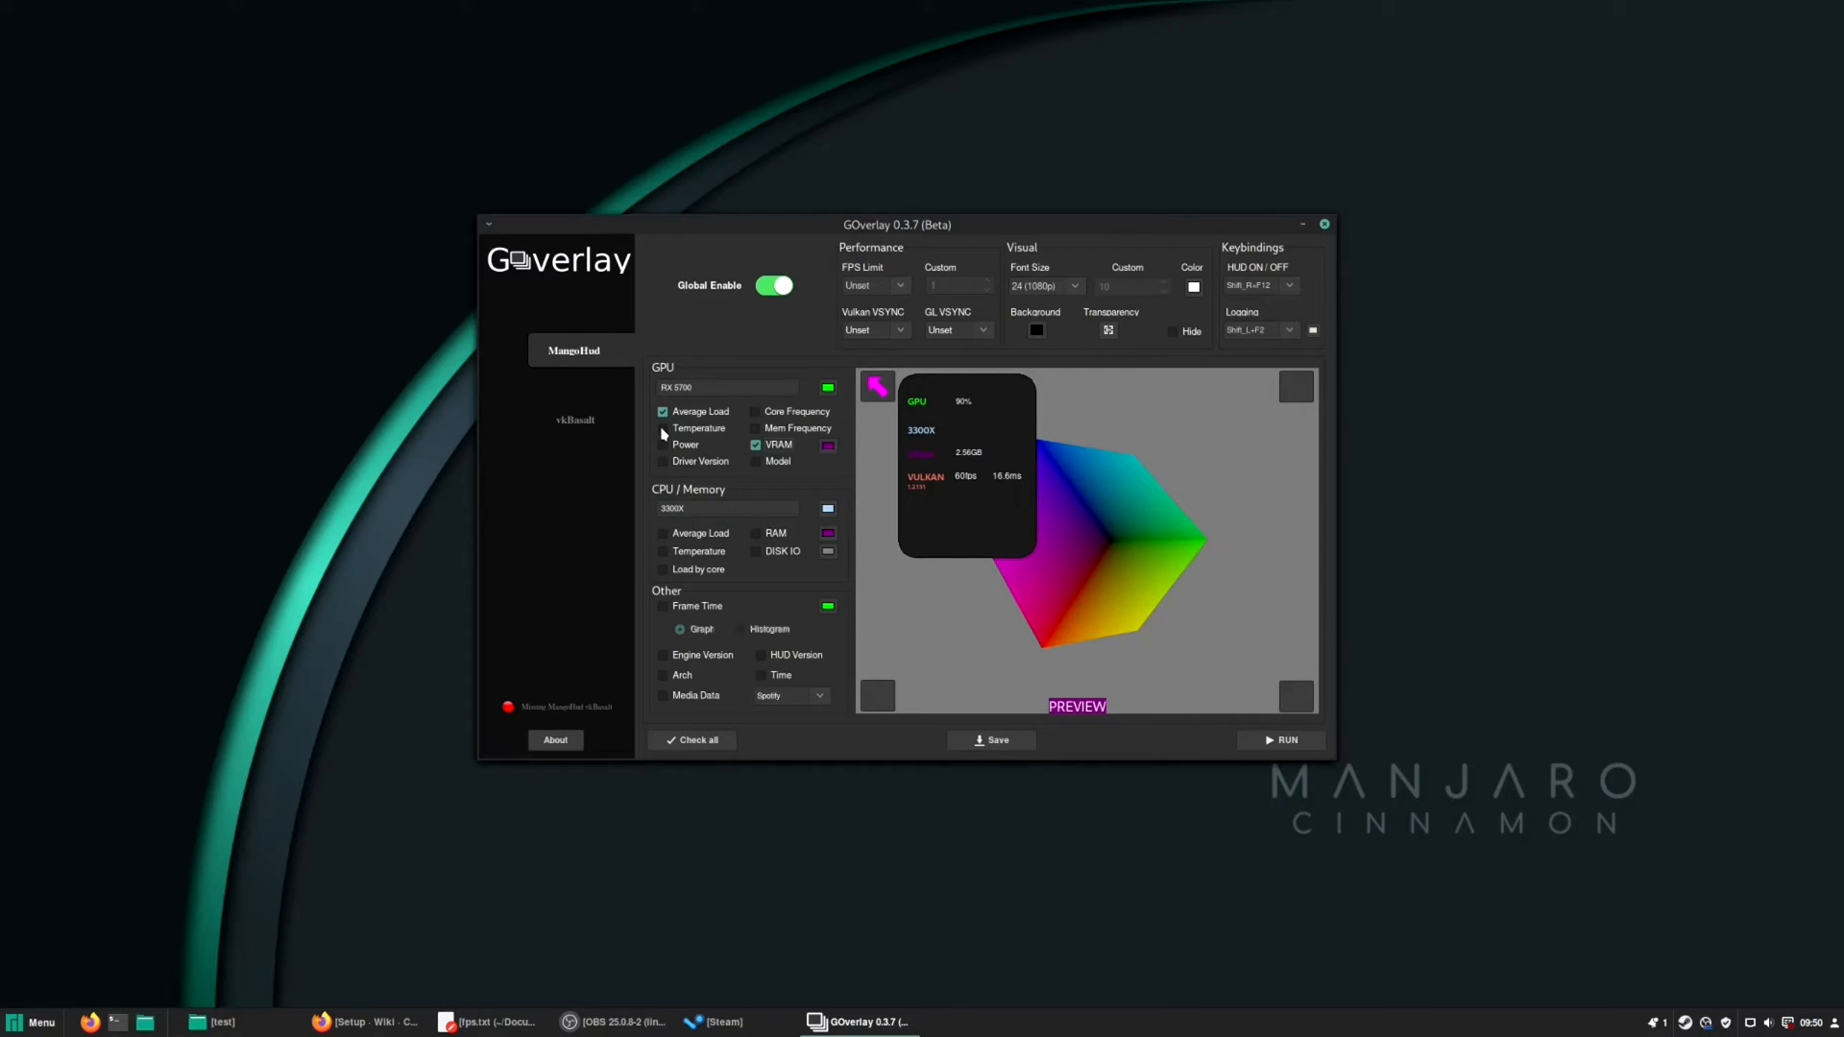
click(663, 426)
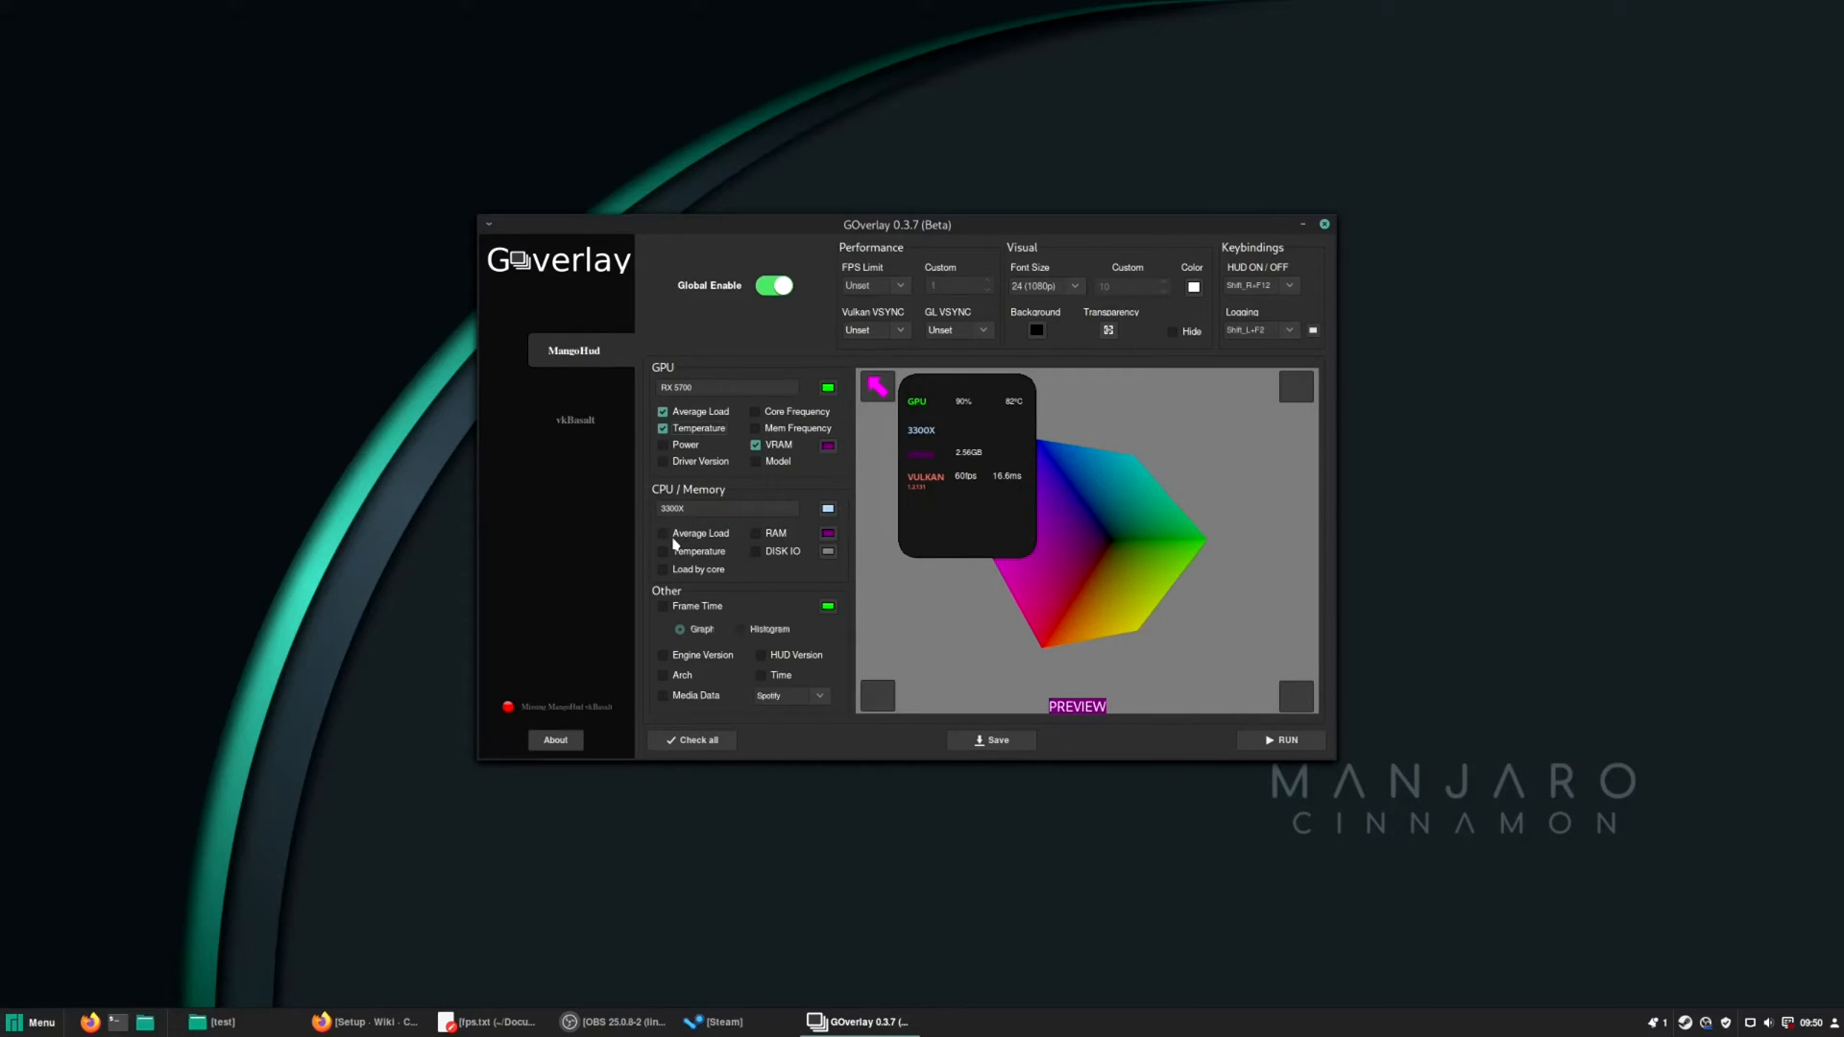
click(663, 532)
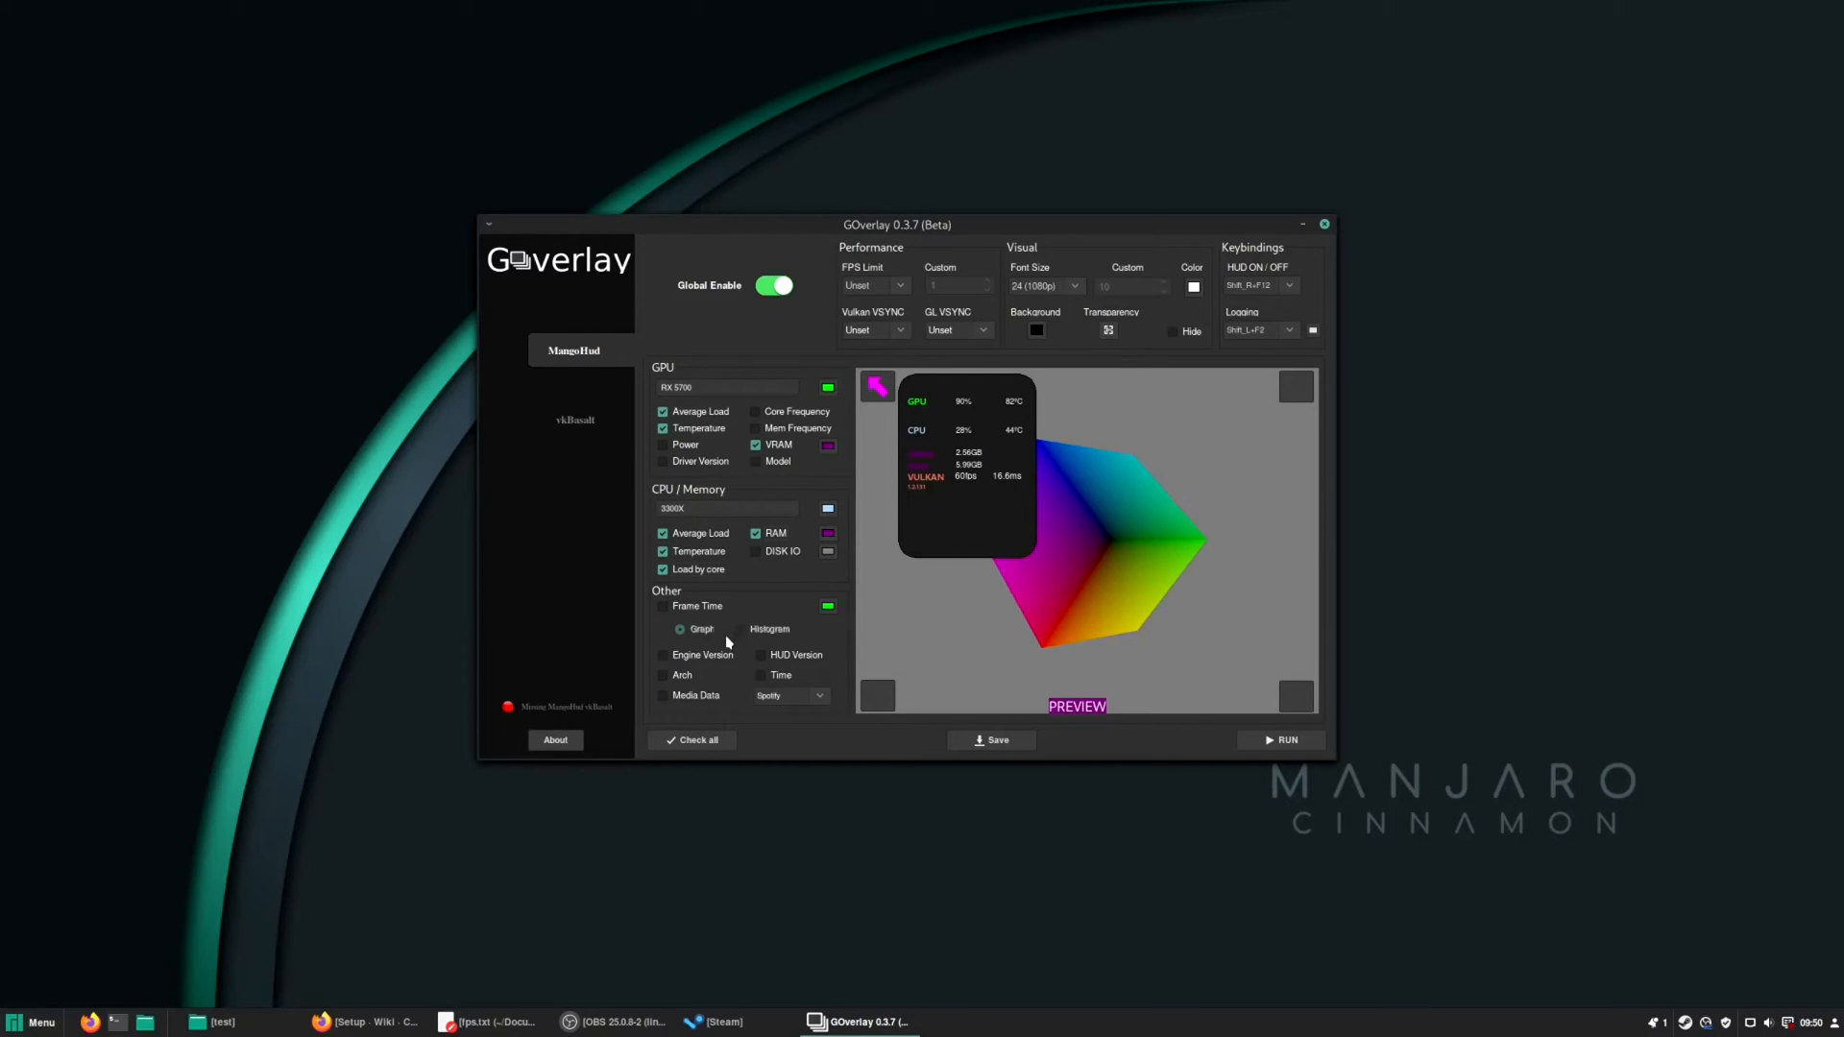
click(663, 605)
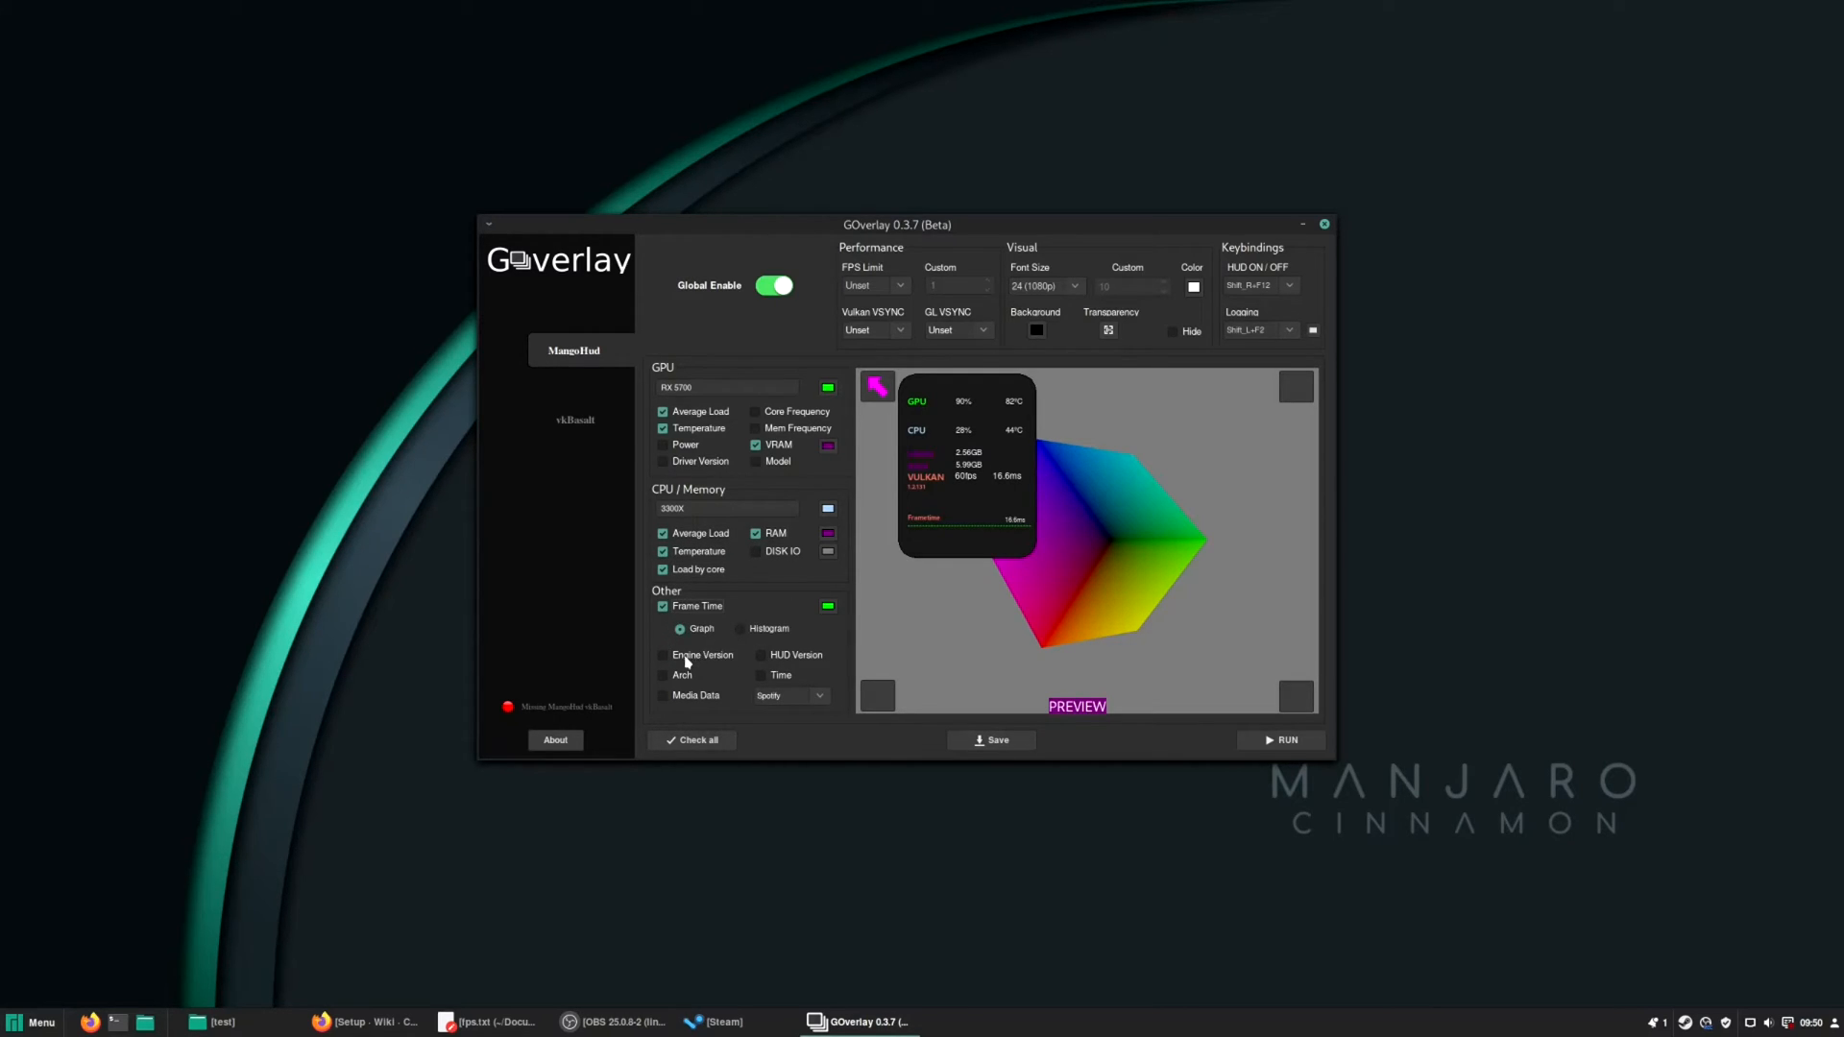
click(662, 655)
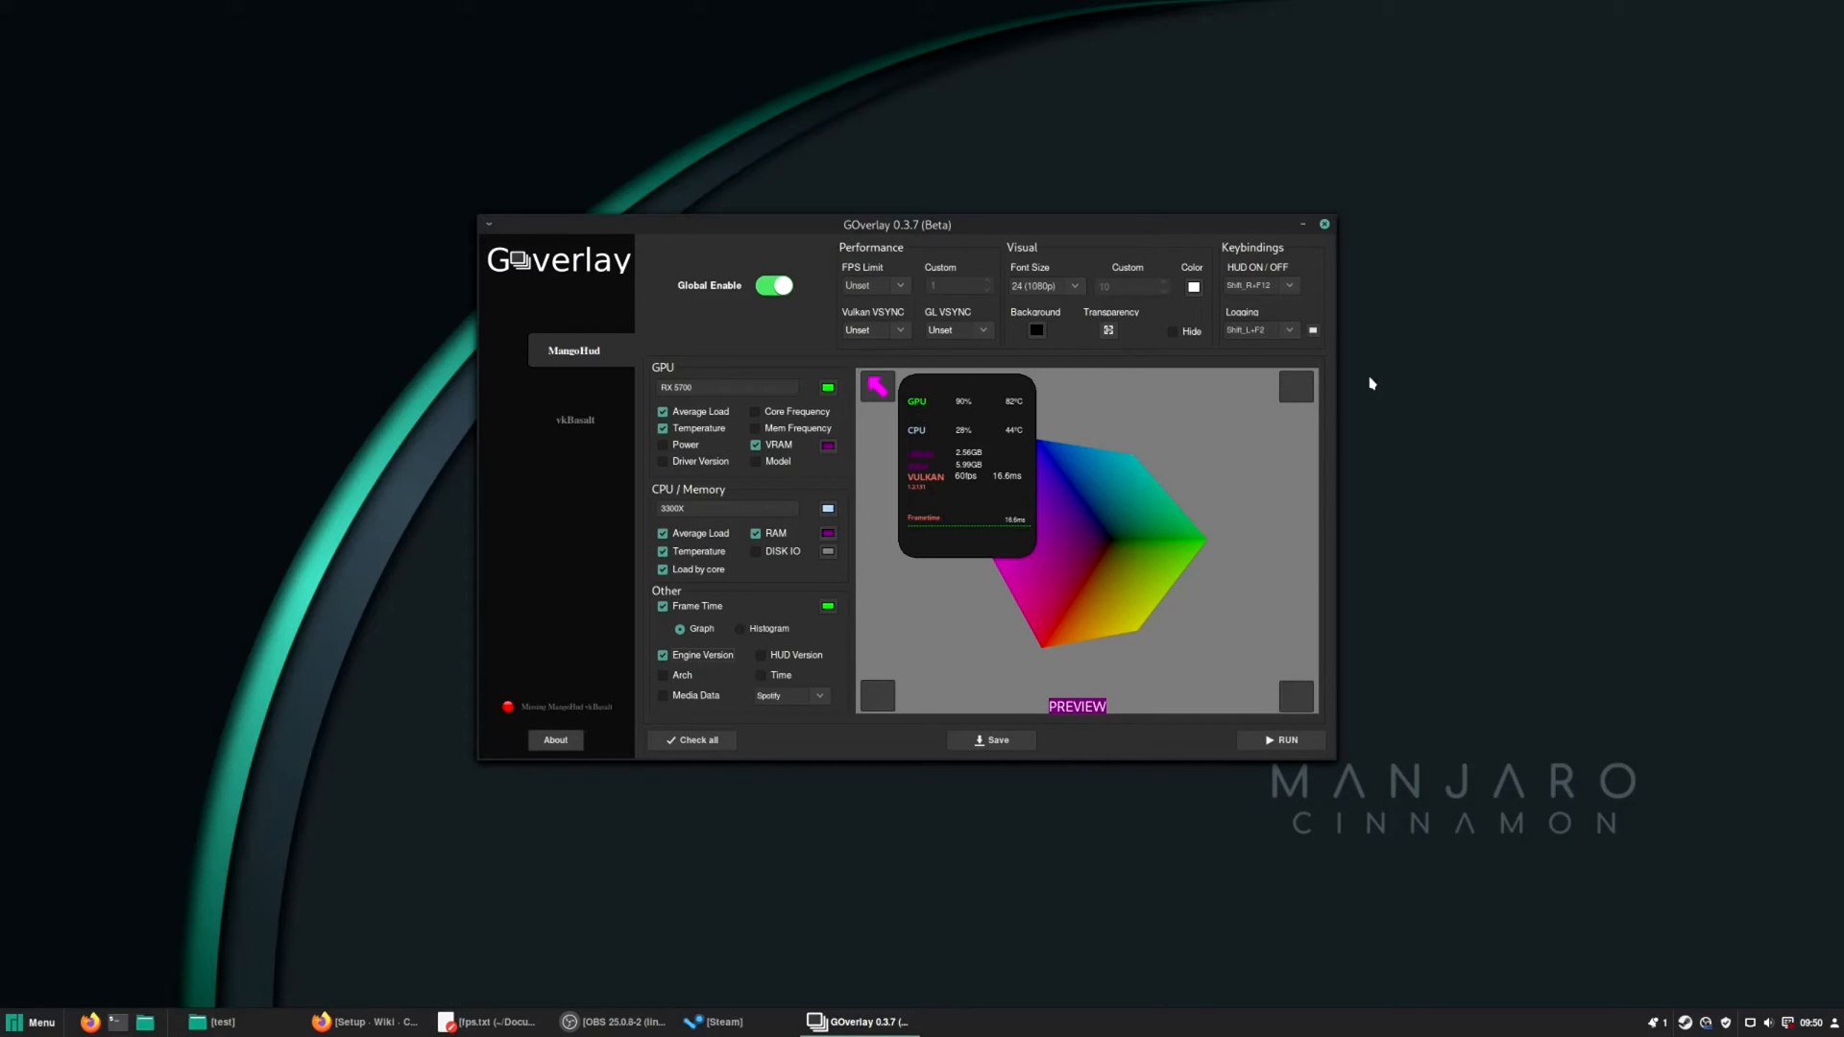
mouse_move(1262, 530)
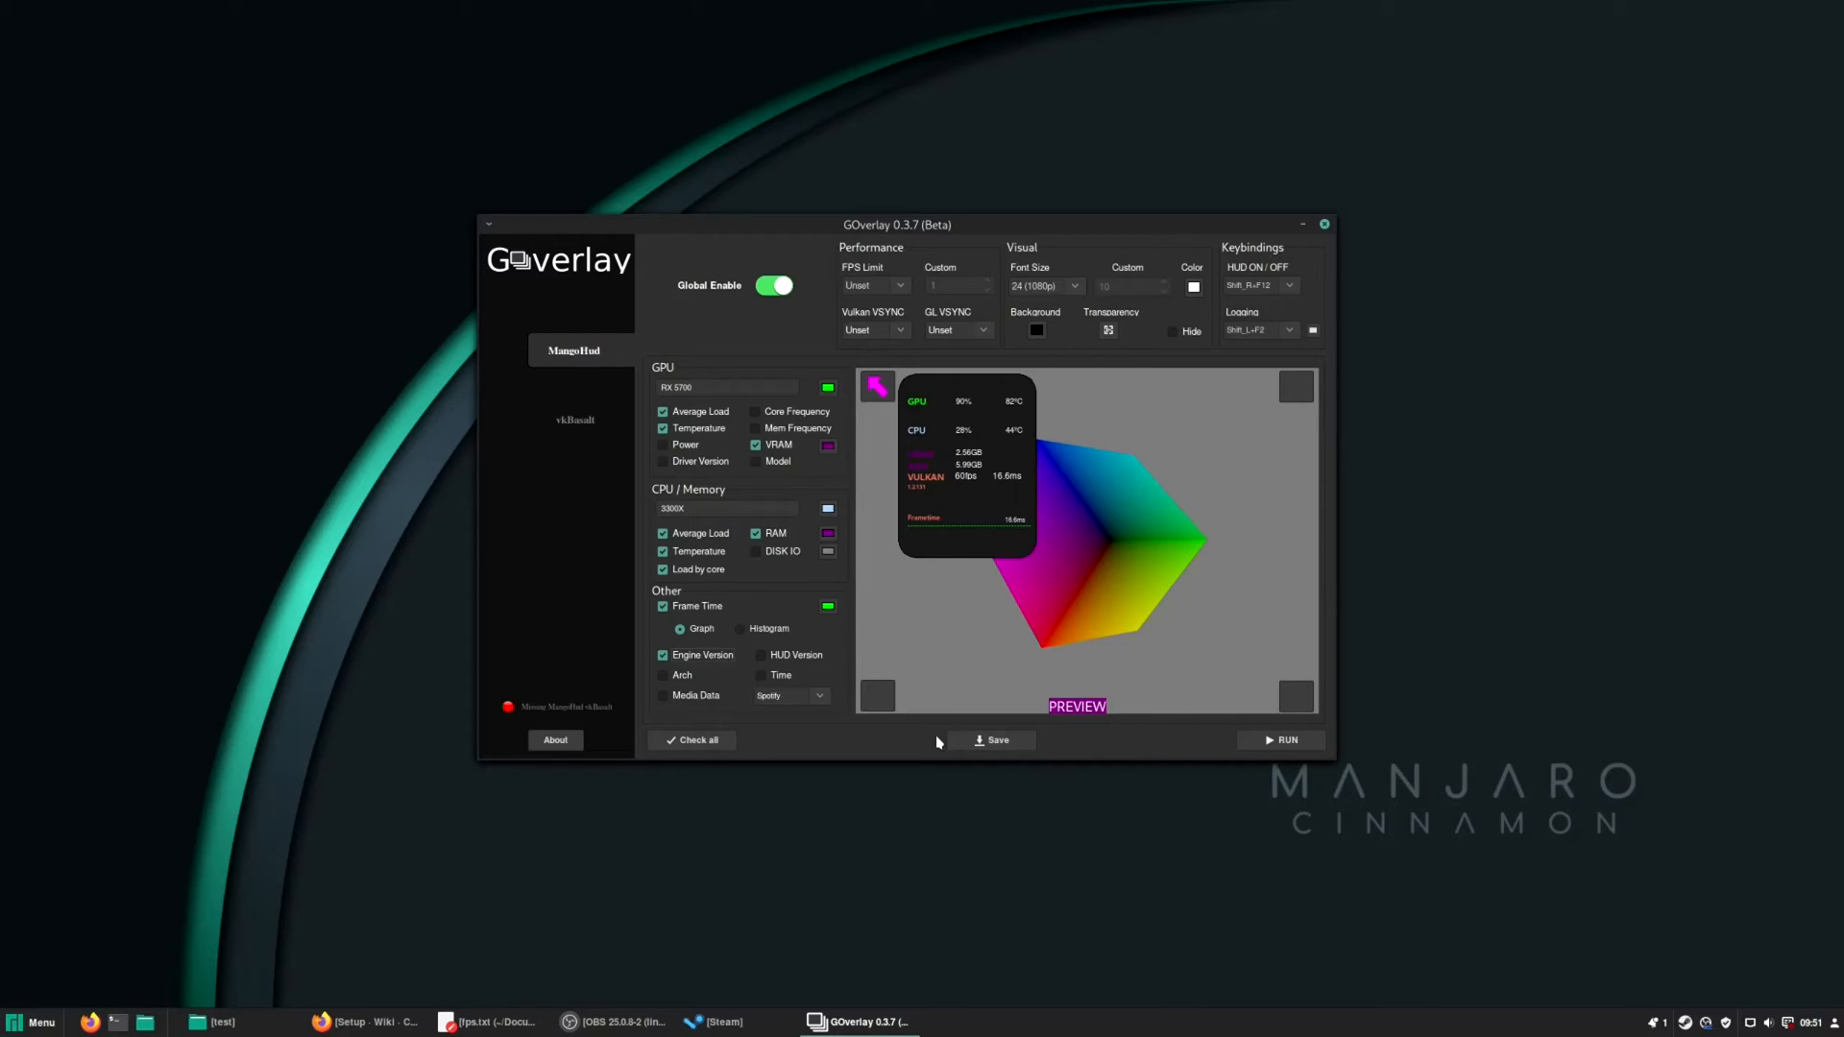
Save the MangoHud config, test it in glxgears, switch to the 38 (4K) font size and test again.
click(994, 739)
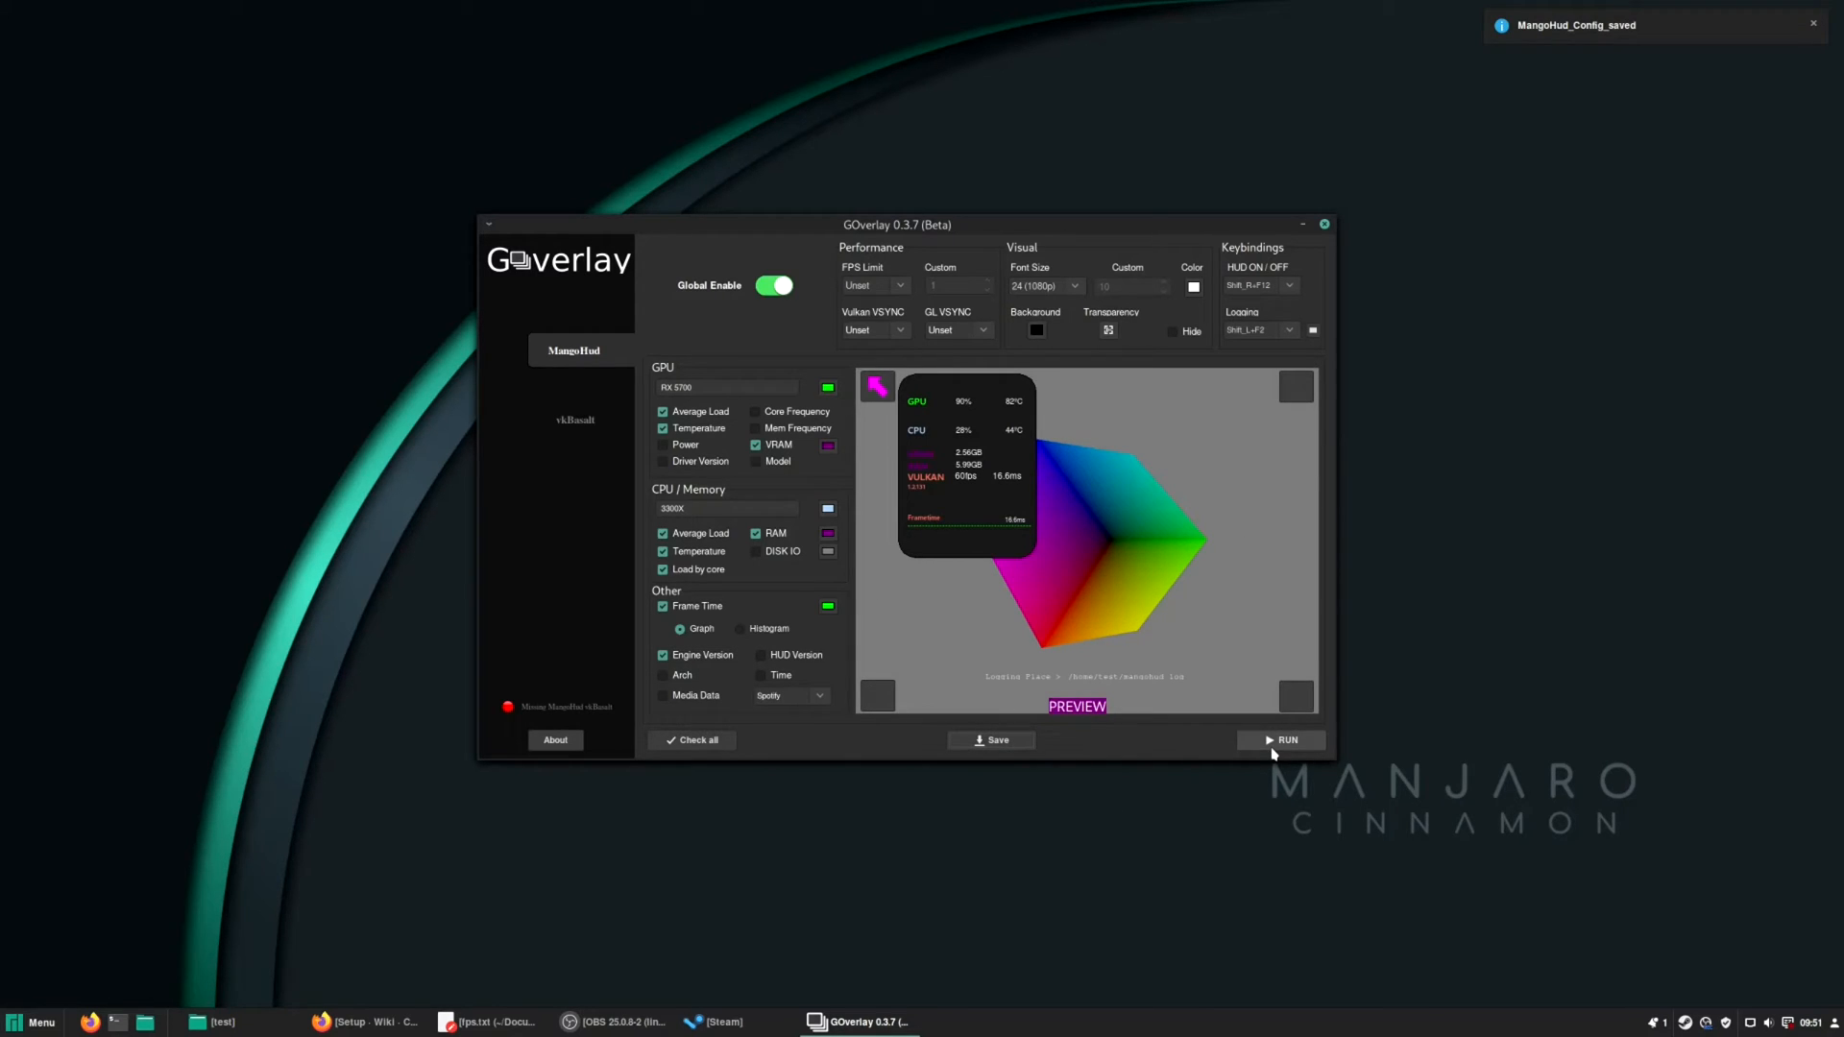
click(1281, 740)
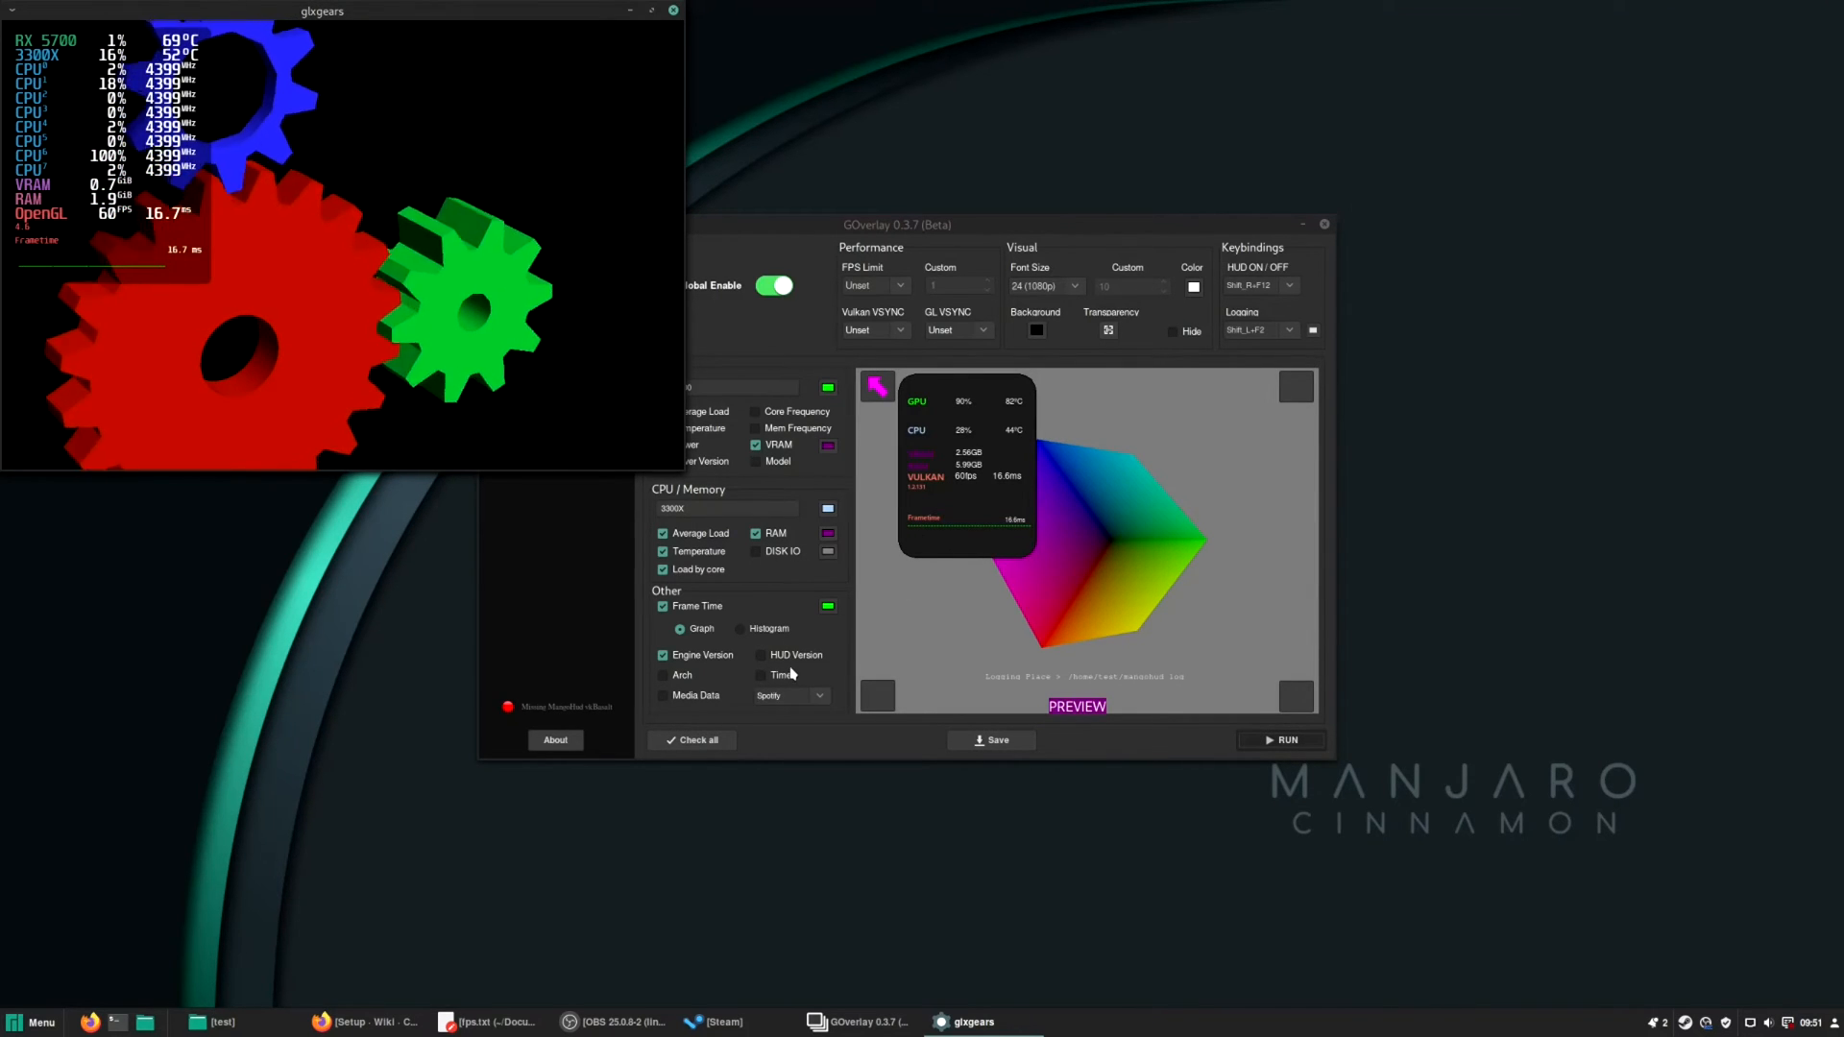
click(1070, 286)
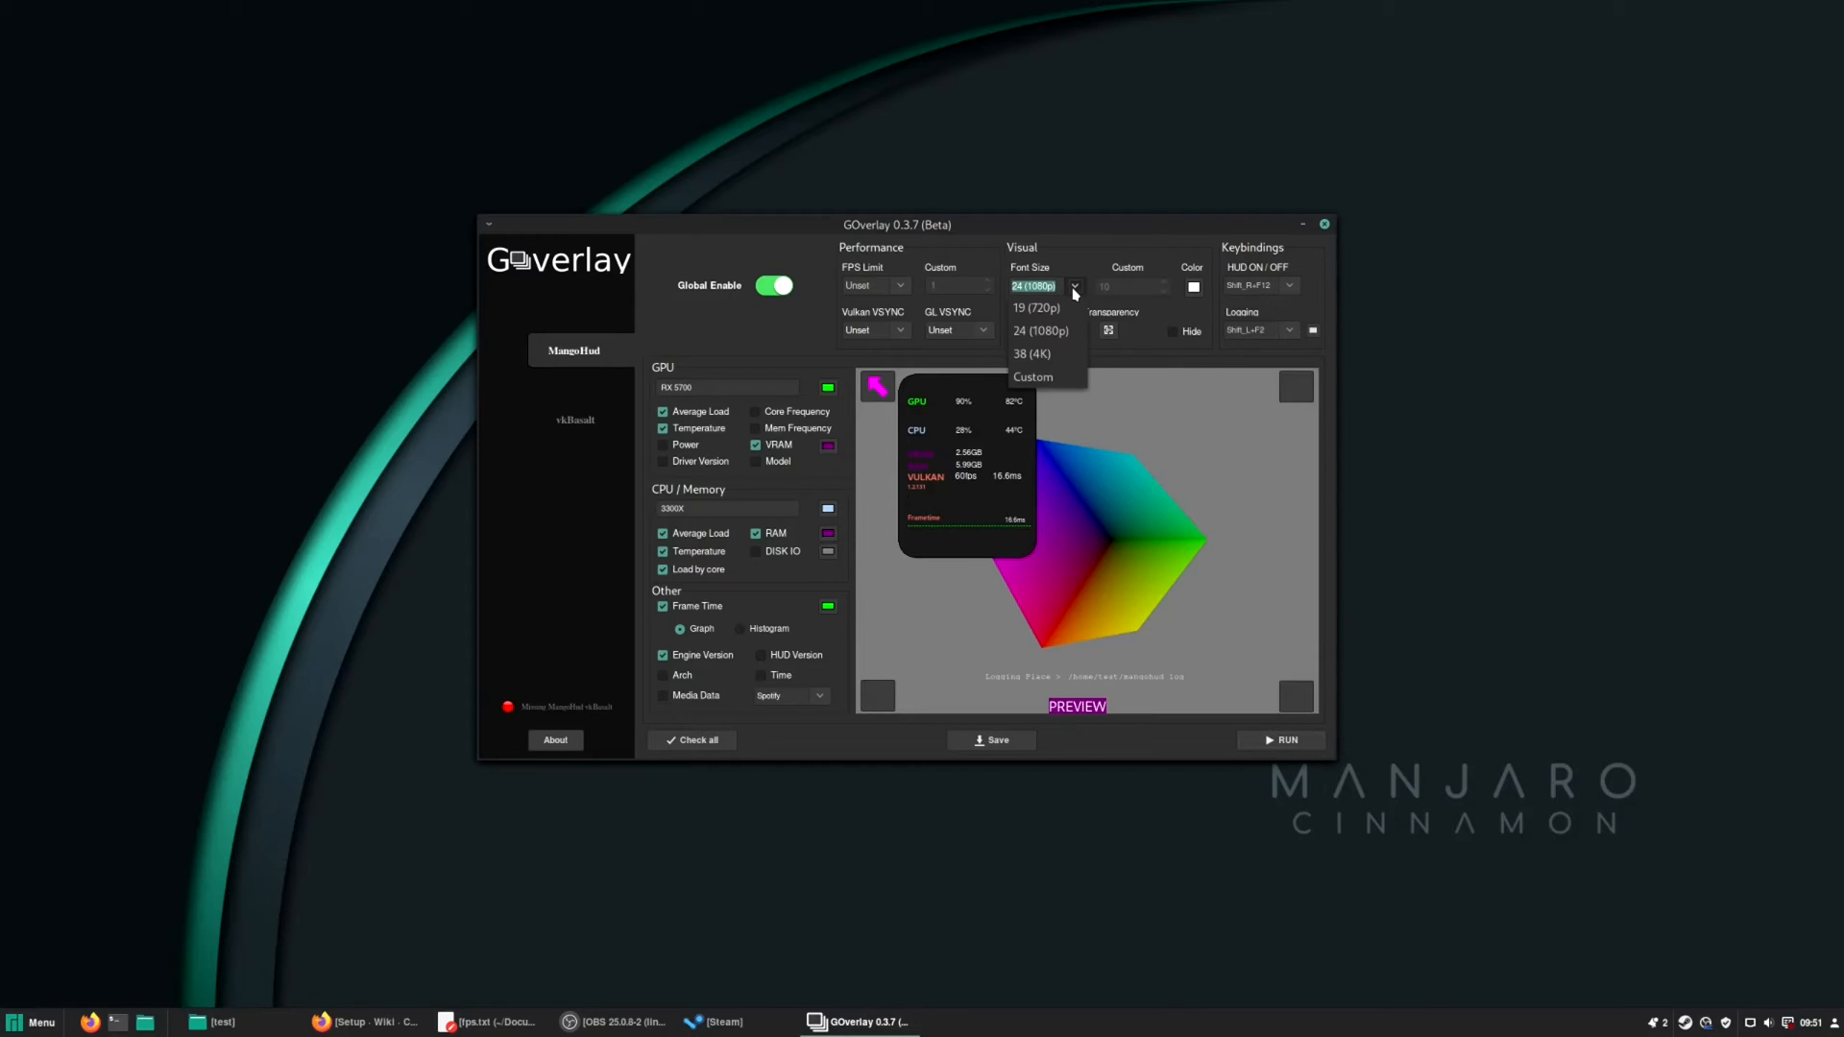
mouse_move(1045, 353)
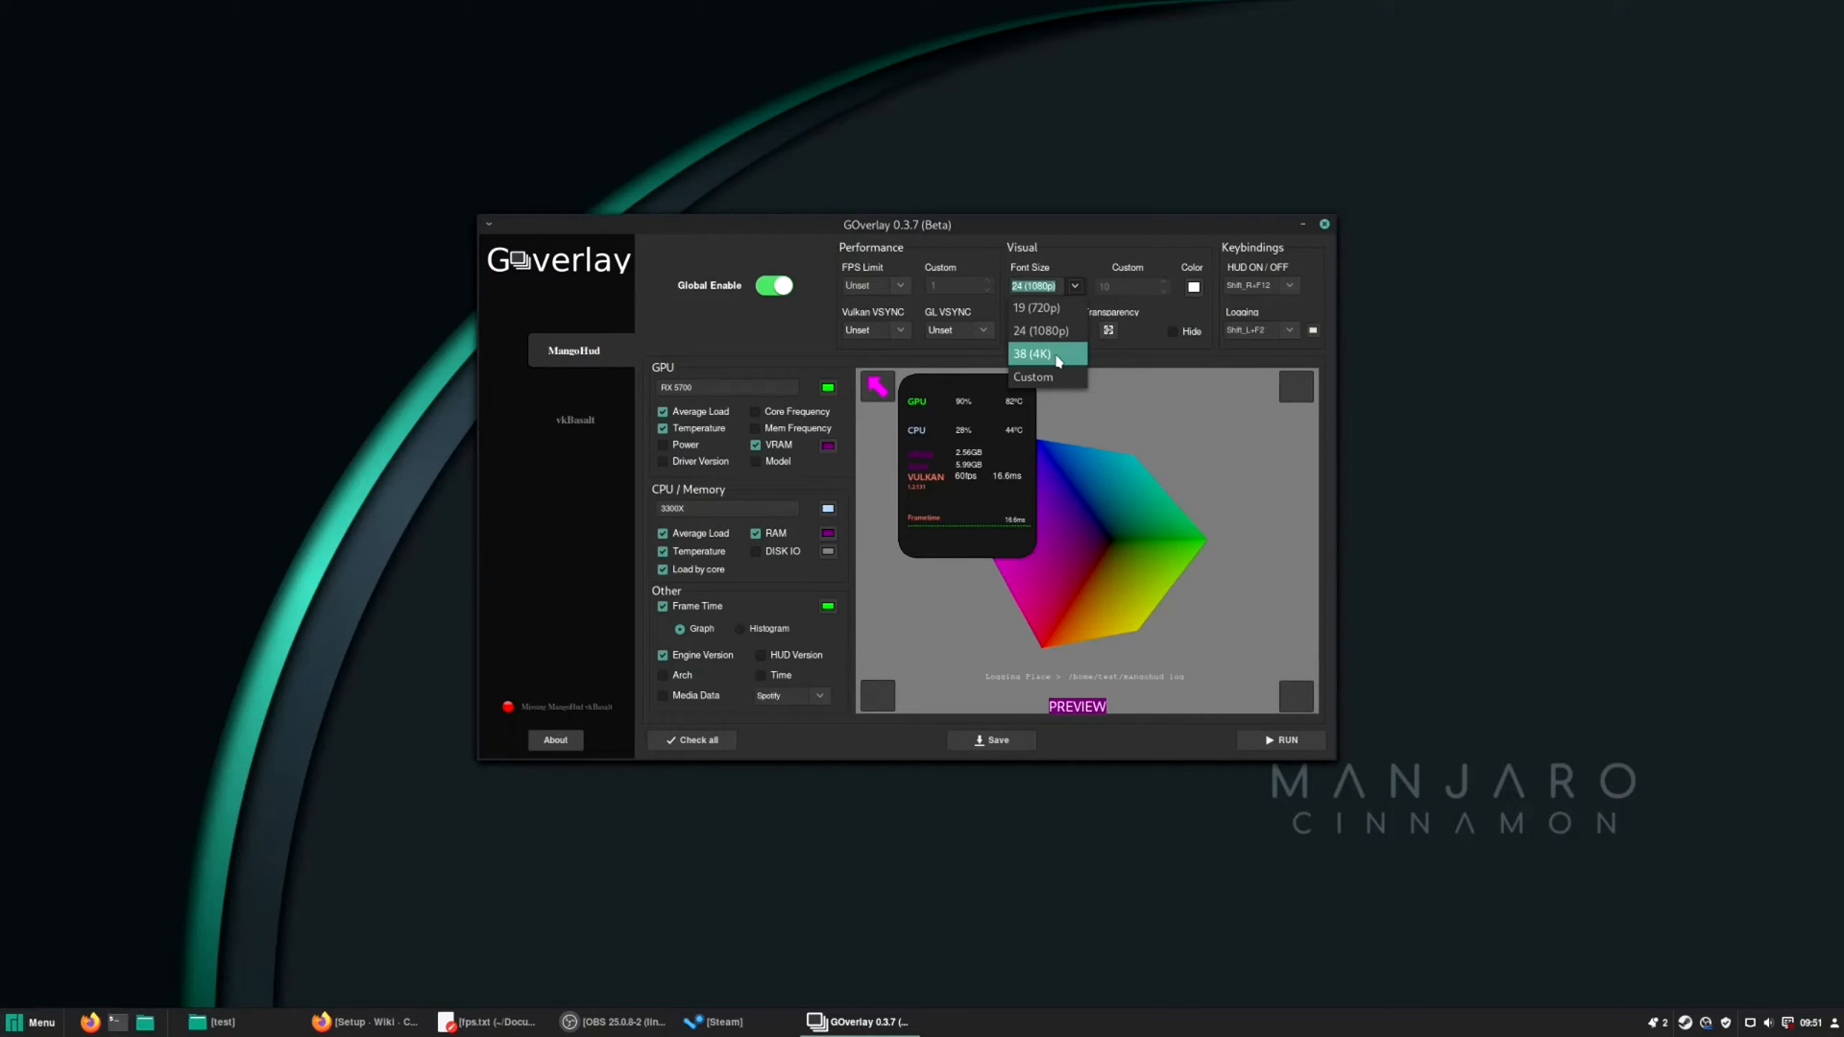
click(1030, 353)
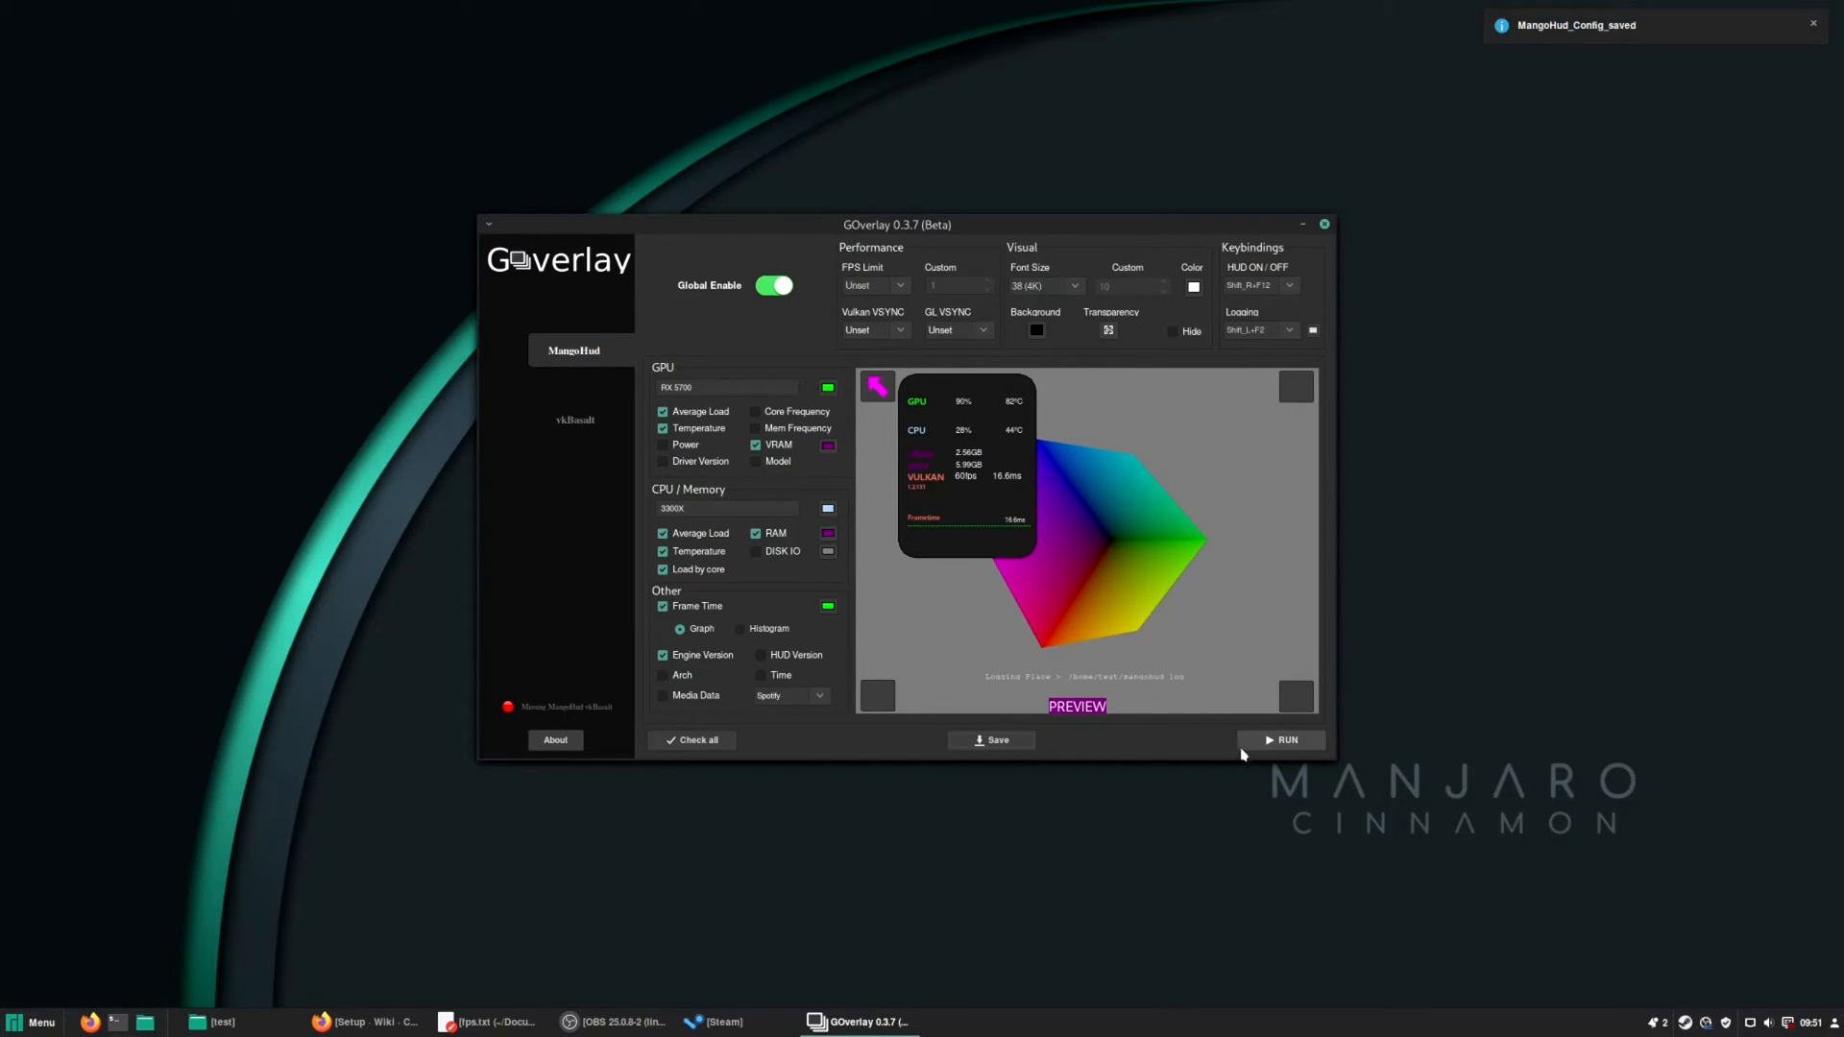
click(1279, 740)
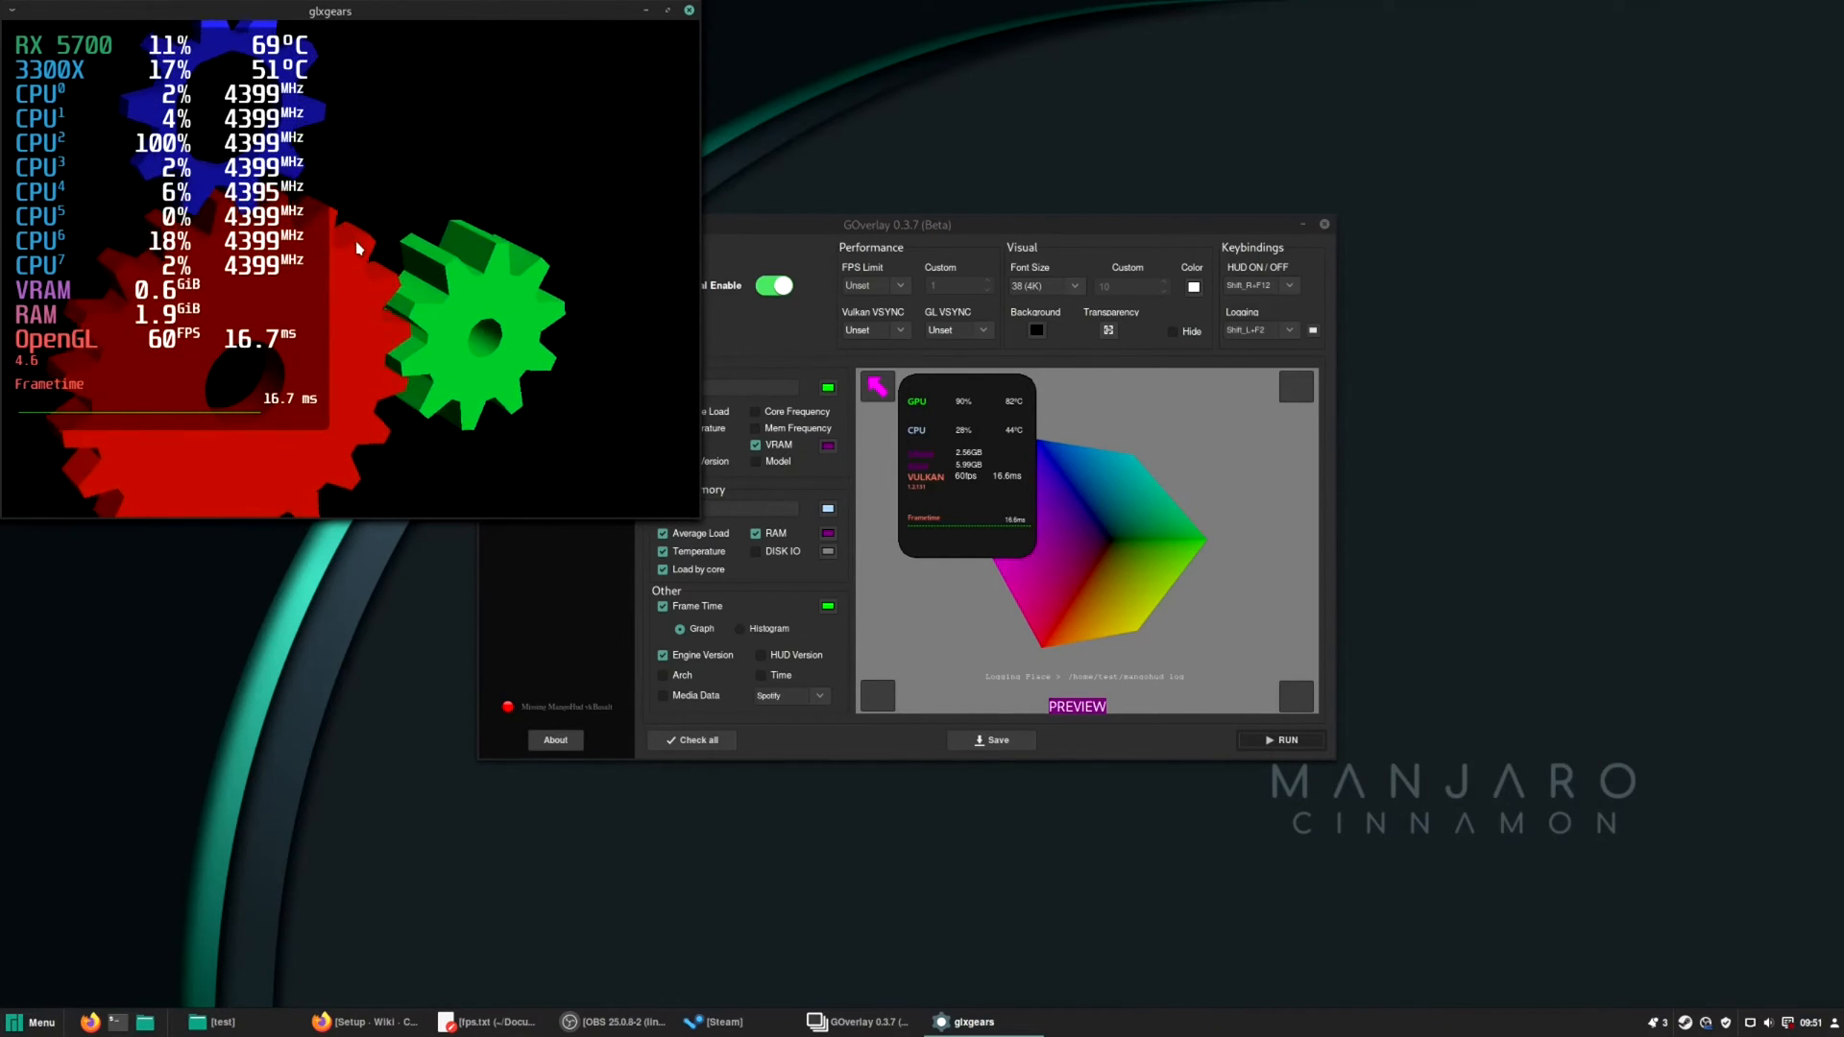
click(33, 1020)
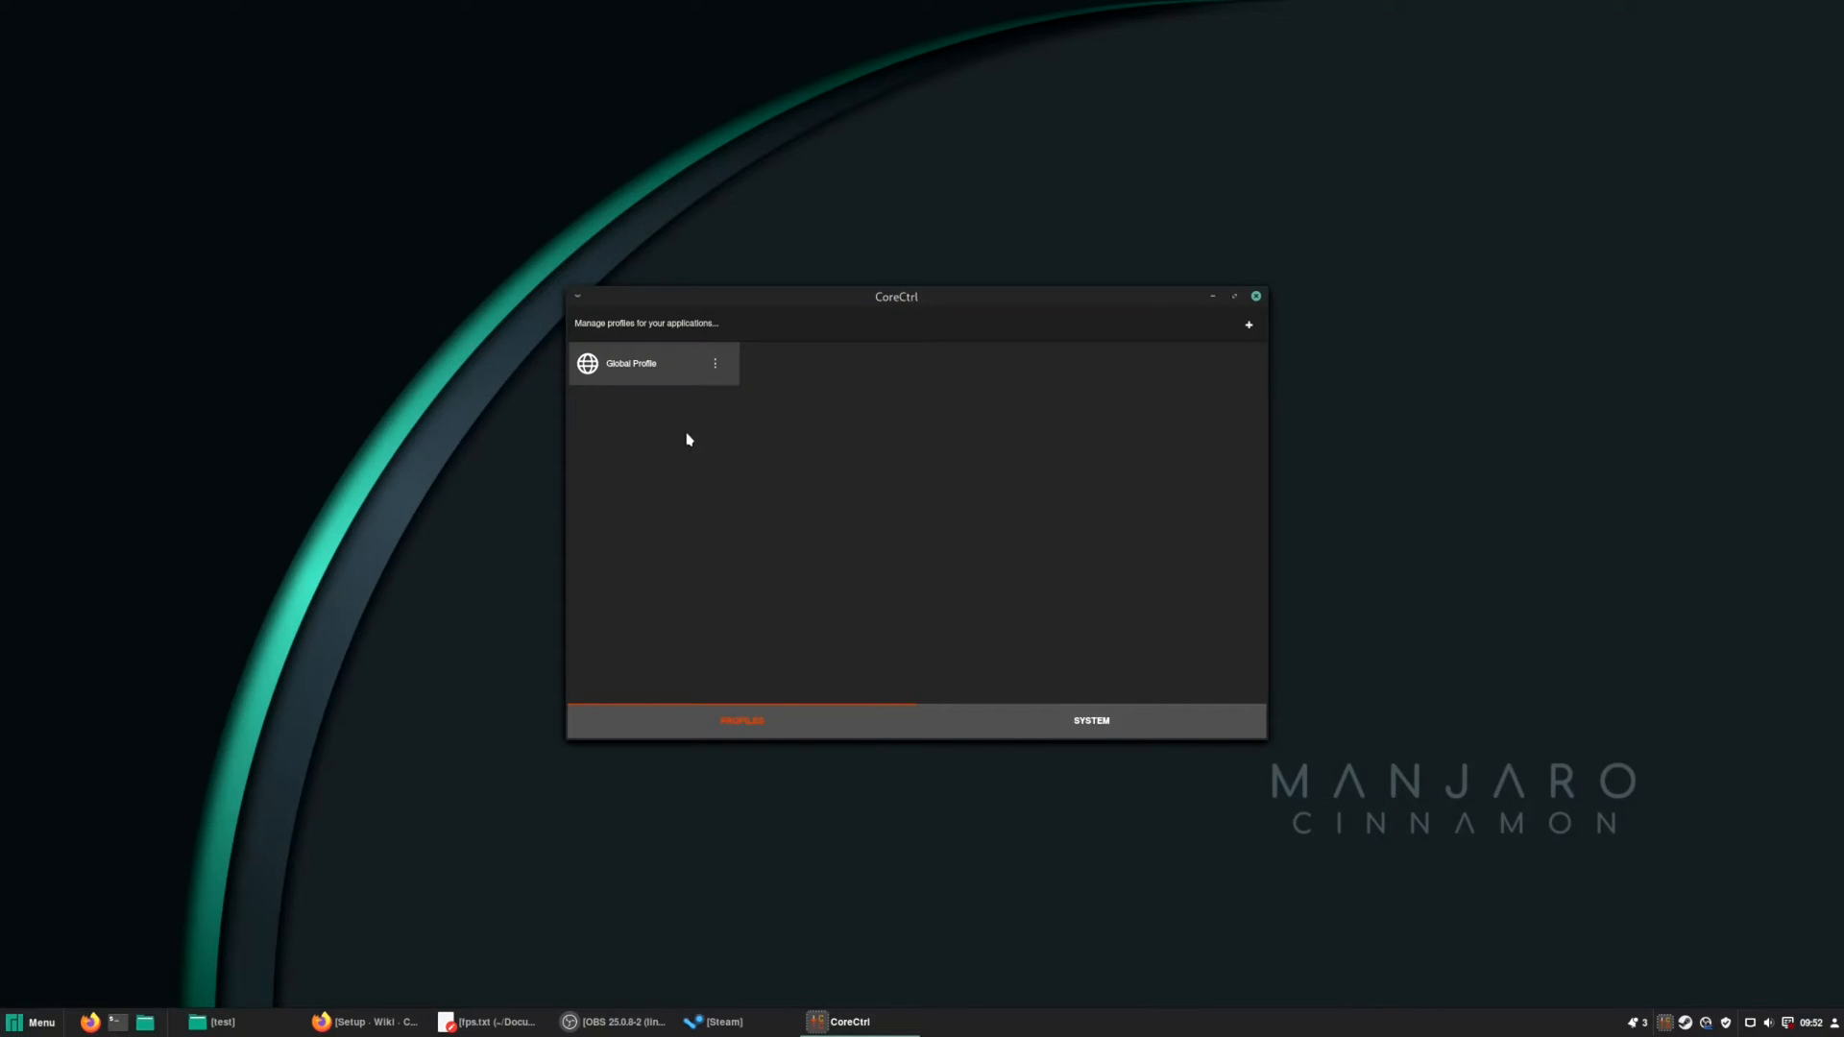
In the Global Profile set ventilation to Fixed and performance mode to Advanced, then close CoreCtrl.
click(630, 363)
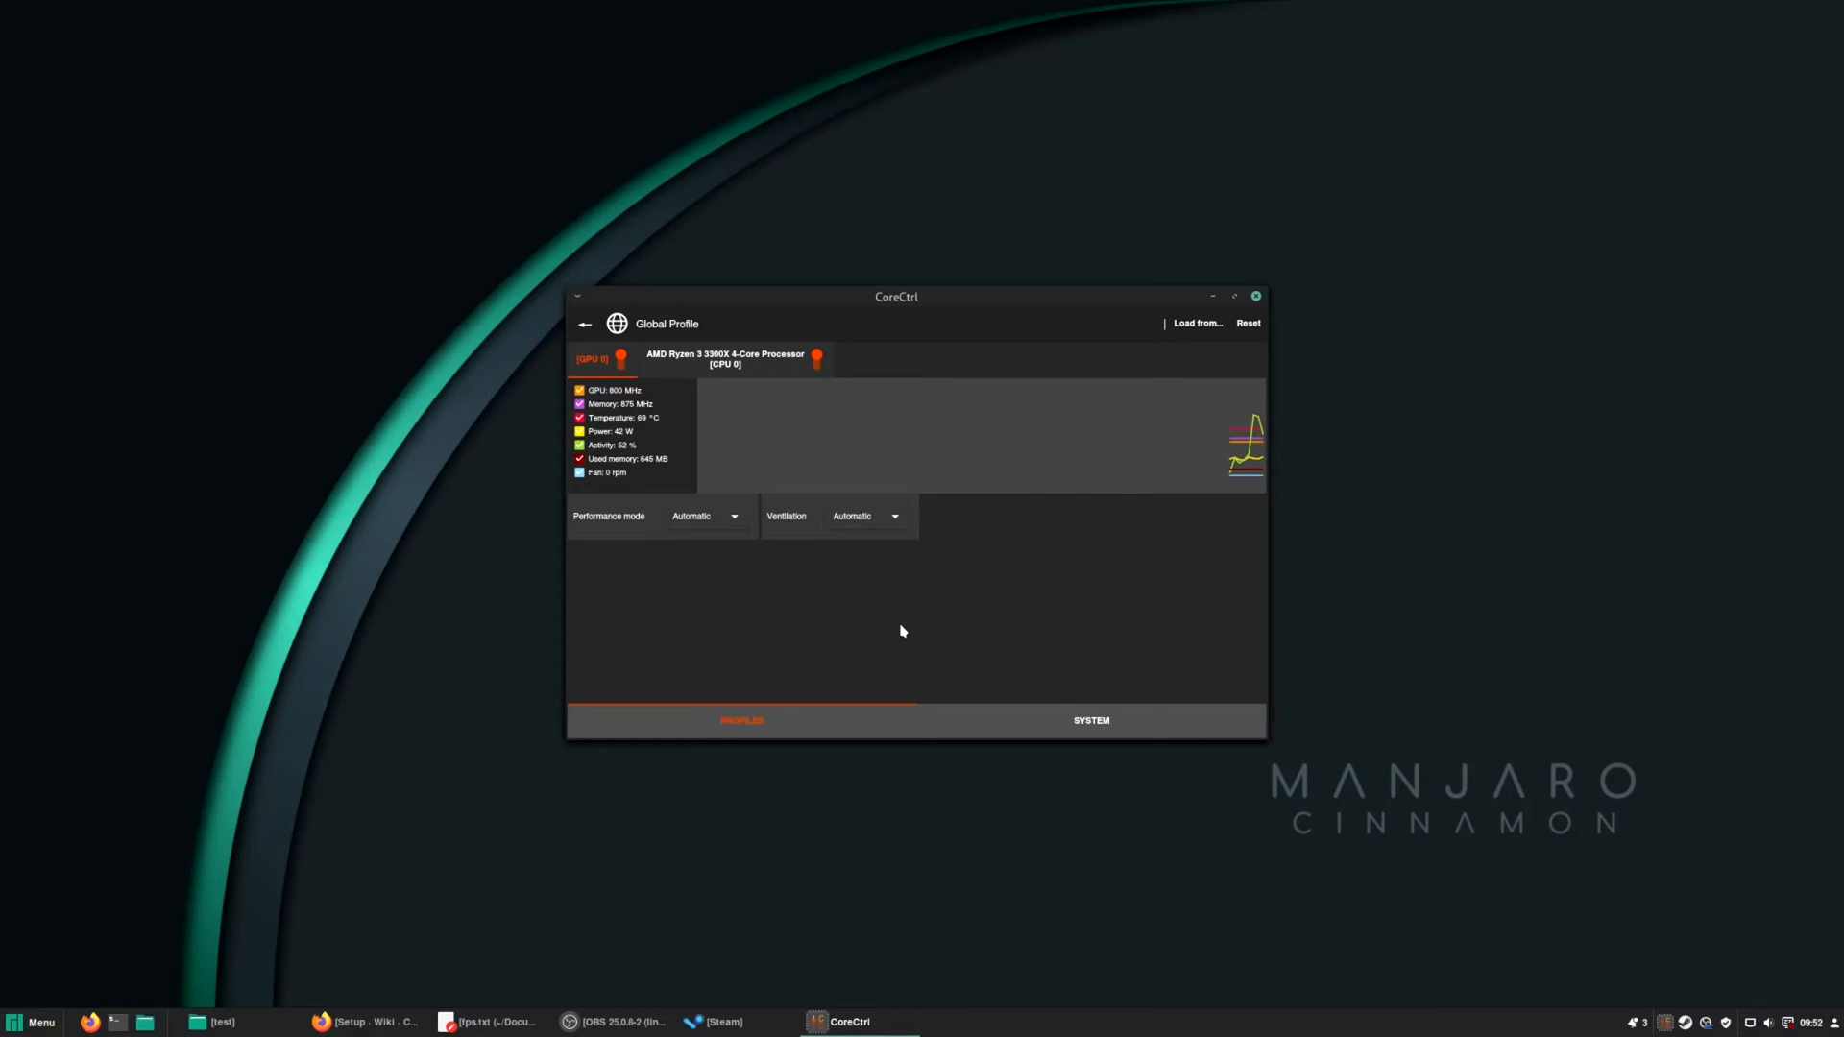
click(863, 514)
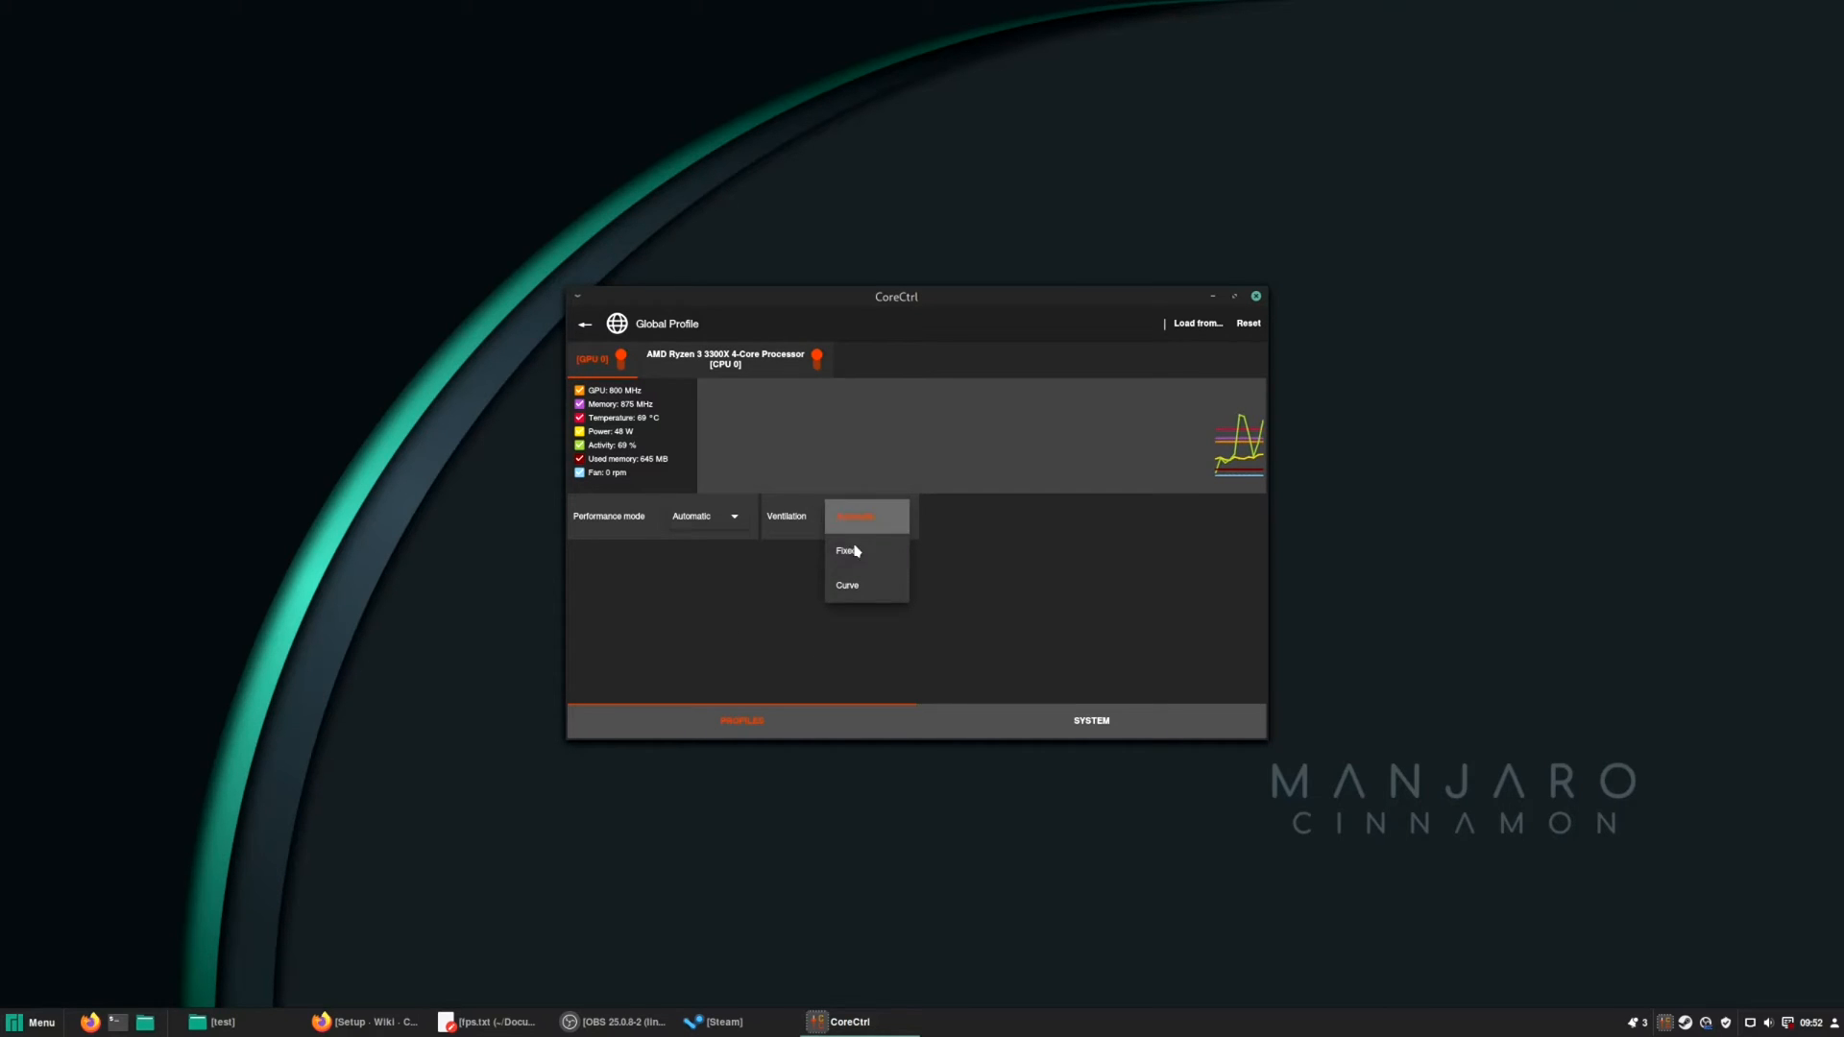
click(846, 551)
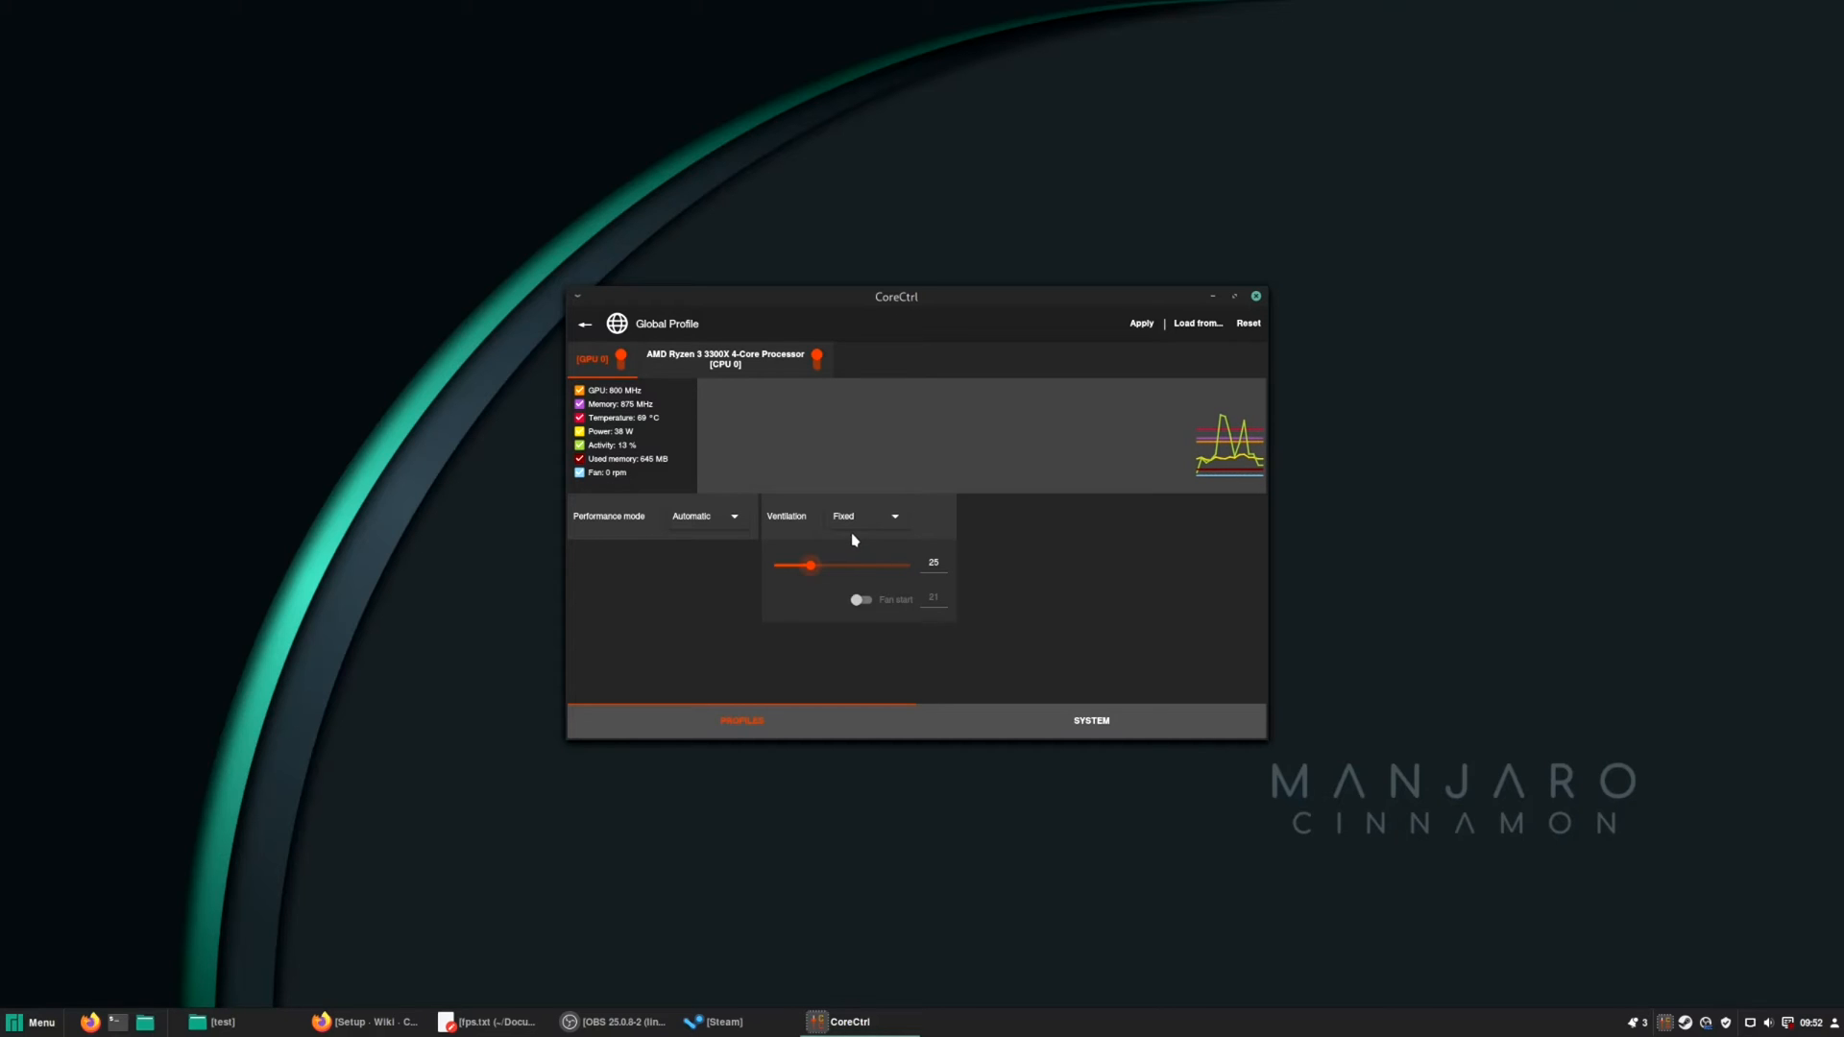
click(703, 517)
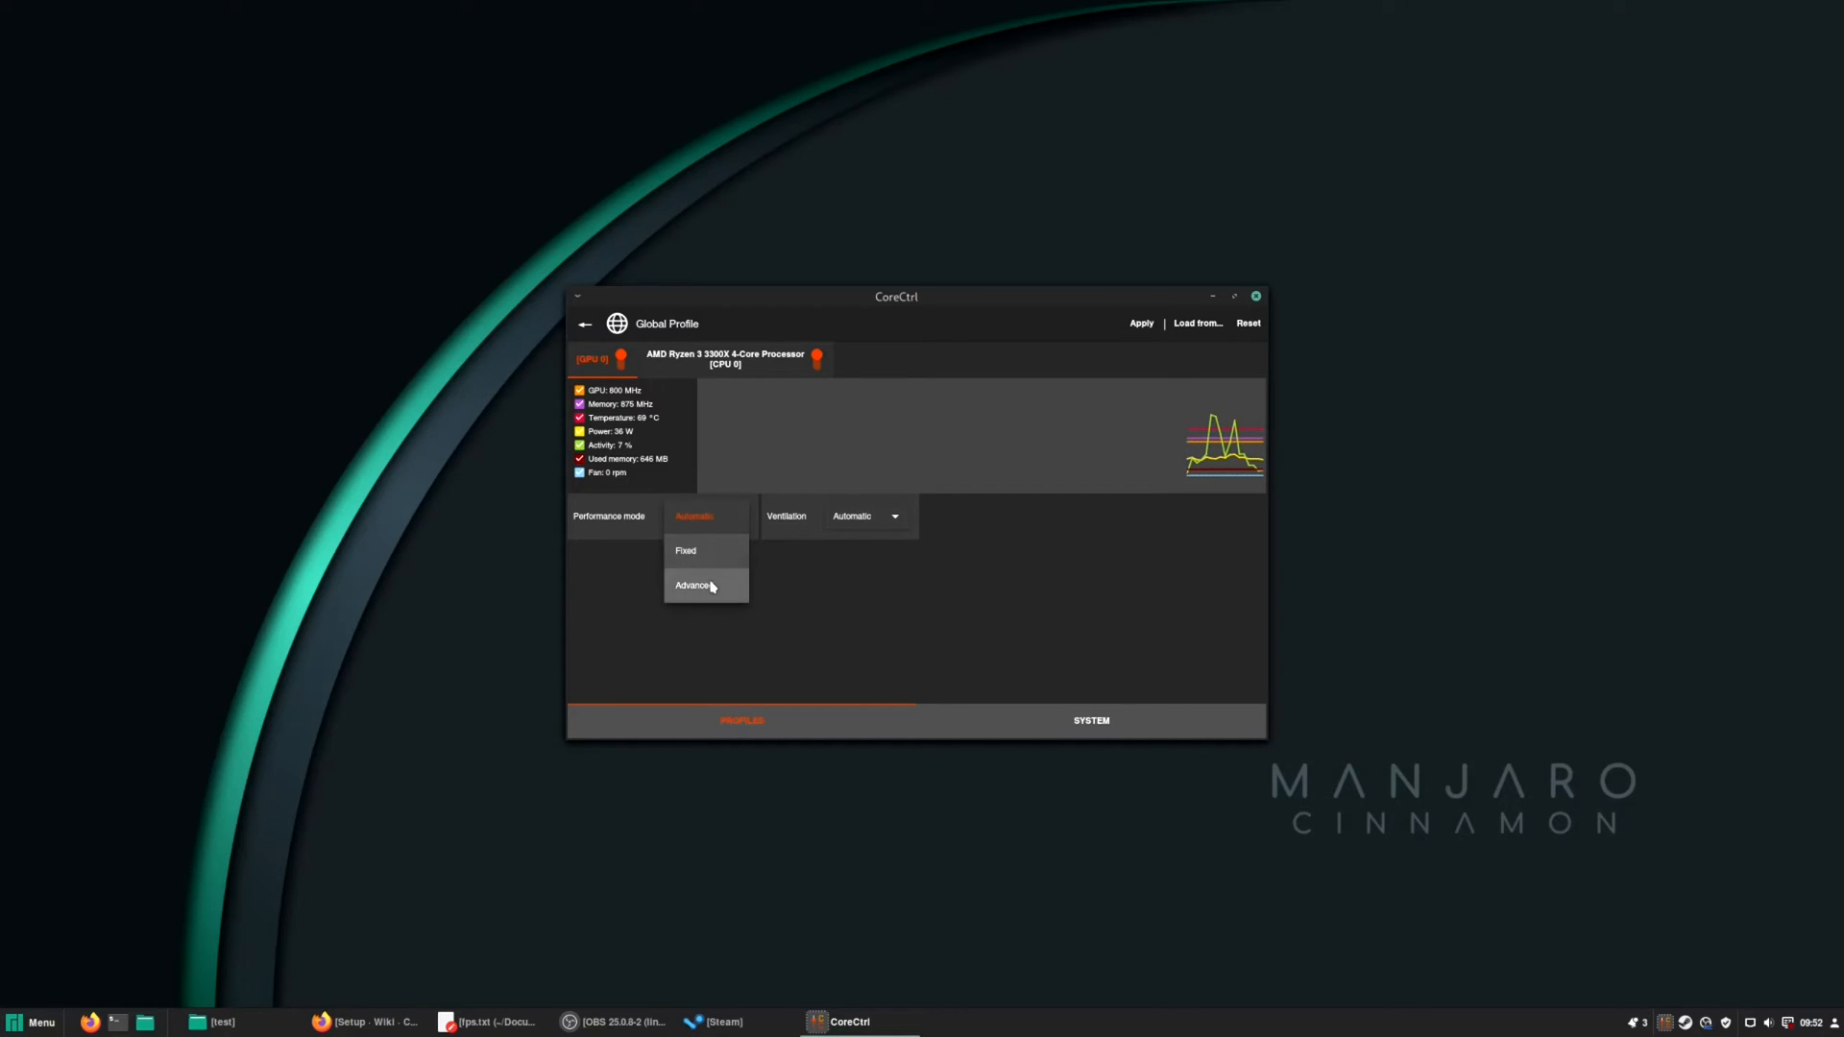
click(694, 586)
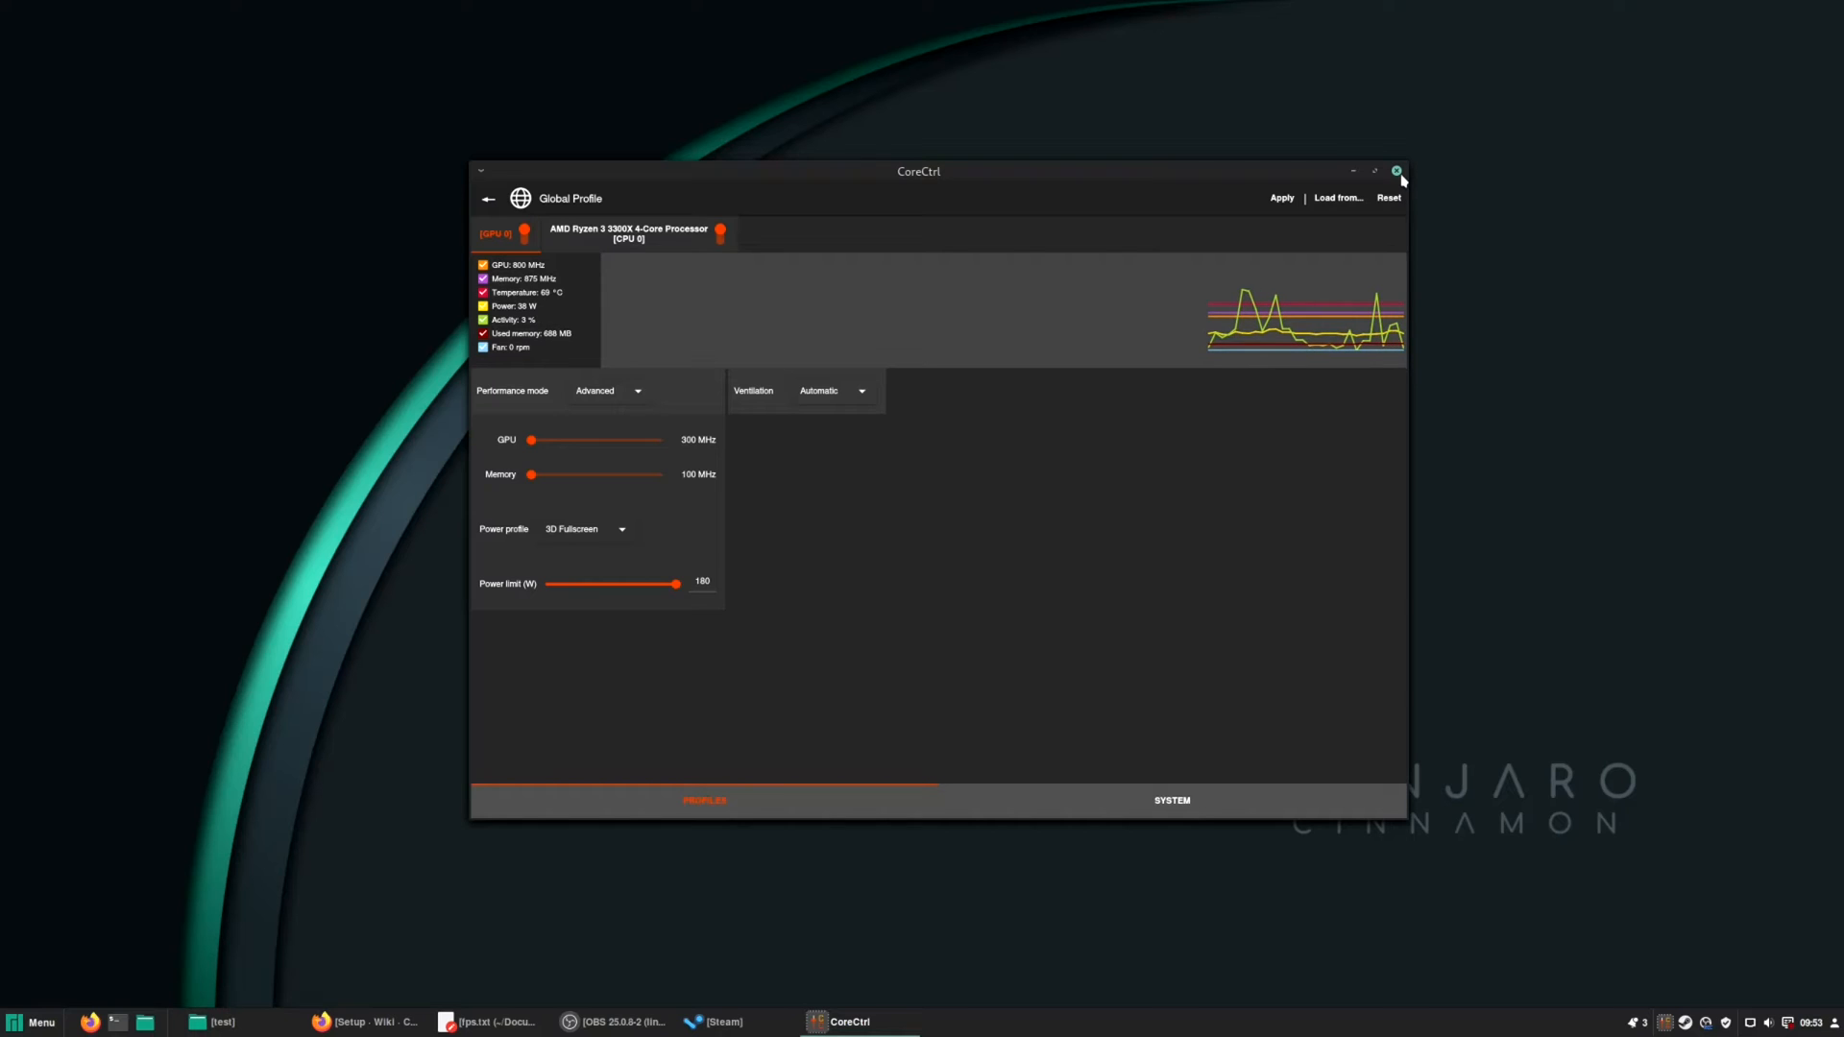
click(1397, 171)
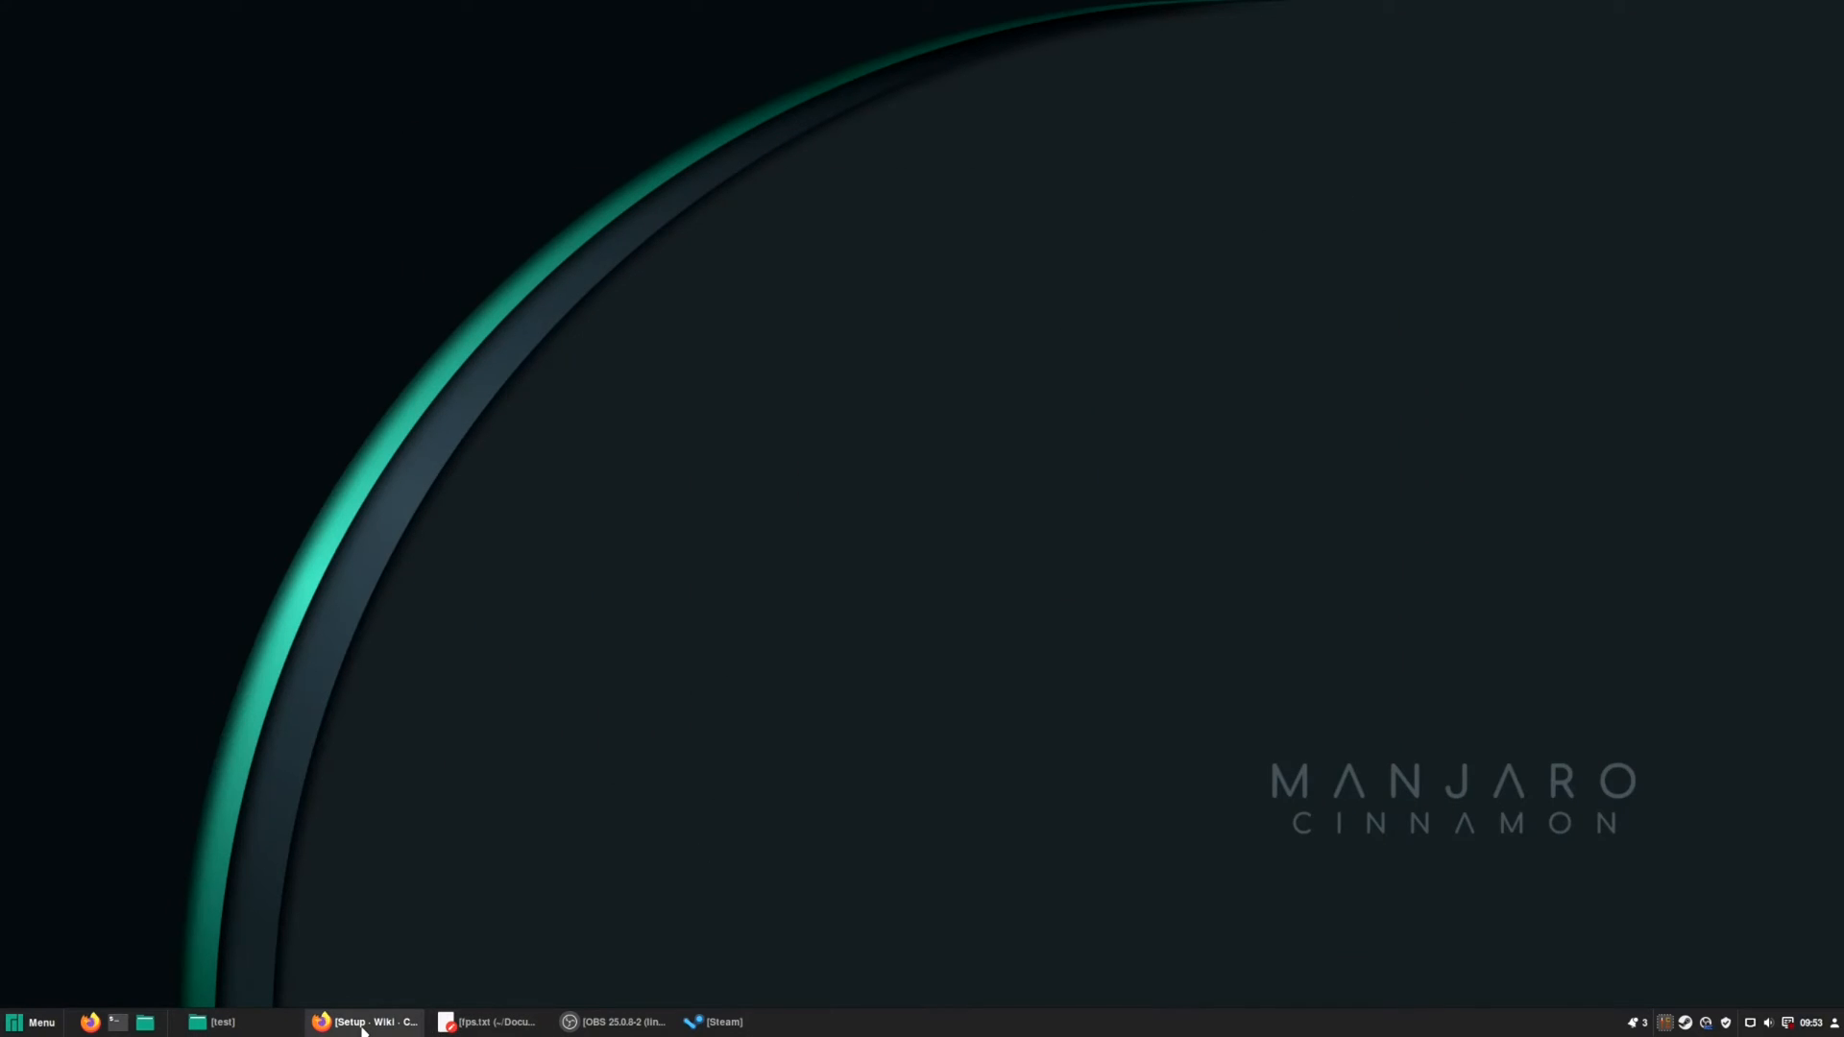
Copy amdgpu.ppfeaturemask=0xffffffff from the wiki into /etc/default/grub's default kernel line and close Xed.
click(365, 1022)
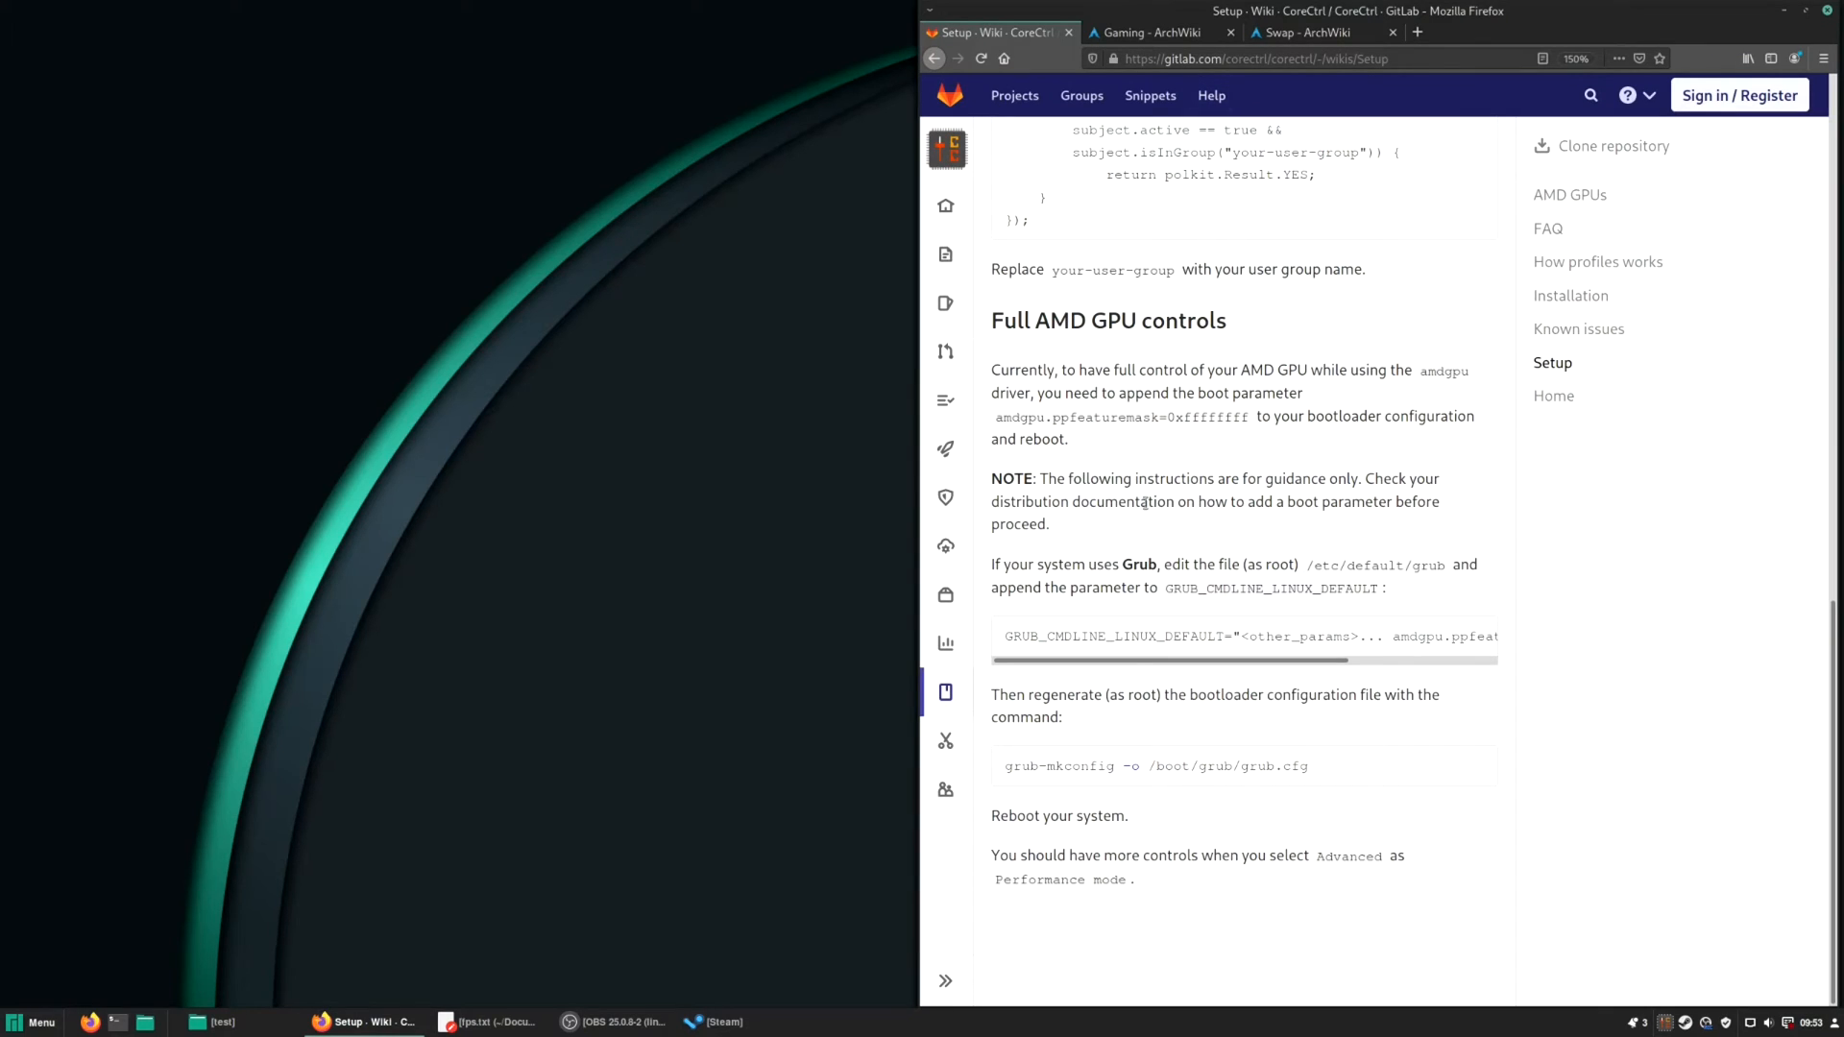
drag(991, 369, 1066, 438)
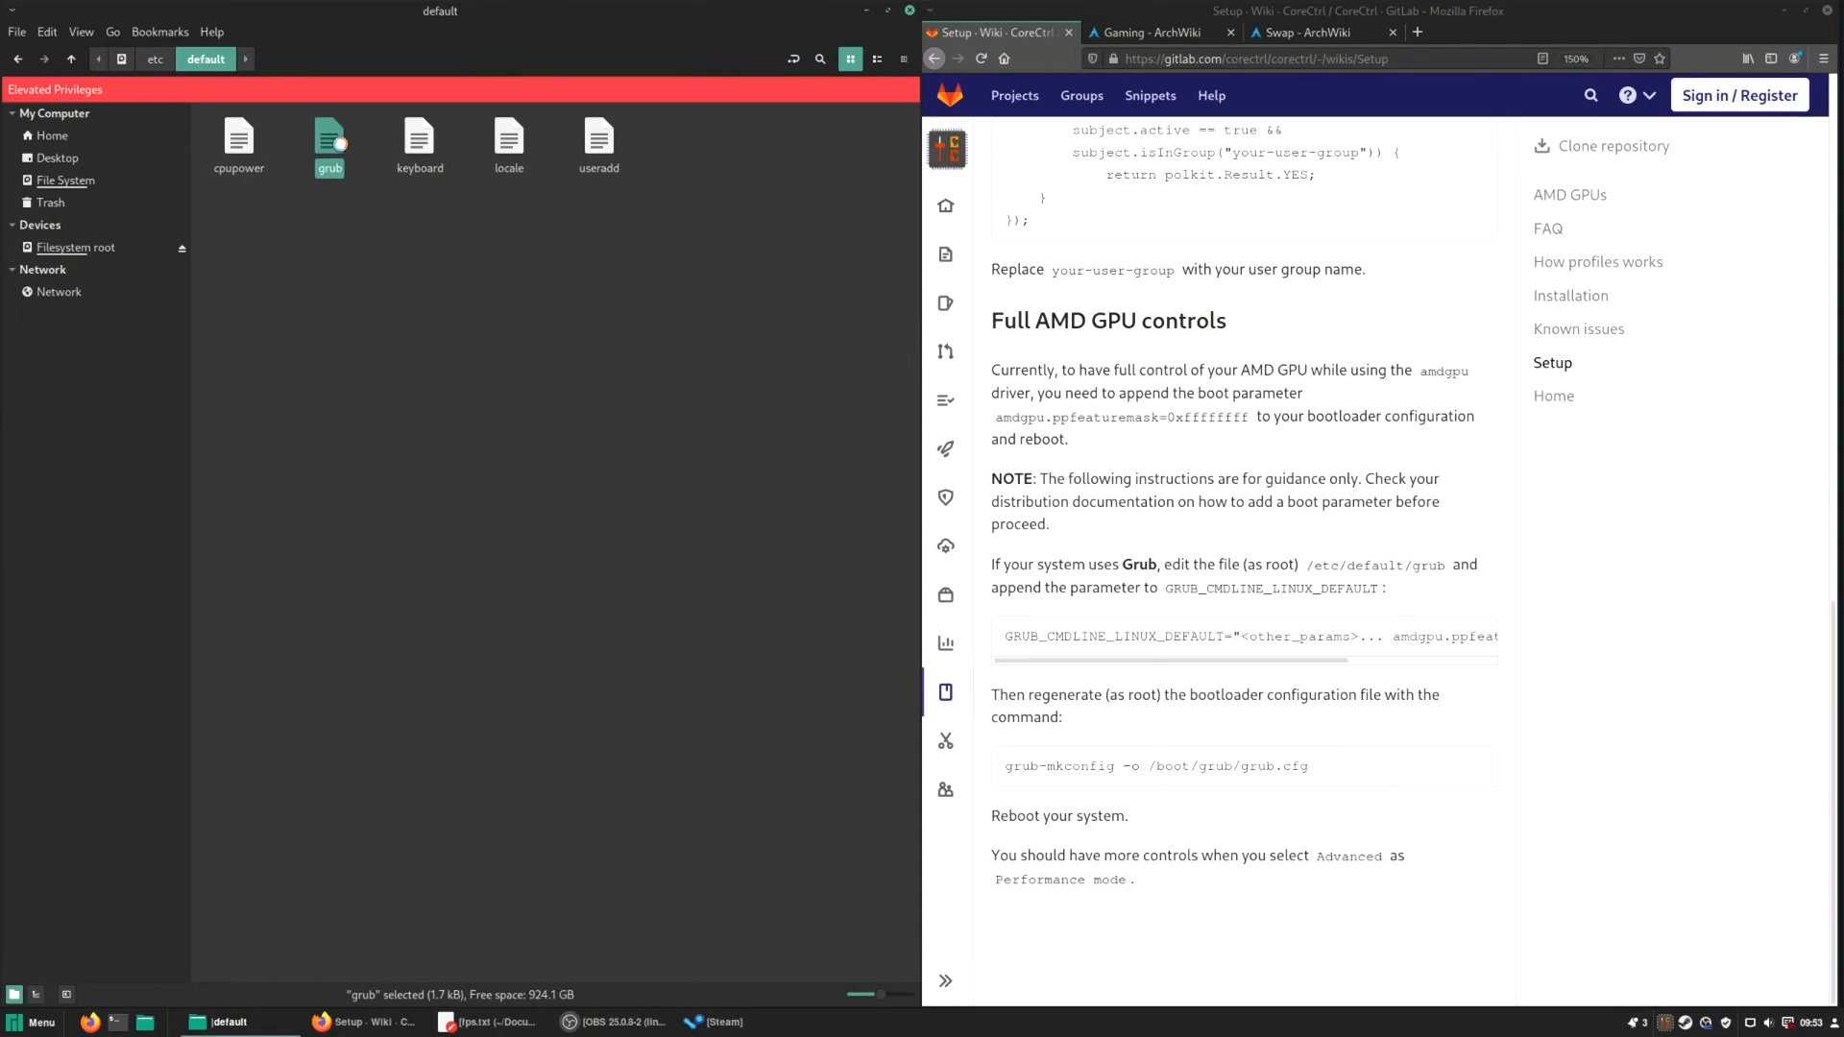
double_click(329, 139)
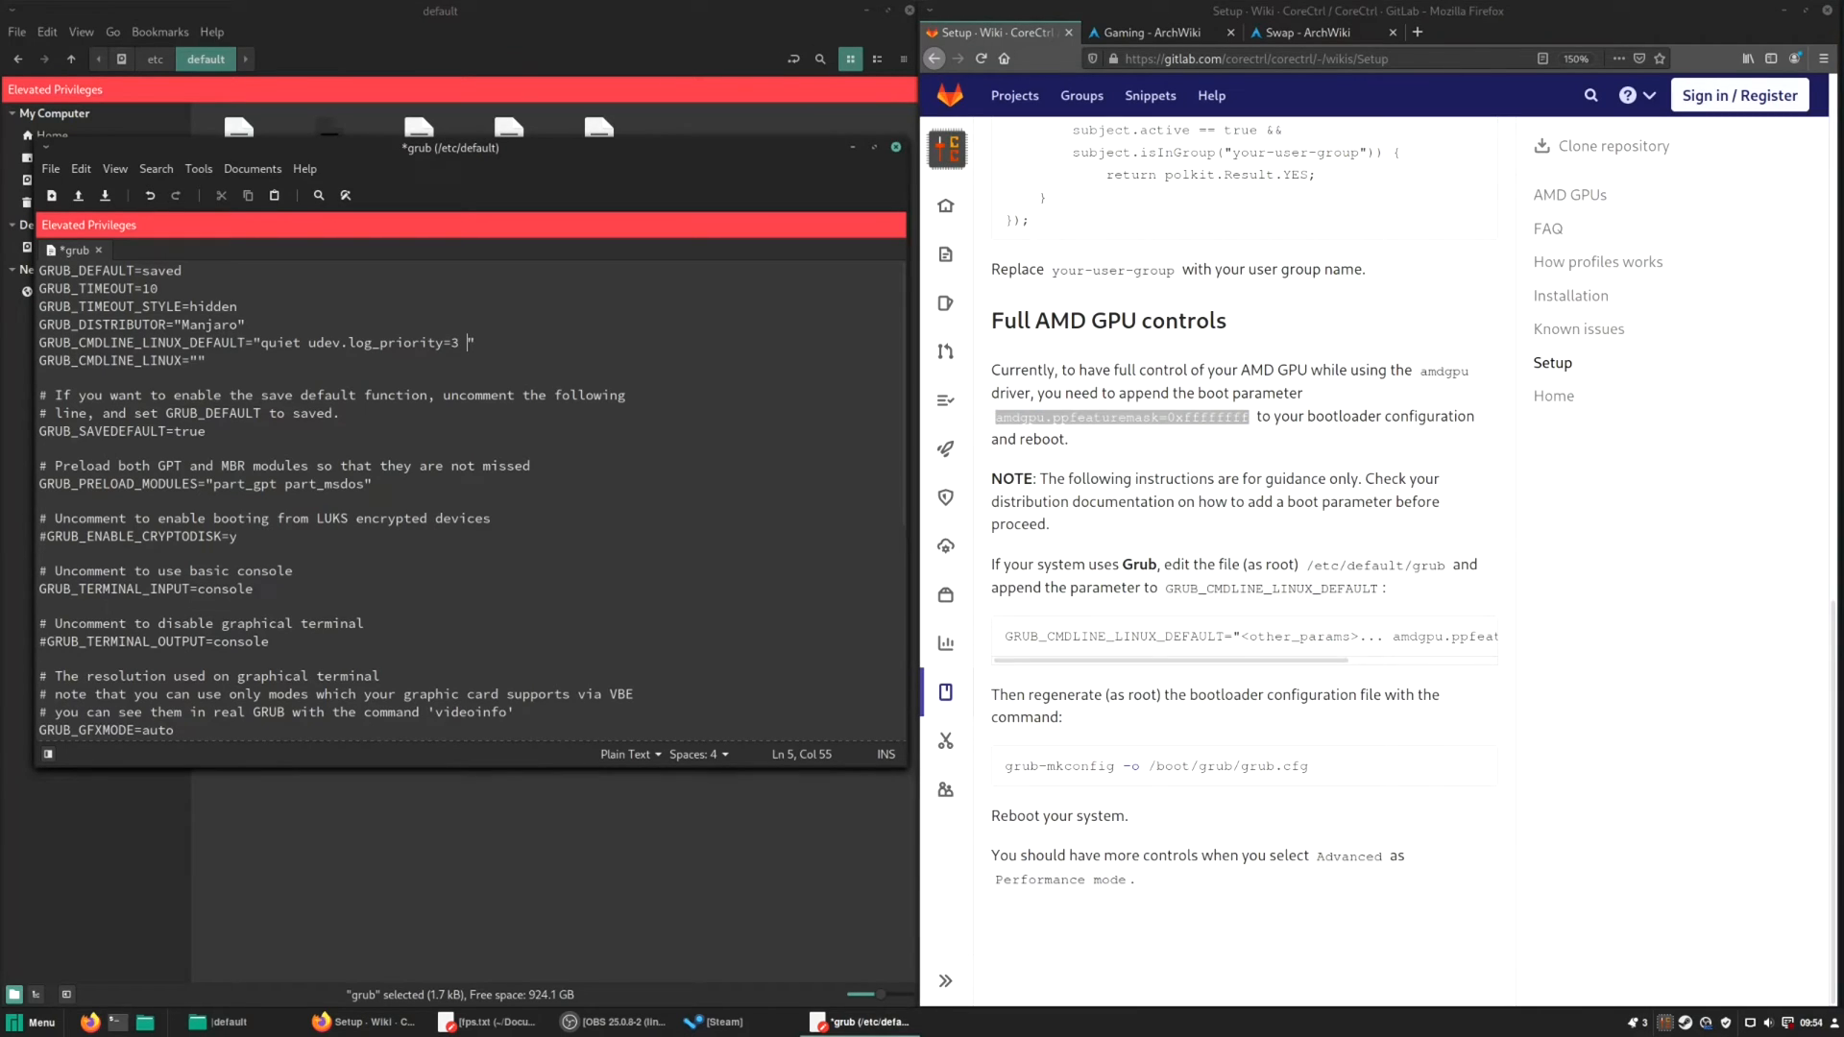
text(amdgpu.ppfeaturemask=0xffffffff)
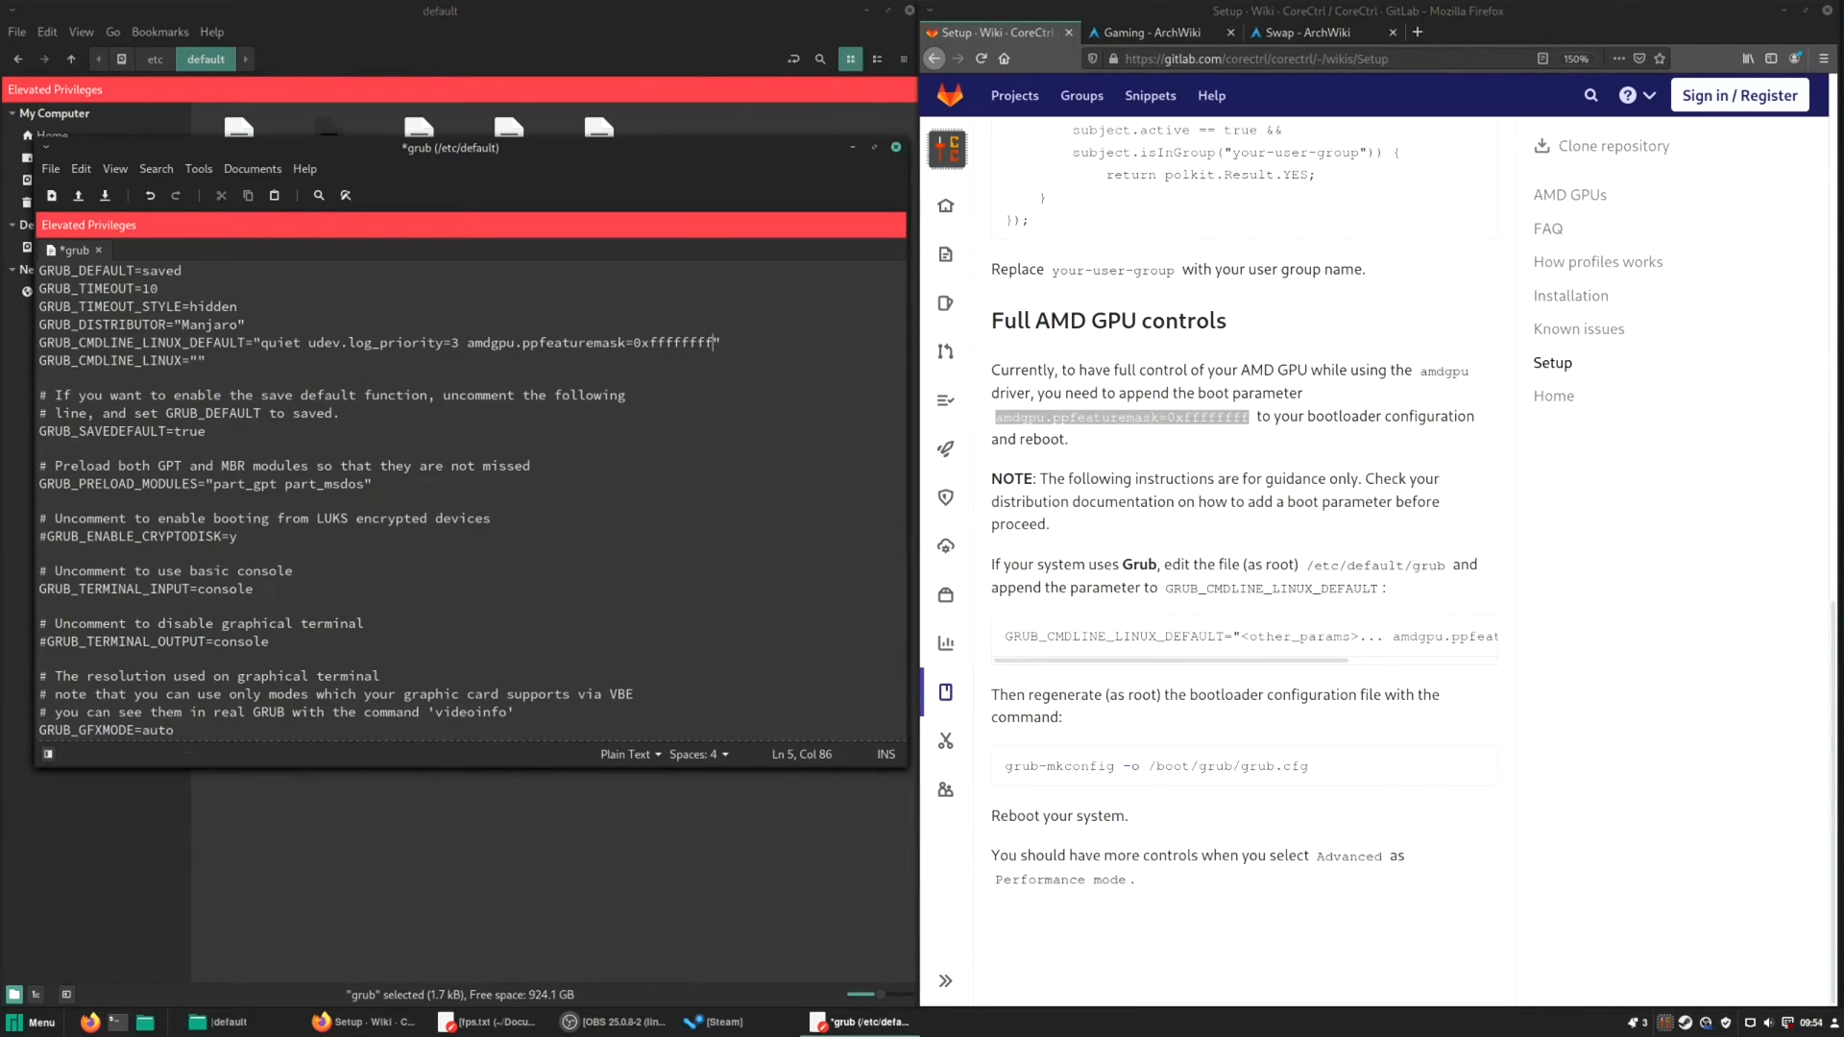
click(895, 148)
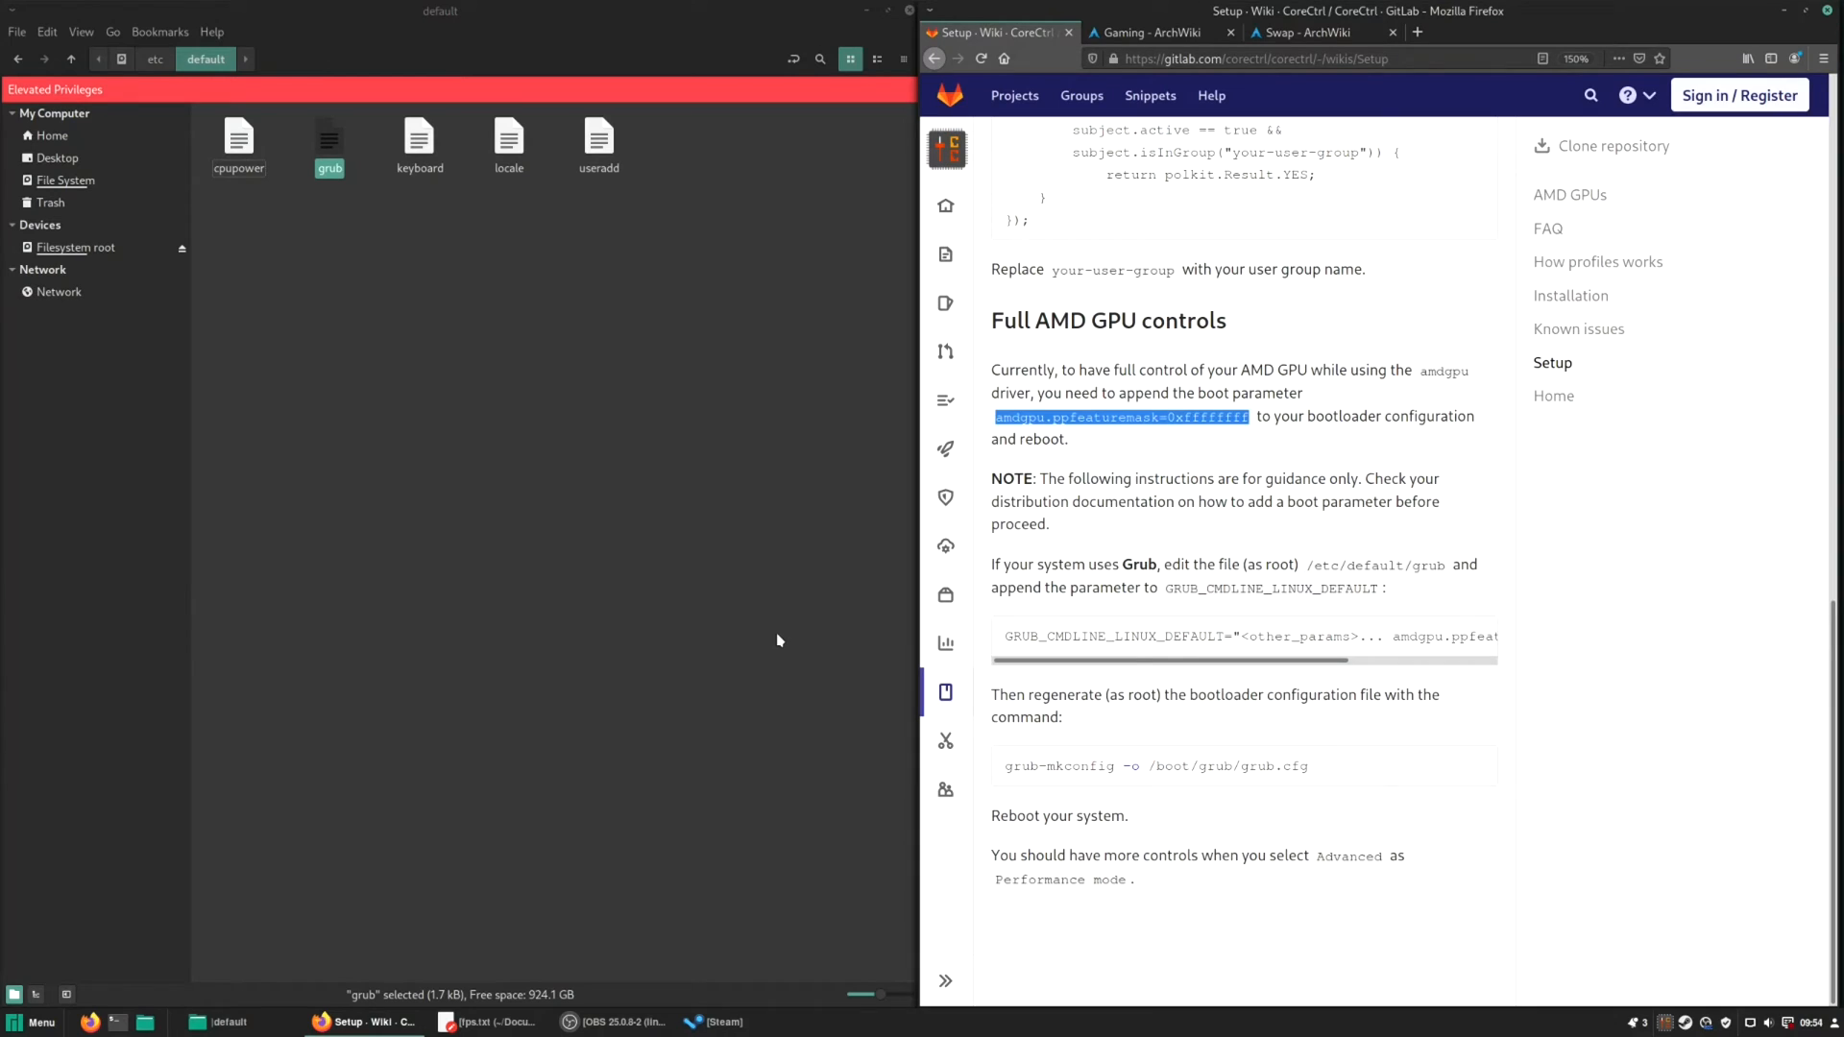
mouse_move(166, 903)
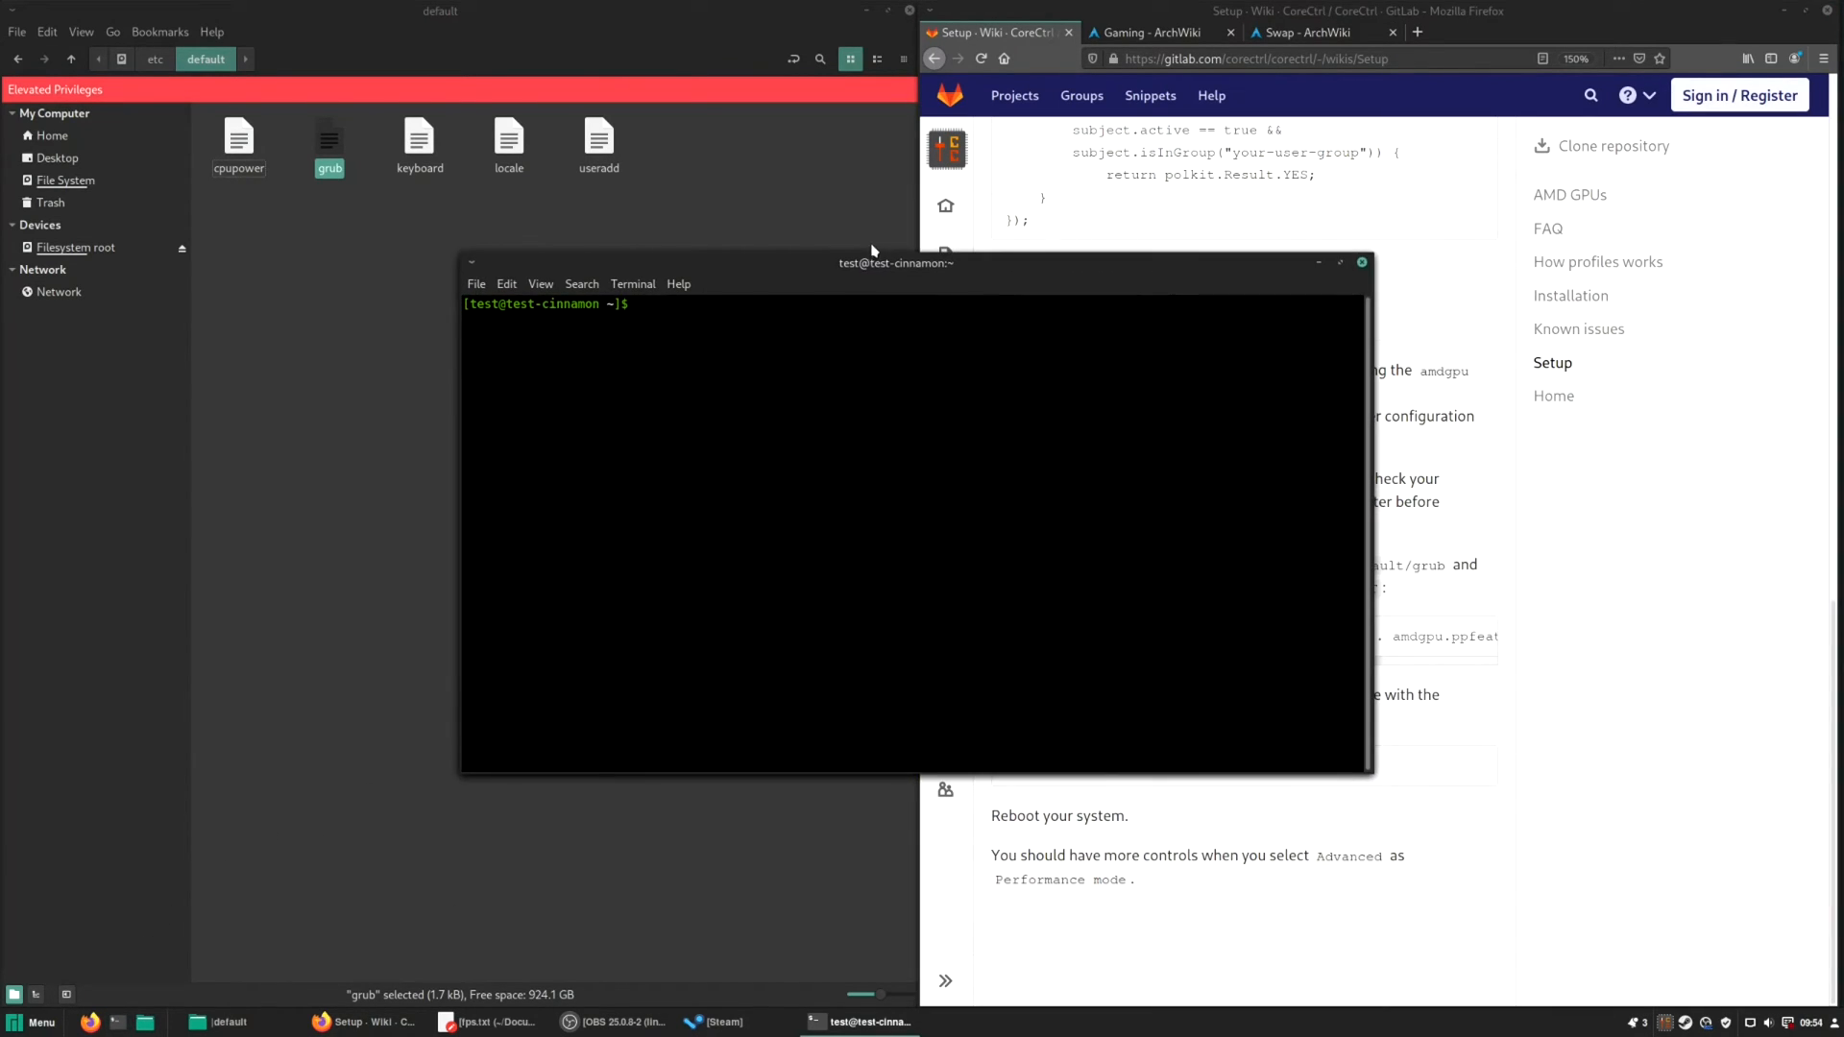
Begin a sudo update-grub command in the terminal after moving its window left.
drag(897, 263, 538, 252)
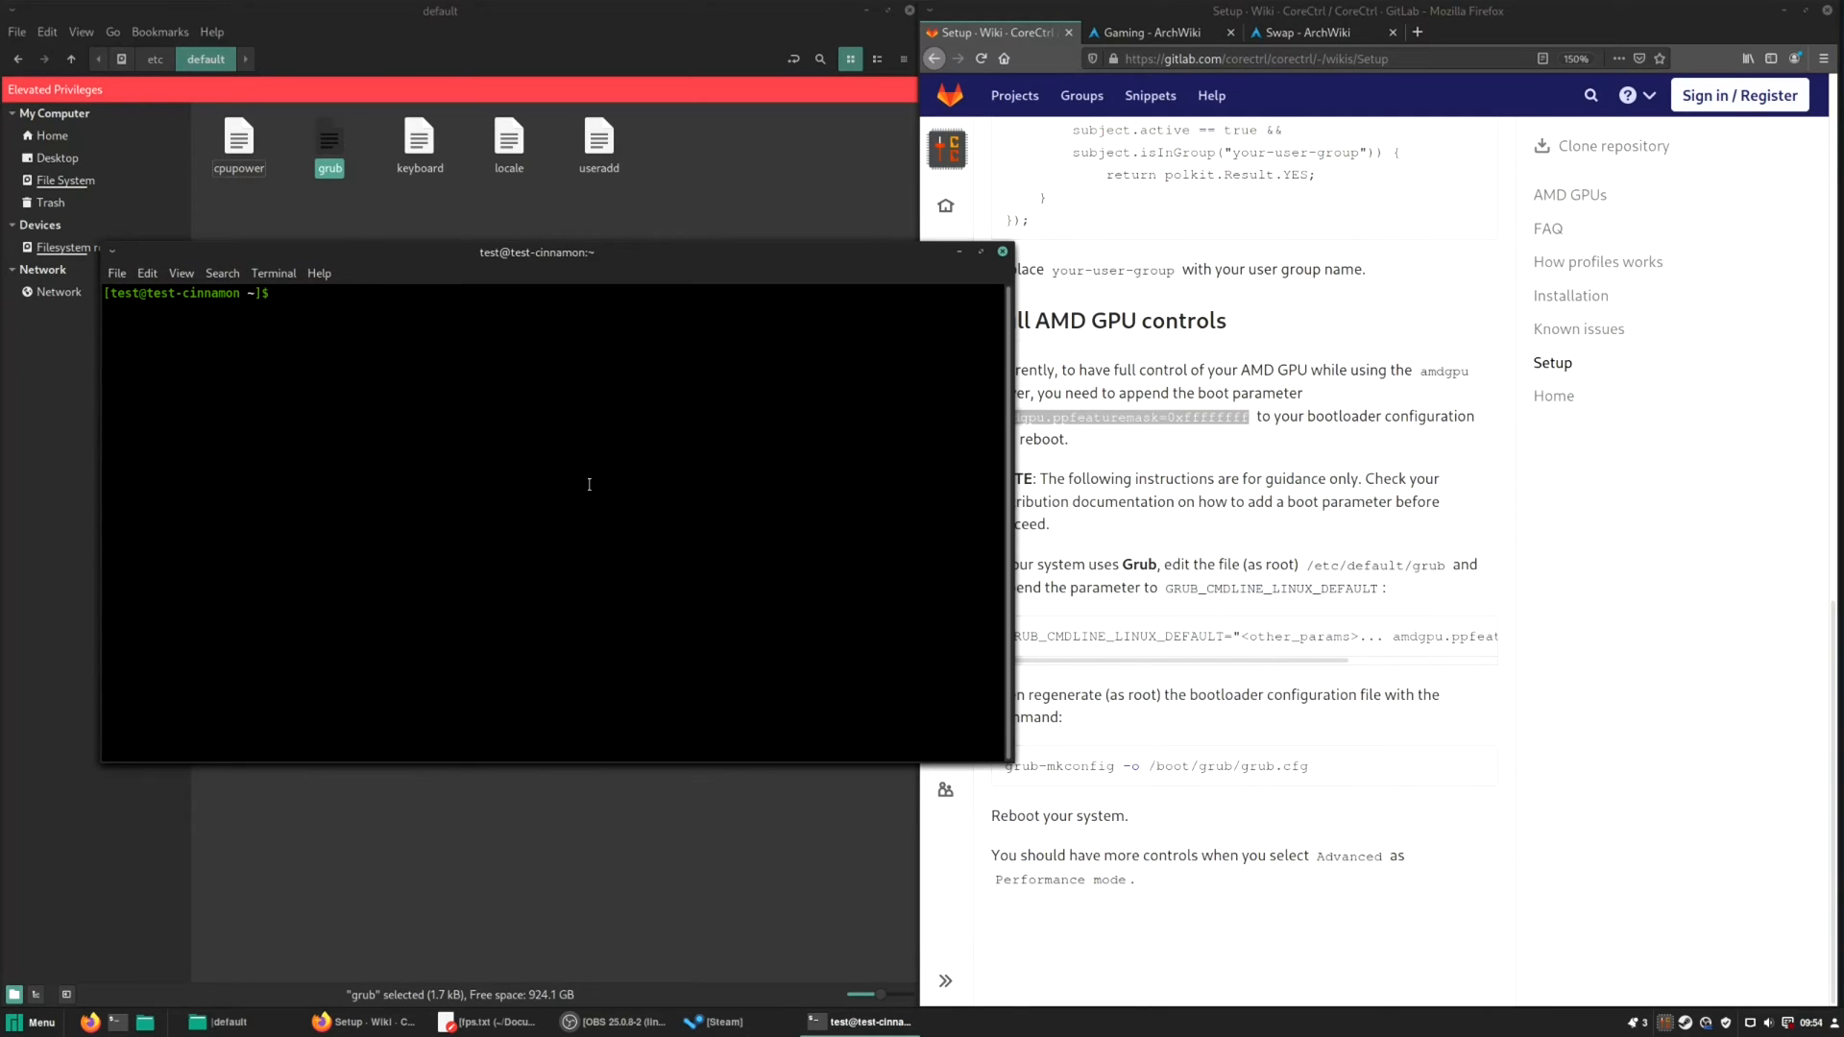
text(sudo u)
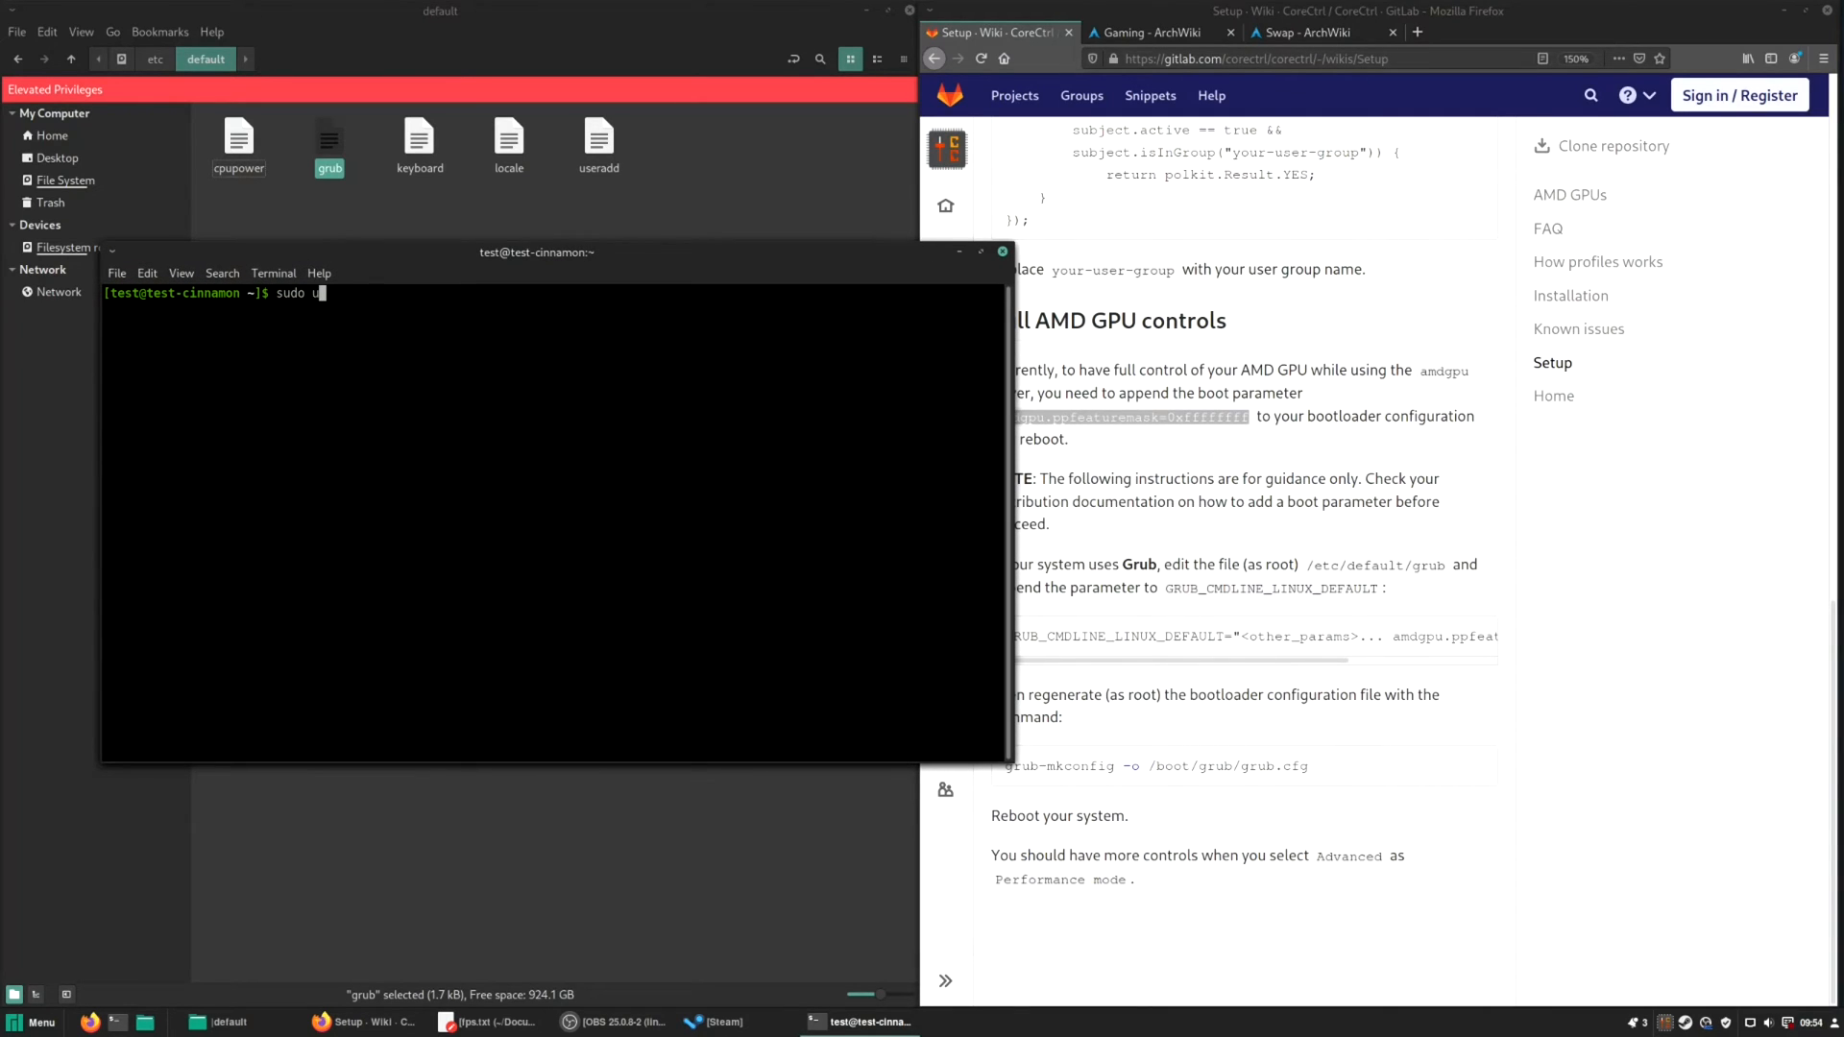
text(update-gr)
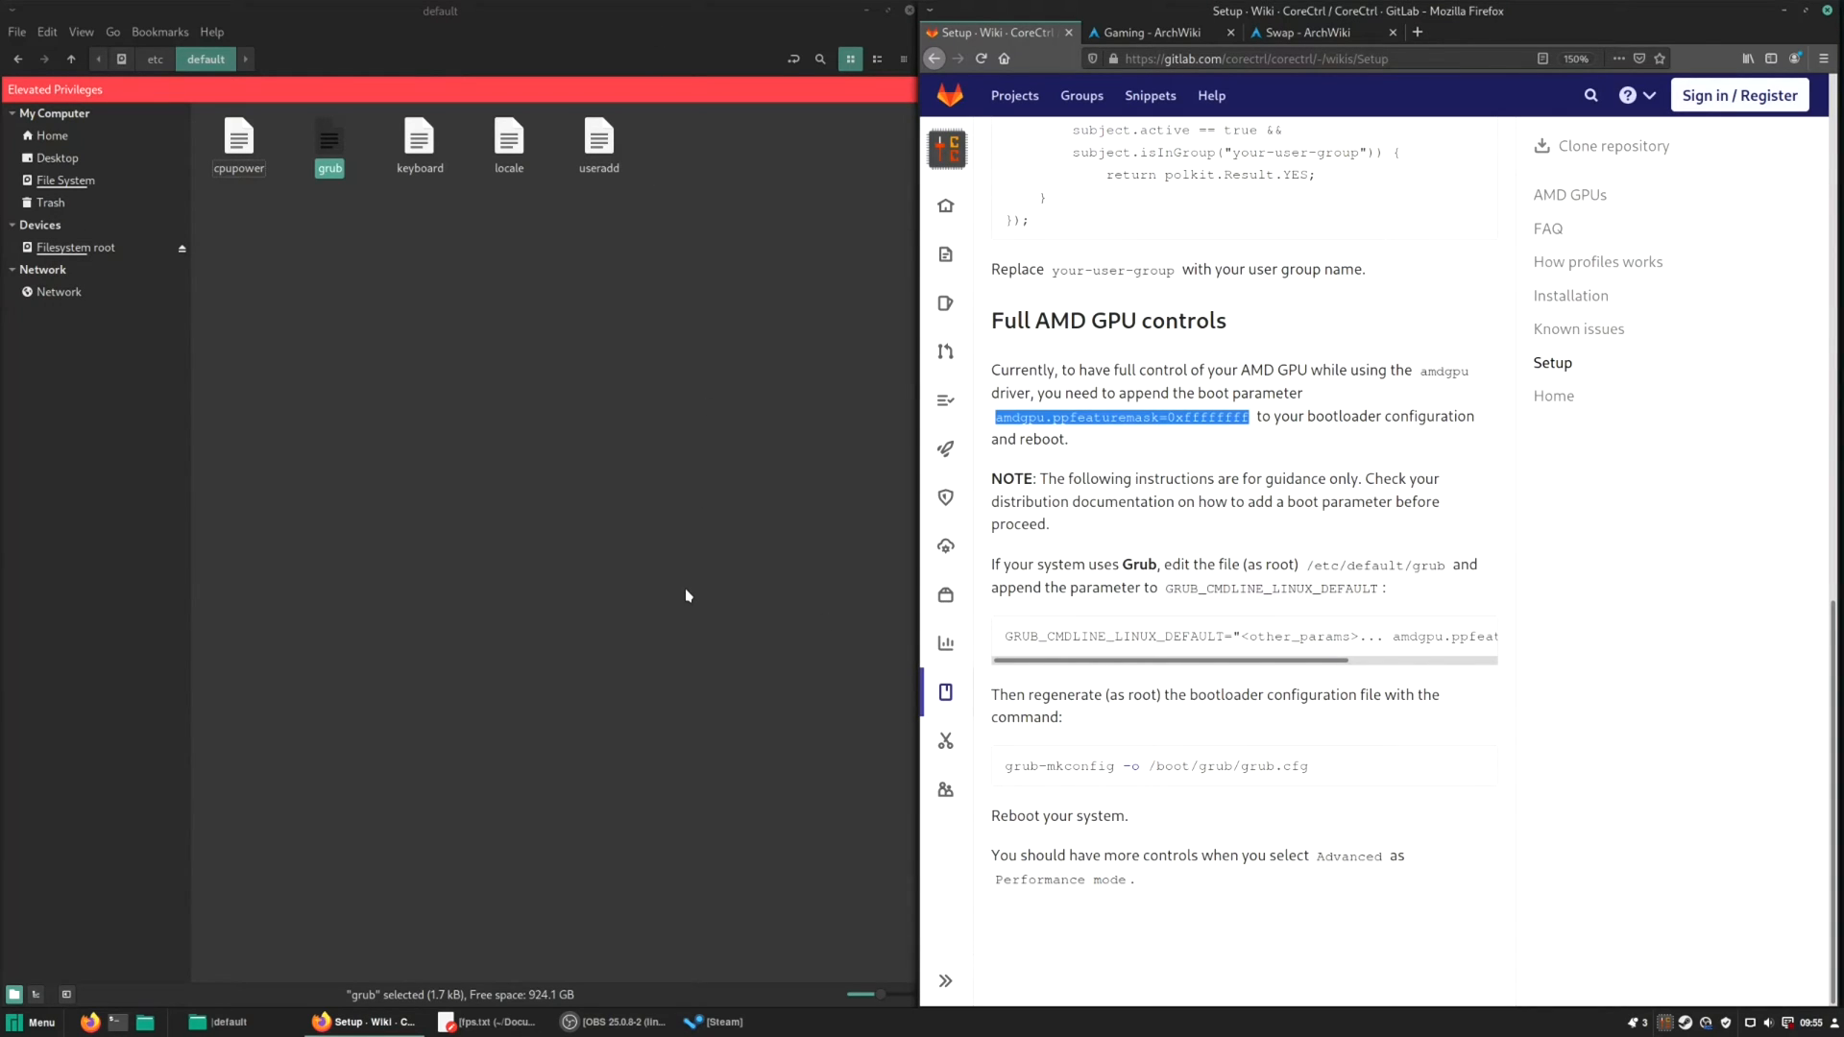
mouse_move(1389, 219)
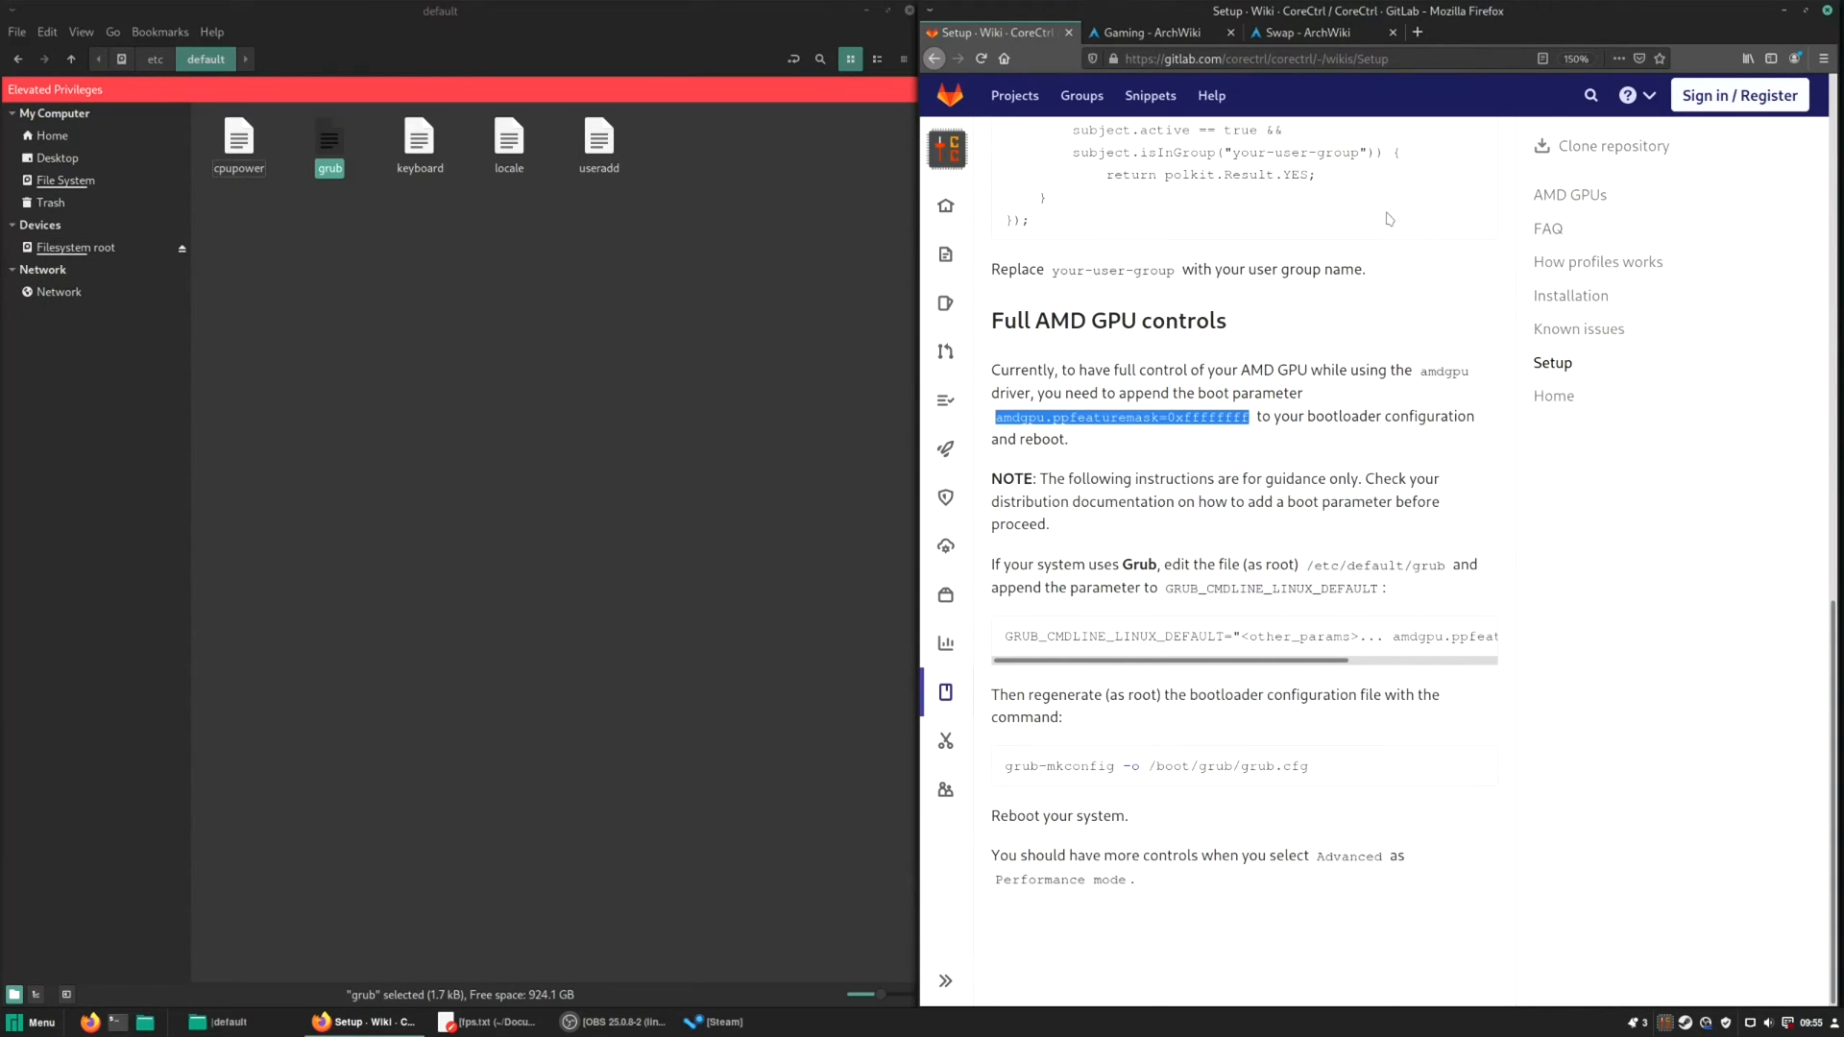
From the ArchWiki PulseAudio gaming tips, open /etc/pulse/daemon.conf in Xed via Nemo.
click(1153, 33)
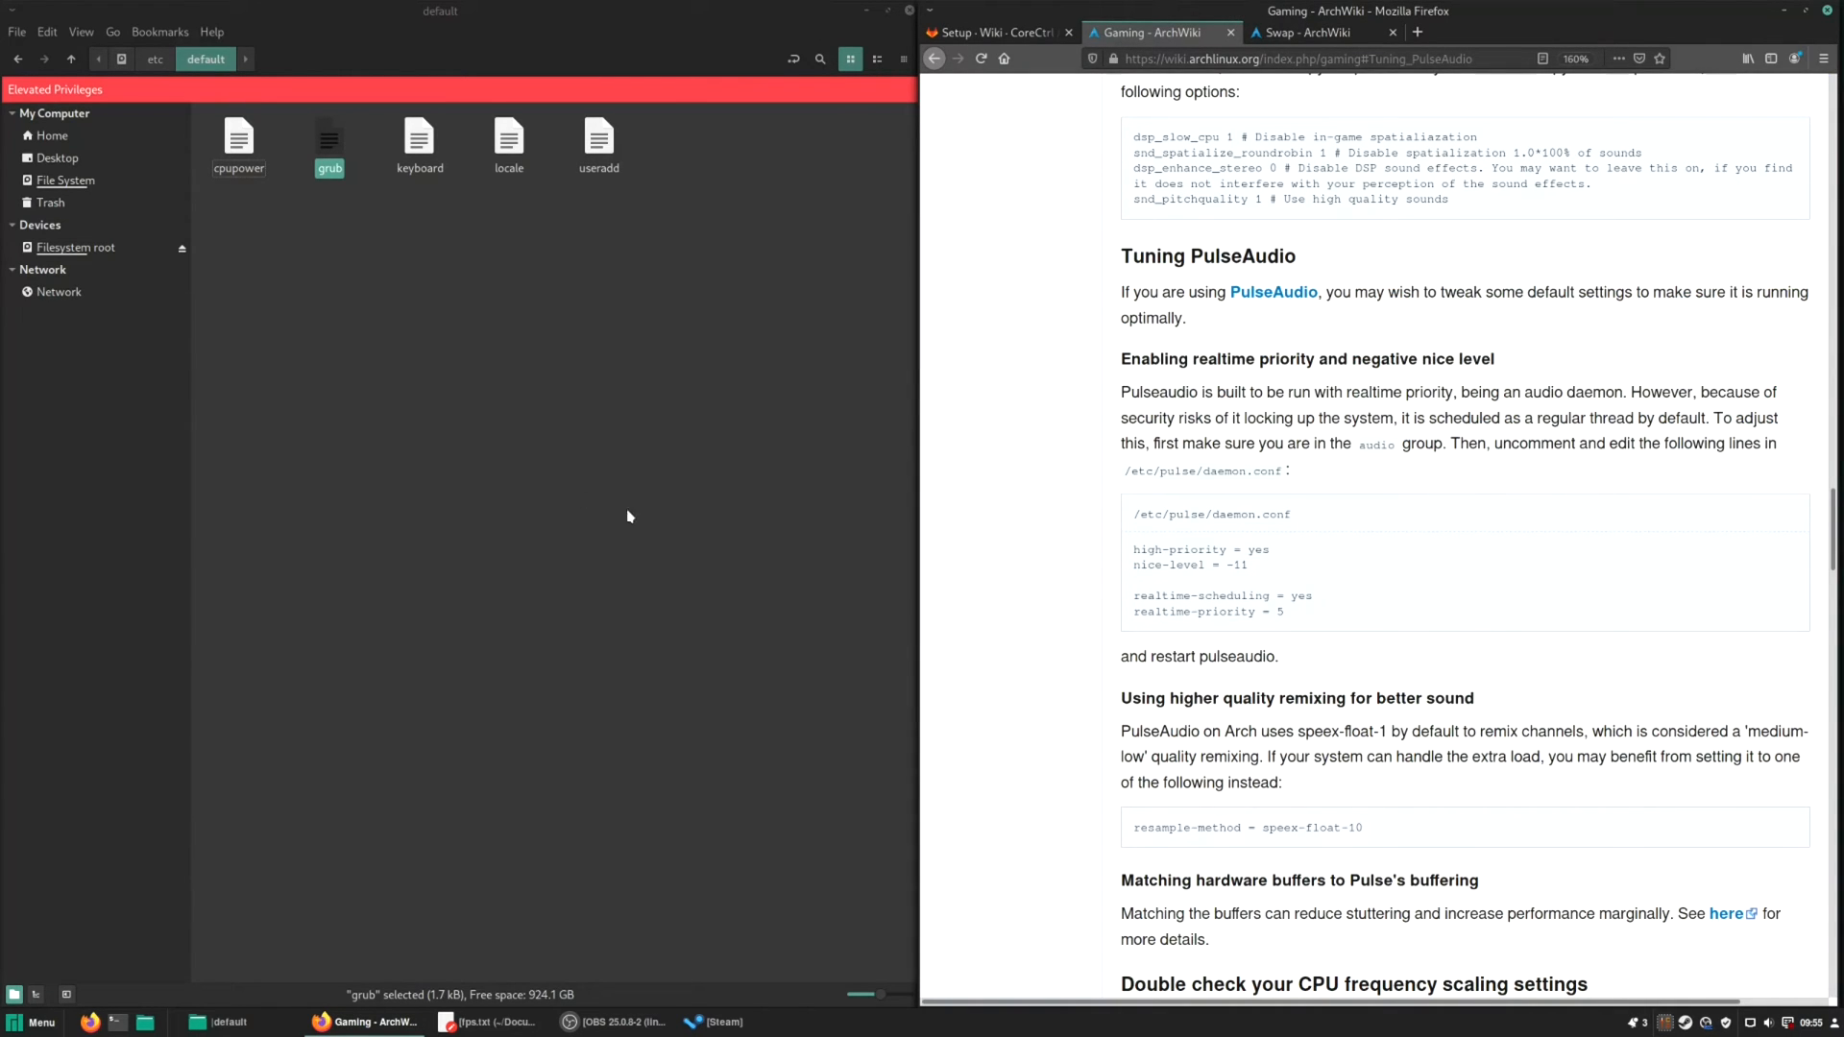
mouse_move(1364, 381)
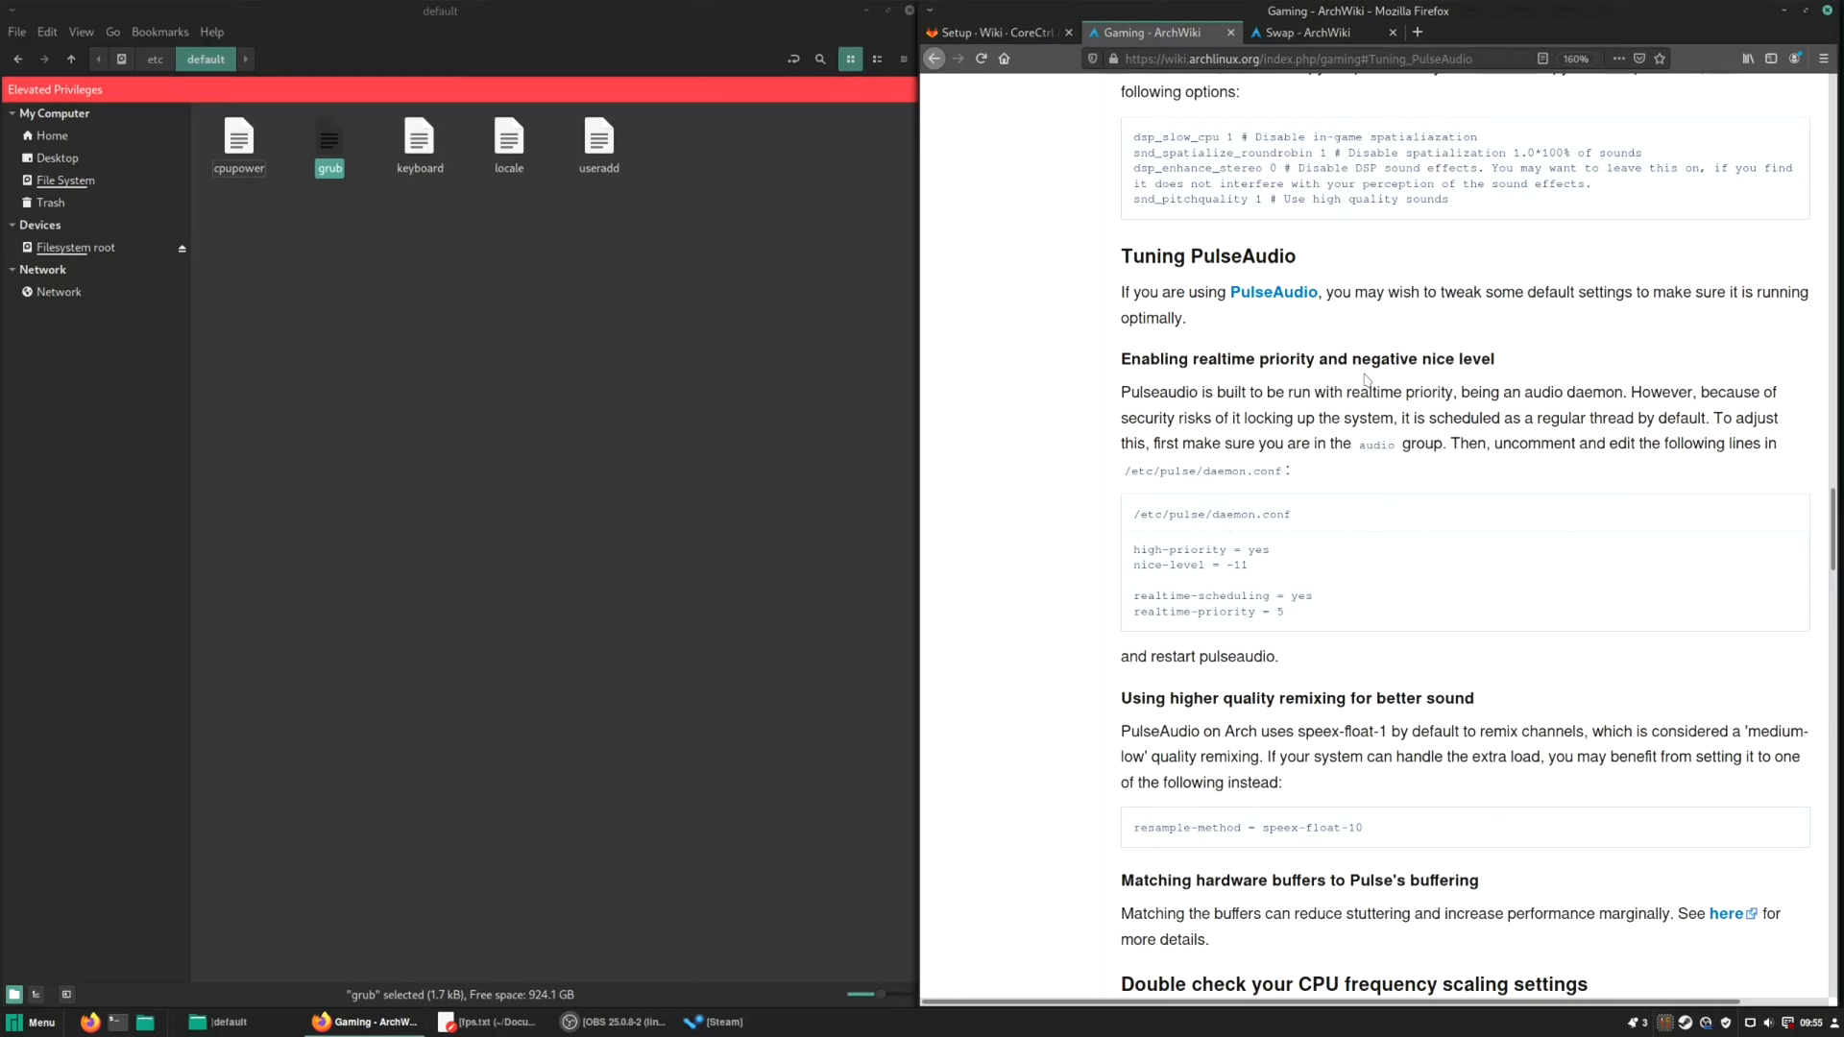
mouse_move(1122, 697)
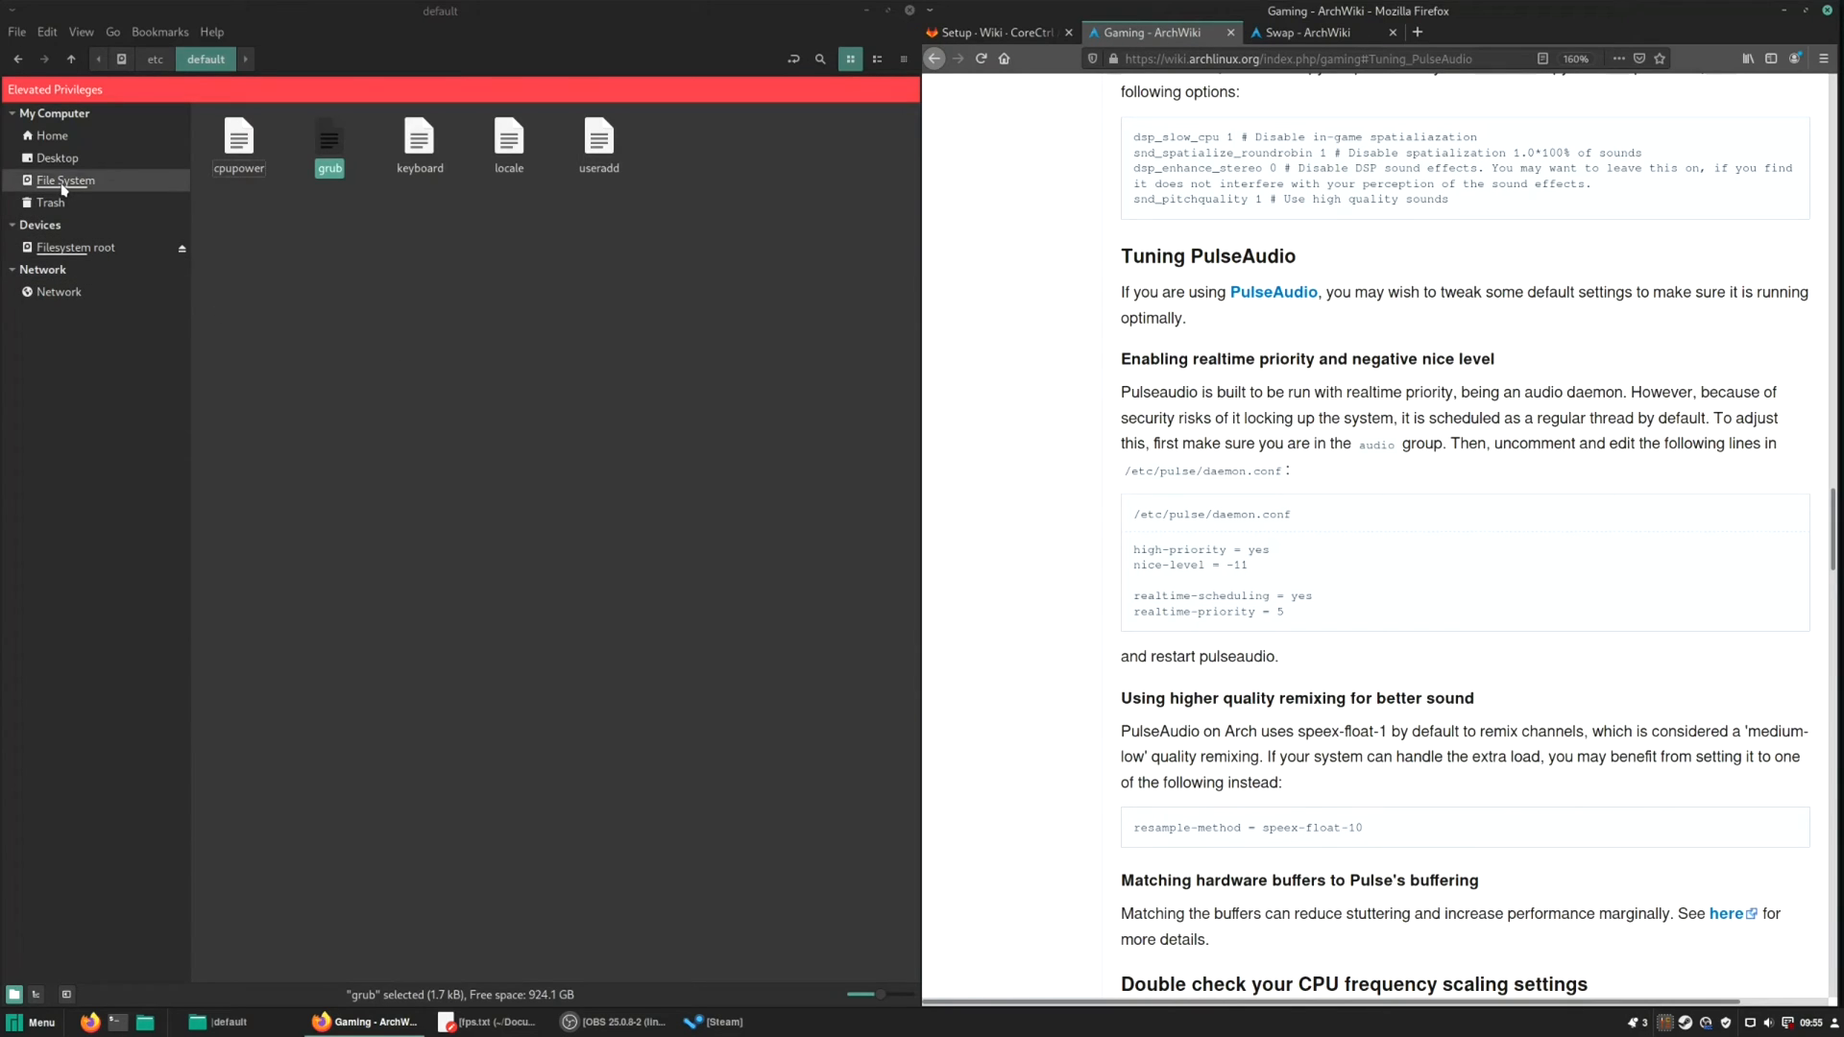
click(154, 59)
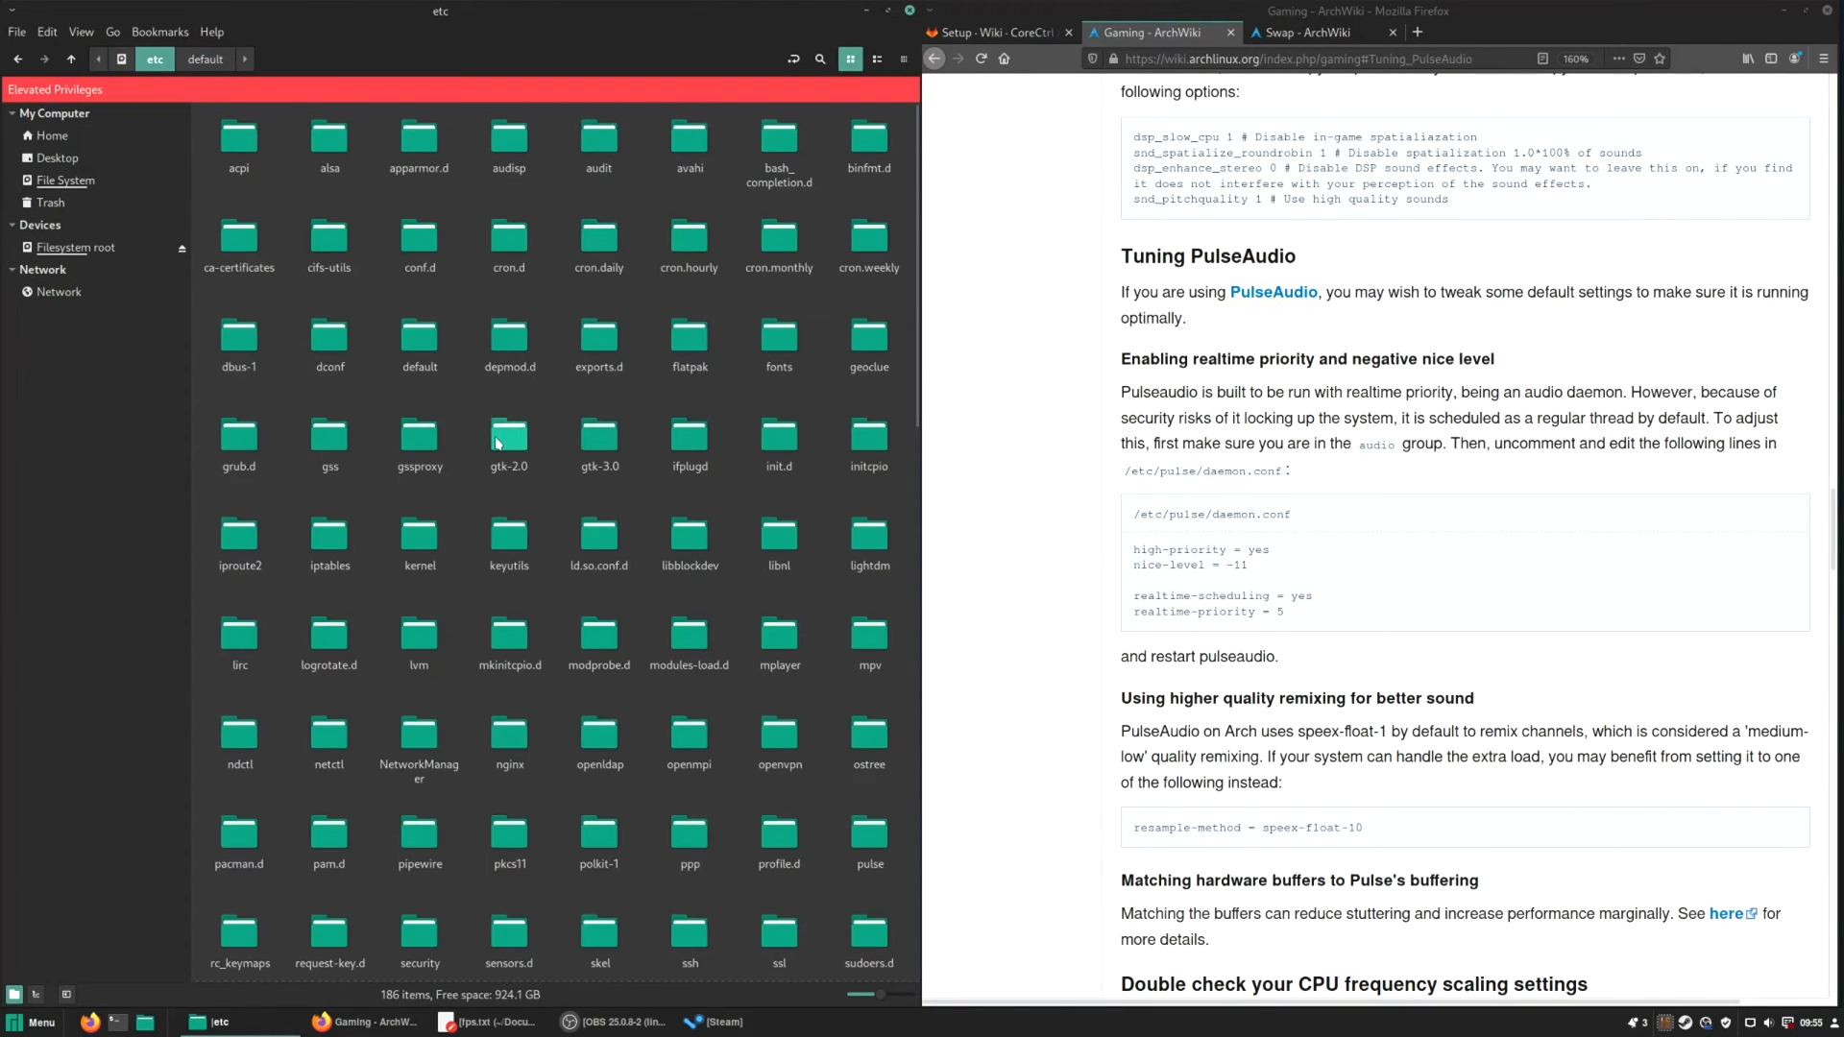
text(pu)
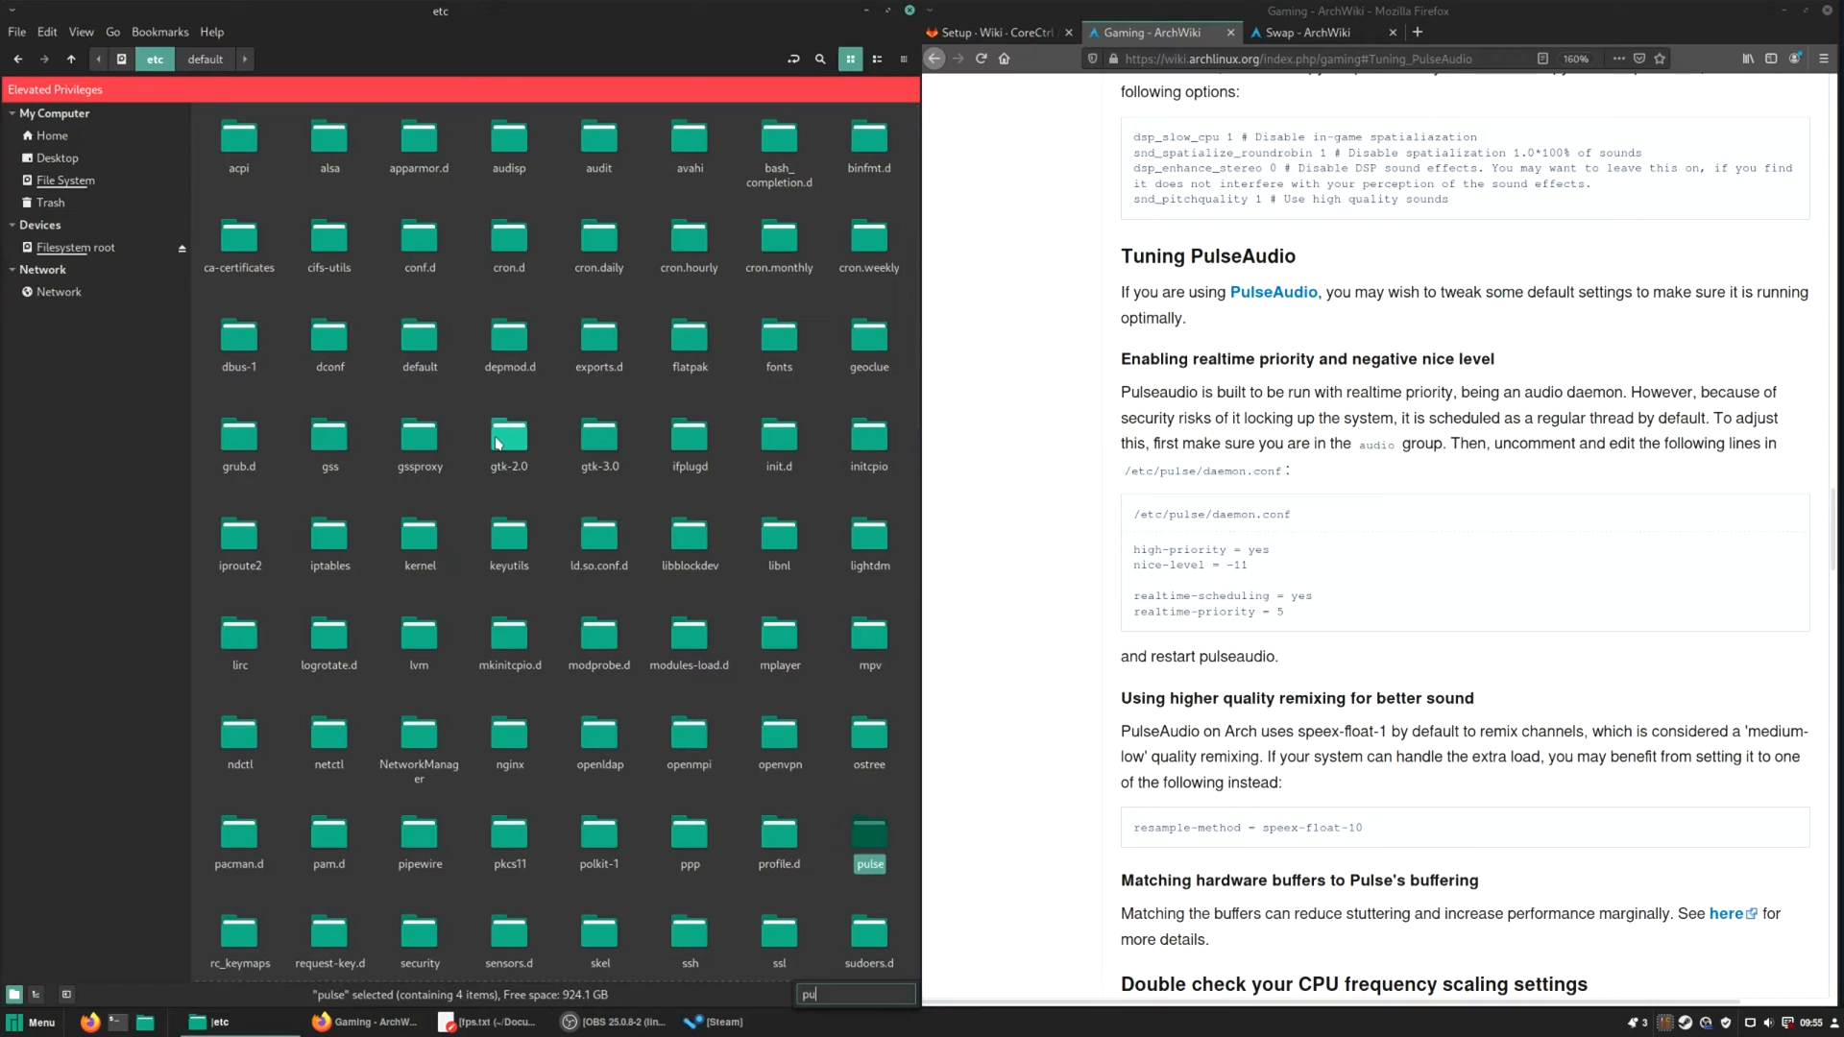
double_click(868, 836)
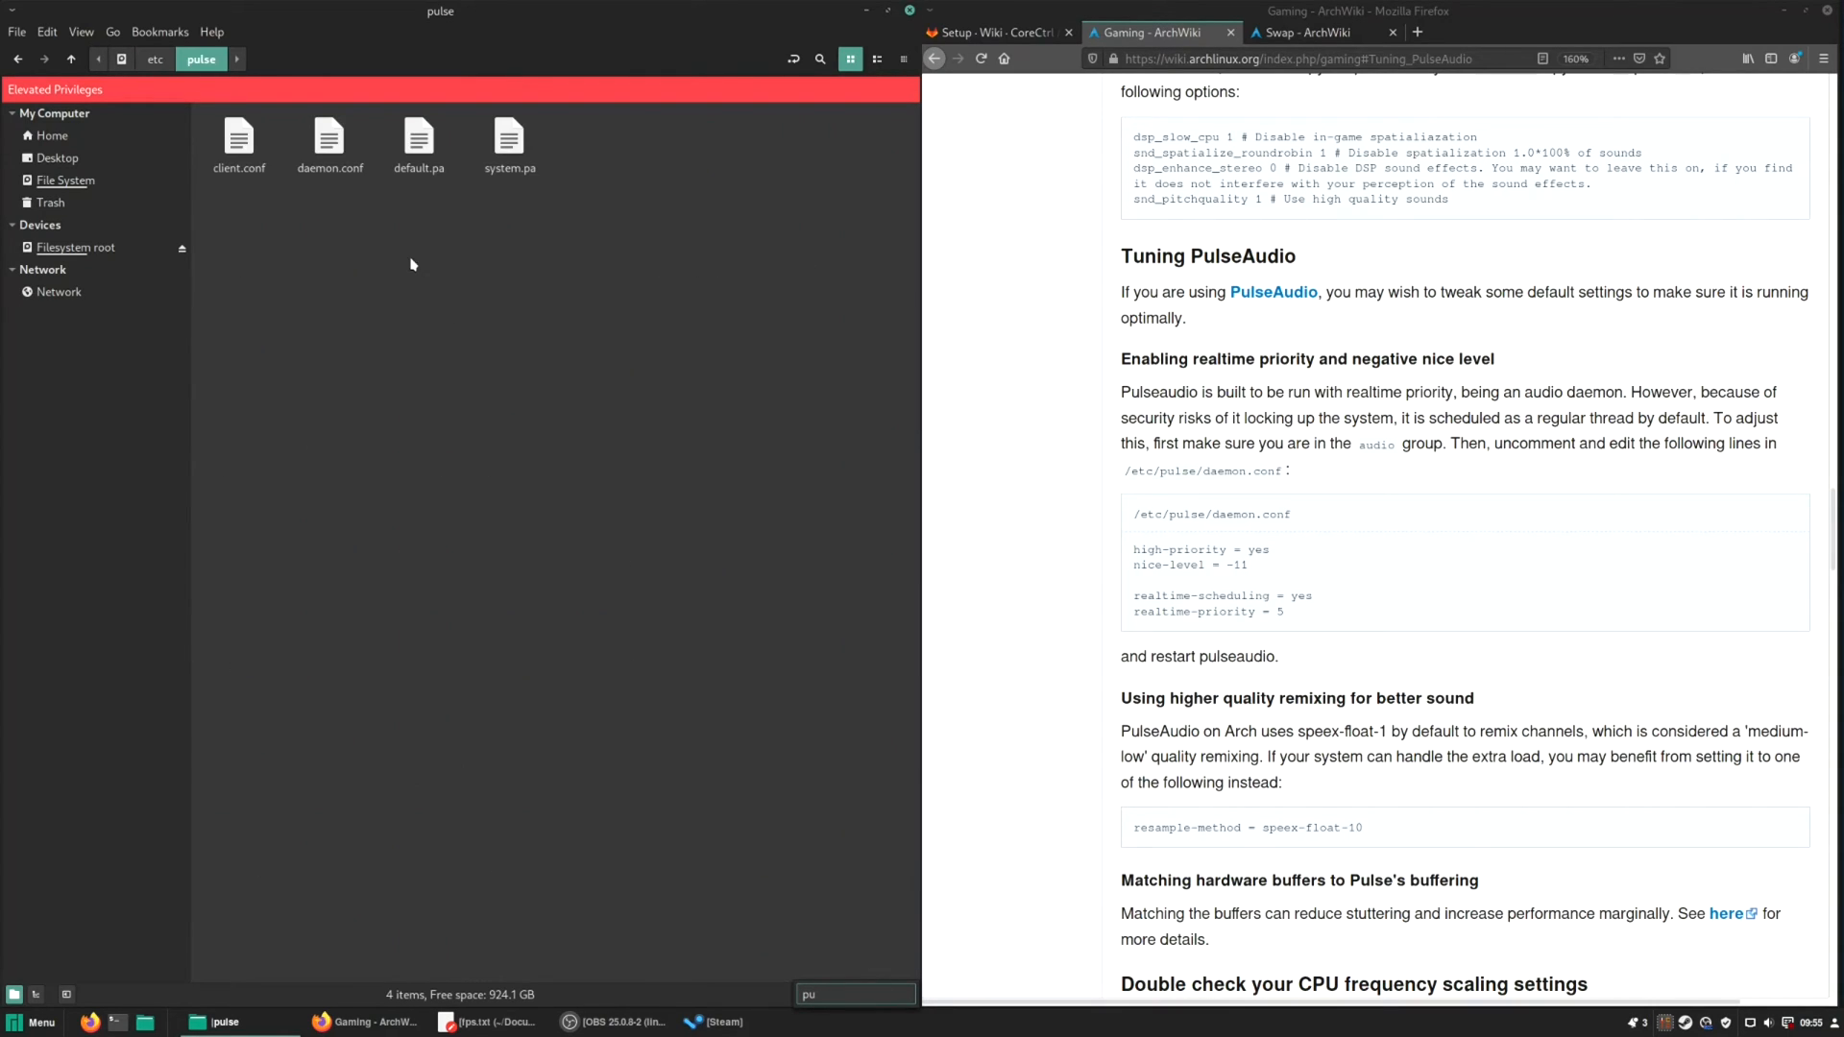
click(328, 138)
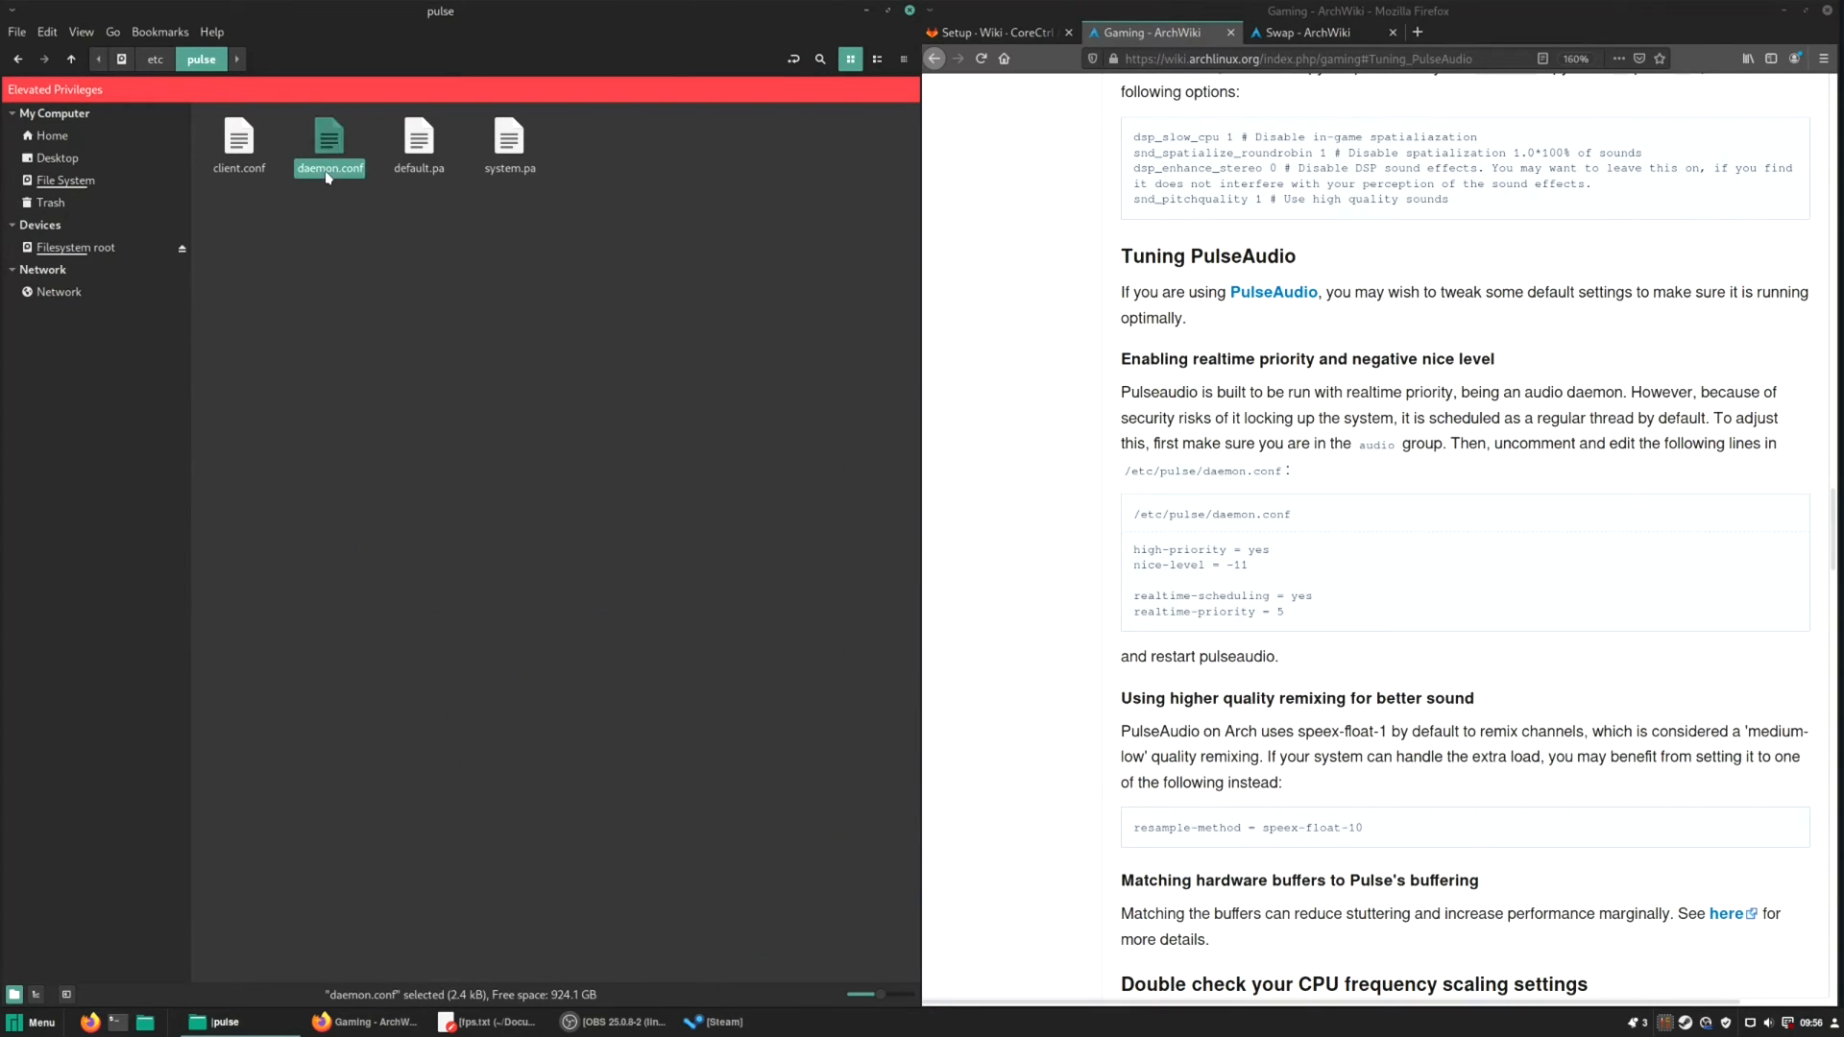
double_click(328, 140)
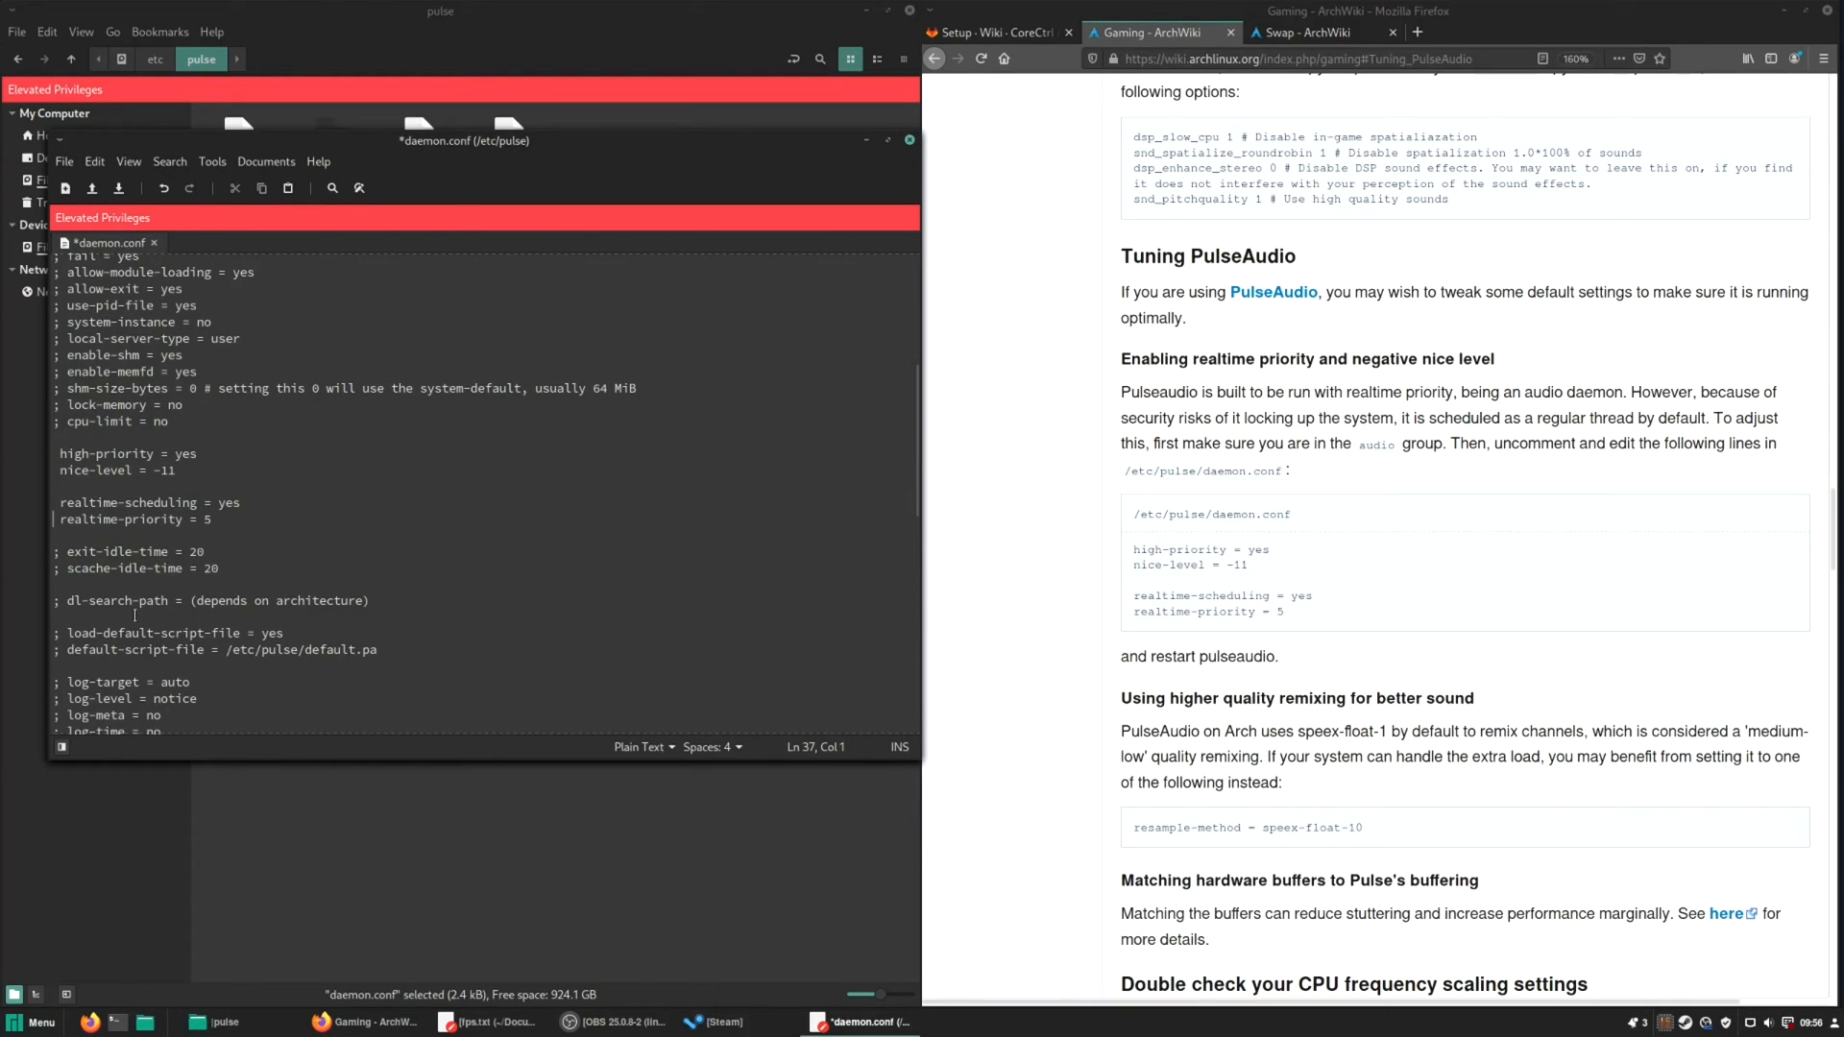
Set high priority, nice -11, realtime priority 5 and speex-float-10 resampling, then save and close daemon.conf.
scroll(down, 3)
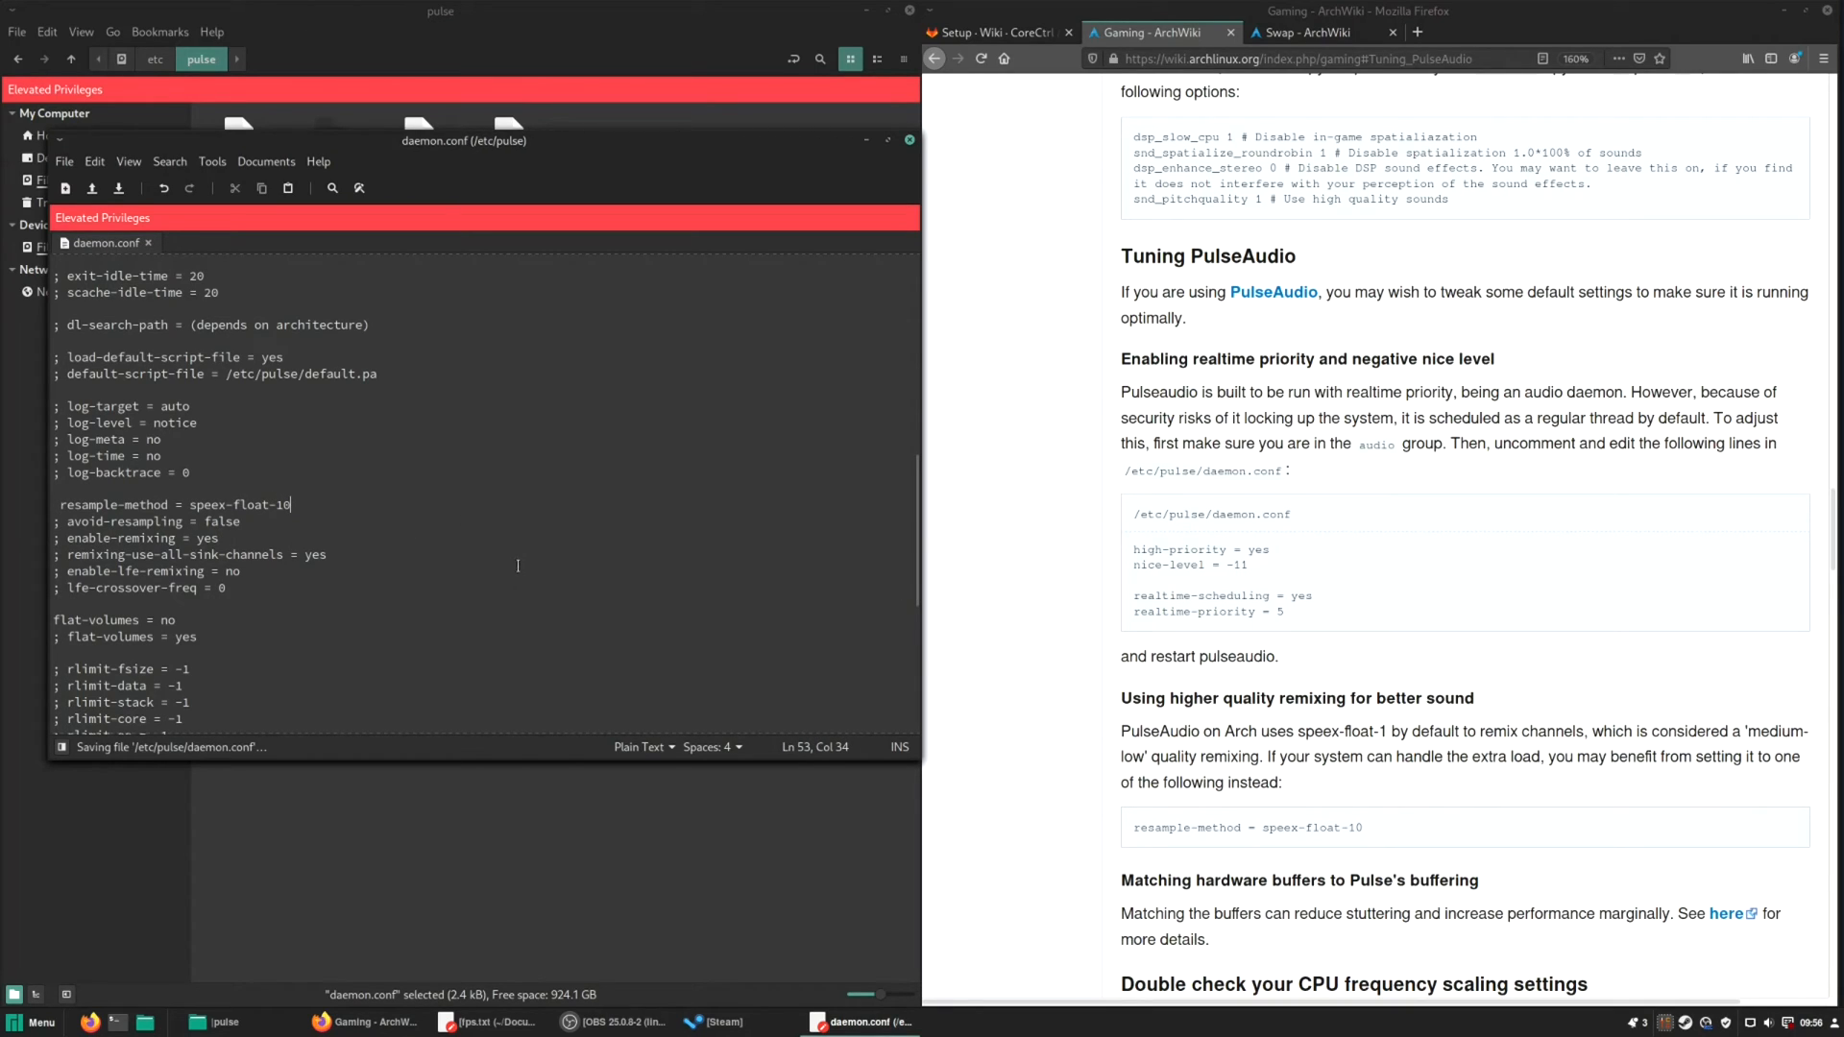
click(907, 139)
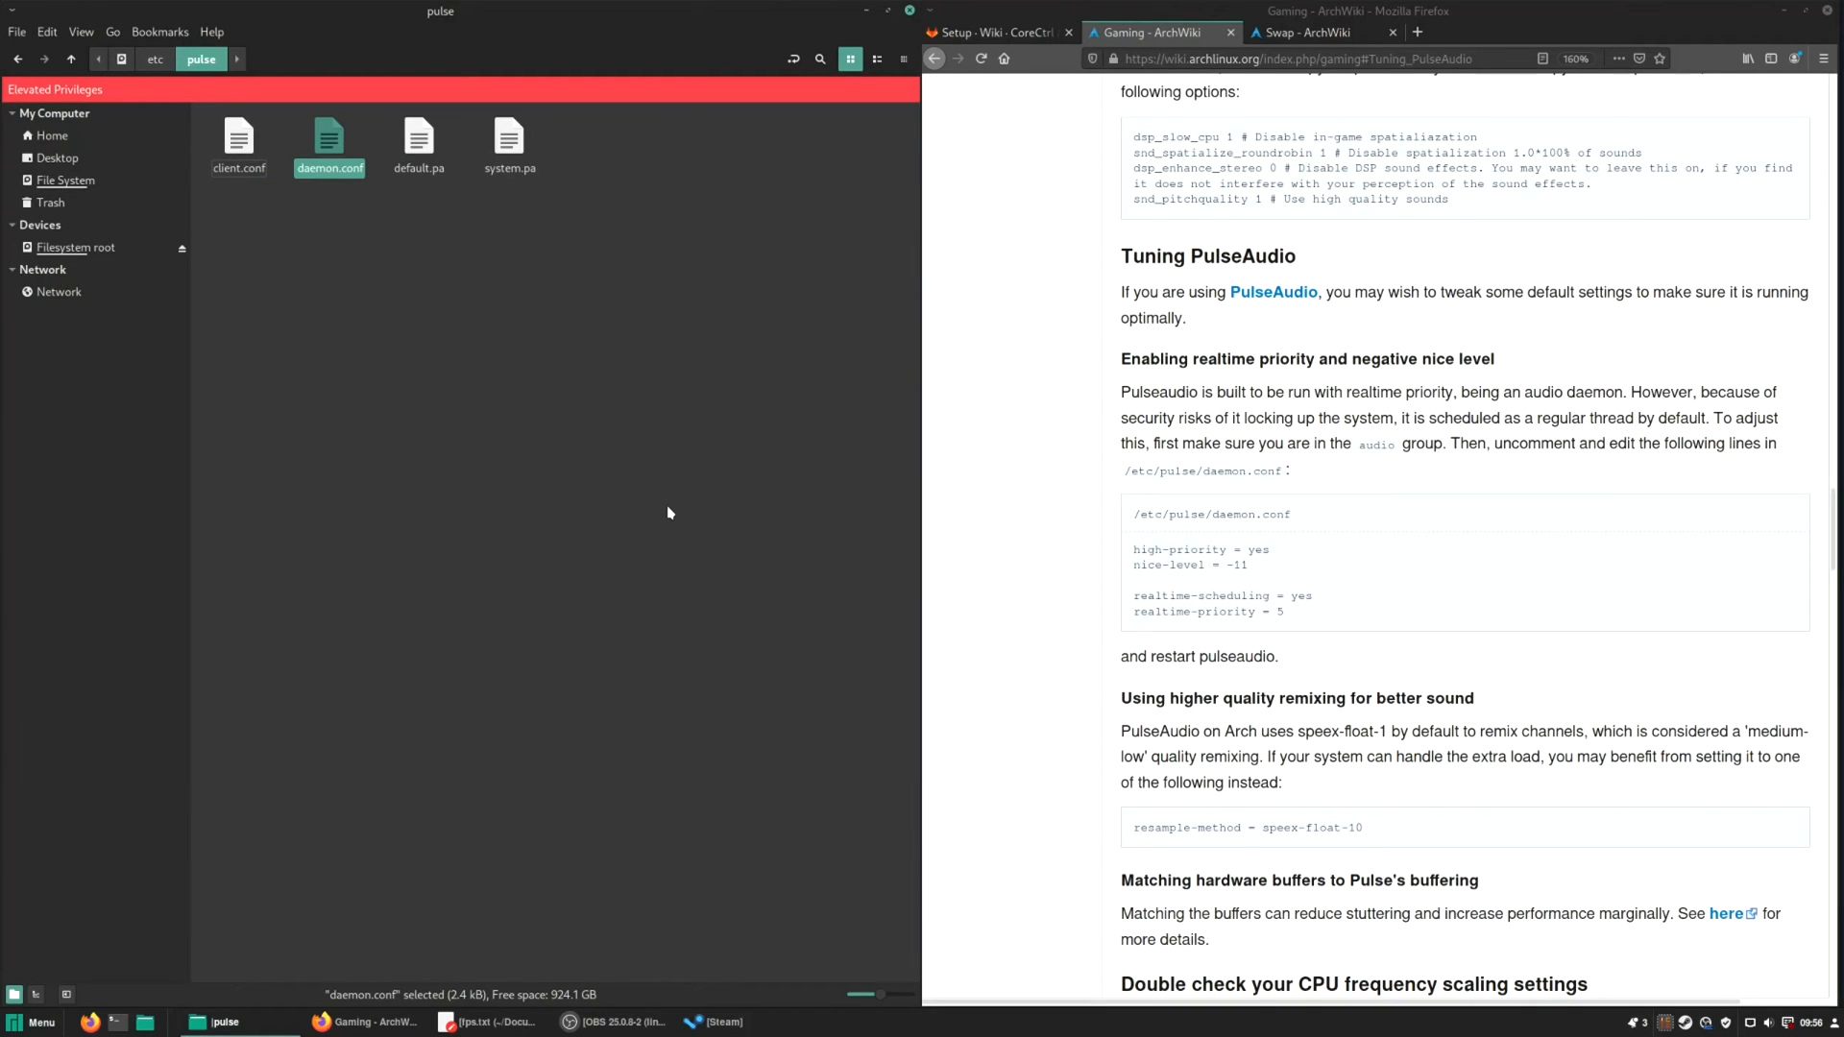
mouse_move(1325, 33)
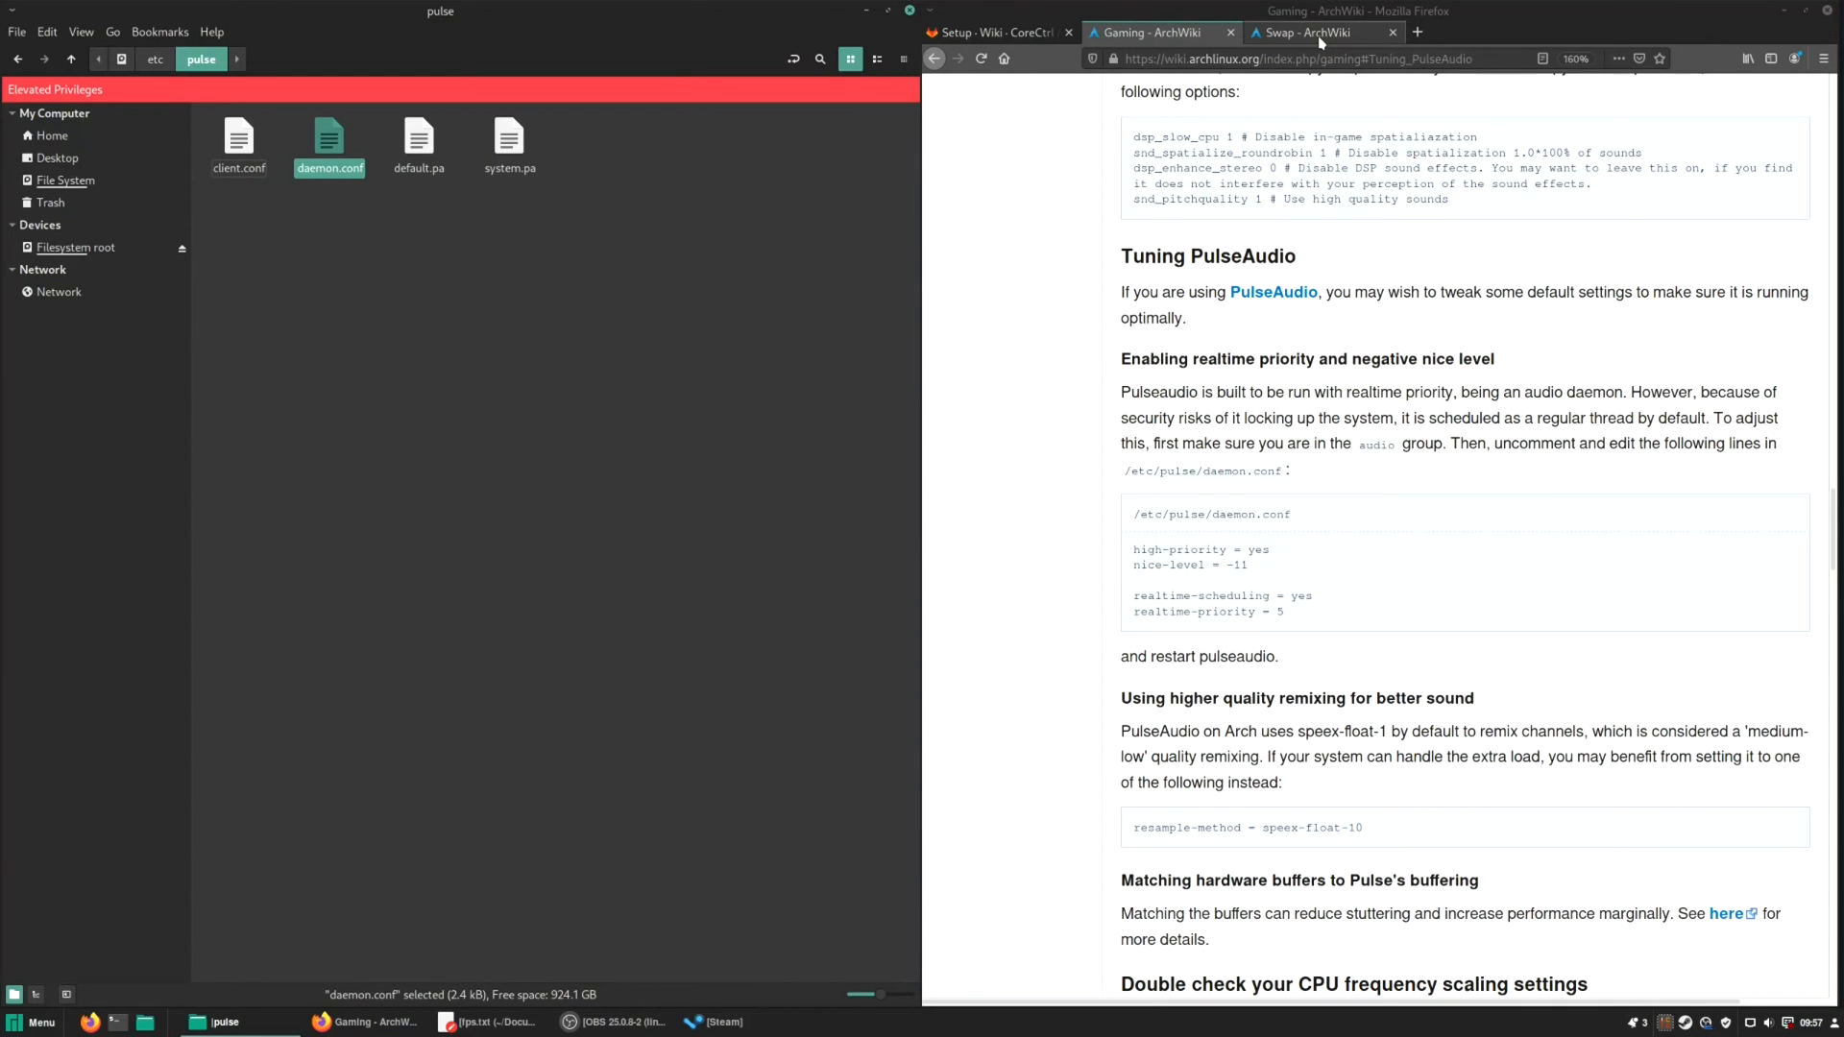
Create a new empty document in /etc/sysctl.d for 99-swappiness.conf.
click(1324, 33)
text(sys)
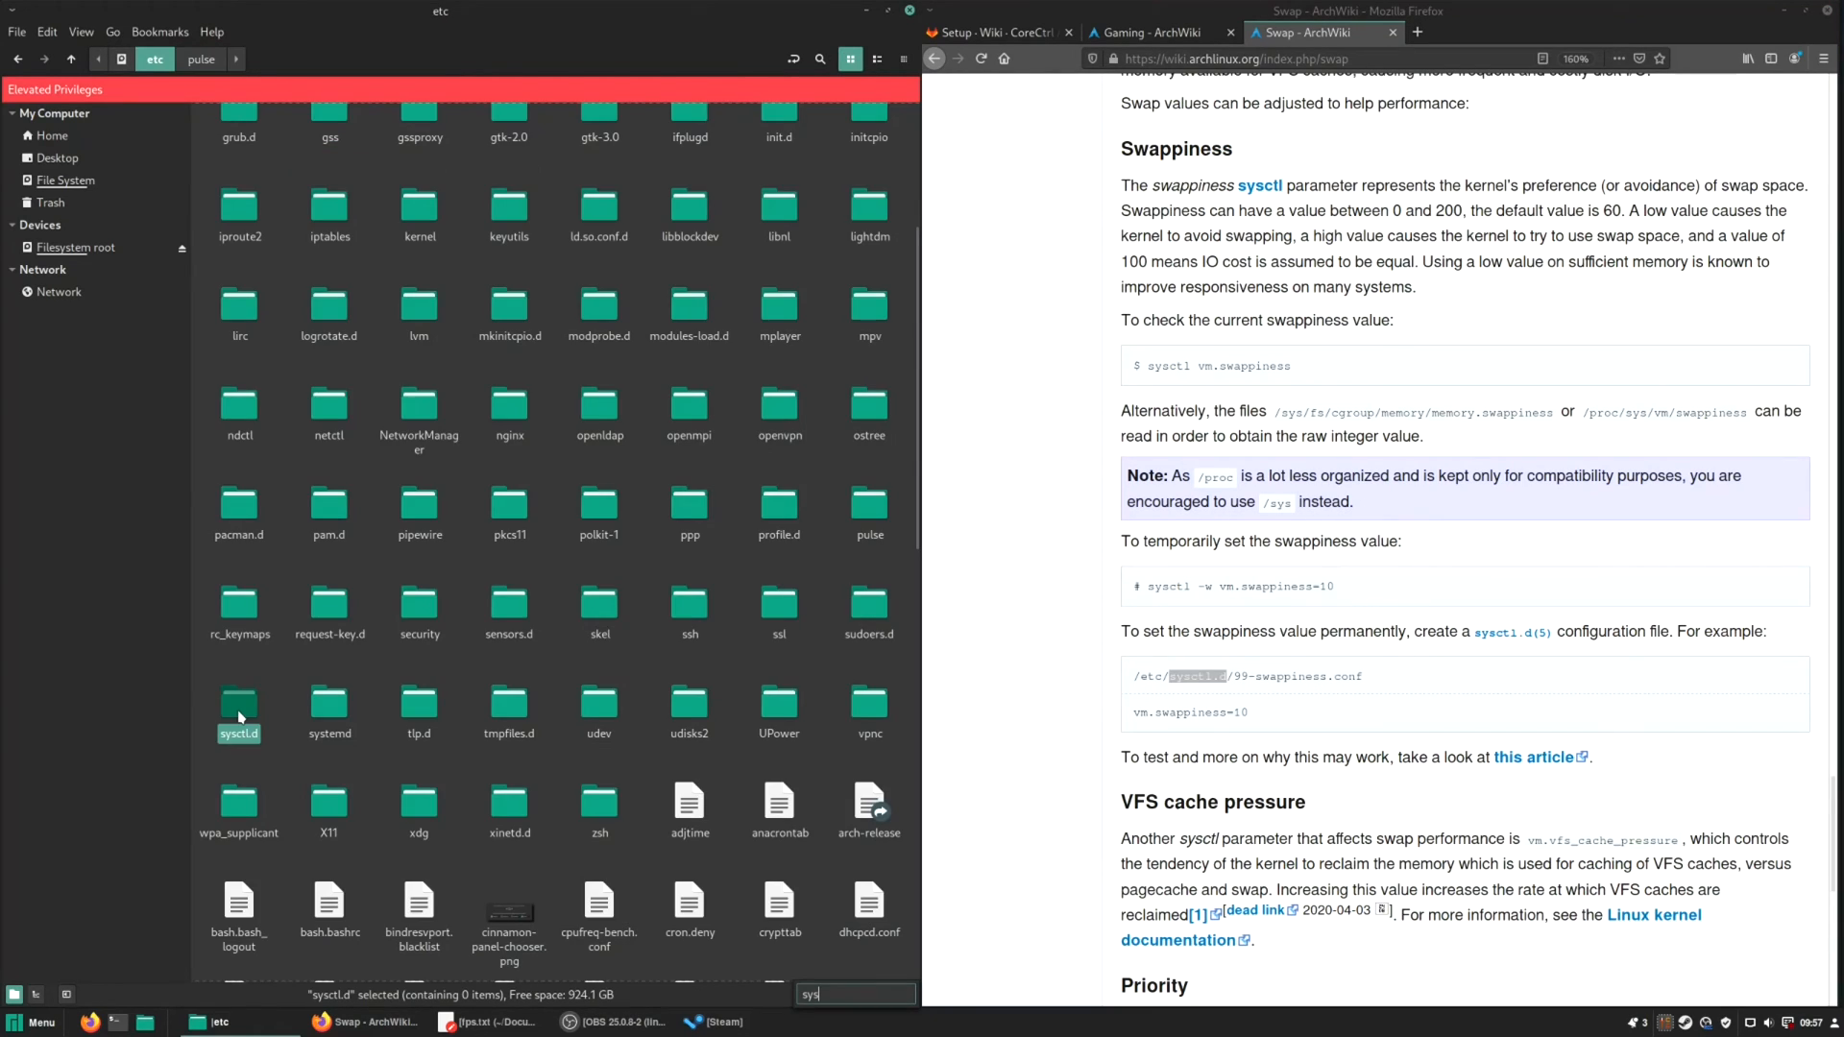
double_click(238, 714)
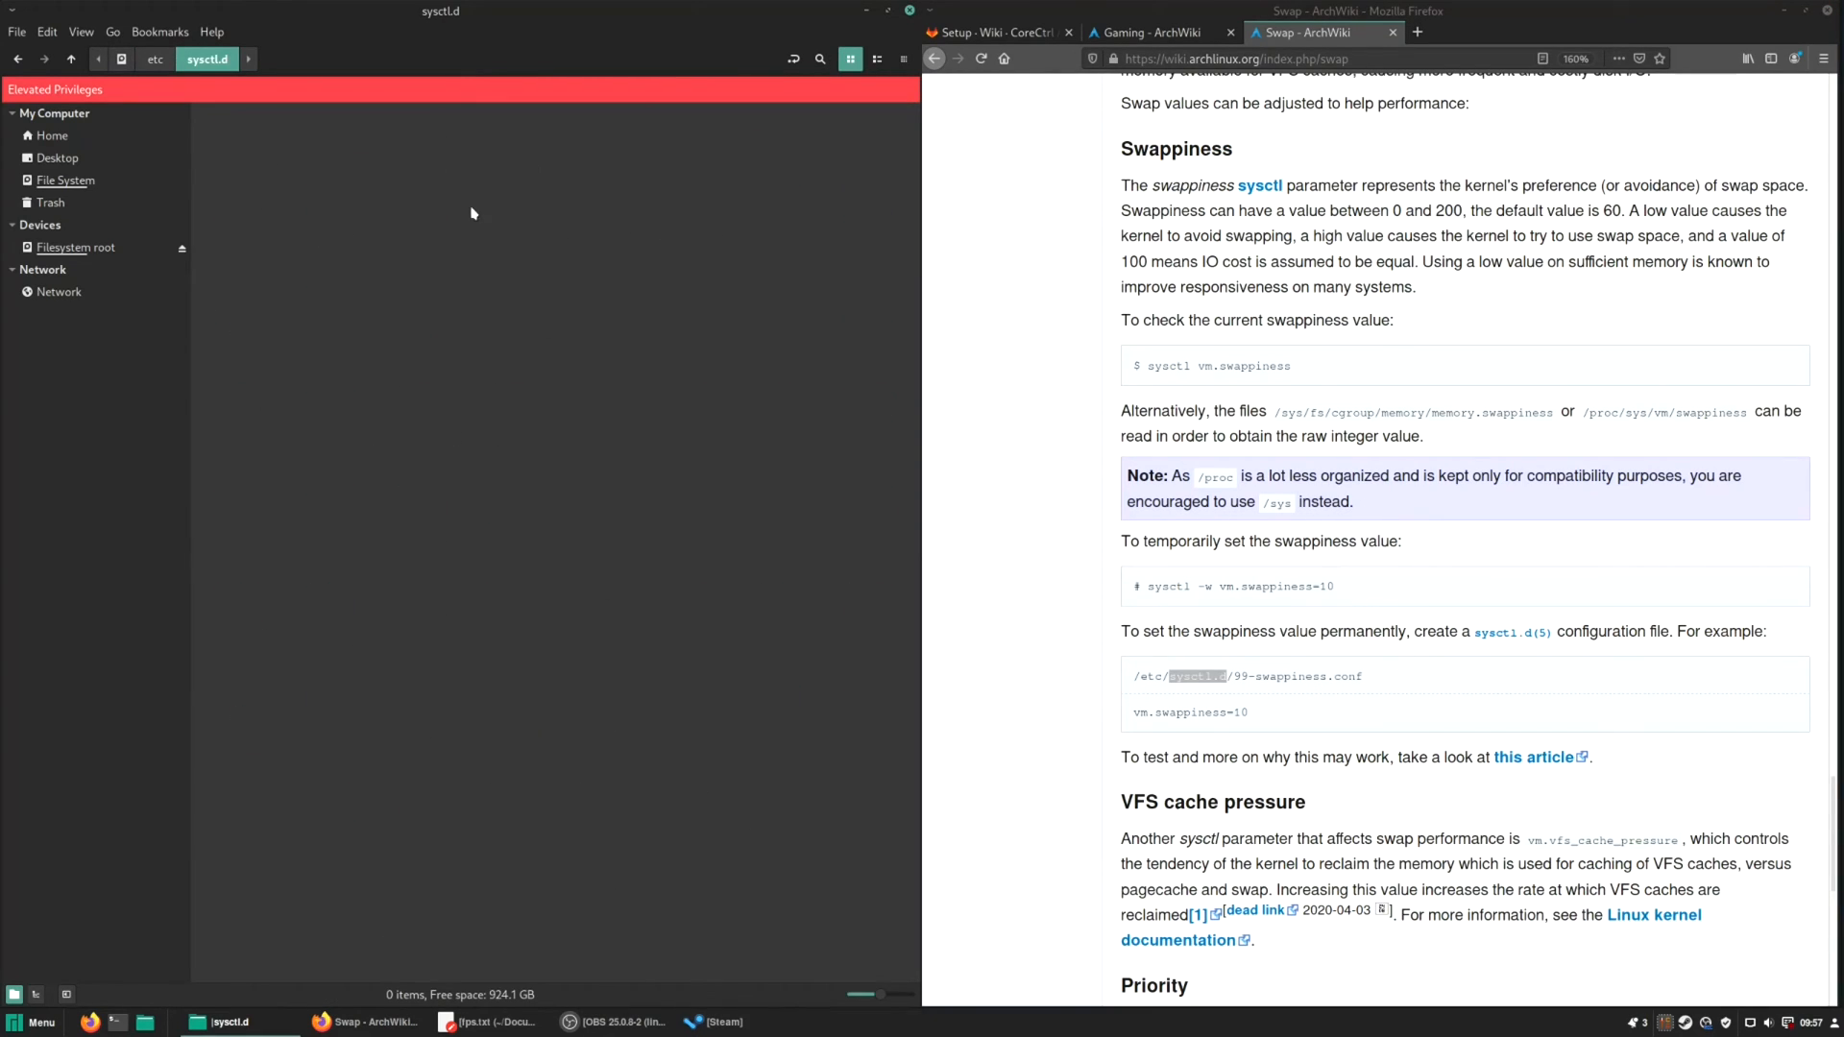
right_click(470, 213)
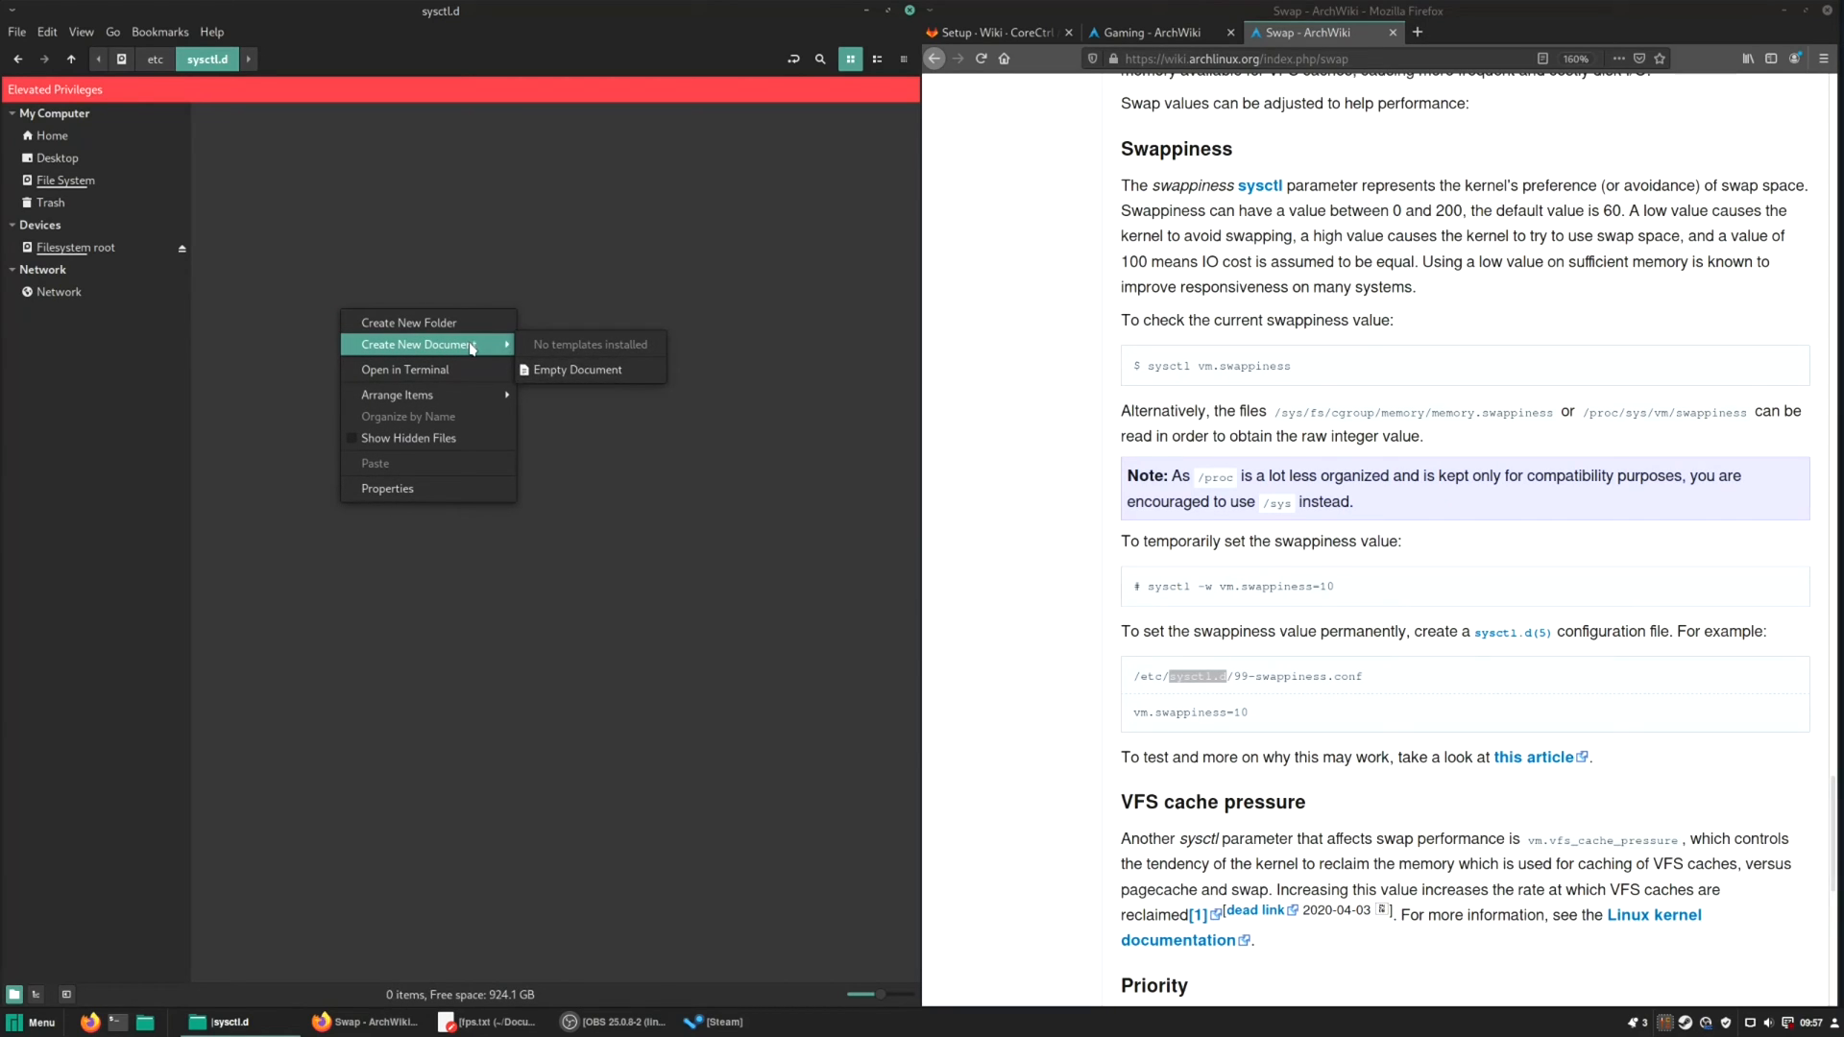
click(578, 369)
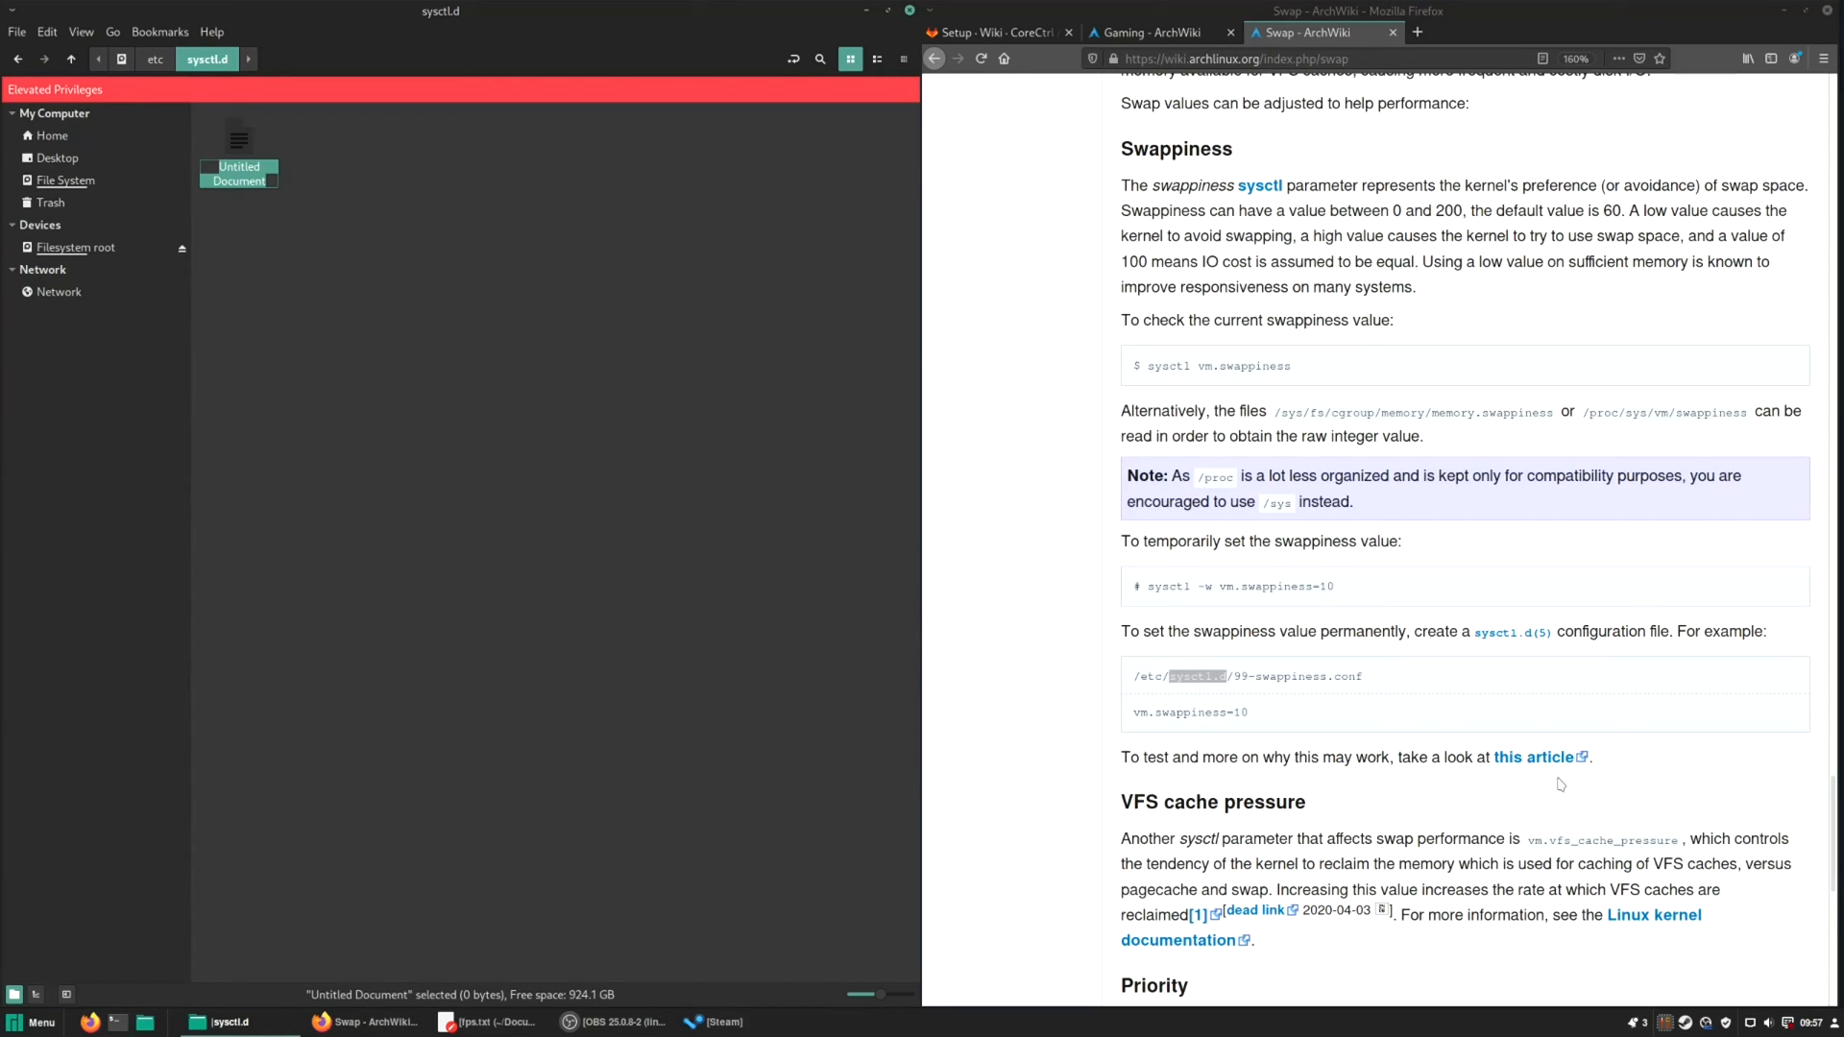
right_click(1254, 677)
text(99-swappiness.conf)
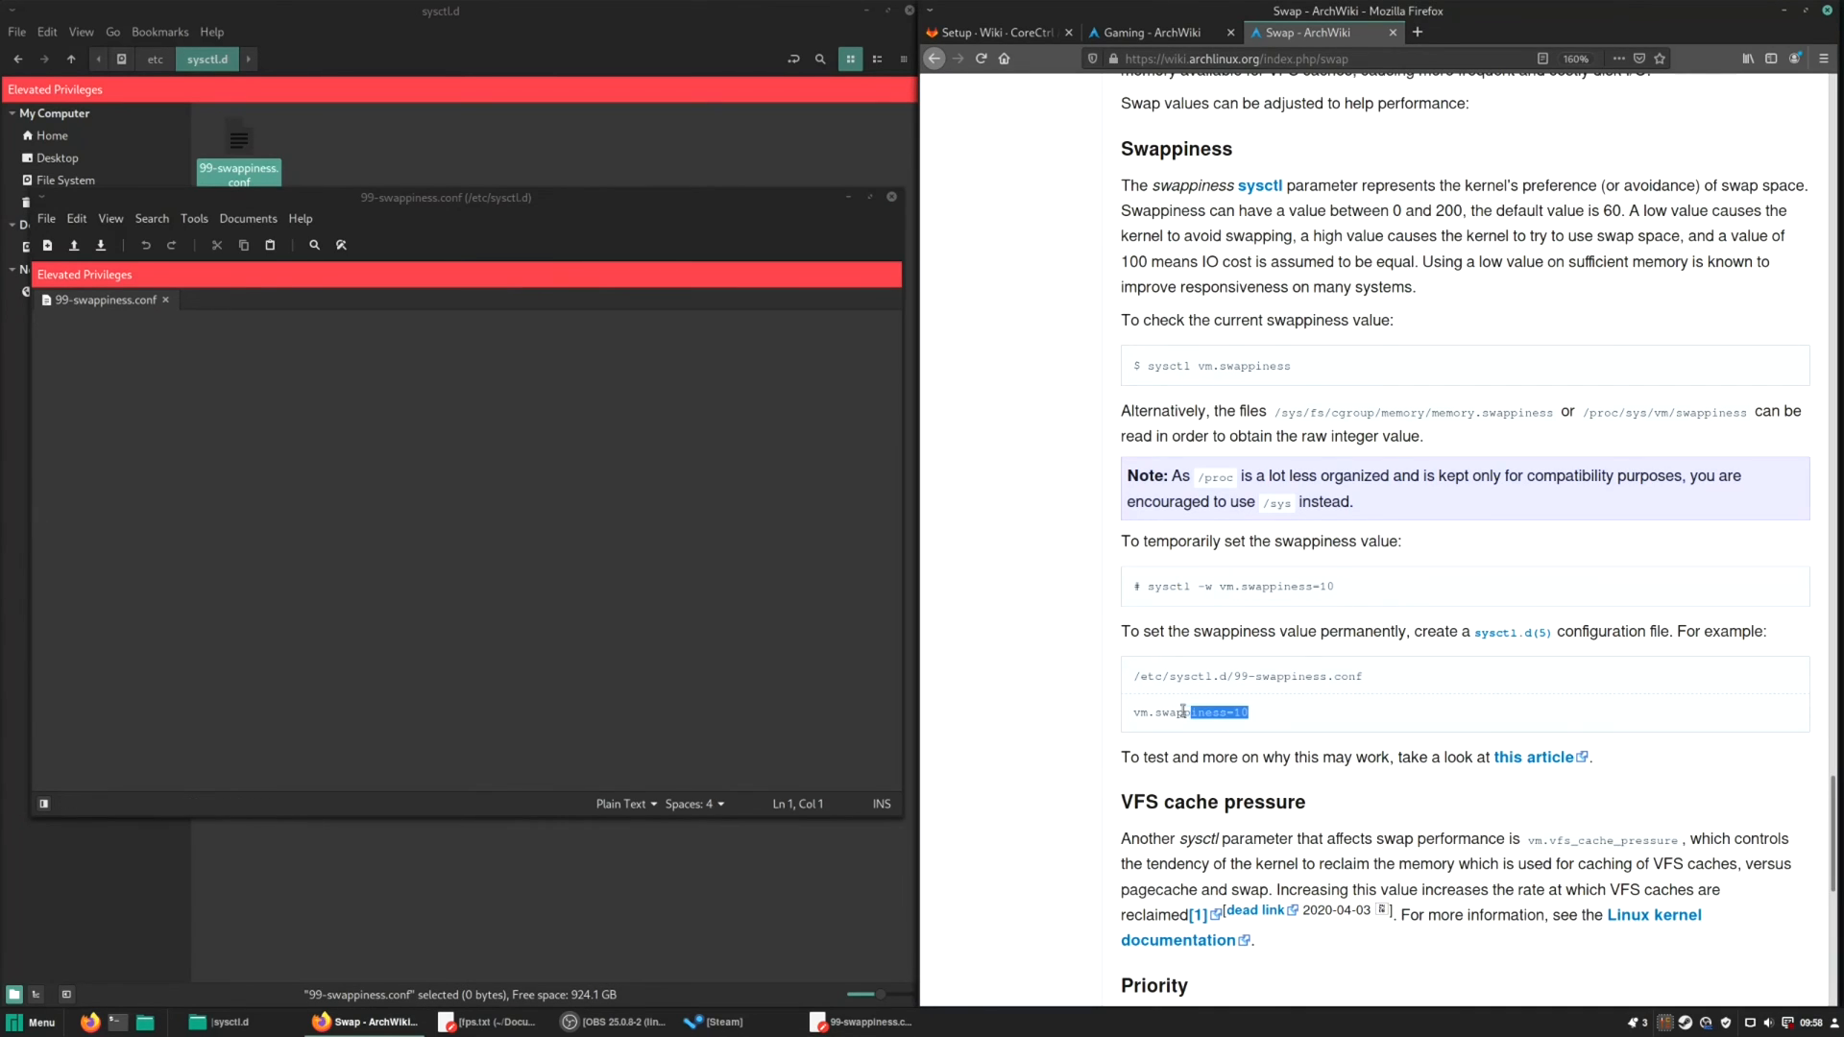
Copy the vm.swappiness=10 line from the ArchWiki Swap page for the file's contents.
right_click(1187, 711)
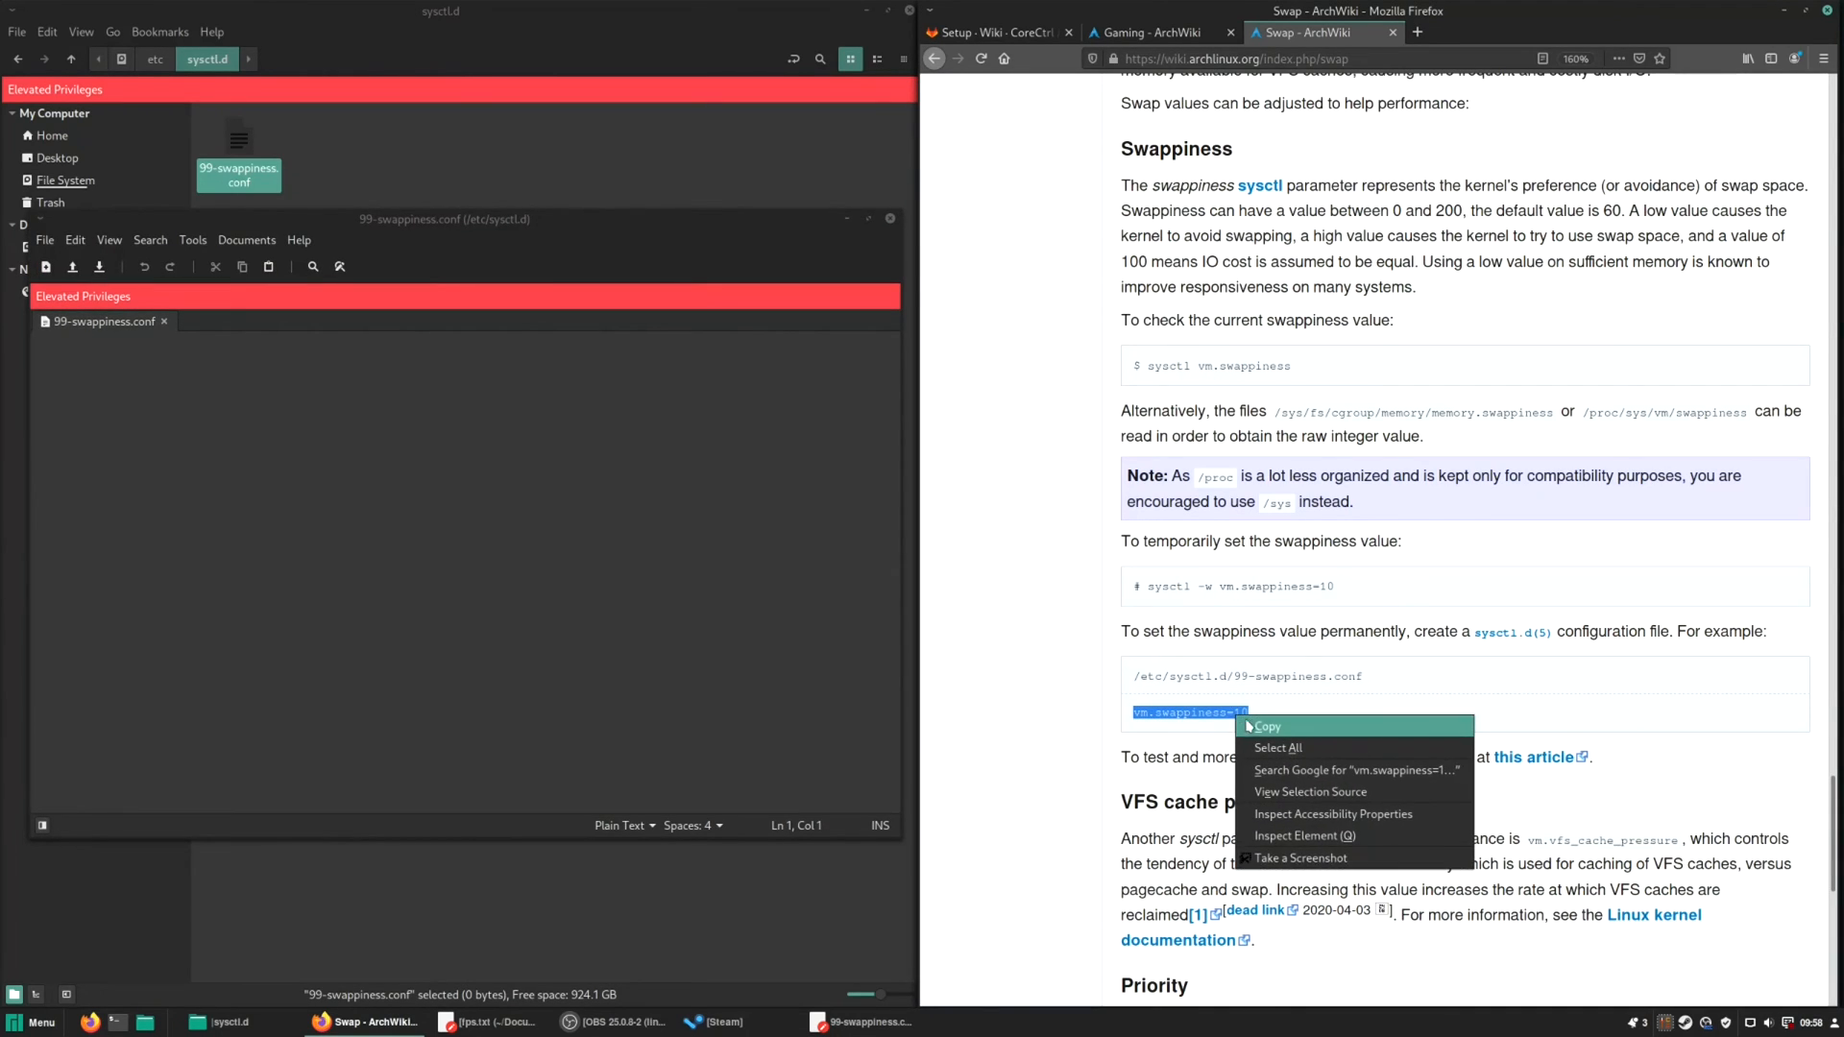
click(1265, 726)
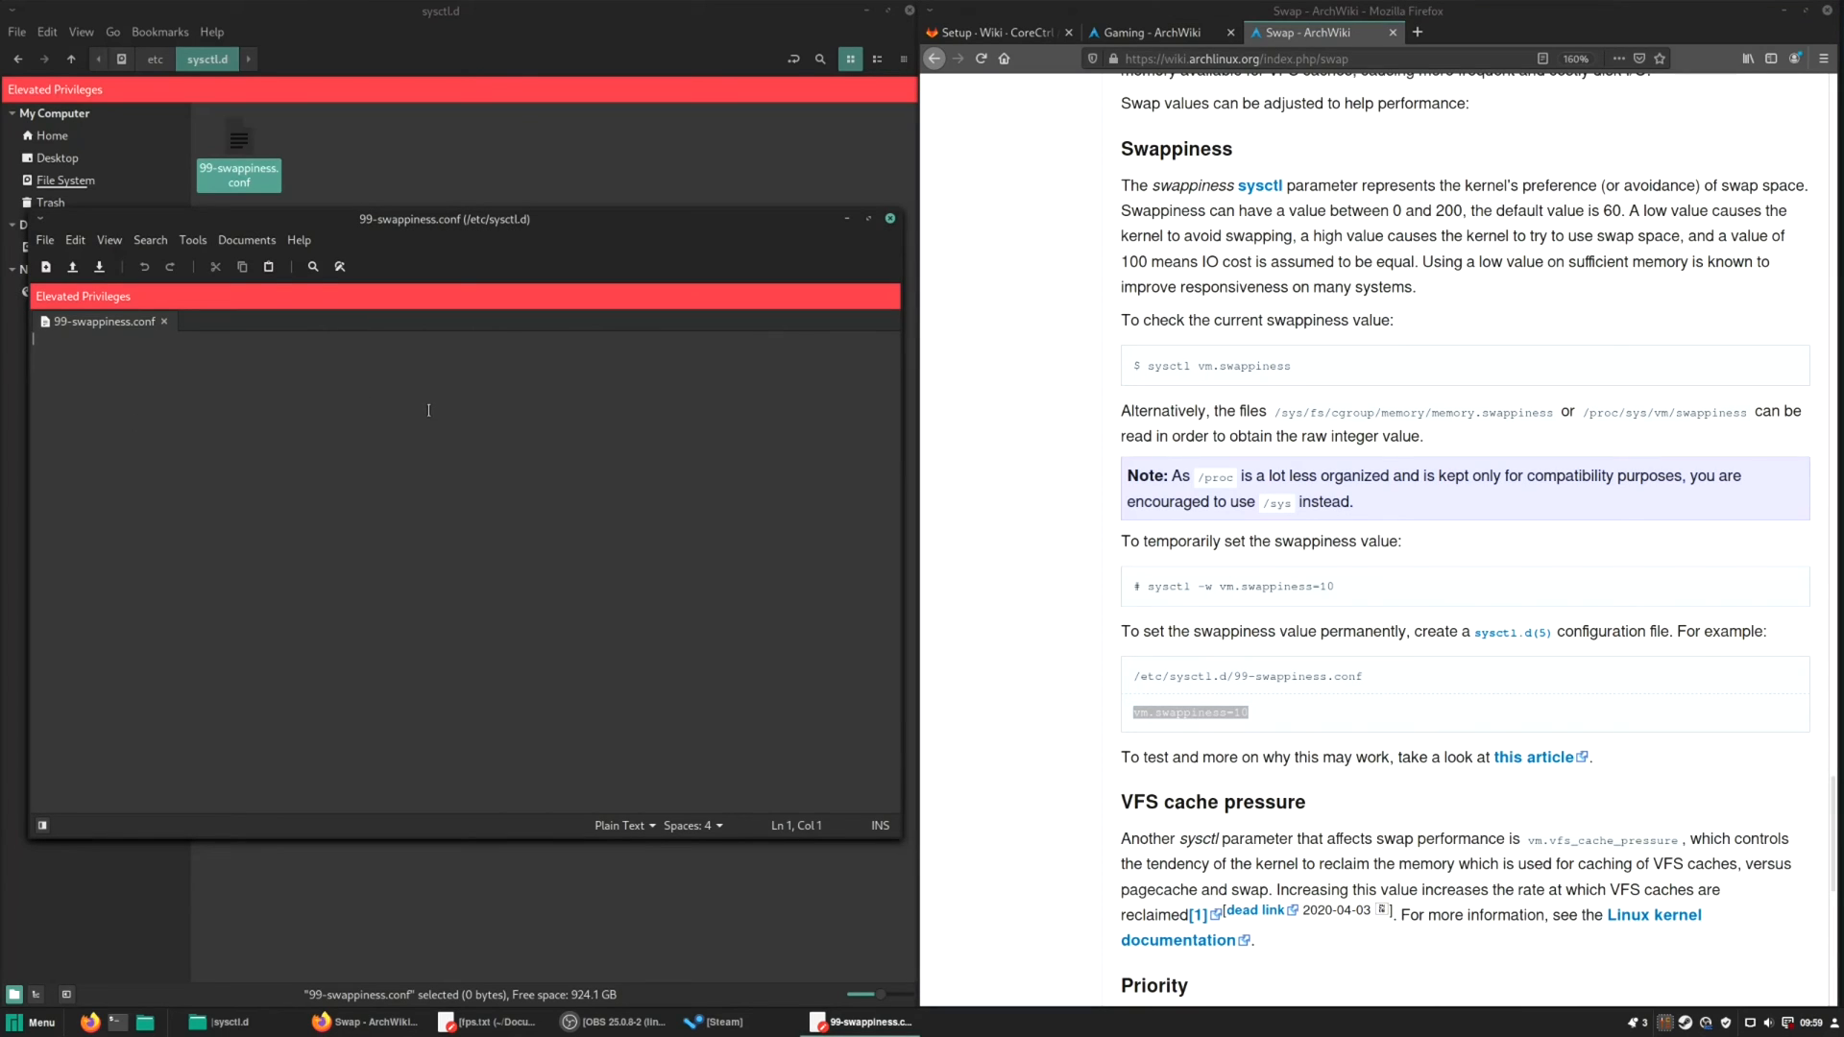
text(vm.swappiness=10)
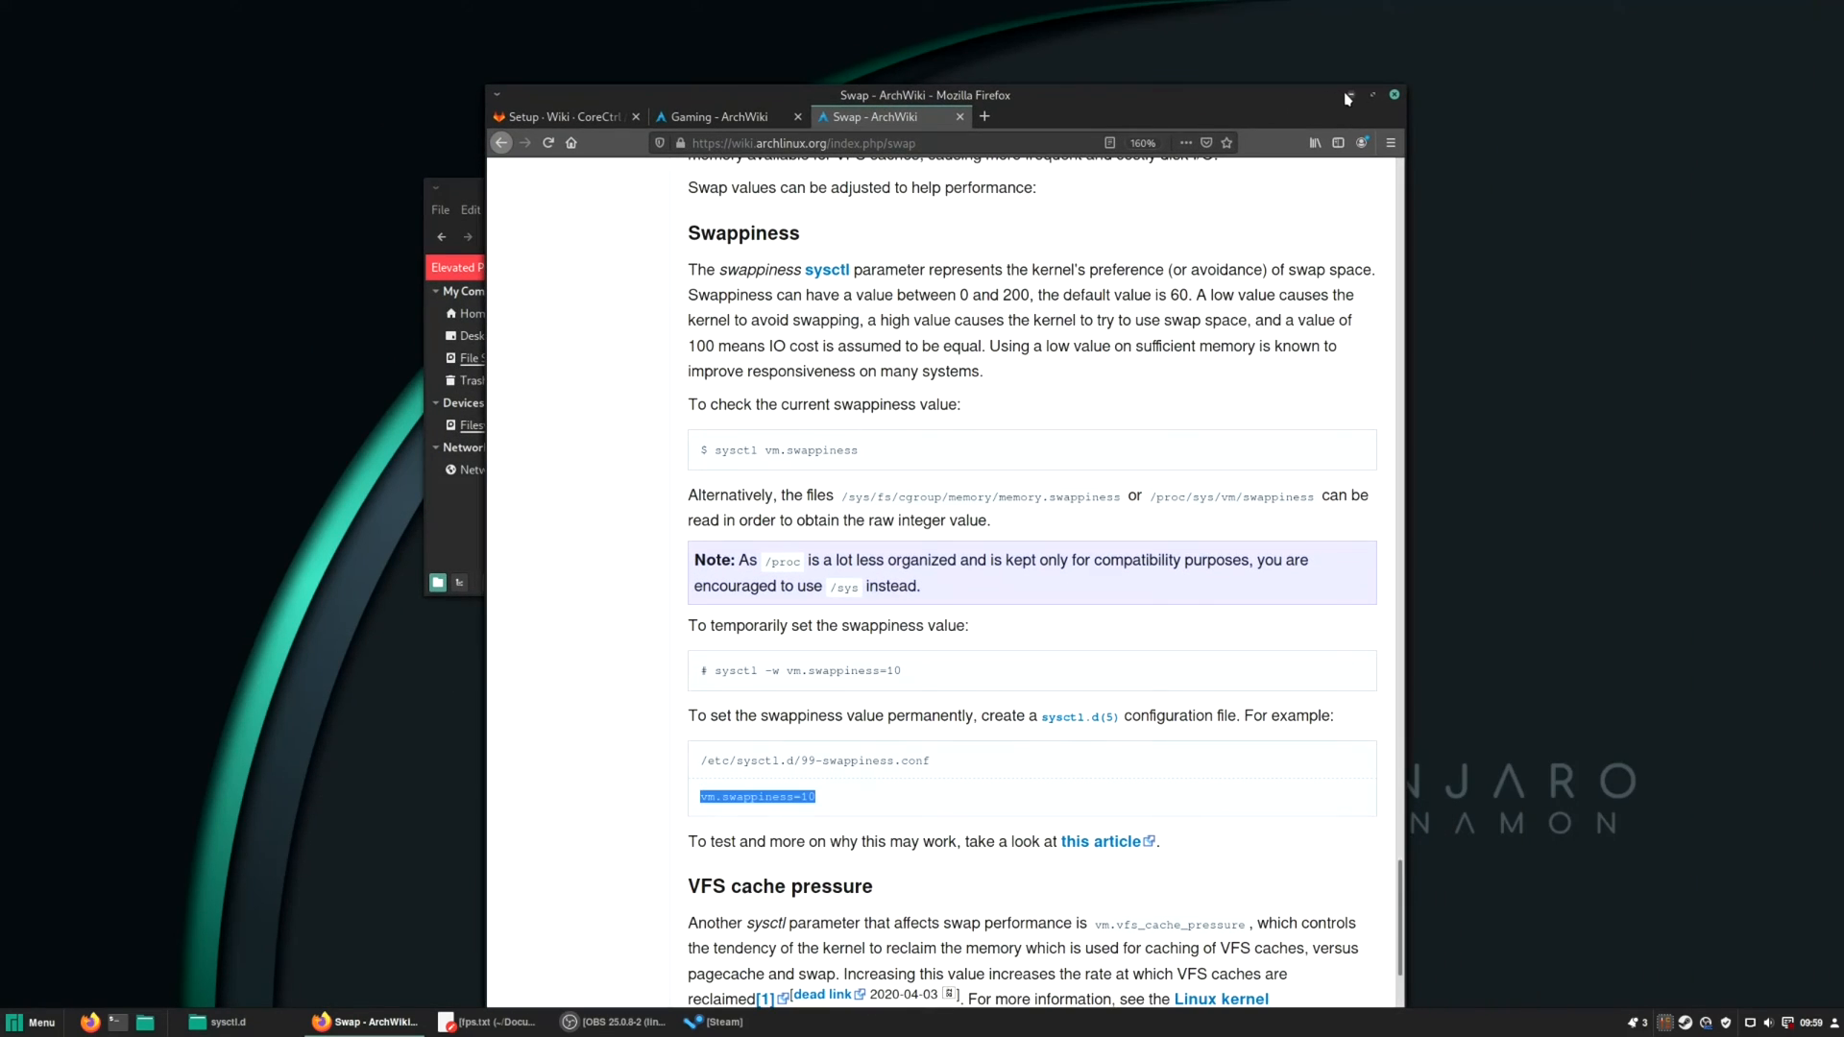
Launch Manjaro Settings Manager by searching 'manjaro se' in the Cinnamon Menu.
click(33, 1020)
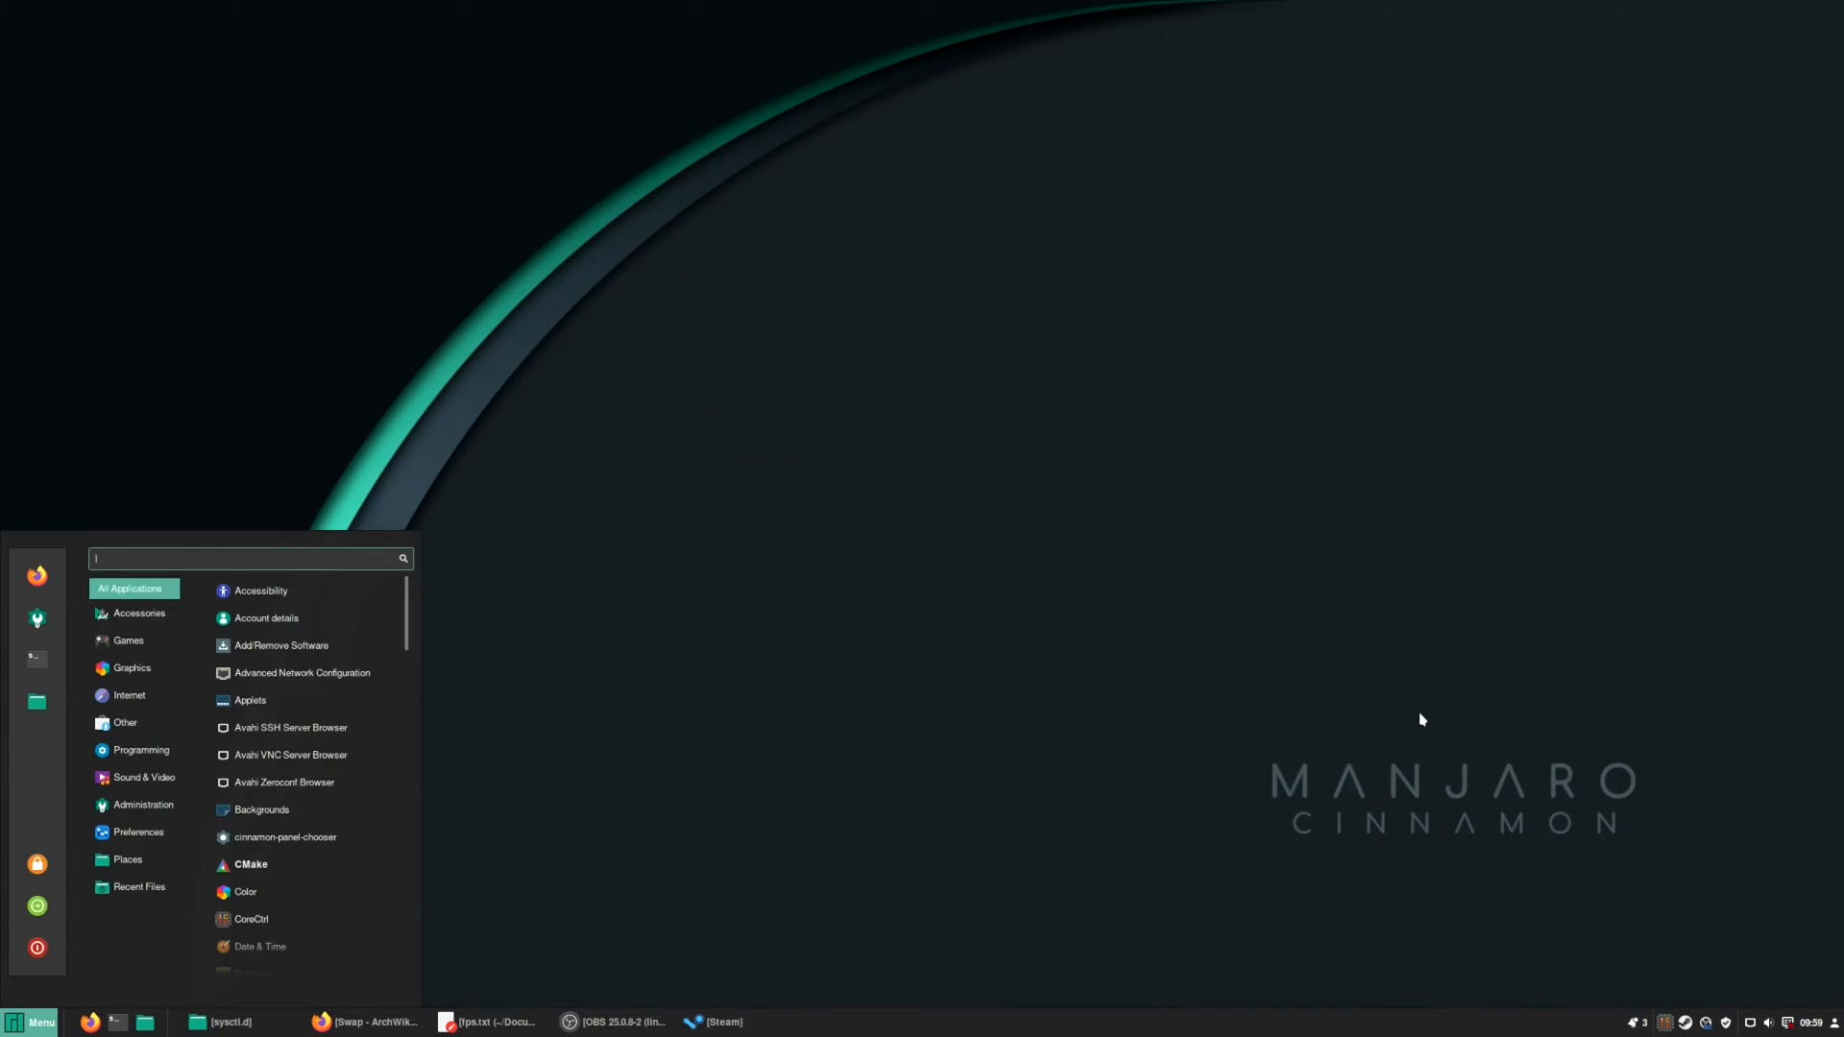
text(manjaro se)
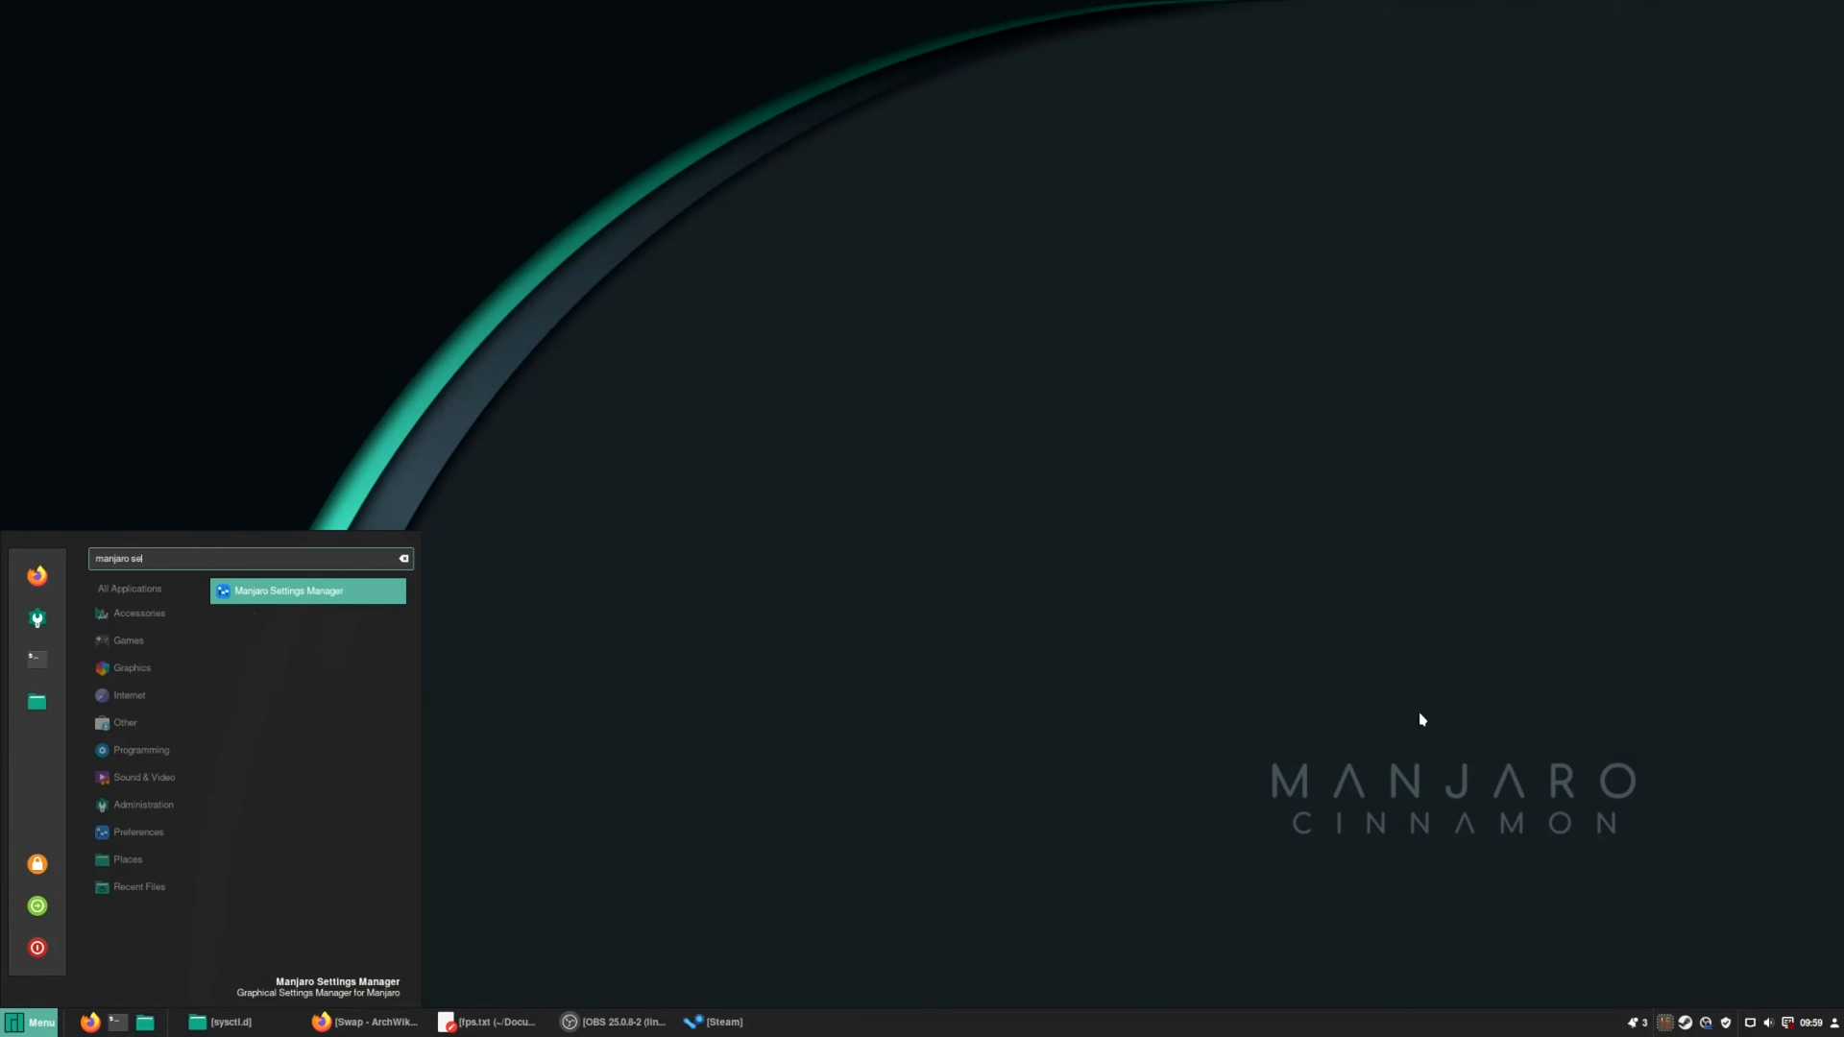
key(BackSpace)
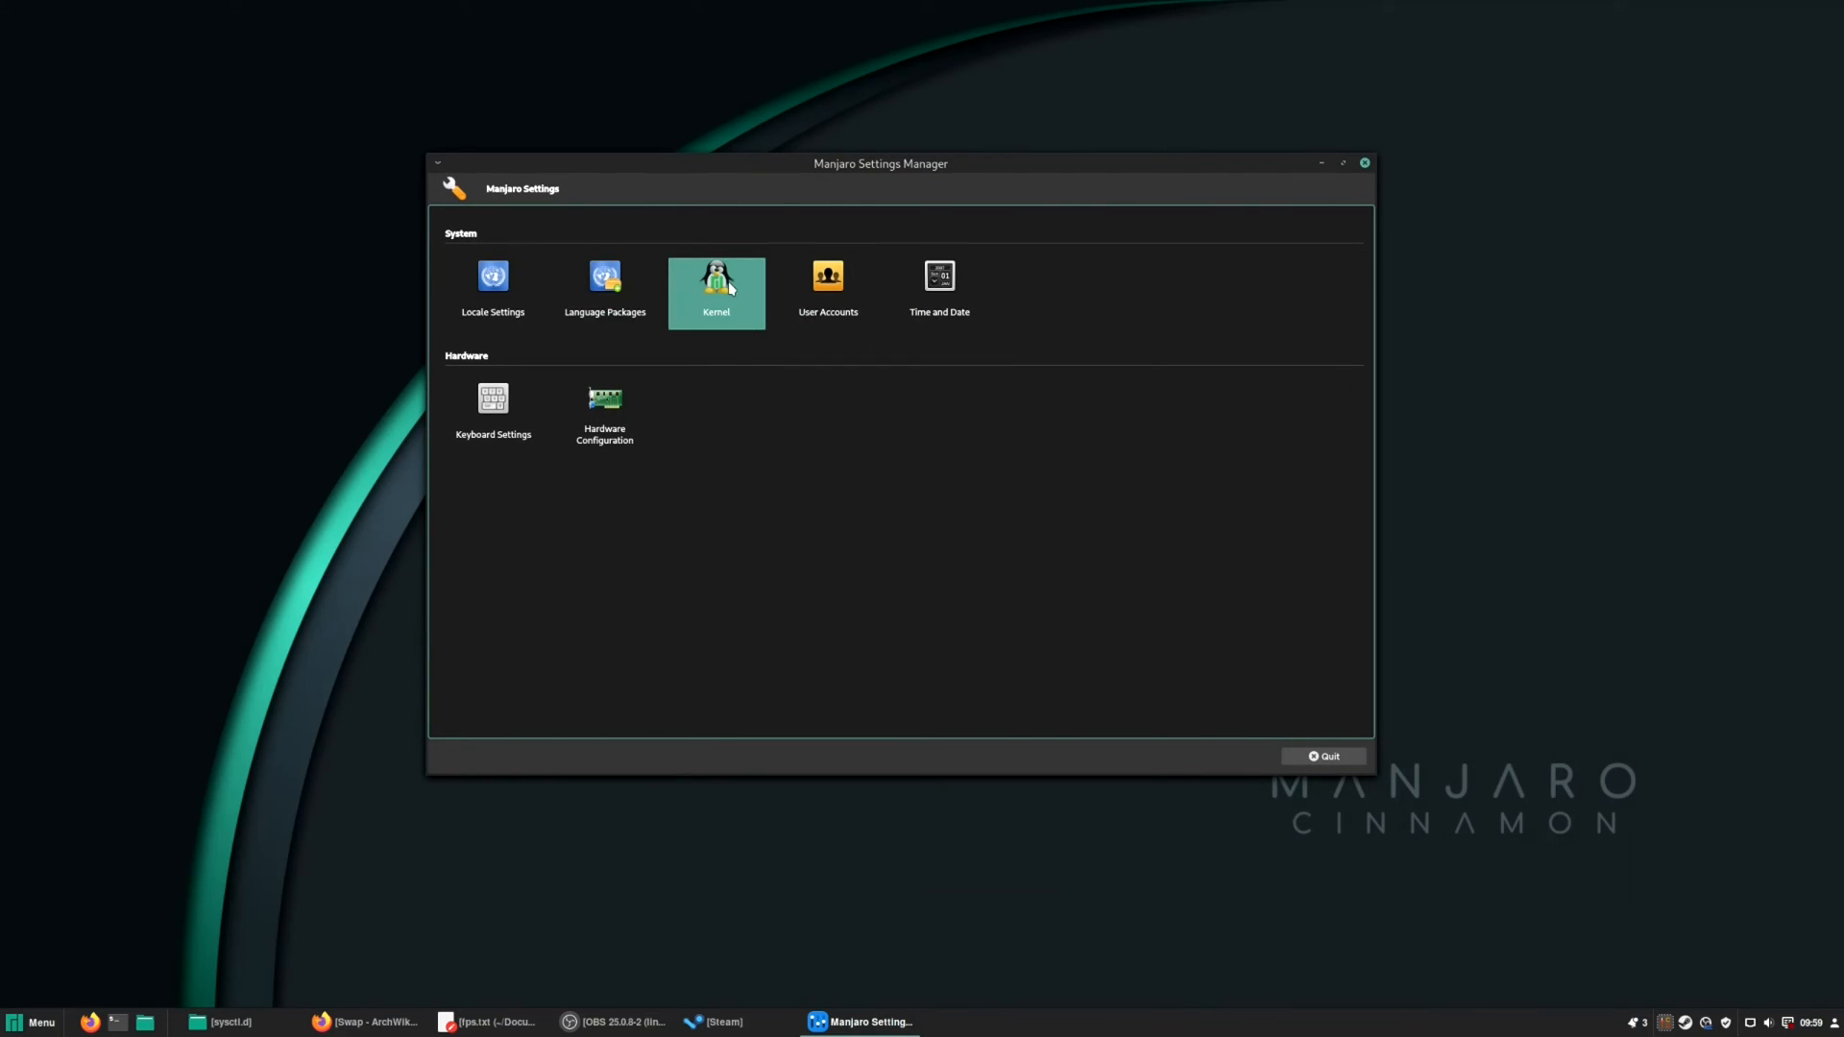
Install the Linux 5.8.3-2 kernel from the Kernel page, confirming and authenticating.
click(717, 292)
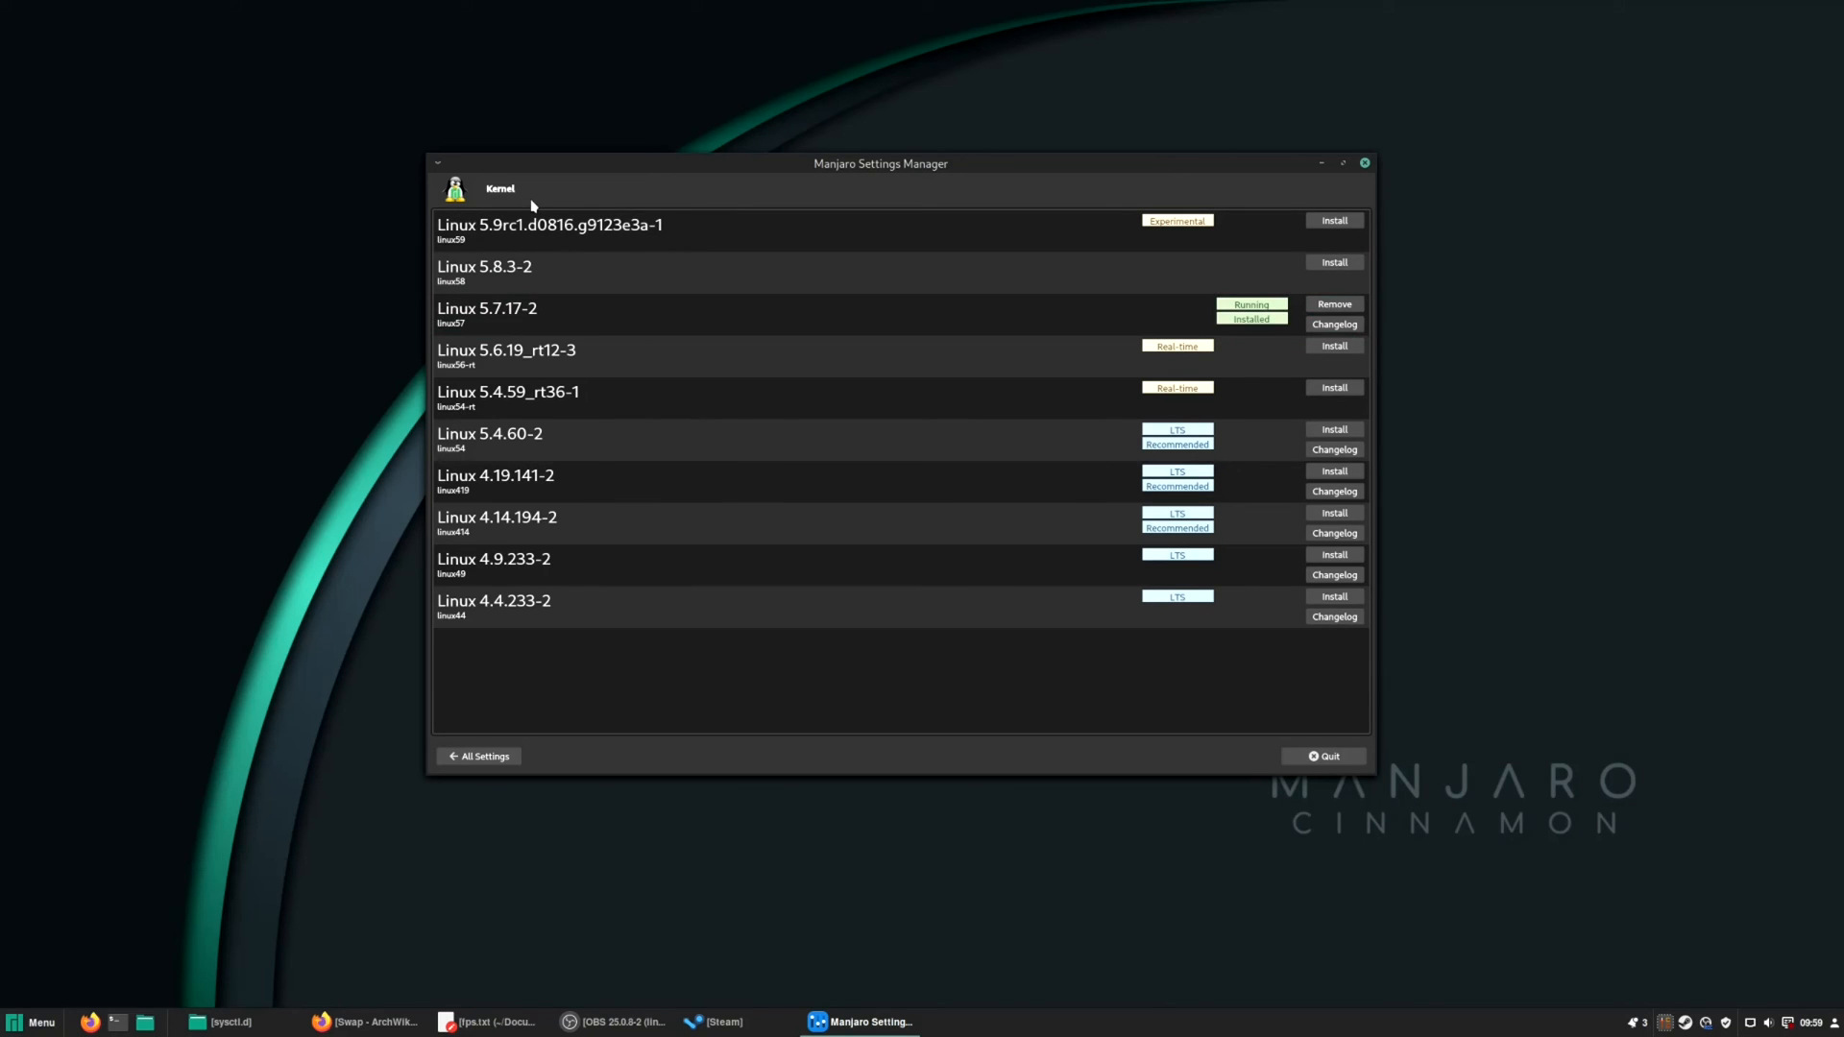
mouse_move(603, 311)
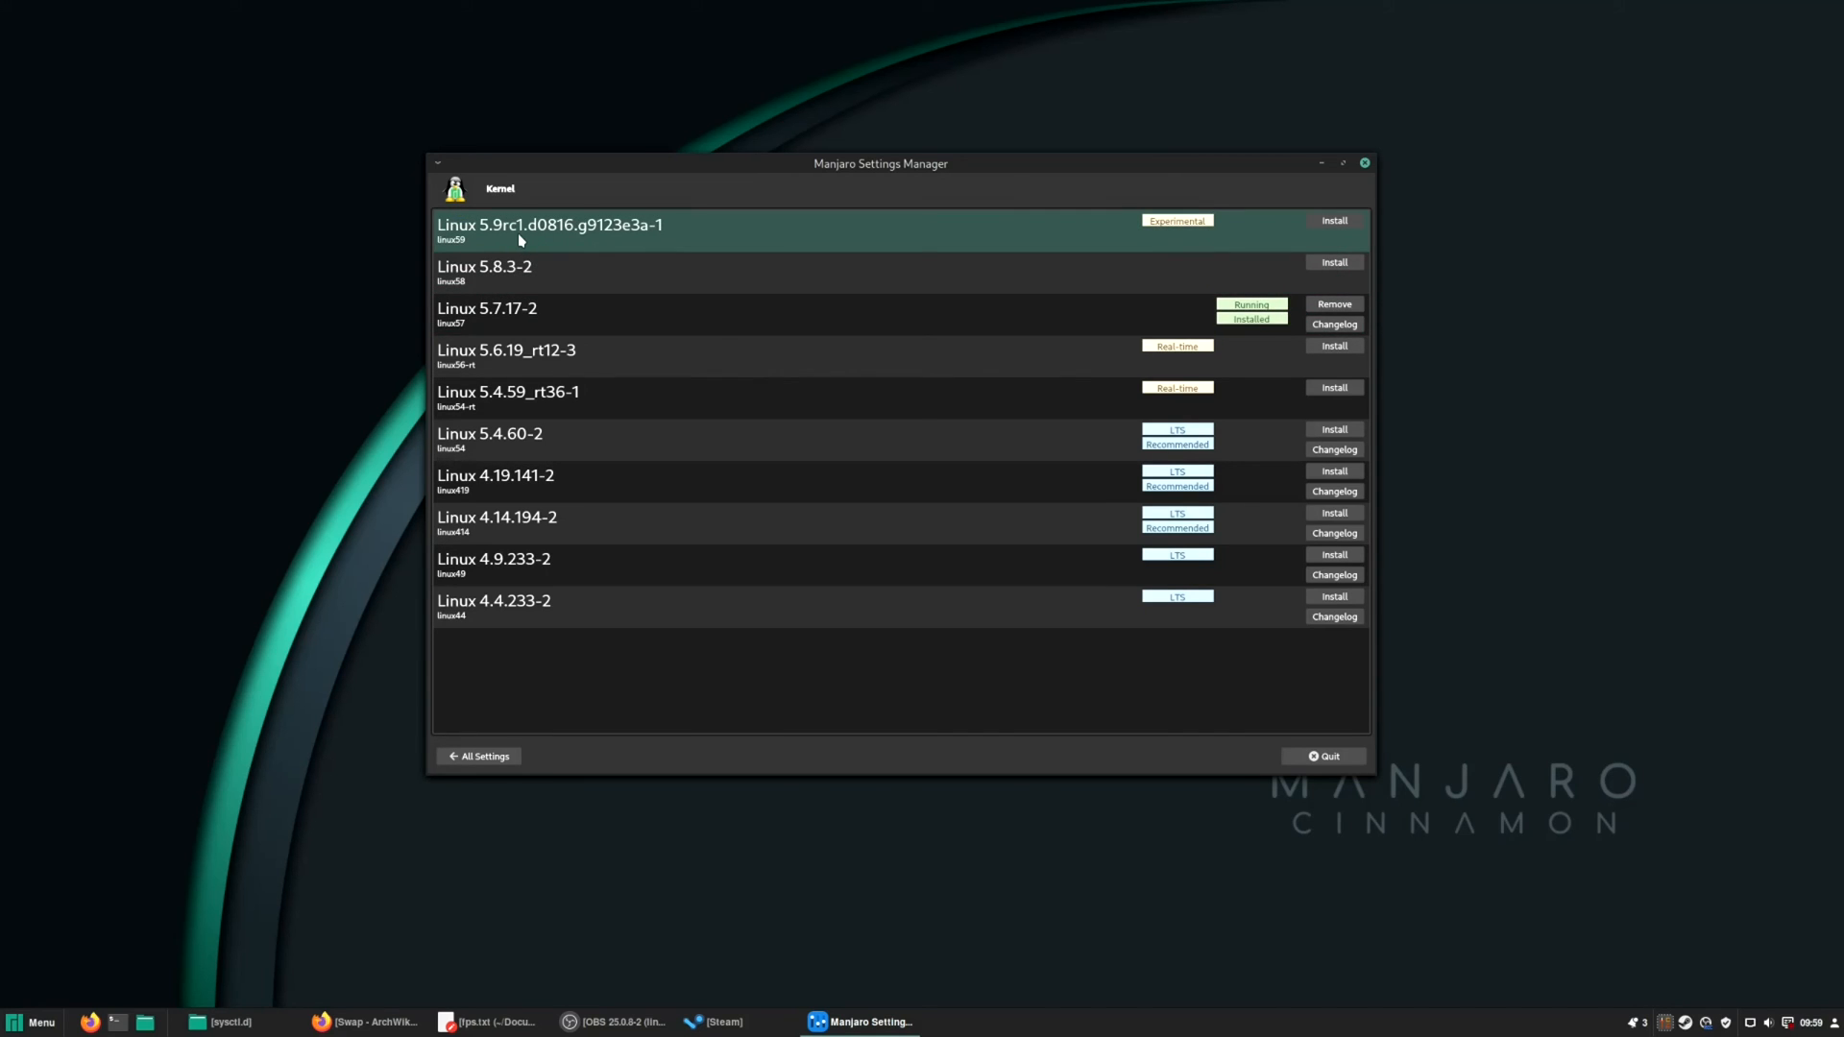
mouse_move(641, 267)
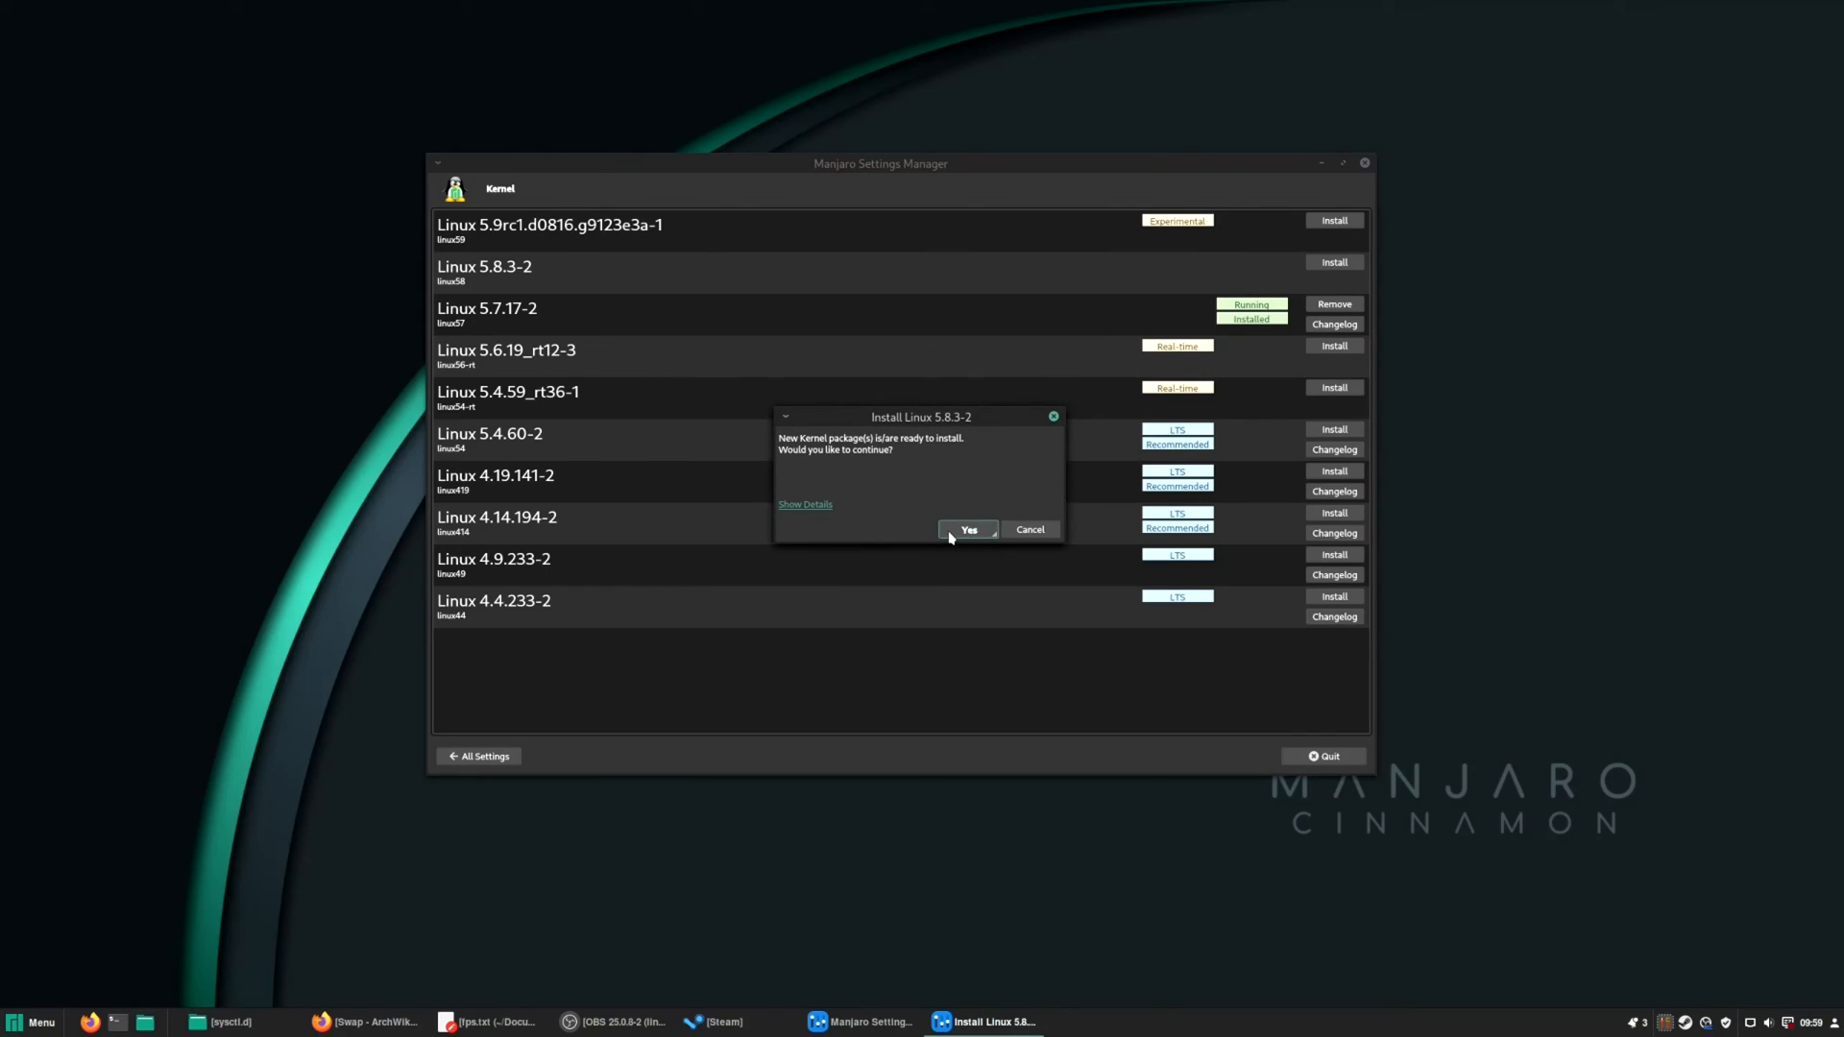
click(968, 531)
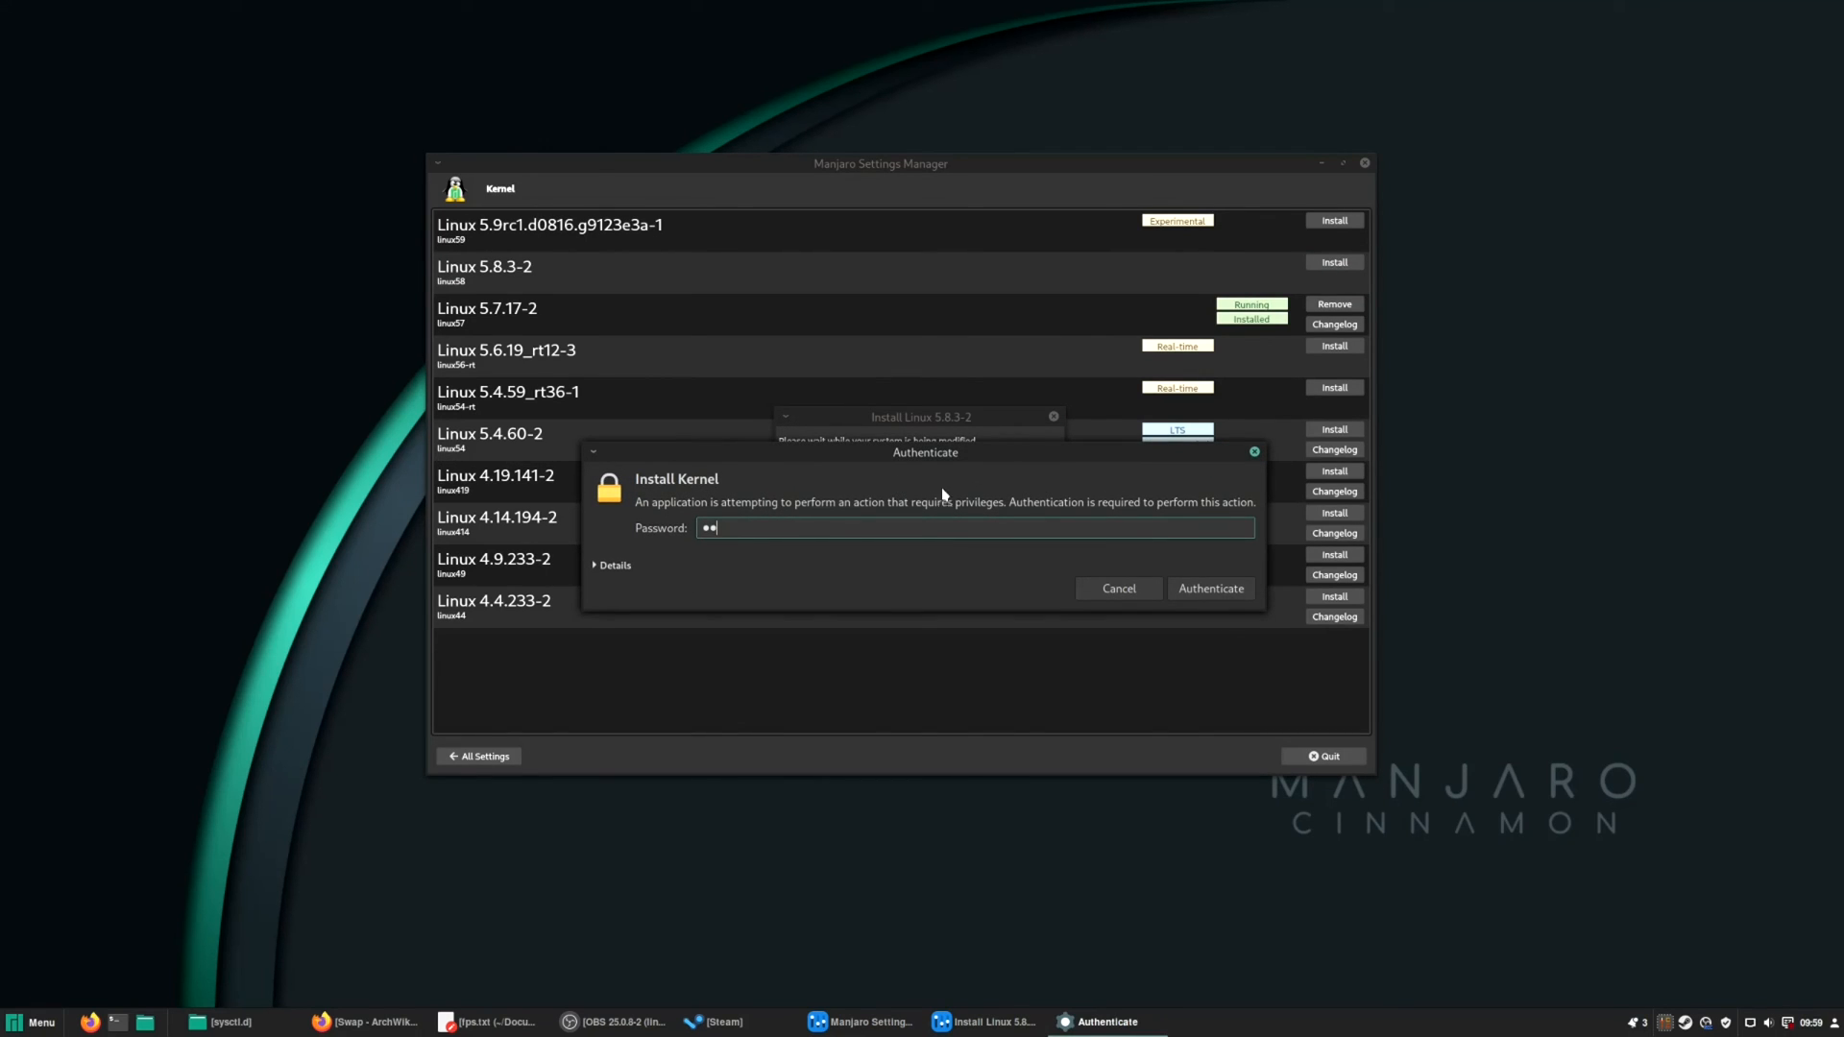
click(1210, 588)
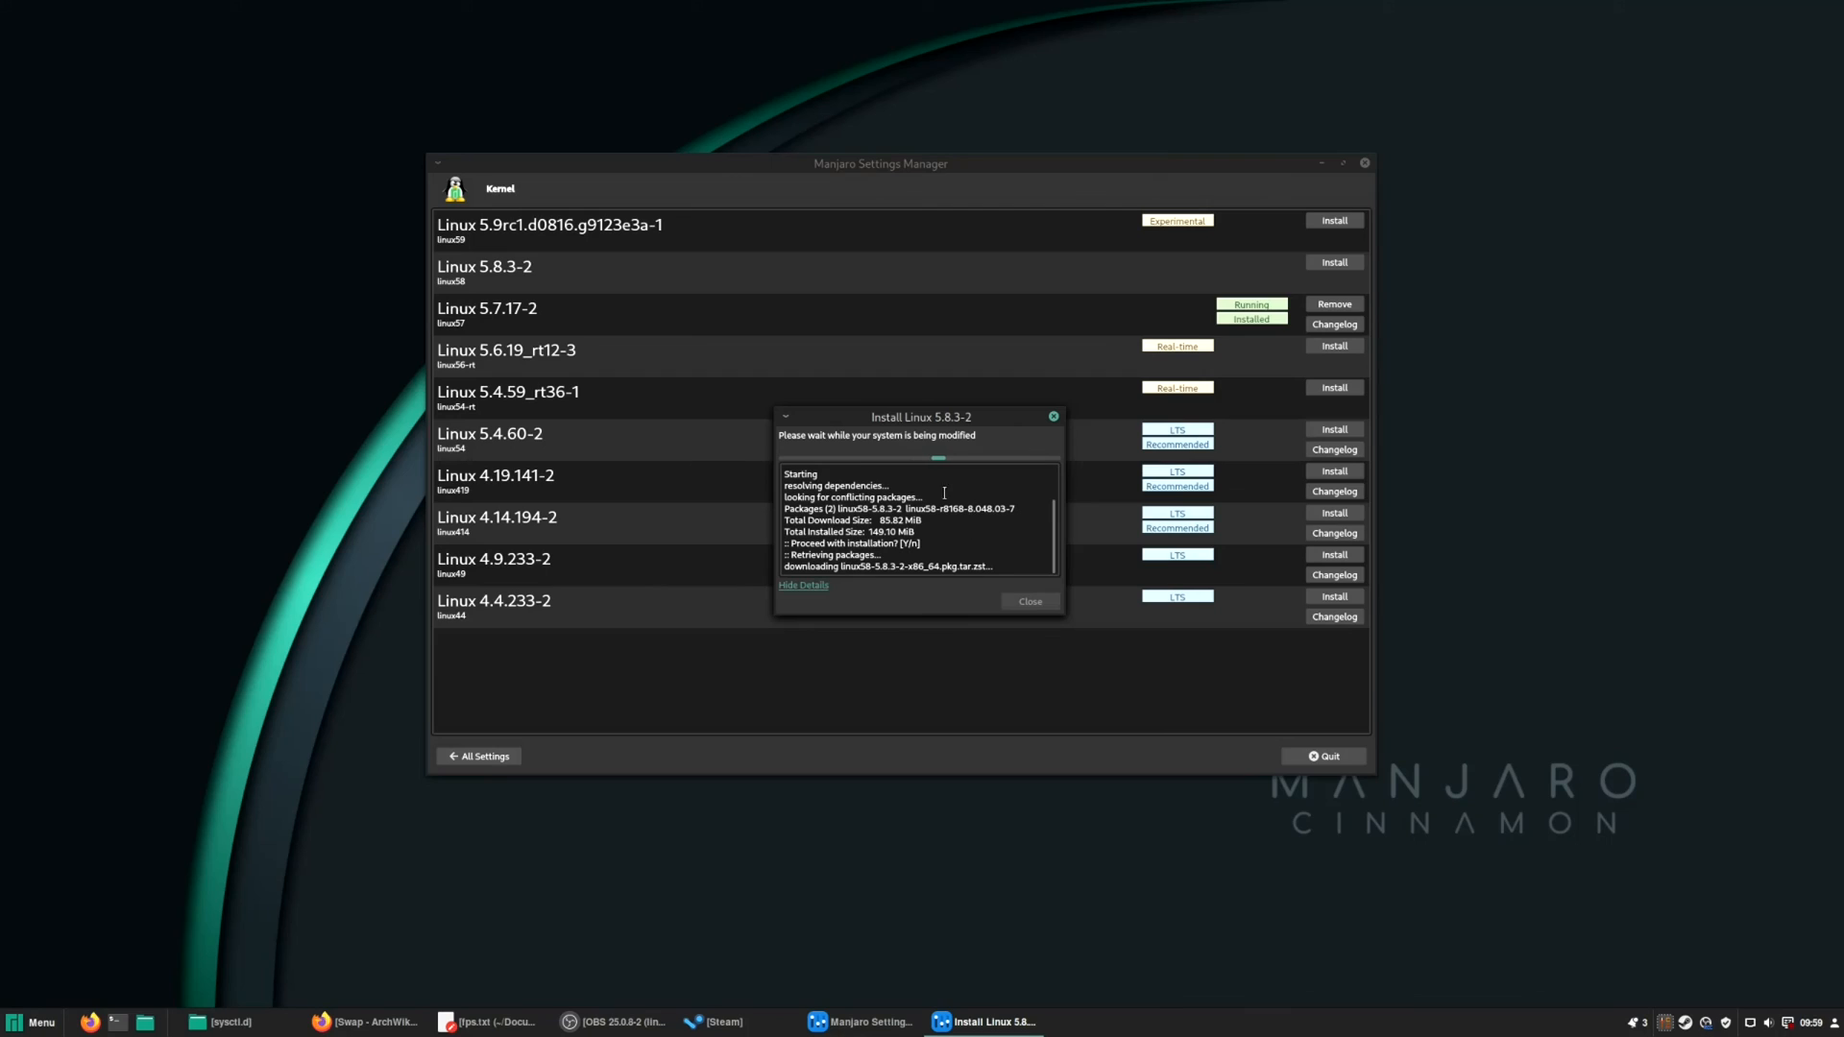
mouse_move(714, 593)
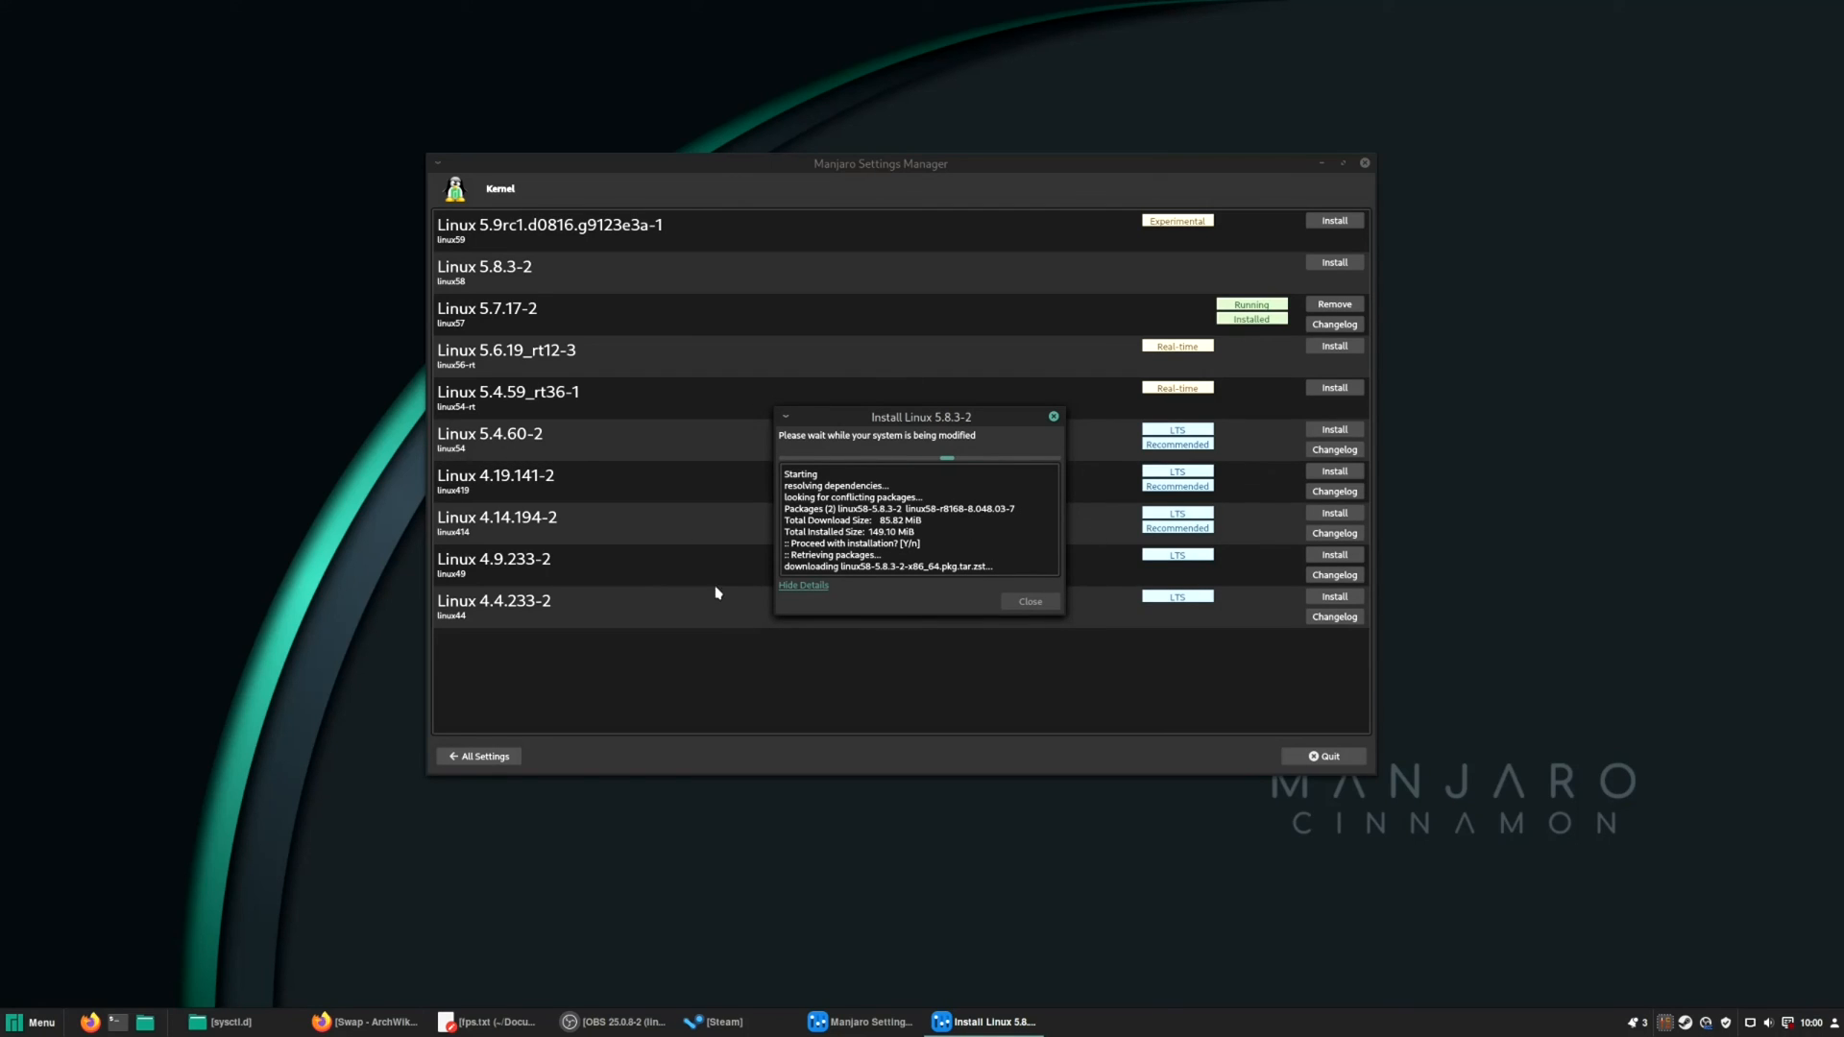